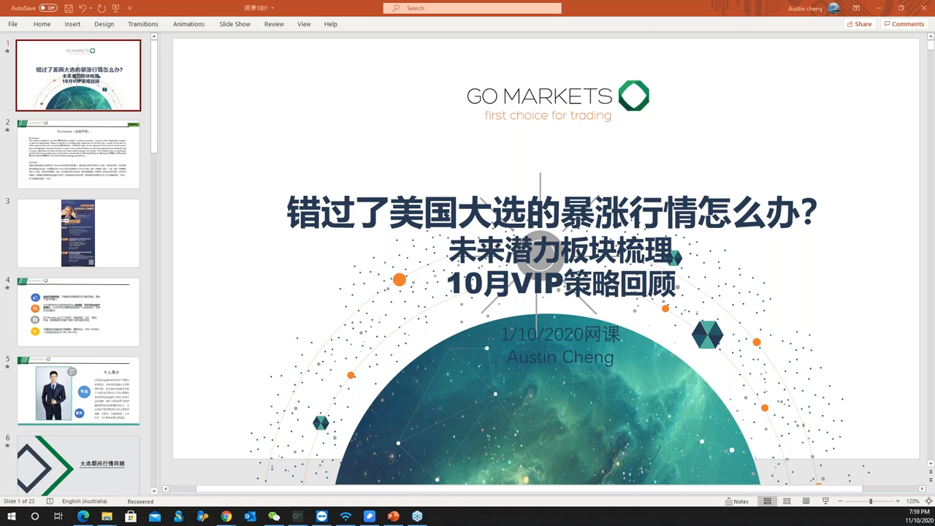
{"action": "mouse_move", "coordinate": [117, 50]}
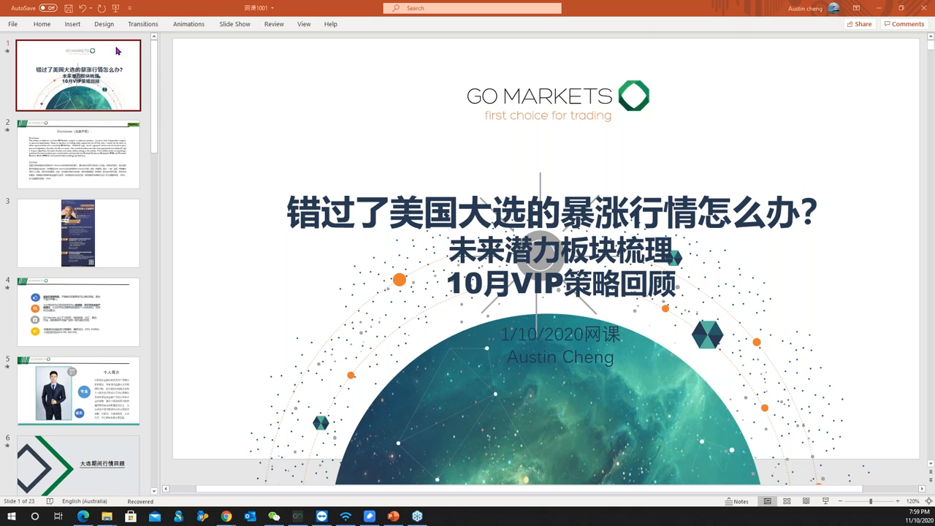
{"action": "mouse_move", "coordinate": [158, 101]}
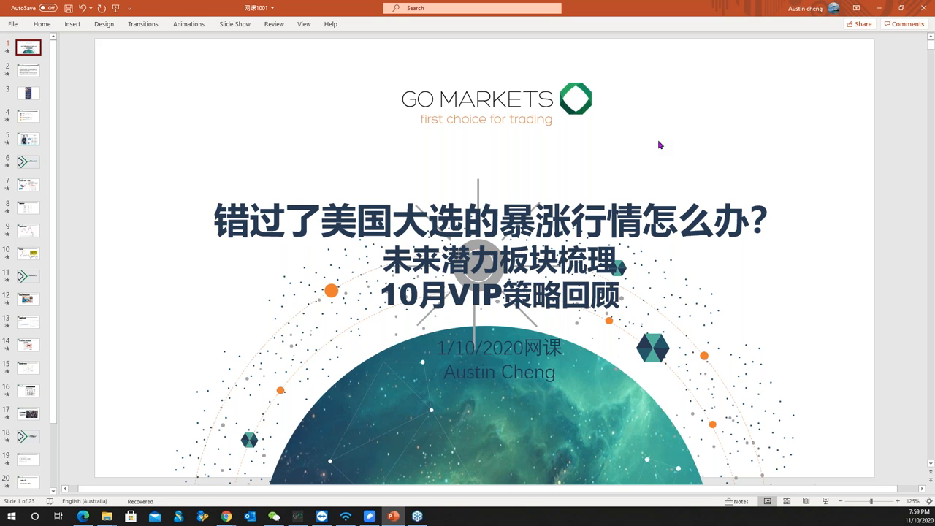
{"action": "mouse_move", "coordinate": [213, 14]}
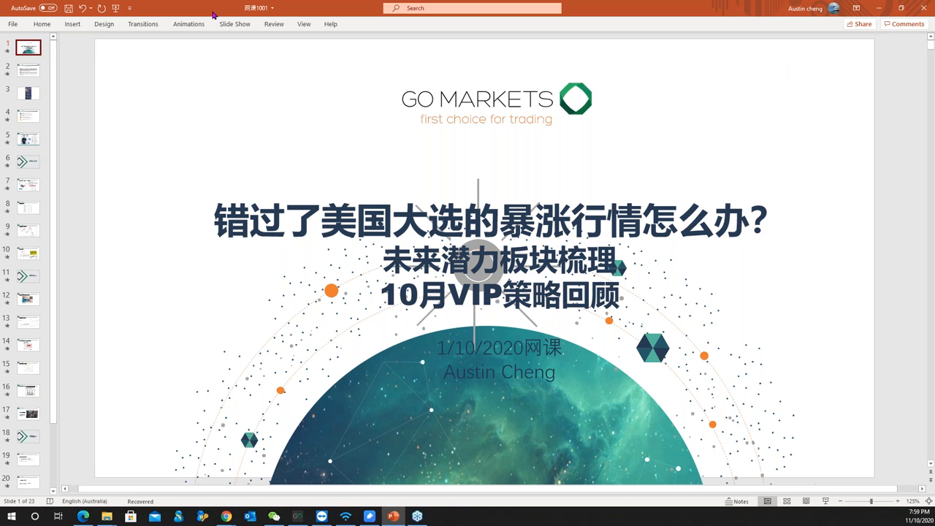
Bring up the Slide Show ribbon controls beside the title slide
{"action": "left_click", "coordinate": [233, 23]}
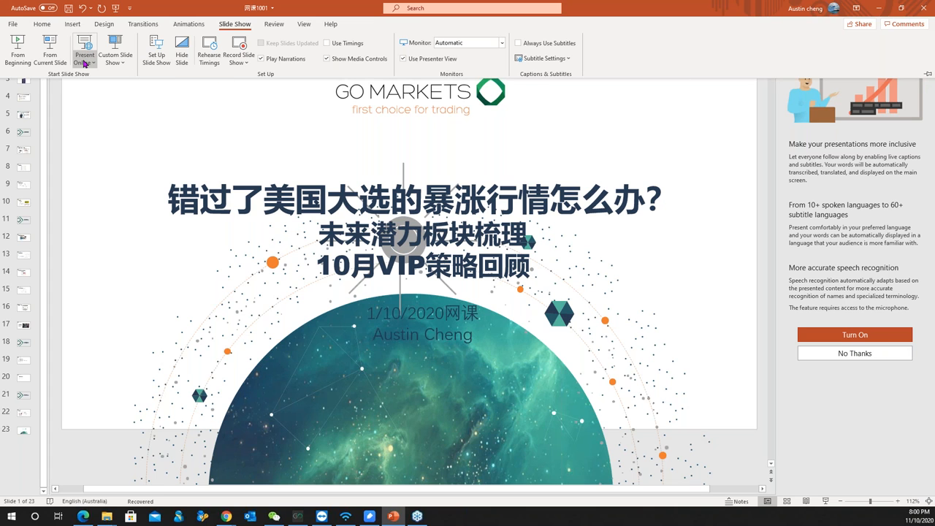
{"action": "mouse_move", "coordinate": [49, 50]}
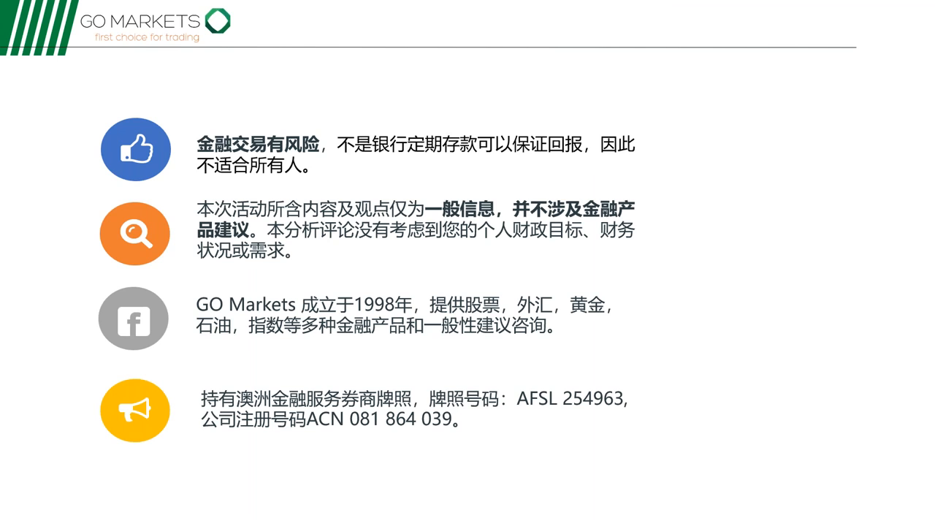
{"action": "mouse_move", "coordinate": [442, 267]}
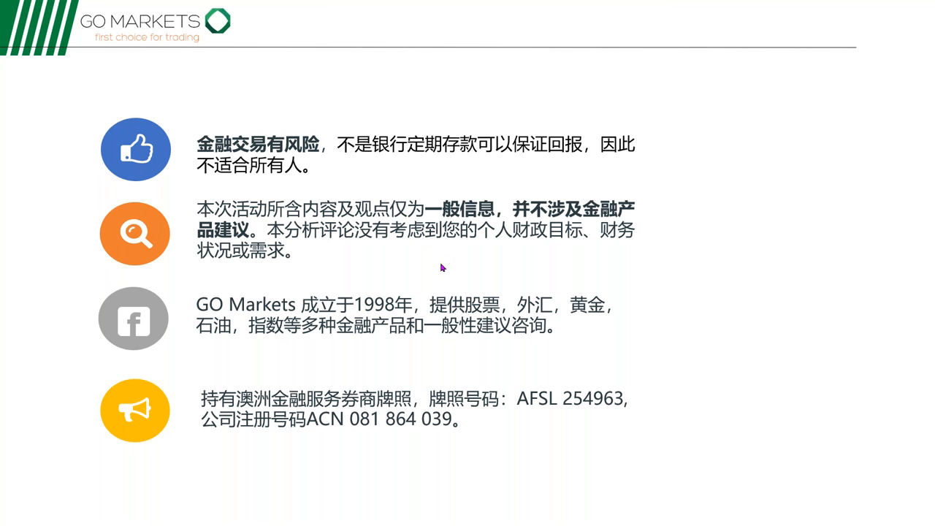
{"action": "mouse_move", "coordinate": [491, 285]}
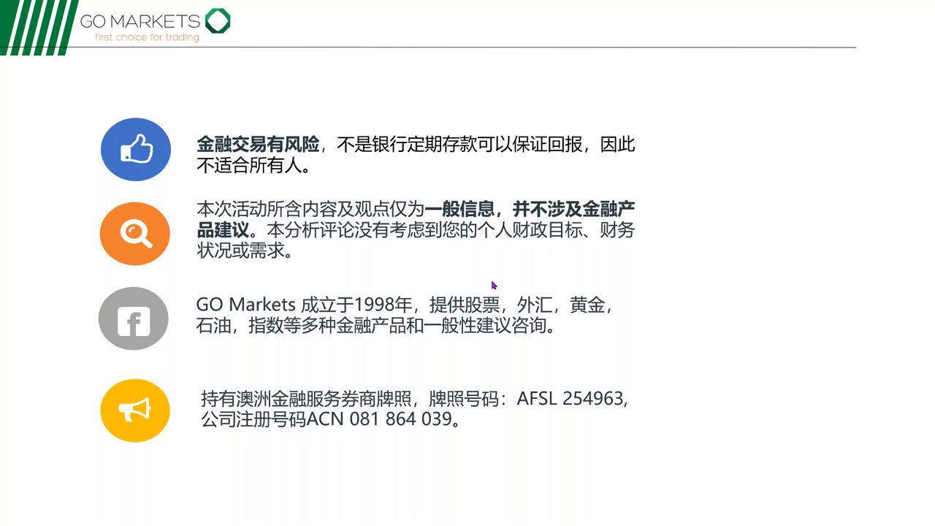
{"action": "mouse_move", "coordinate": [474, 258]}
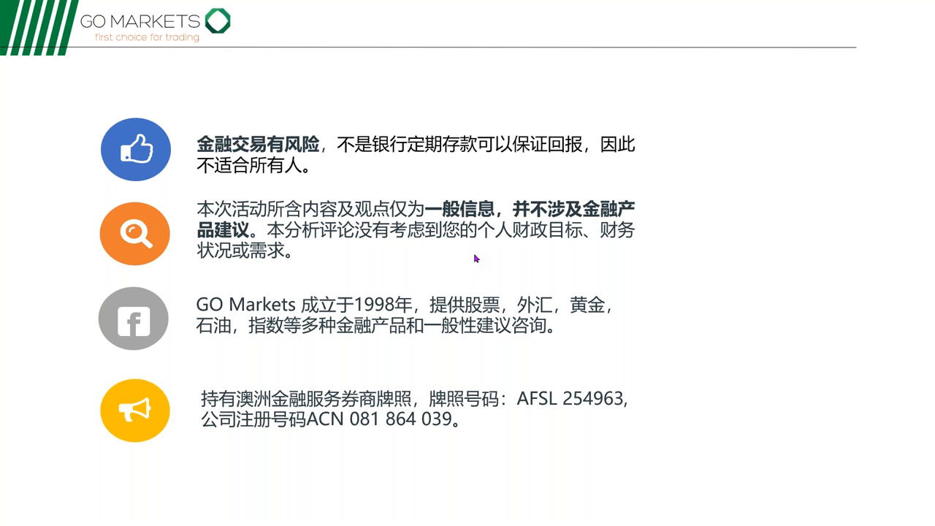
{"action": "mouse_move", "coordinate": [465, 270]}
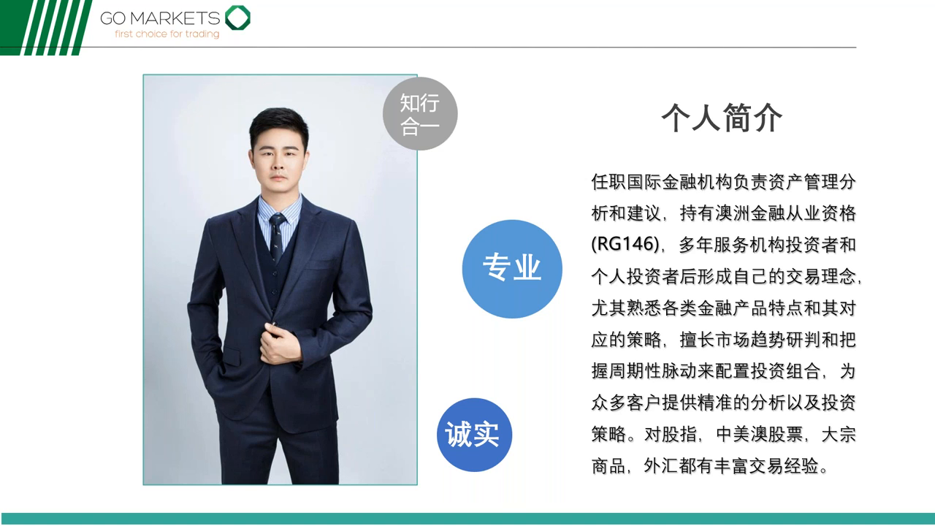
Advance to the November election 'super week' market review slide
{"action": "key", "text": "Right"}
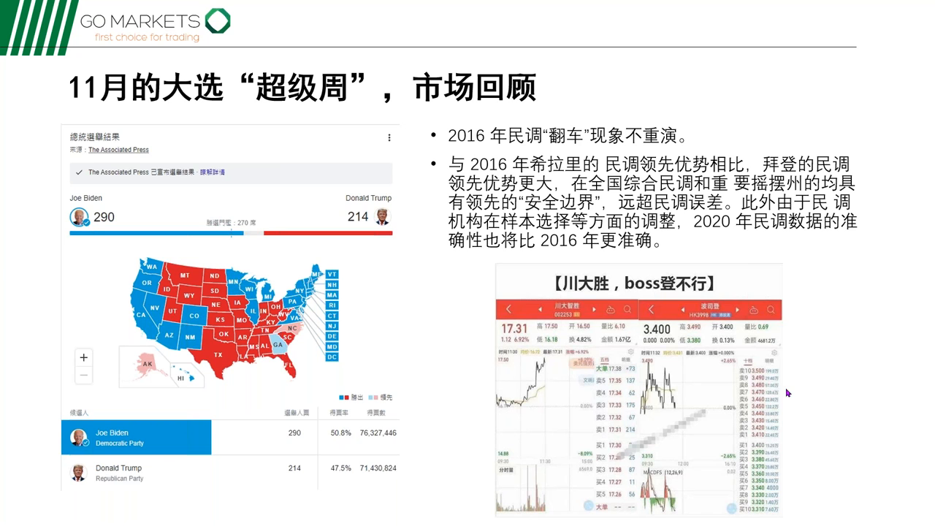
{"action": "mouse_move", "coordinate": [808, 285]}
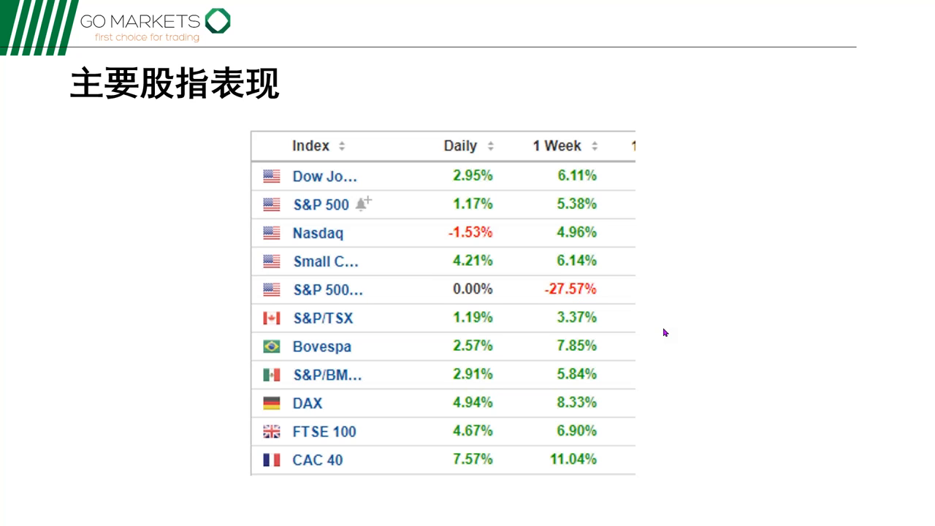
{"action": "mouse_move", "coordinate": [528, 193]}
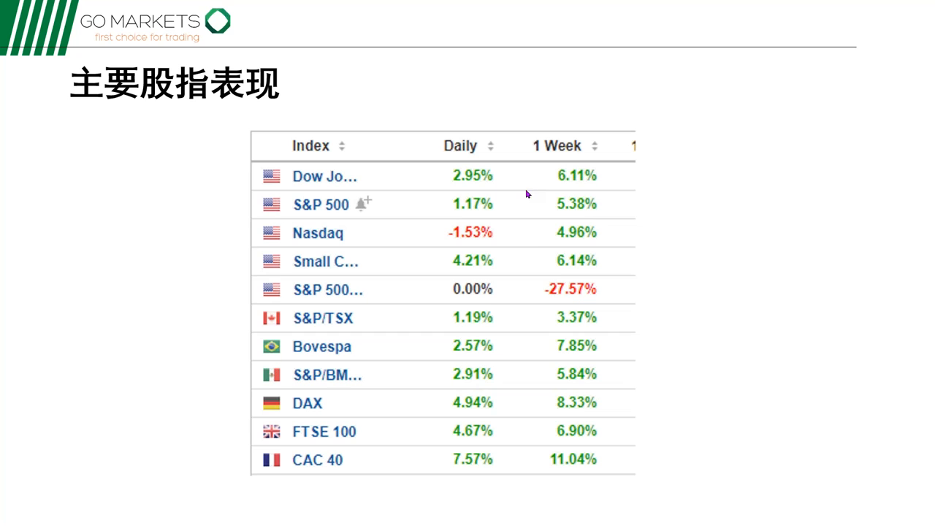
{"action": "mouse_move", "coordinate": [537, 182]}
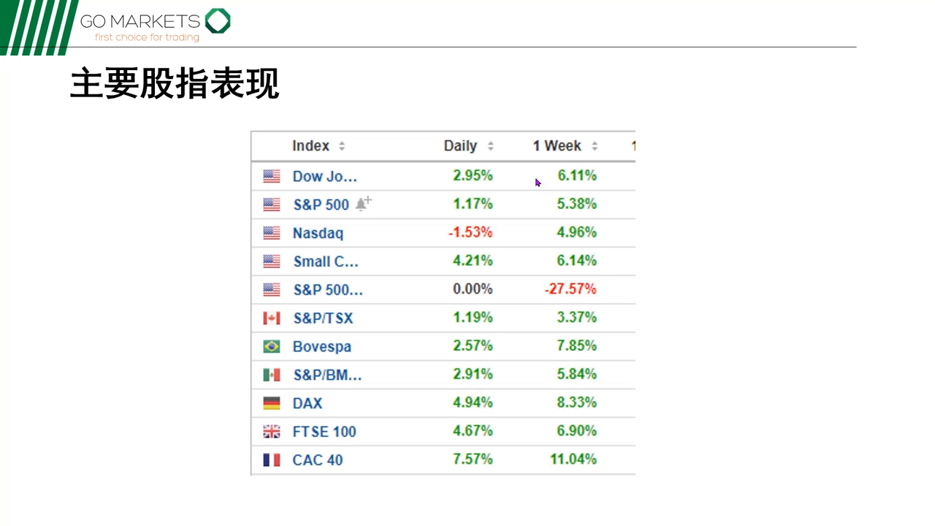
{"action": "mouse_move", "coordinate": [333, 265]}
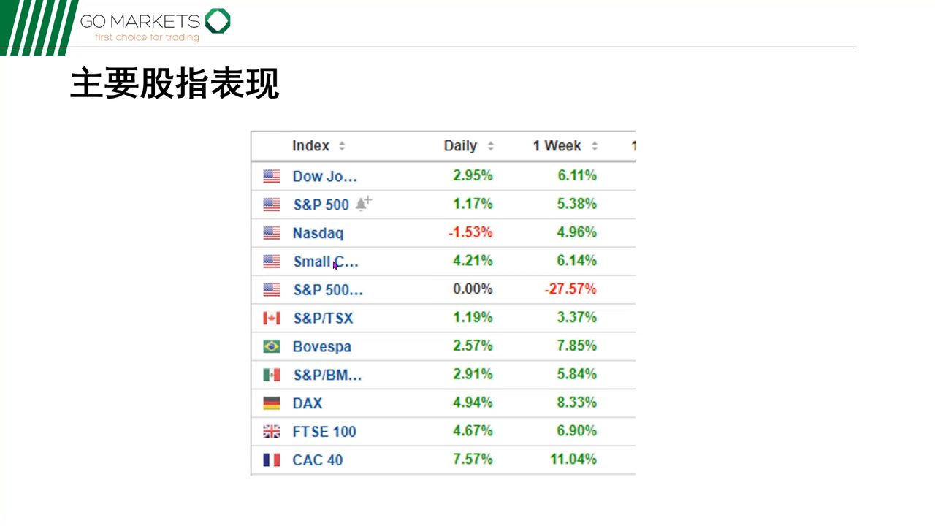
{"action": "mouse_move", "coordinate": [348, 412]}
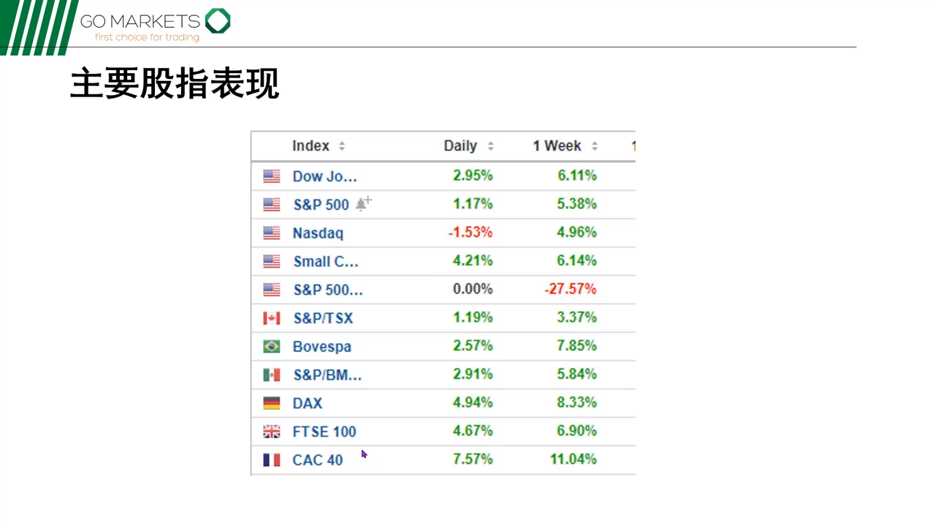
{"action": "mouse_move", "coordinate": [373, 421]}
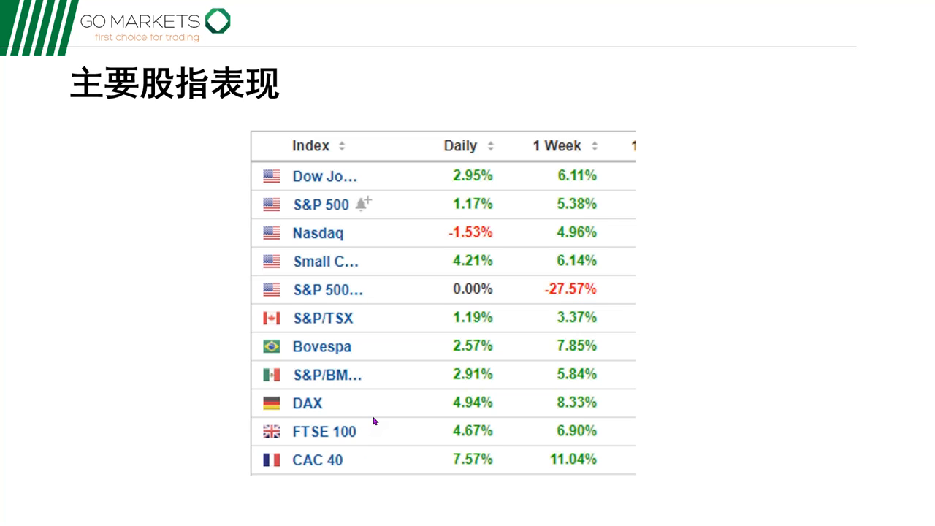
{"action": "mouse_move", "coordinate": [690, 199]}
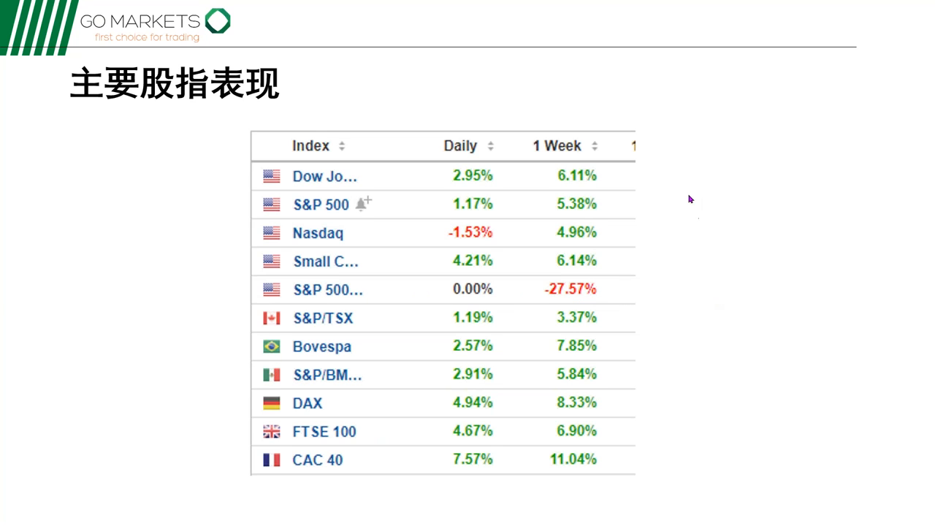
{"action": "mouse_move", "coordinate": [657, 5]}
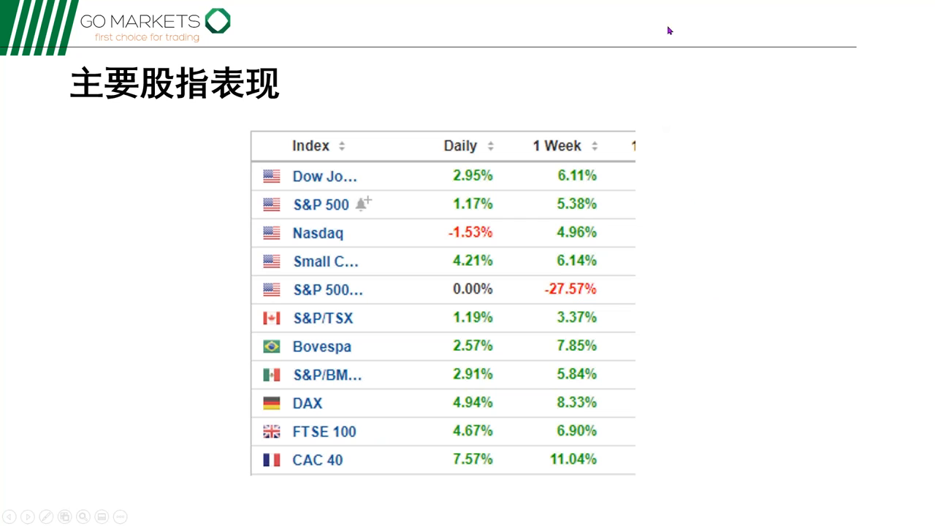
{"action": "mouse_move", "coordinate": [773, 96]}
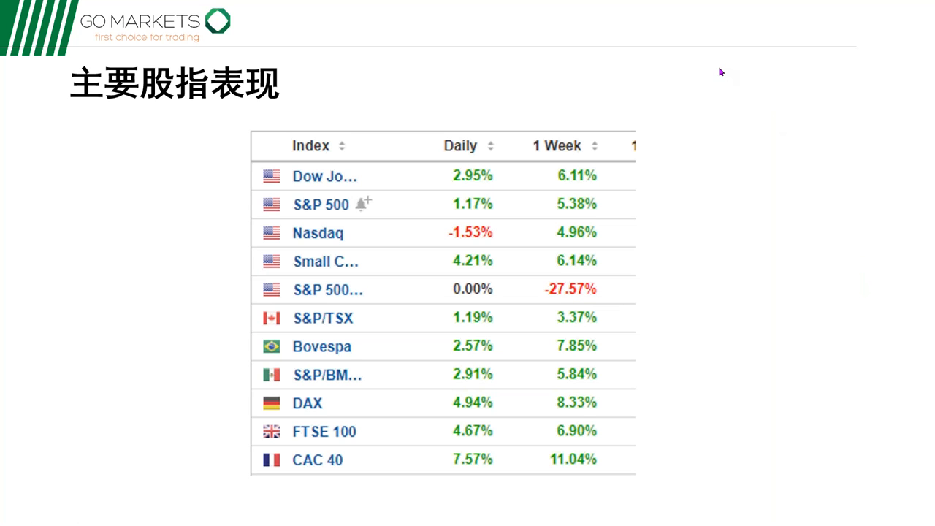
{"action": "mouse_move", "coordinate": [710, 108]}
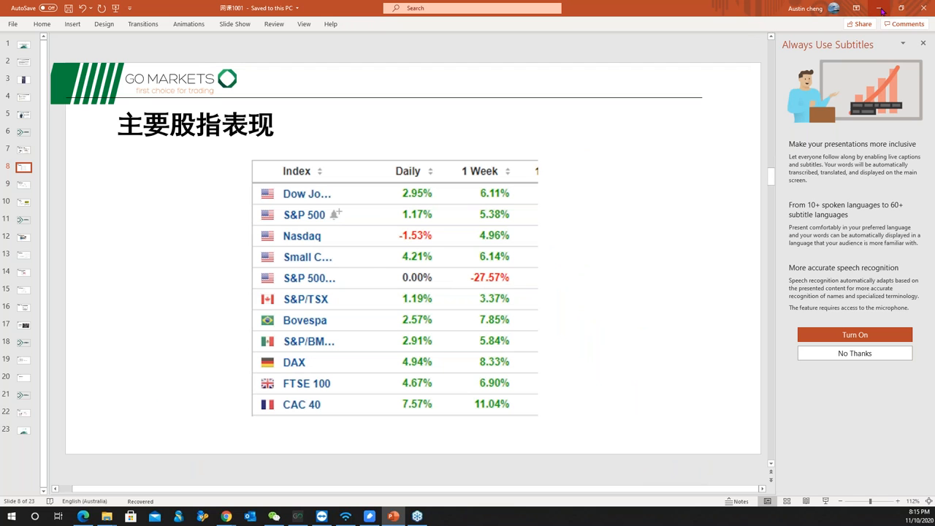
{"action": "mouse_move", "coordinate": [225, 517]}
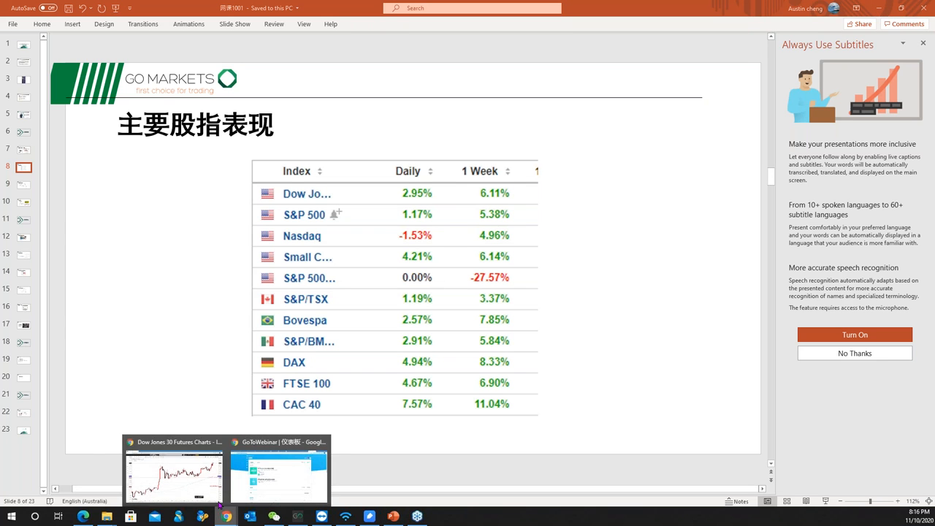
Switch to the futures chart browser and load the saved US30 chart layout
{"action": "left_click", "coordinate": [174, 475]}
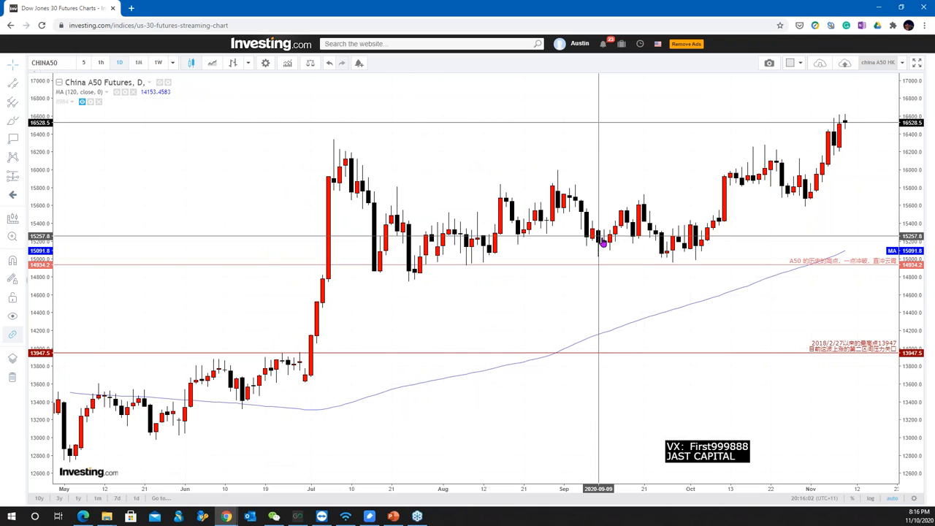
{"action": "mouse_move", "coordinate": [811, 201]}
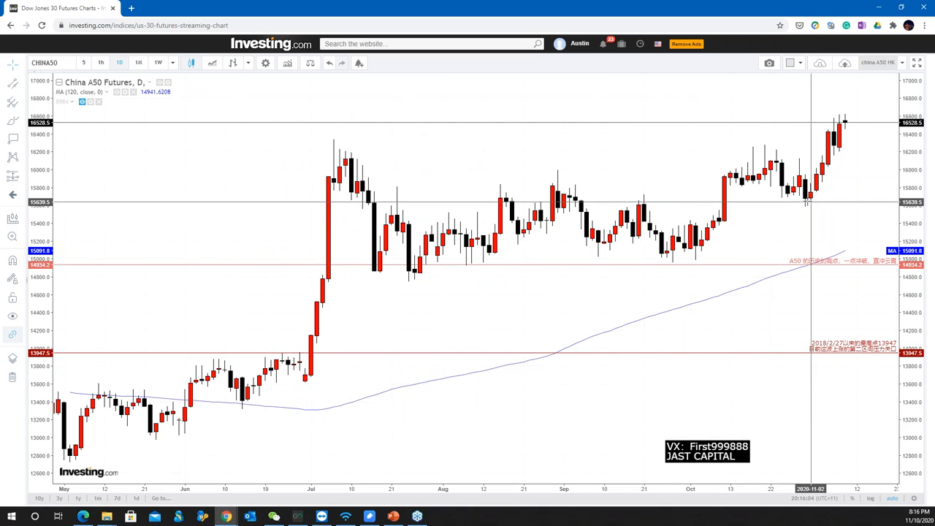
{"action": "mouse_move", "coordinate": [808, 205]}
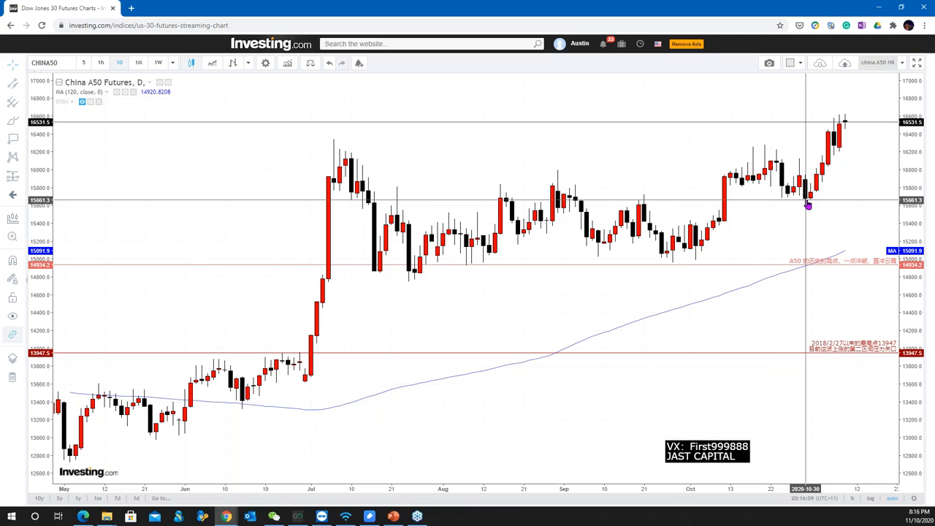
{"action": "mouse_move", "coordinate": [812, 207]}
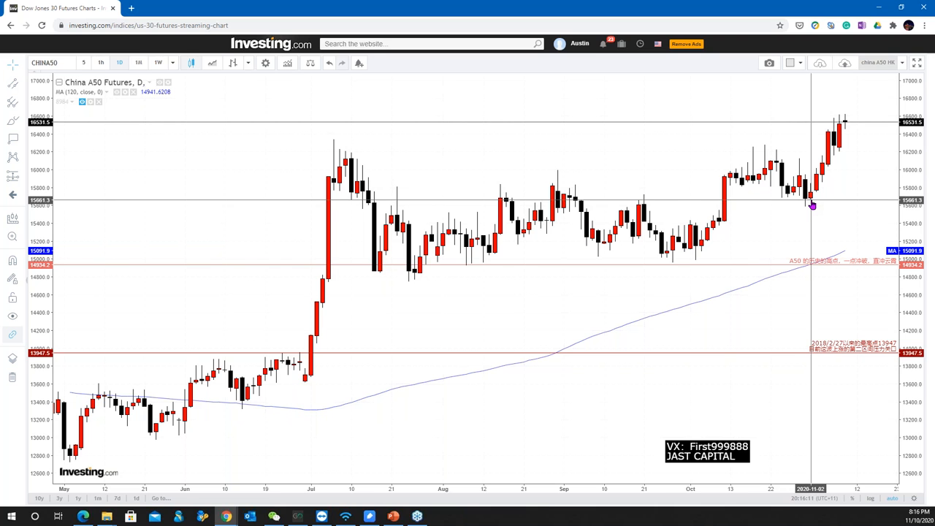
{"action": "mouse_move", "coordinate": [809, 205]}
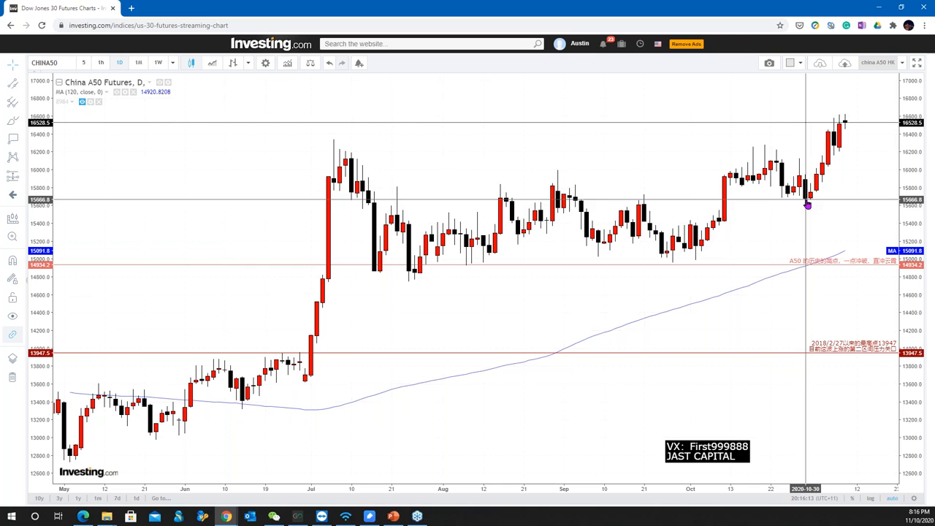
{"action": "mouse_move", "coordinate": [808, 206]}
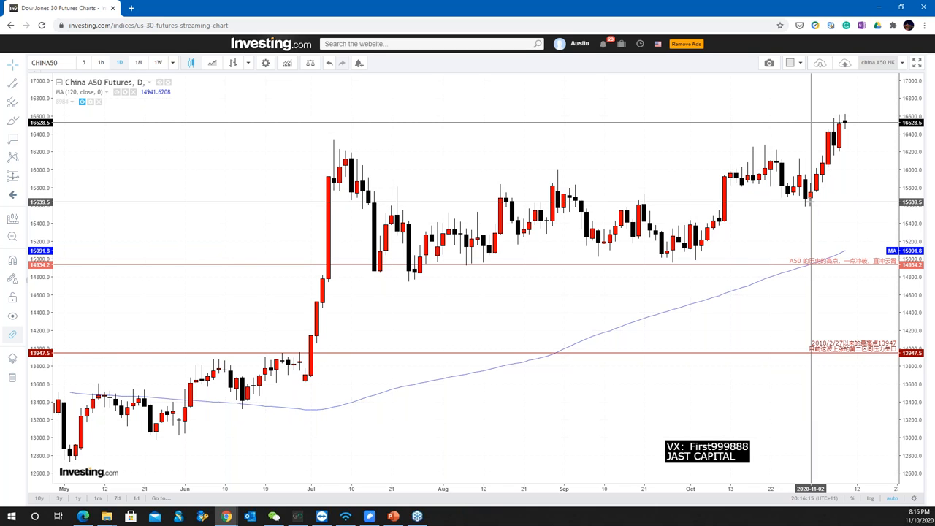
{"action": "mouse_move", "coordinate": [841, 130]}
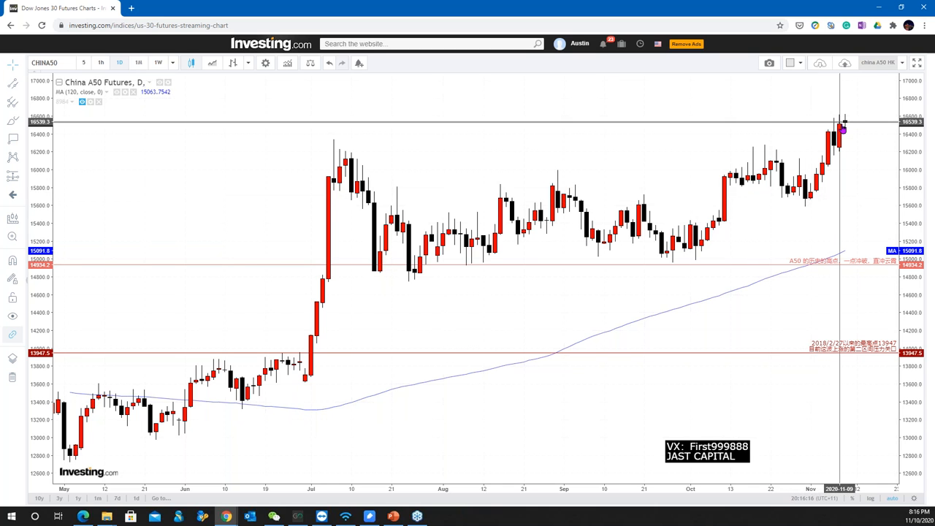
{"action": "mouse_move", "coordinate": [813, 205]}
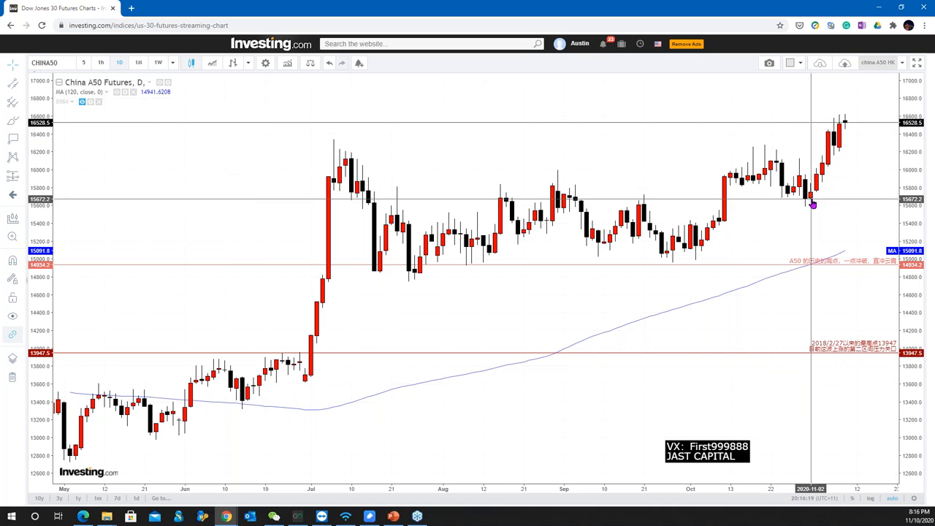
{"action": "mouse_move", "coordinate": [826, 170]}
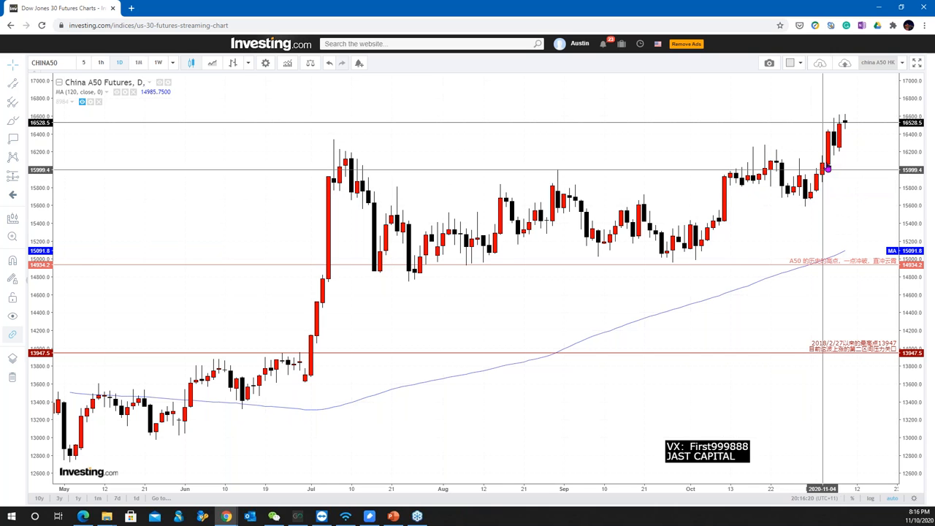
{"action": "mouse_move", "coordinate": [836, 137]}
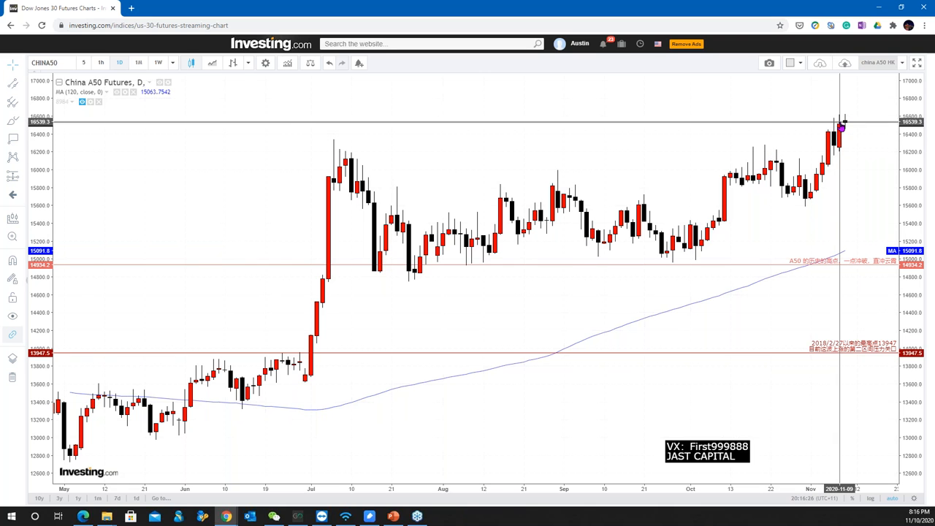
{"action": "mouse_move", "coordinate": [824, 159]}
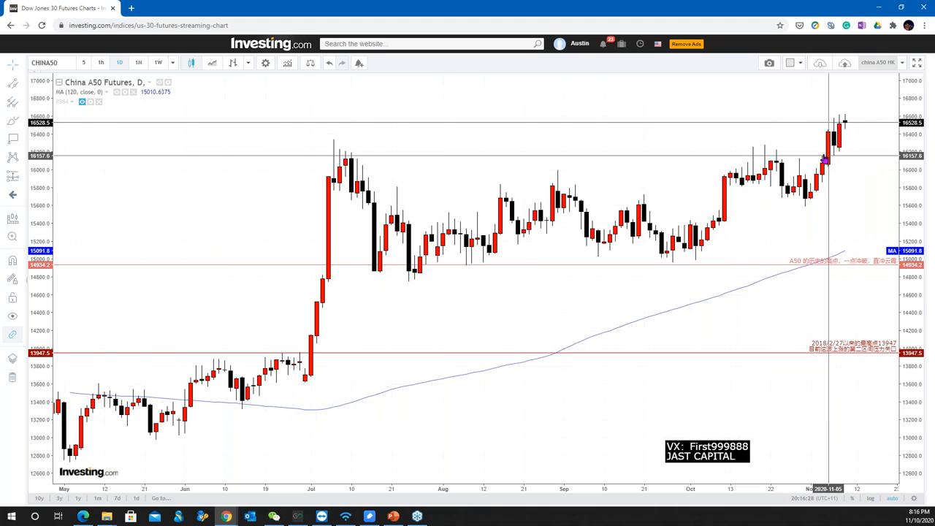
{"action": "left_click", "coordinate": [818, 61]}
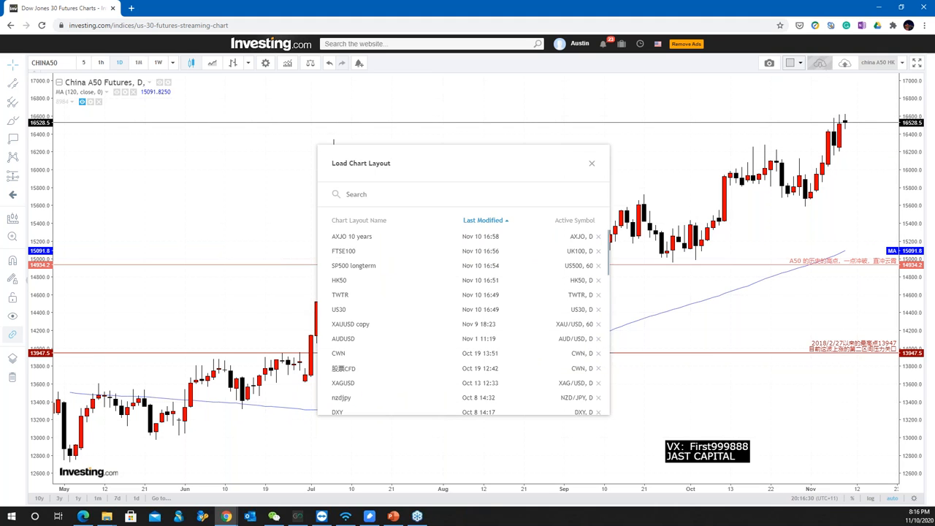
{"action": "mouse_move", "coordinate": [548, 266]}
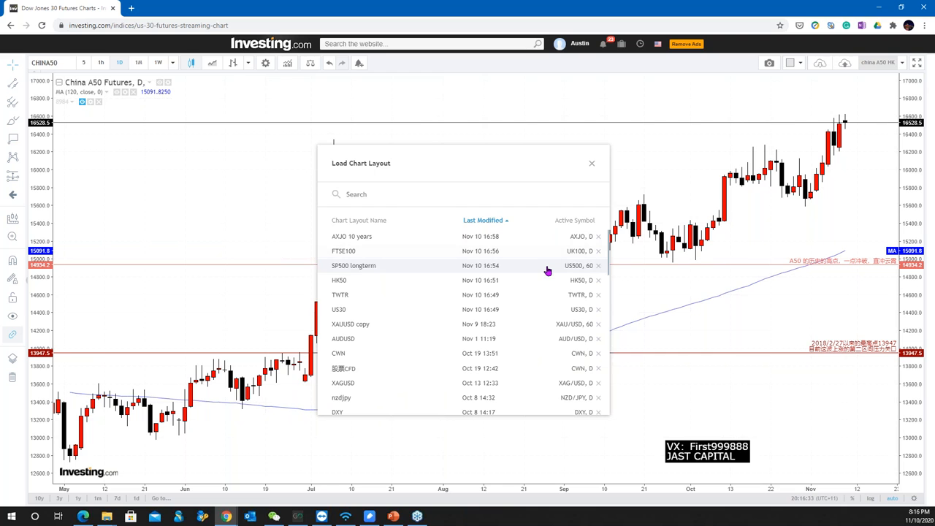
{"action": "mouse_move", "coordinate": [563, 310]}
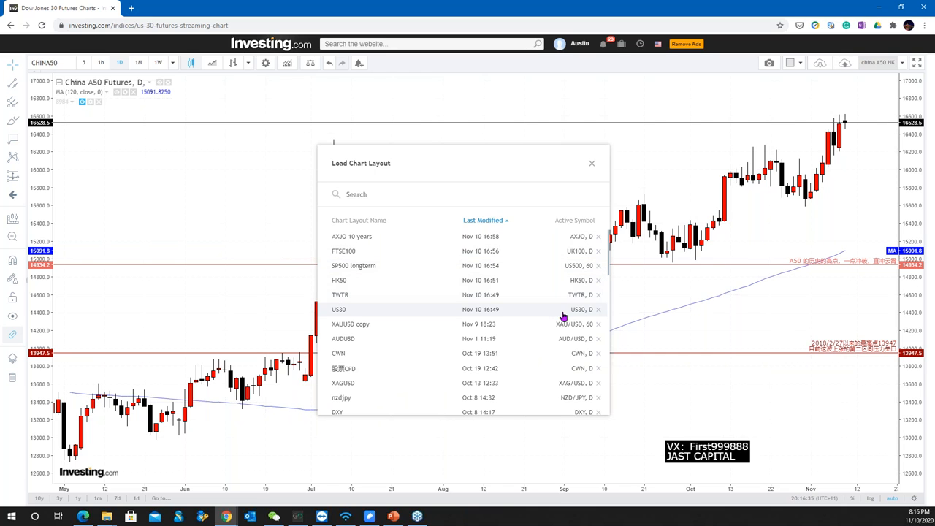
{"action": "left_click", "coordinate": [339, 310]}
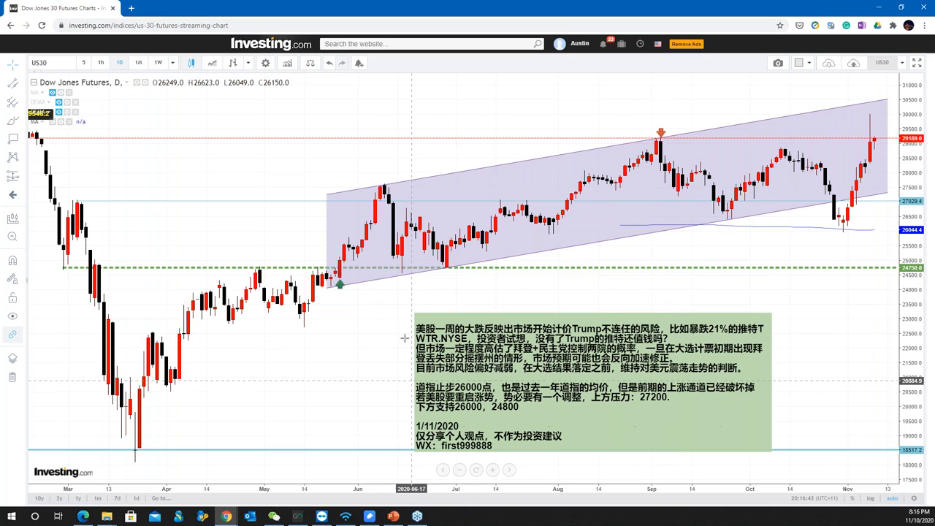
{"action": "mouse_move", "coordinate": [401, 316]}
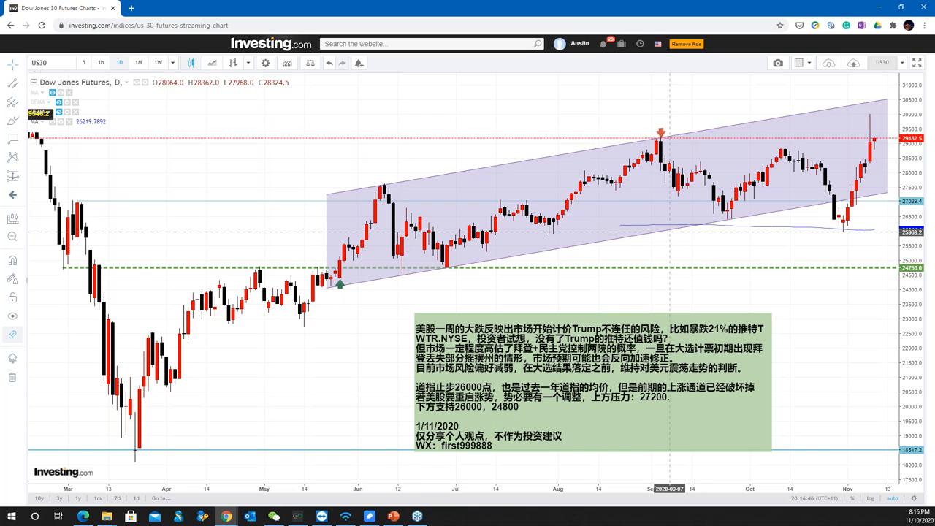
{"action": "mouse_move", "coordinate": [643, 236]}
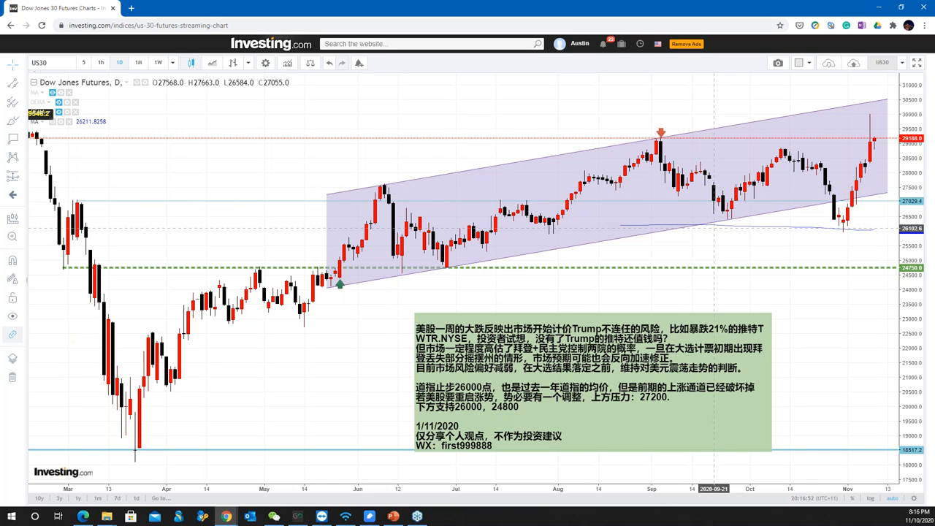
{"action": "mouse_move", "coordinate": [839, 225]}
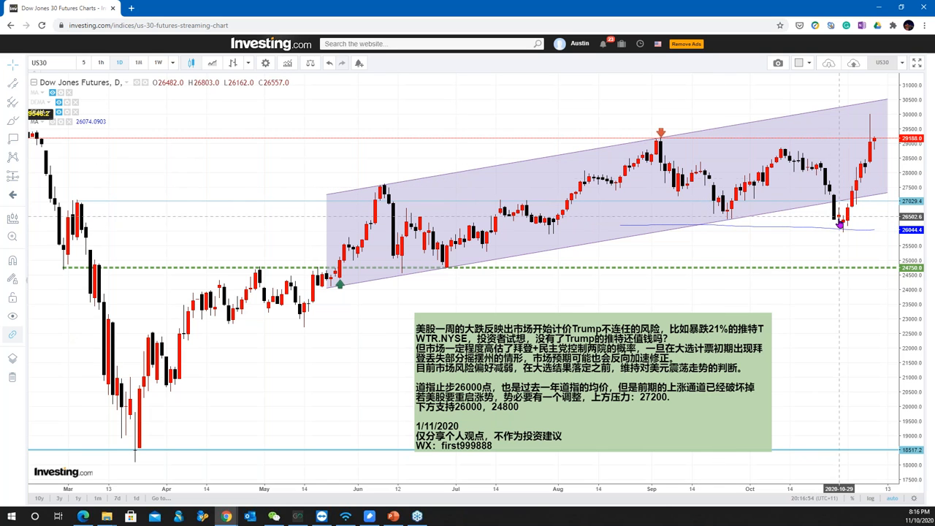
{"action": "mouse_move", "coordinate": [830, 233]}
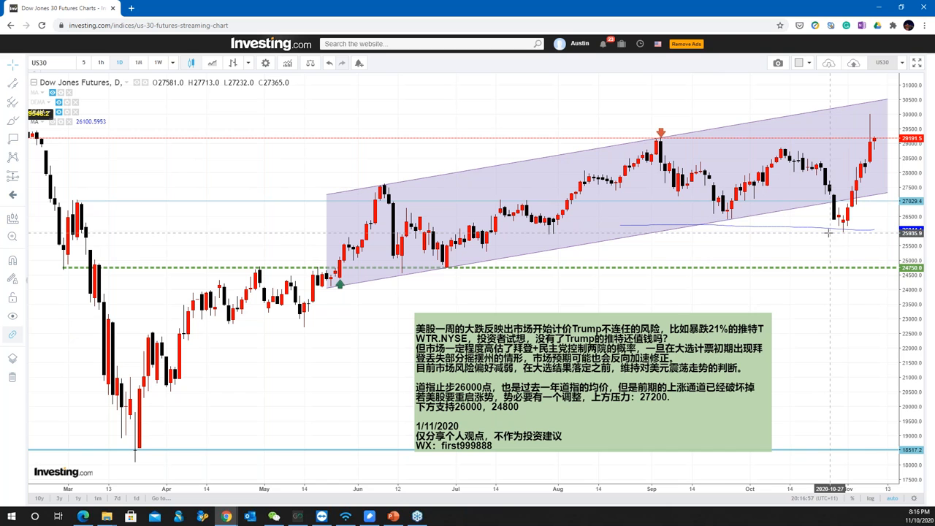
{"action": "mouse_move", "coordinate": [840, 228]}
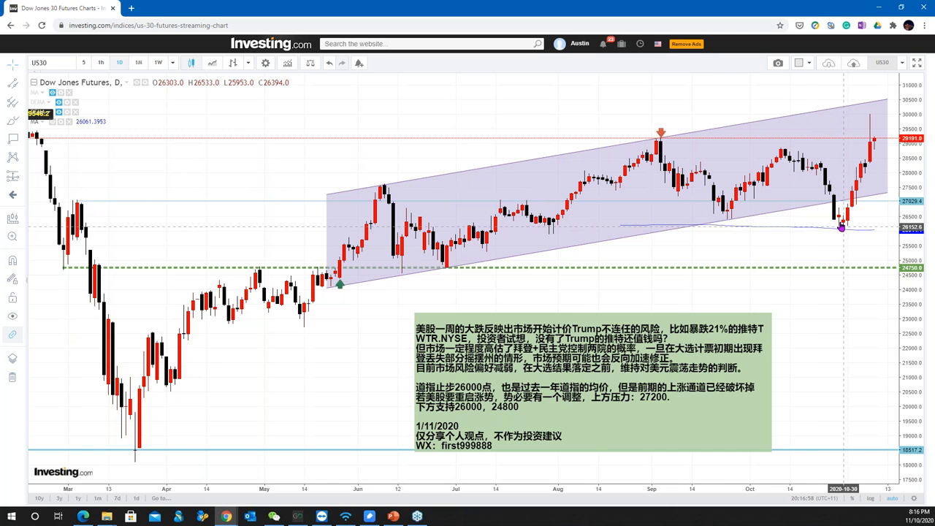
{"action": "mouse_move", "coordinate": [840, 228]}
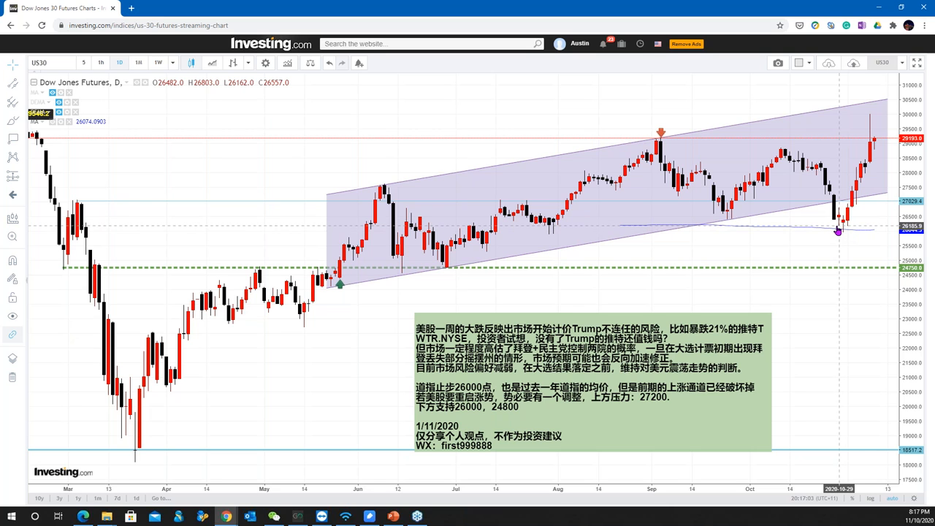
{"action": "mouse_move", "coordinate": [838, 231]}
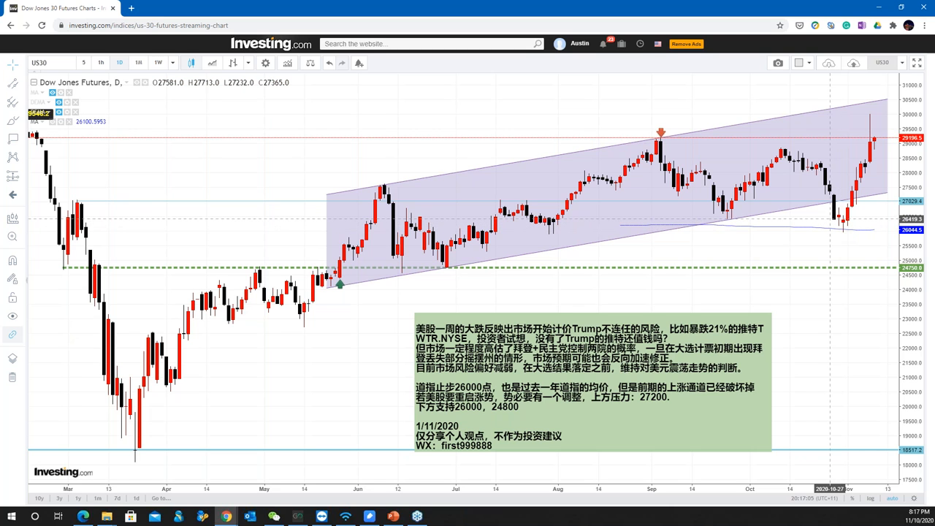
{"action": "mouse_move", "coordinate": [819, 169]}
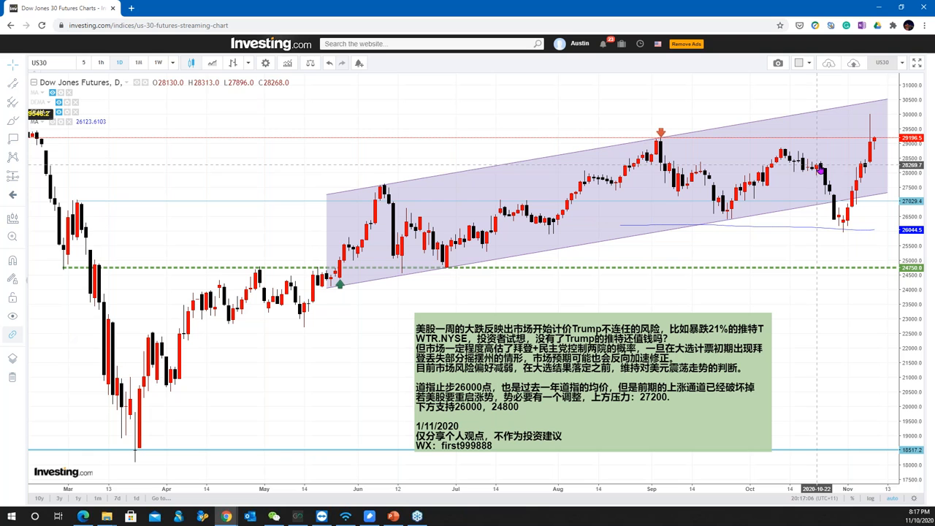
{"action": "mouse_move", "coordinate": [844, 235]}
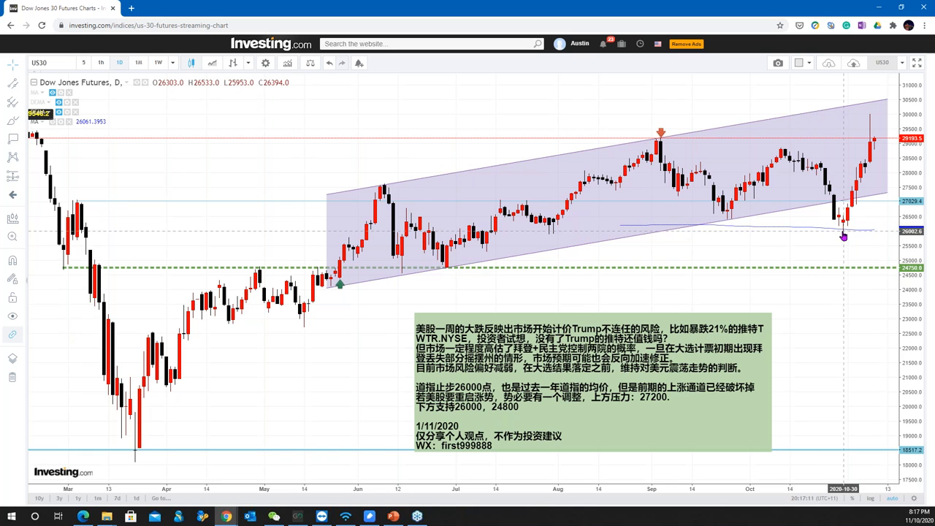
{"action": "mouse_move", "coordinate": [848, 227]}
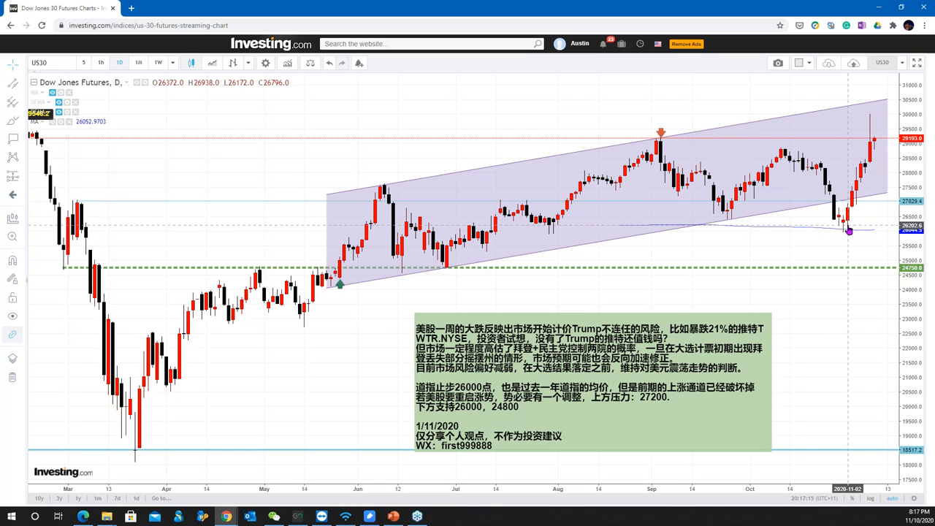
{"action": "mouse_move", "coordinate": [847, 231]}
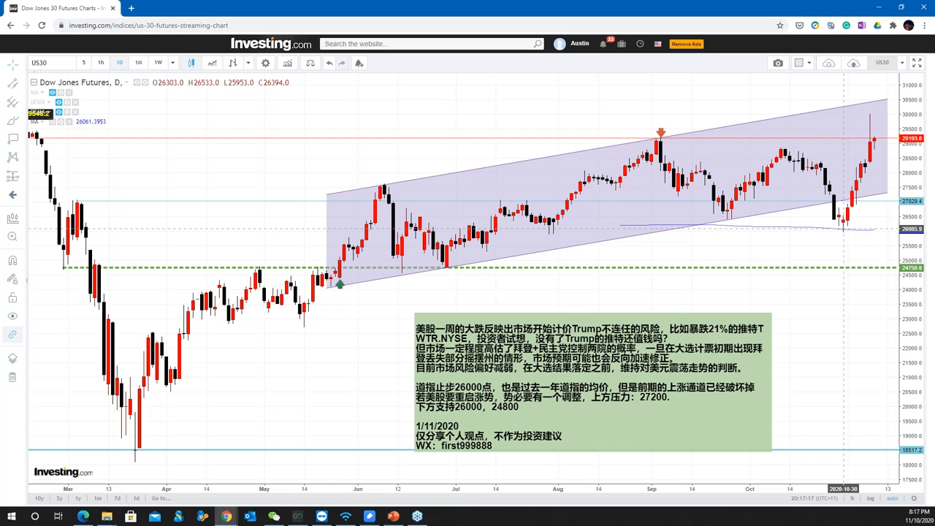
{"action": "mouse_move", "coordinate": [848, 231]}
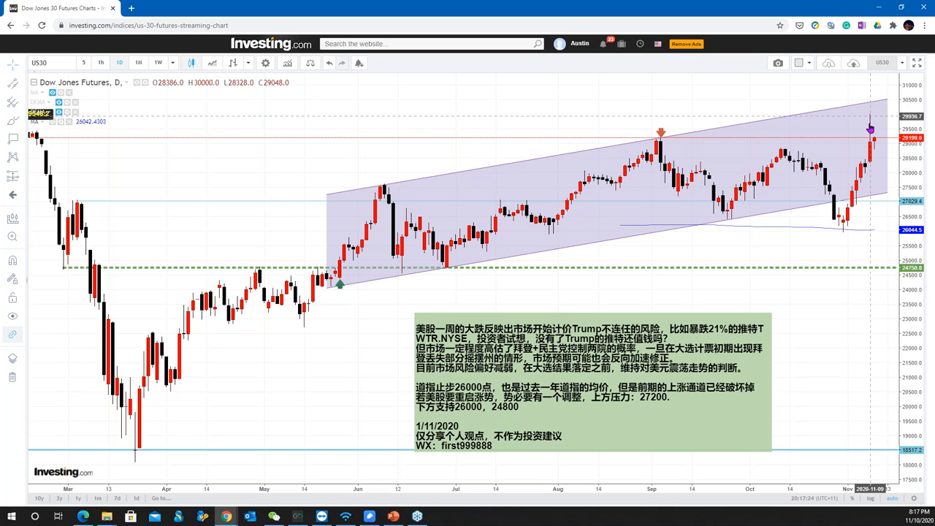
{"action": "mouse_move", "coordinate": [742, 225]}
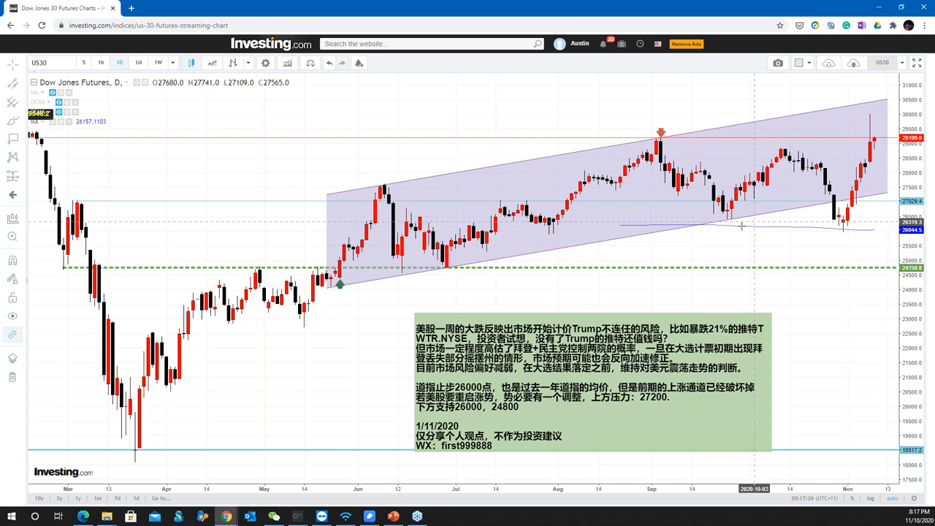
{"action": "mouse_move", "coordinate": [830, 225]}
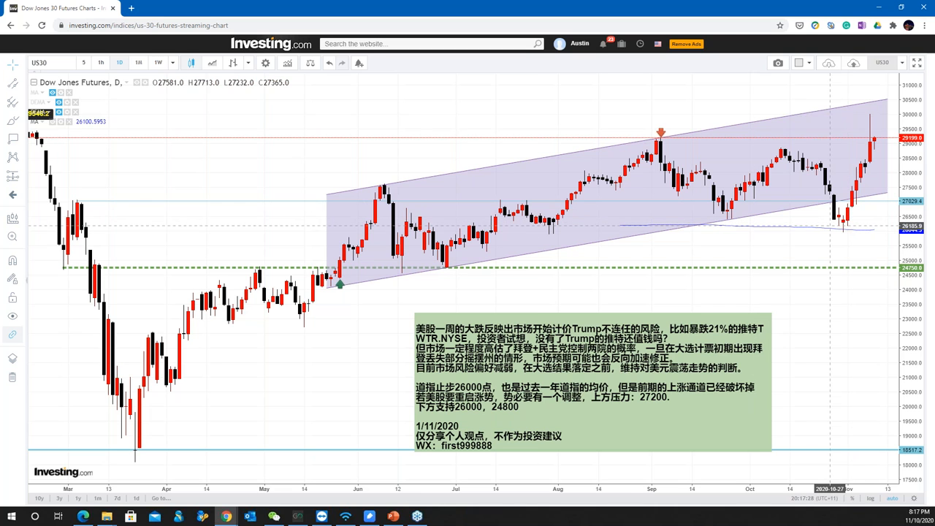
{"action": "mouse_move", "coordinate": [846, 234]}
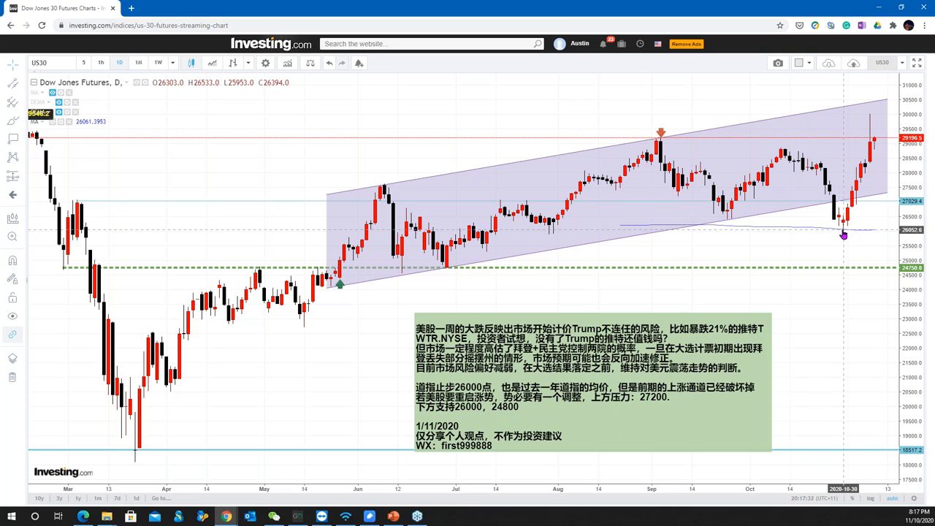
{"action": "mouse_move", "coordinate": [845, 223]}
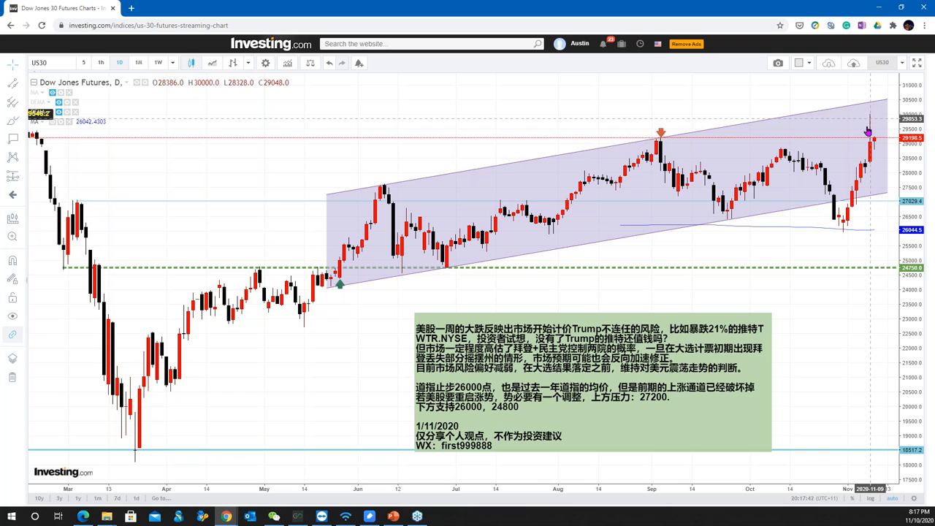
{"action": "mouse_move", "coordinate": [860, 149]}
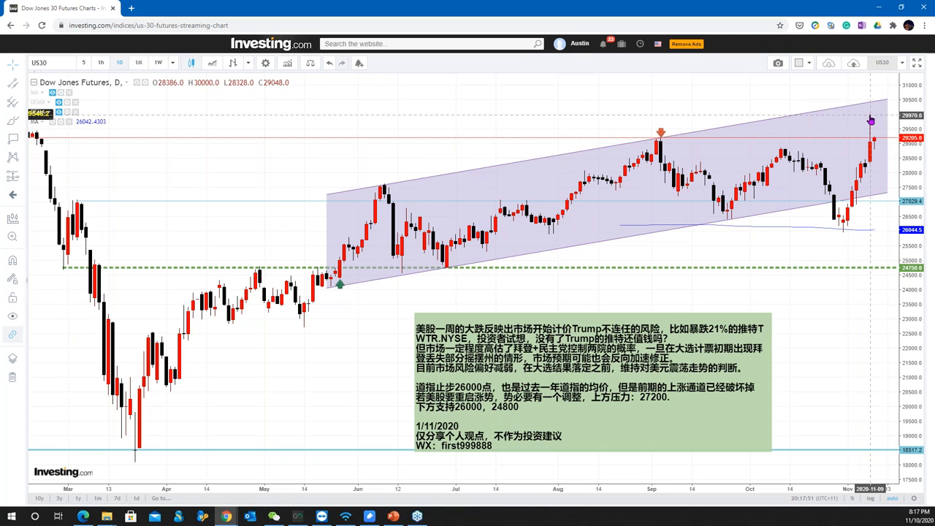
{"action": "mouse_move", "coordinate": [861, 145]}
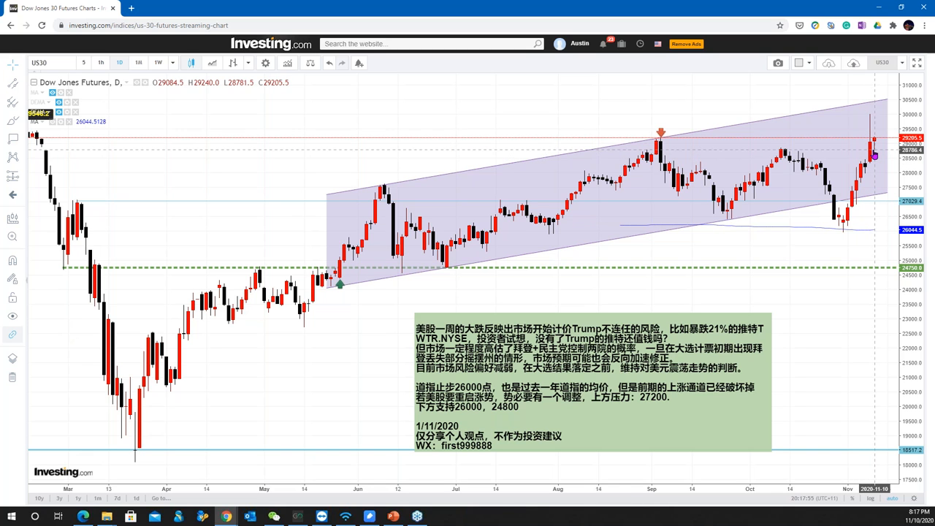
{"action": "mouse_move", "coordinate": [854, 159]}
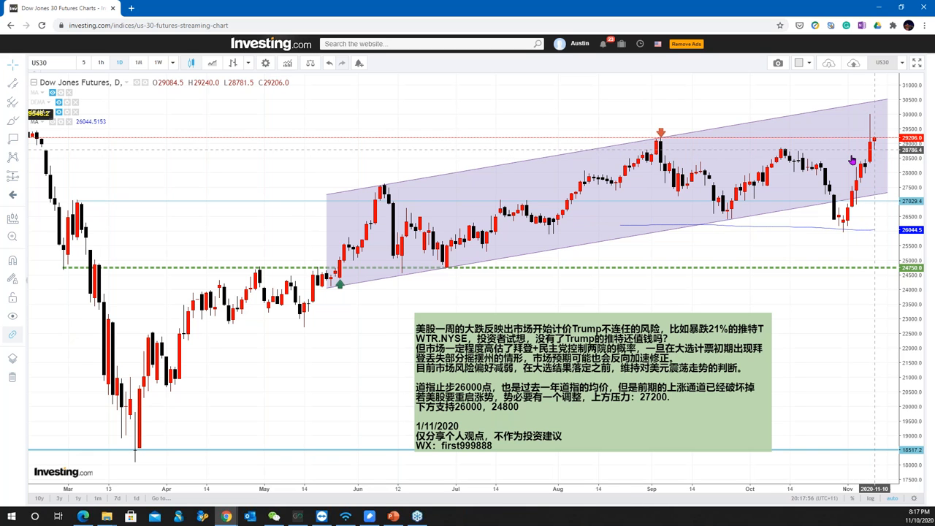
{"action": "mouse_move", "coordinate": [879, 172]}
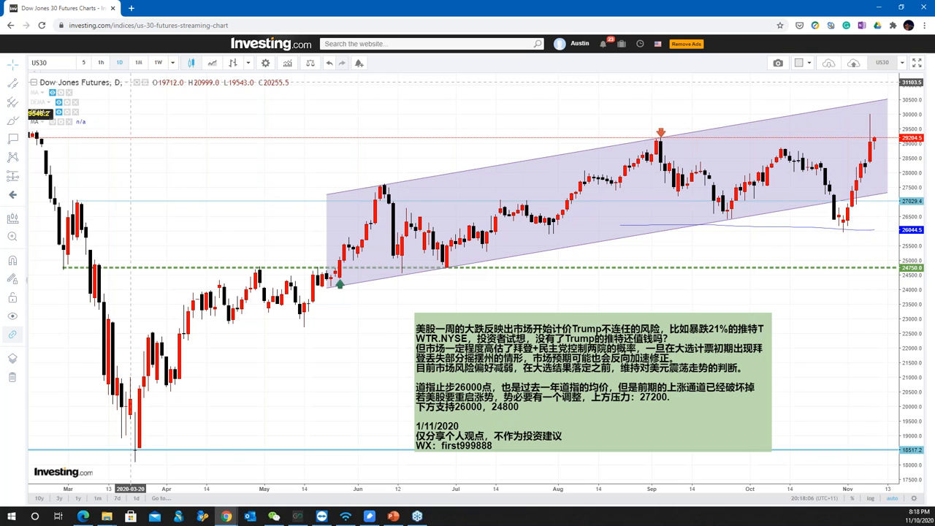
{"action": "mouse_move", "coordinate": [563, 115]}
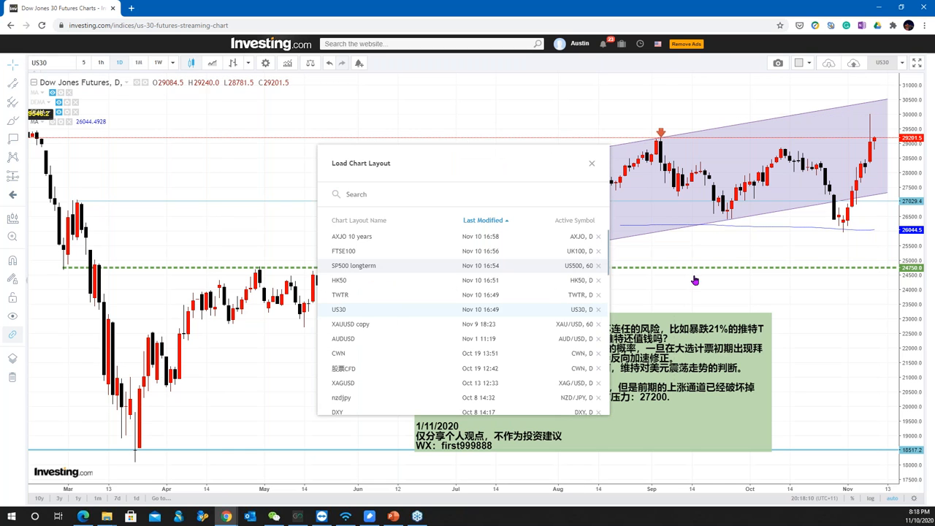
Load the SP500 longterm layout and show S&P 500 Futures as daily candles
{"action": "left_click", "coordinate": [353, 266]}
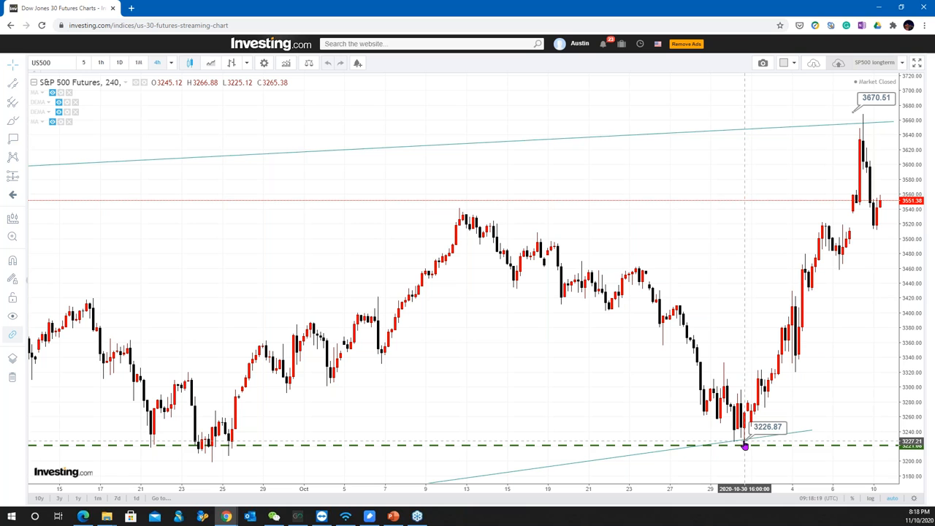
{"action": "mouse_move", "coordinate": [751, 438]}
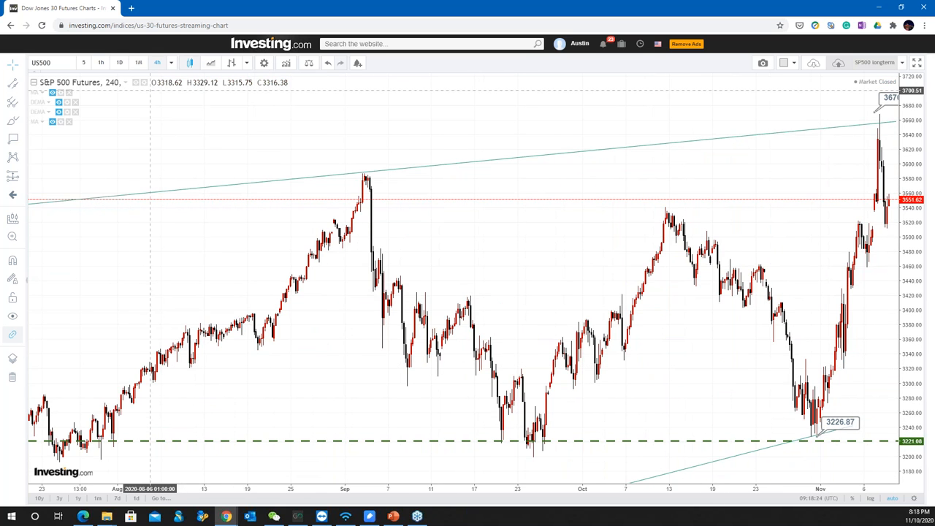
{"action": "left_click", "coordinate": [120, 62]}
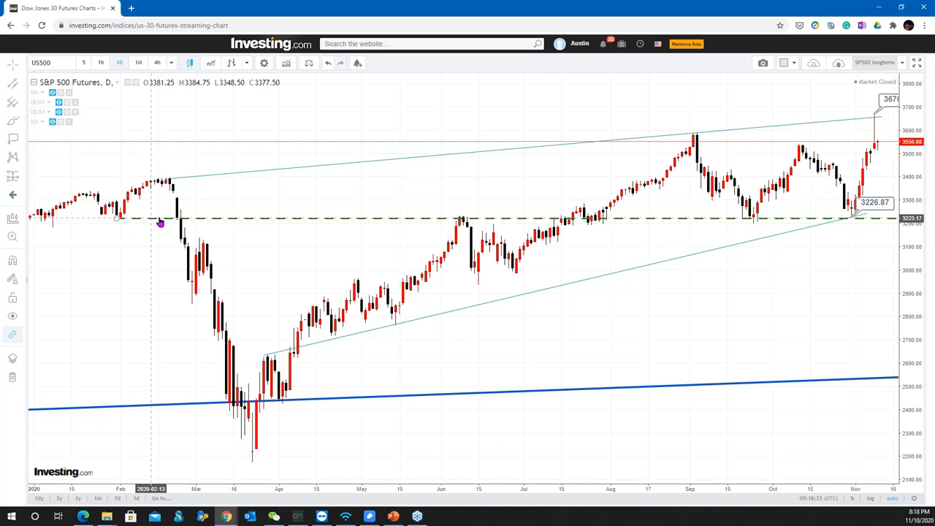
{"action": "mouse_move", "coordinate": [427, 220]}
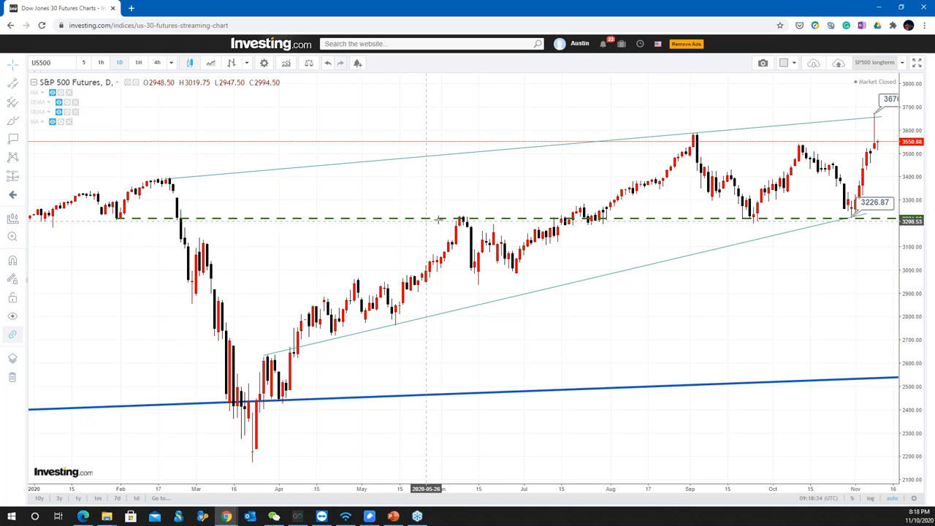
{"action": "mouse_move", "coordinate": [698, 224]}
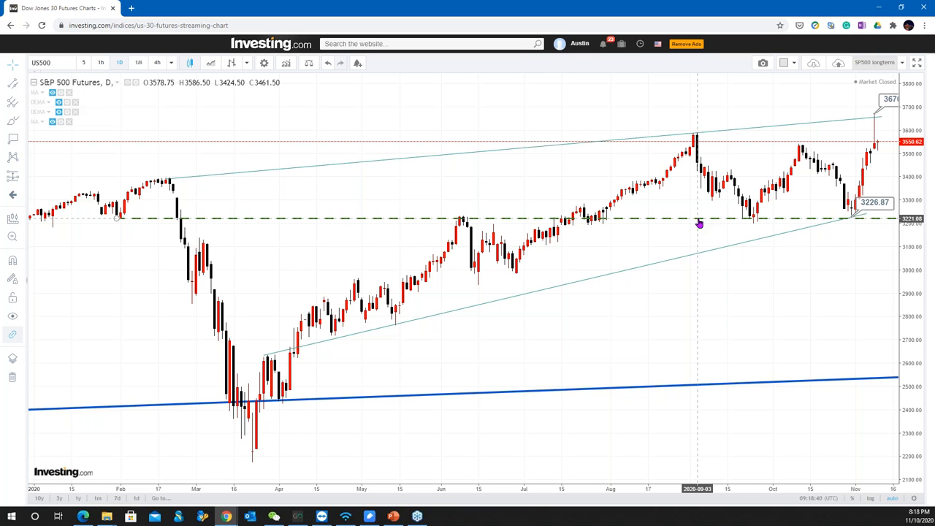
{"action": "mouse_move", "coordinate": [460, 222]}
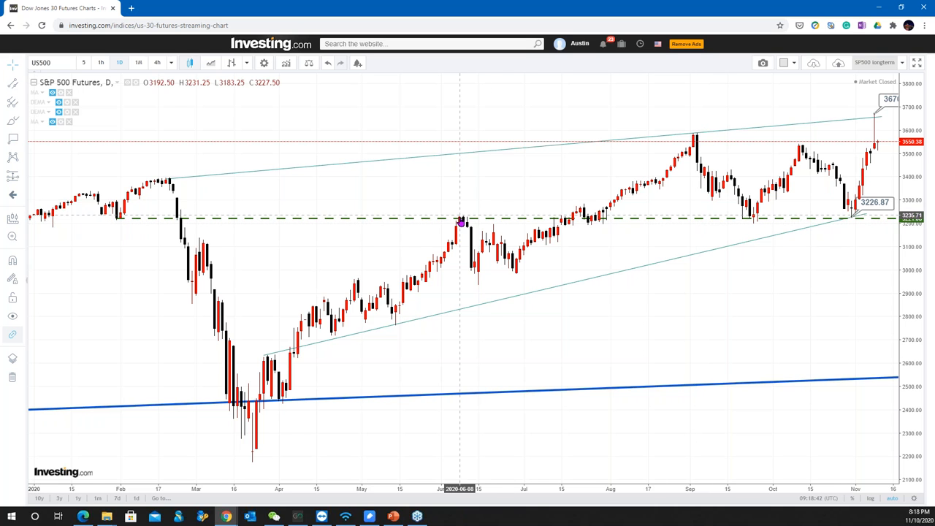
{"action": "mouse_move", "coordinate": [844, 233]}
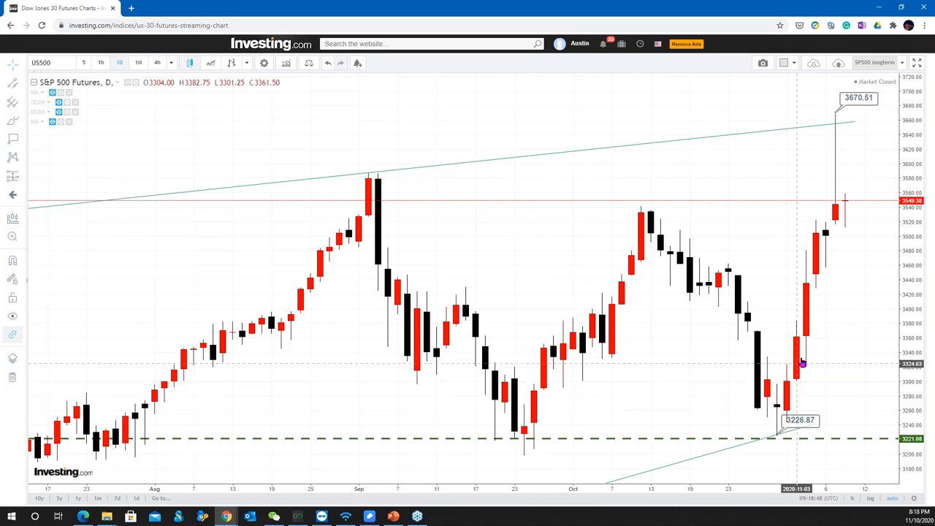
{"action": "mouse_move", "coordinate": [842, 138]}
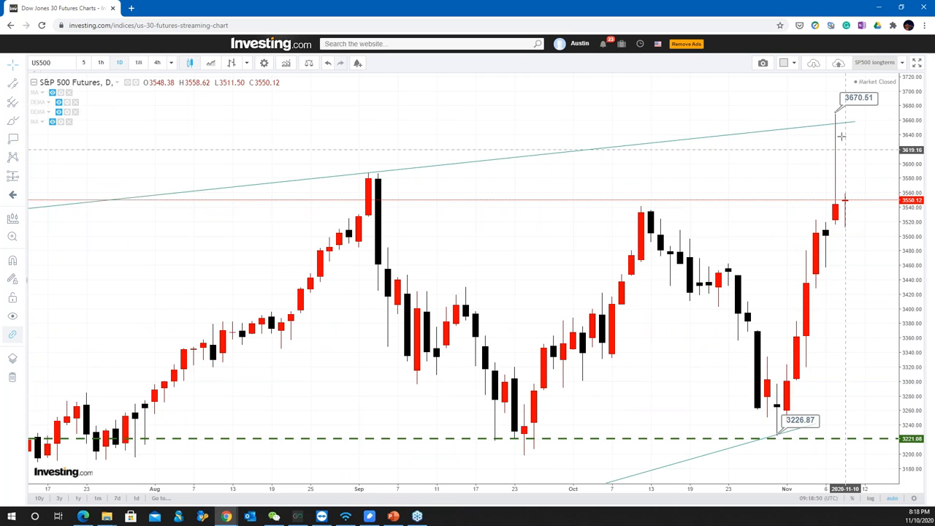
{"action": "mouse_move", "coordinate": [833, 111]}
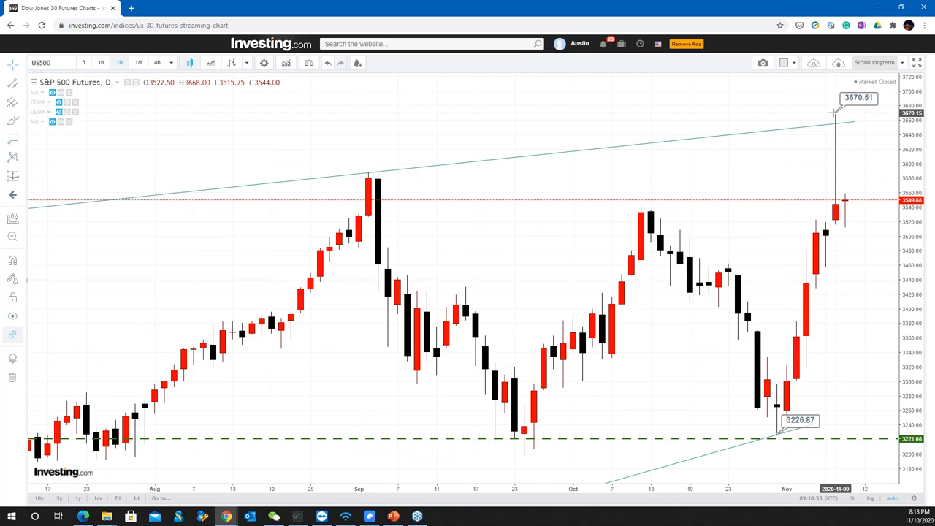
{"action": "mouse_move", "coordinate": [812, 151]}
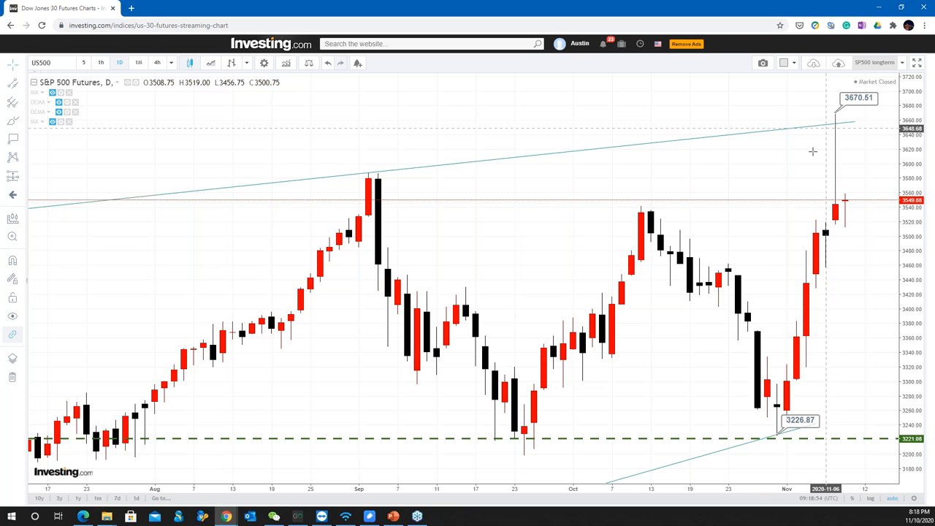
{"action": "mouse_move", "coordinate": [795, 353]}
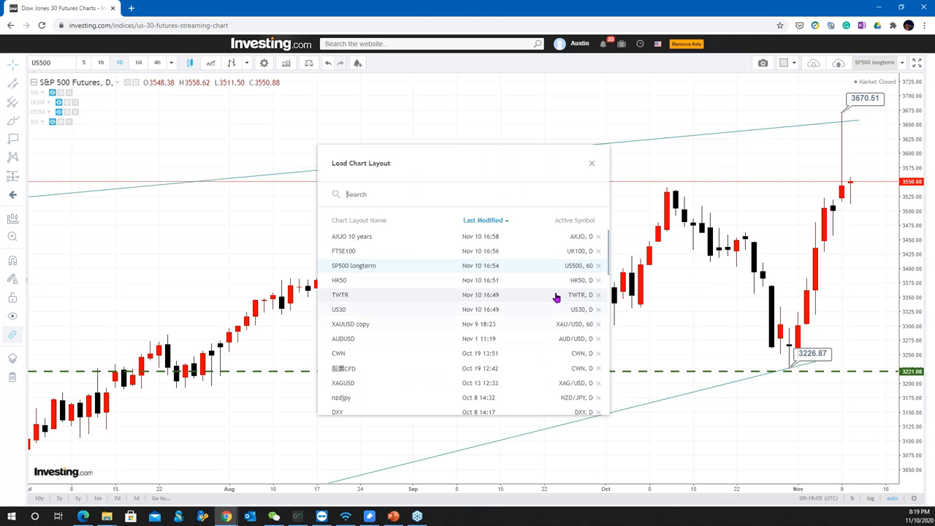
Sort layouts by most recently modified and load the AXJO 10 years layout
{"action": "scroll", "scroll_direction": "down", "scroll_amount": 3}
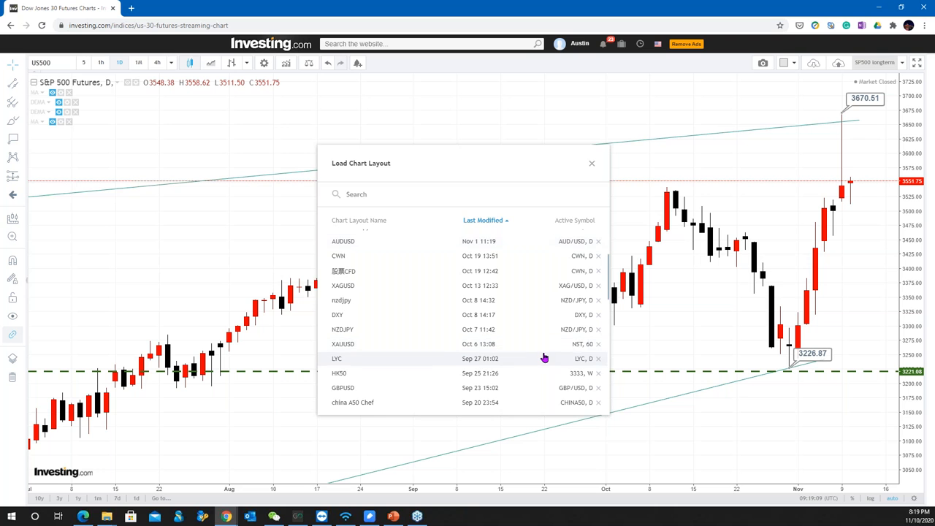
{"action": "scroll", "scroll_direction": "down", "scroll_amount": 3}
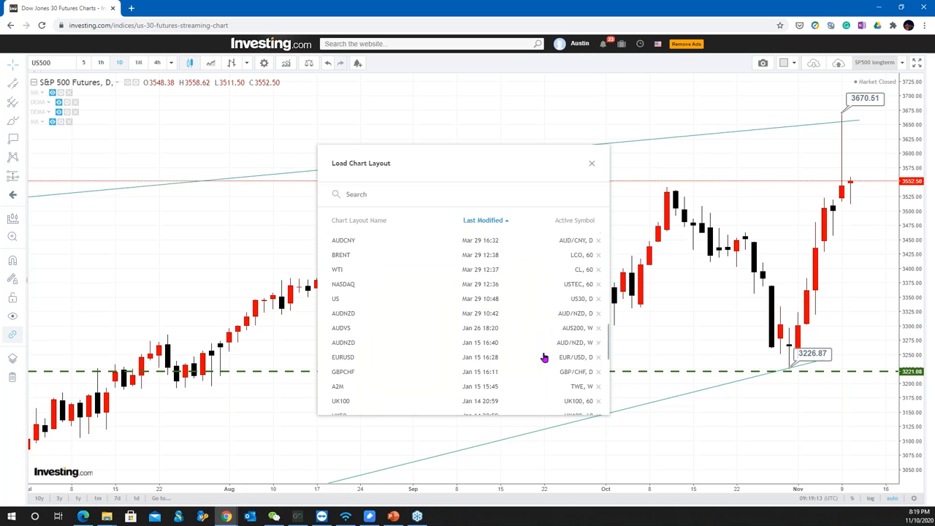
{"action": "left_click", "coordinate": [483, 219]}
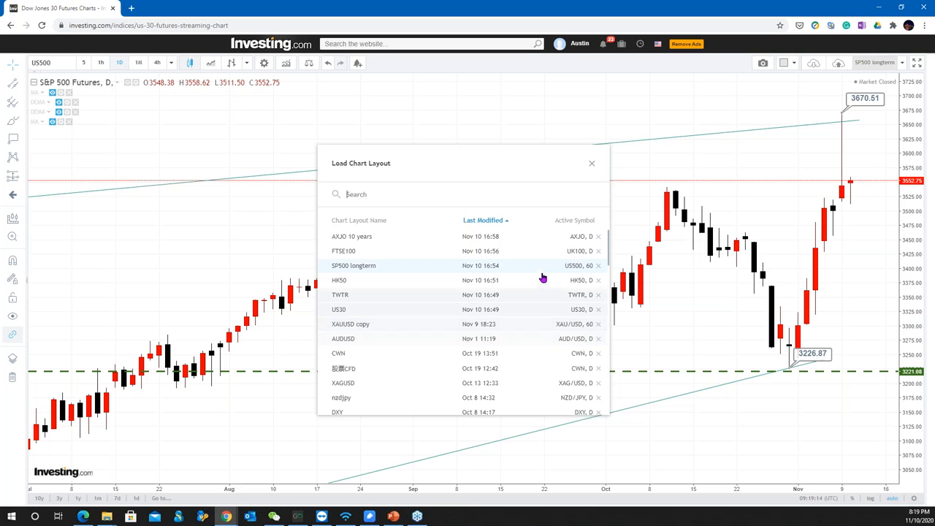
{"action": "left_click", "coordinate": [350, 237]}
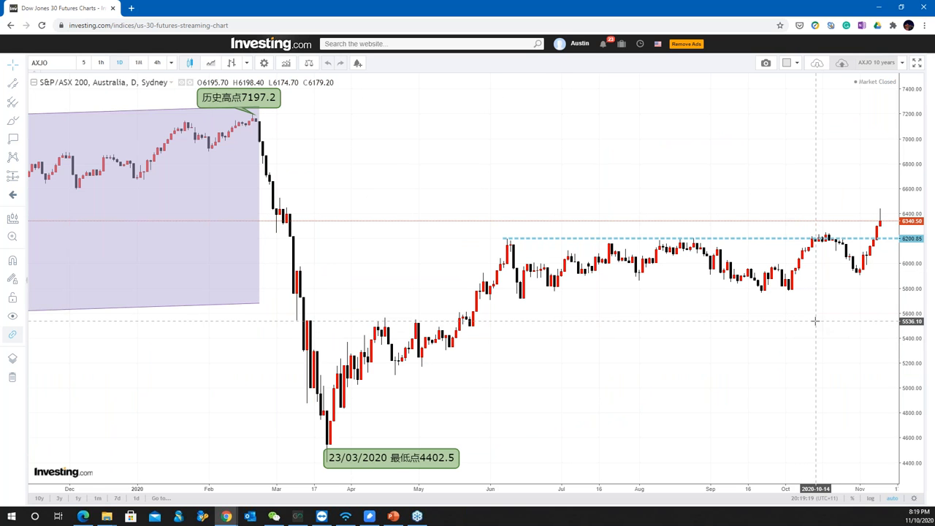
Scroll the S&P/ASX 200 daily chart right toward the recent November bars
{"action": "scroll", "scroll_direction": "right", "scroll_amount": 3}
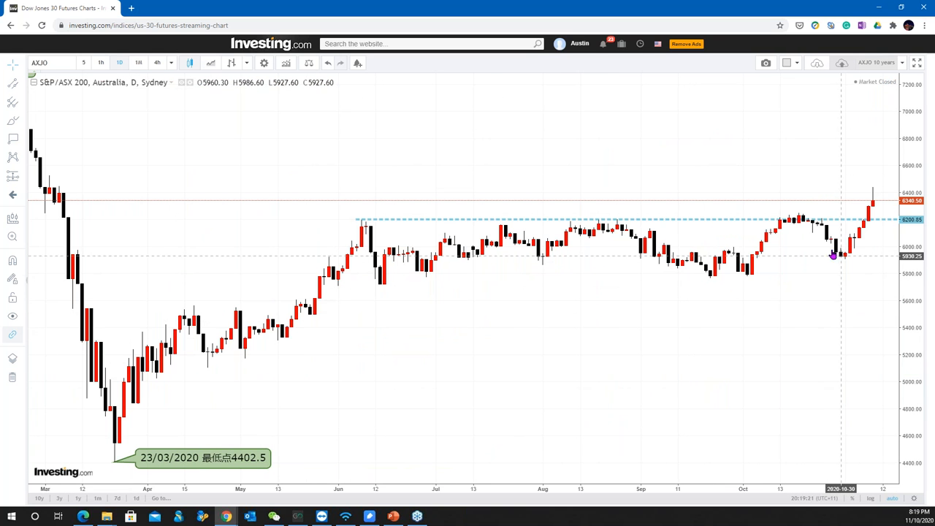
{"action": "mouse_move", "coordinate": [833, 257]}
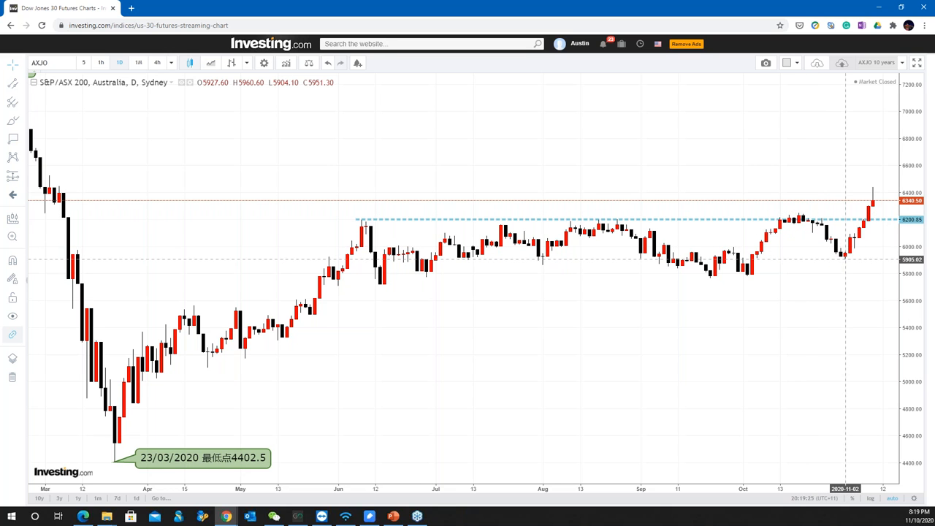
{"action": "mouse_move", "coordinate": [846, 264]}
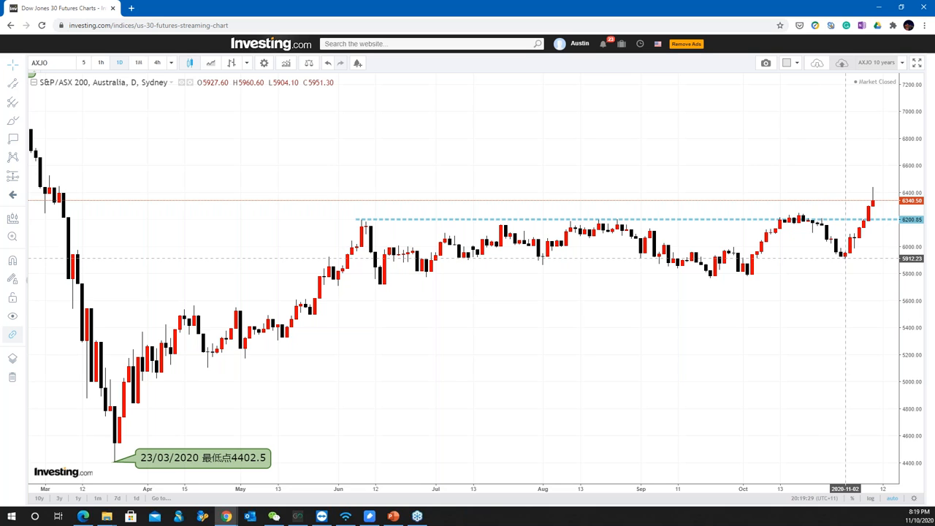
{"action": "mouse_move", "coordinate": [865, 225]}
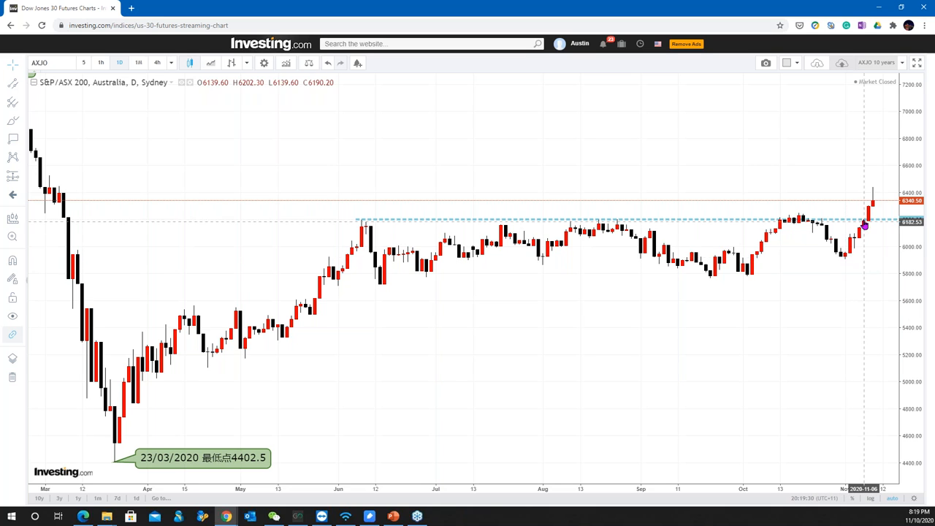
{"action": "mouse_move", "coordinate": [869, 222]}
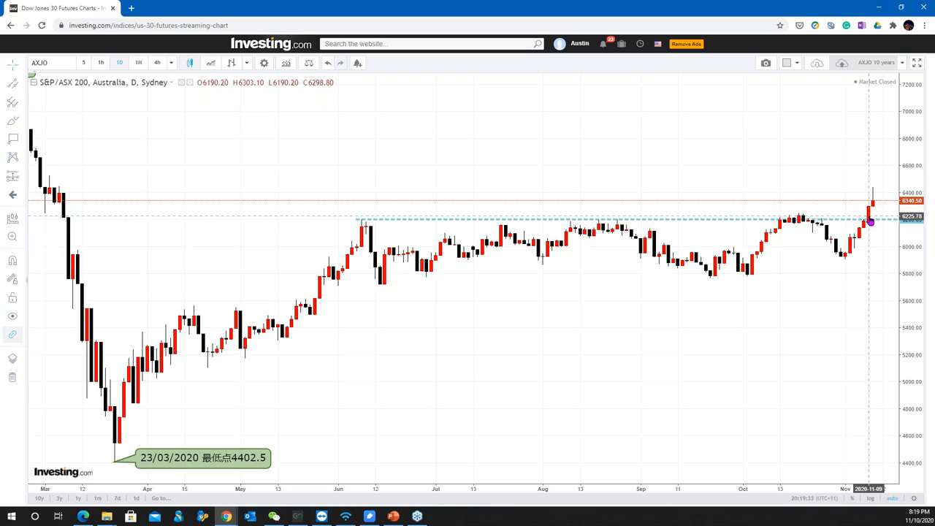
{"action": "mouse_move", "coordinate": [869, 188]}
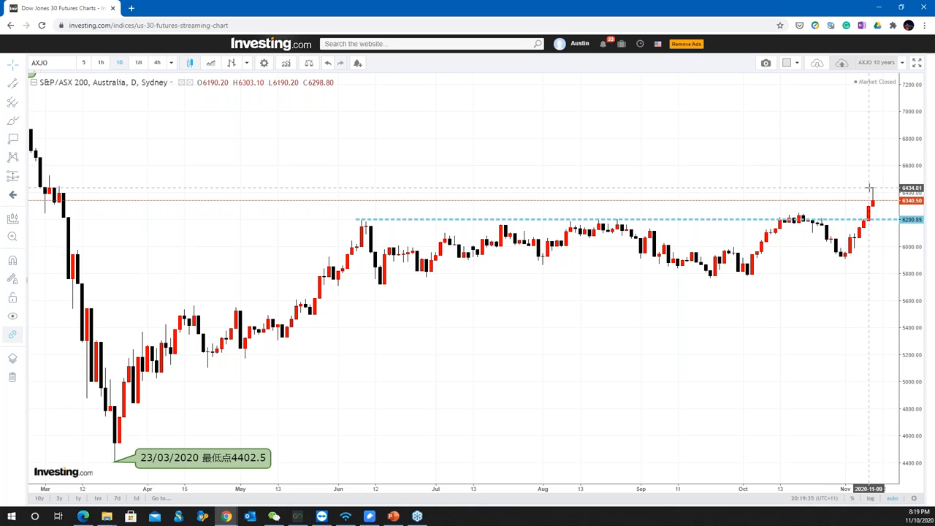
{"action": "mouse_move", "coordinate": [845, 316]}
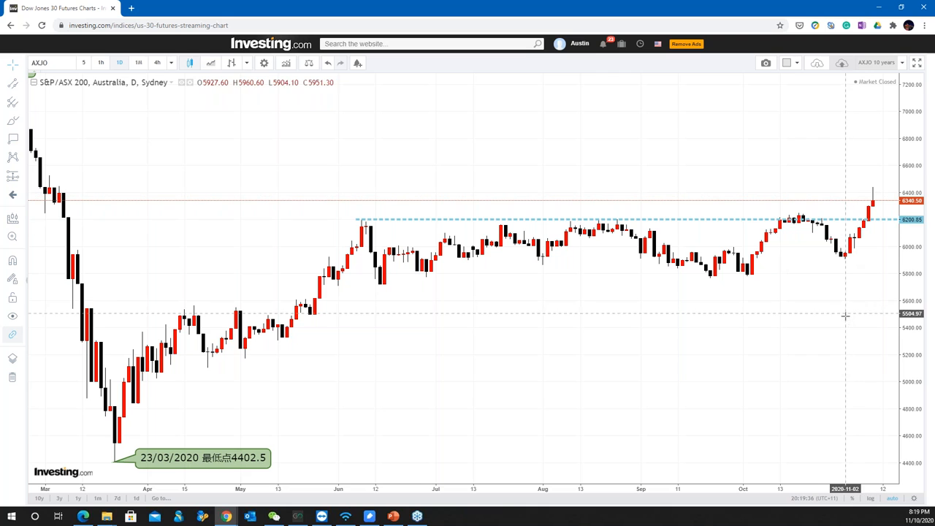
{"action": "mouse_move", "coordinate": [812, 268]}
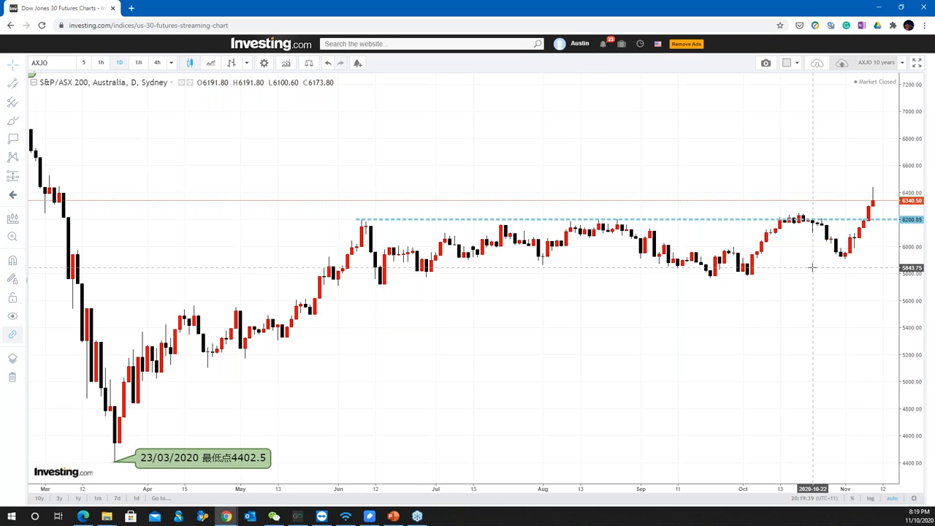
{"action": "mouse_move", "coordinate": [851, 190]}
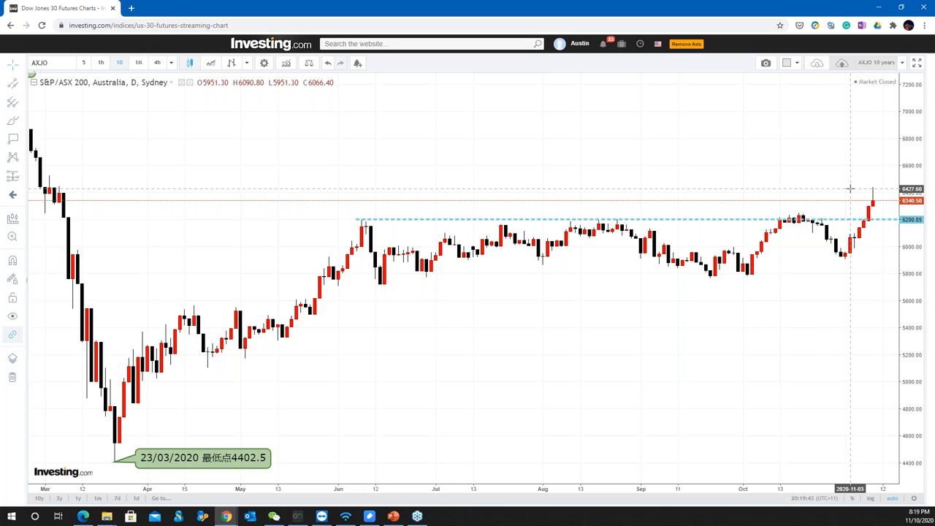
{"action": "mouse_move", "coordinate": [853, 203]}
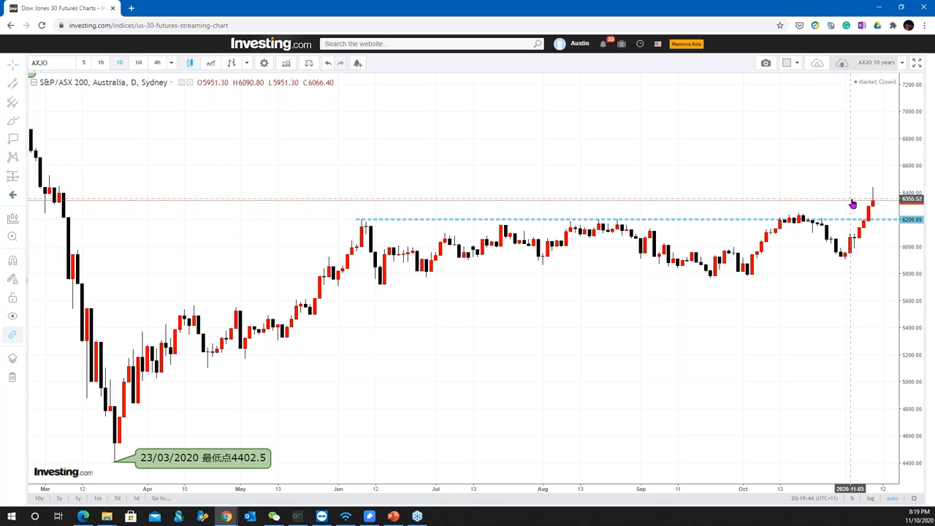
{"action": "mouse_move", "coordinate": [854, 212]}
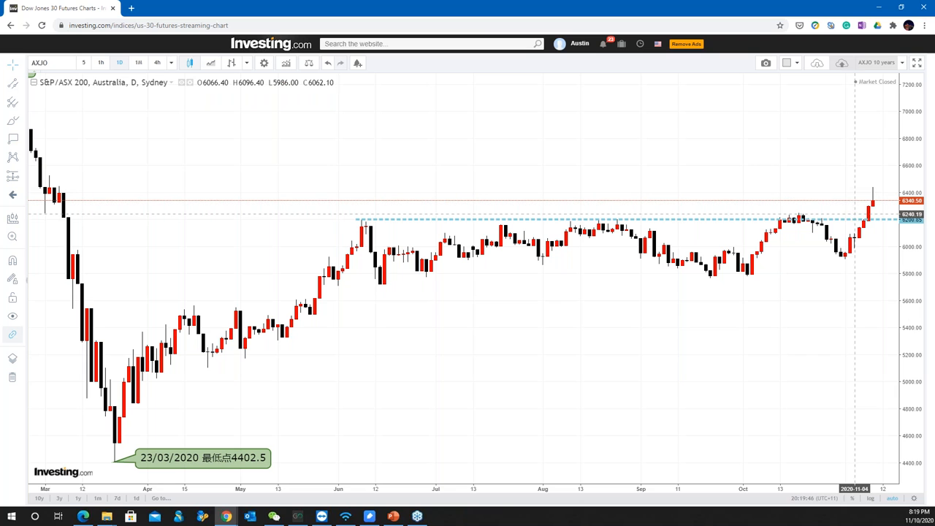
{"action": "mouse_move", "coordinate": [792, 273]}
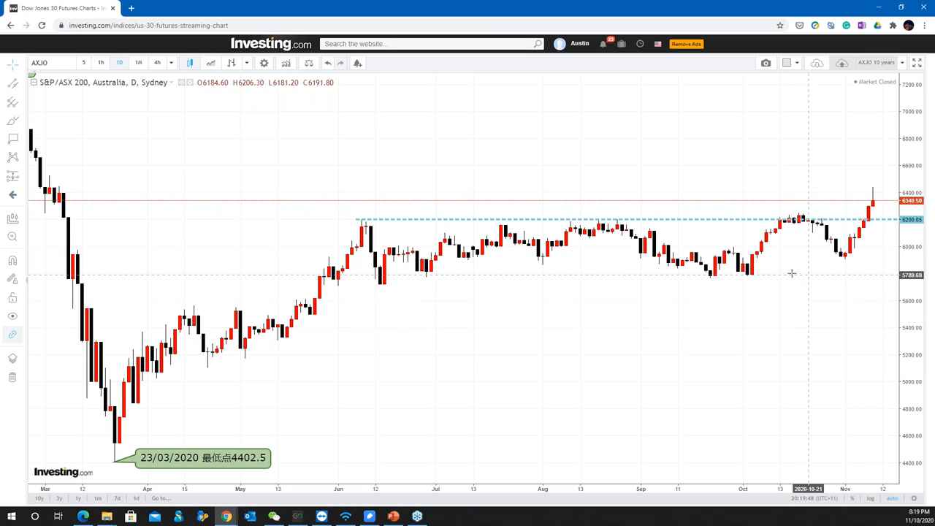
{"action": "mouse_move", "coordinate": [748, 281]}
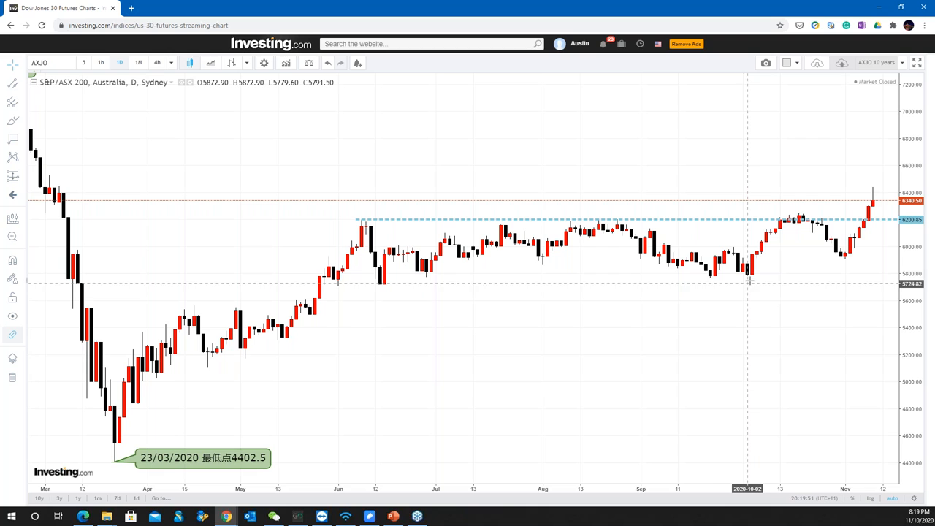
{"action": "mouse_move", "coordinate": [762, 276]}
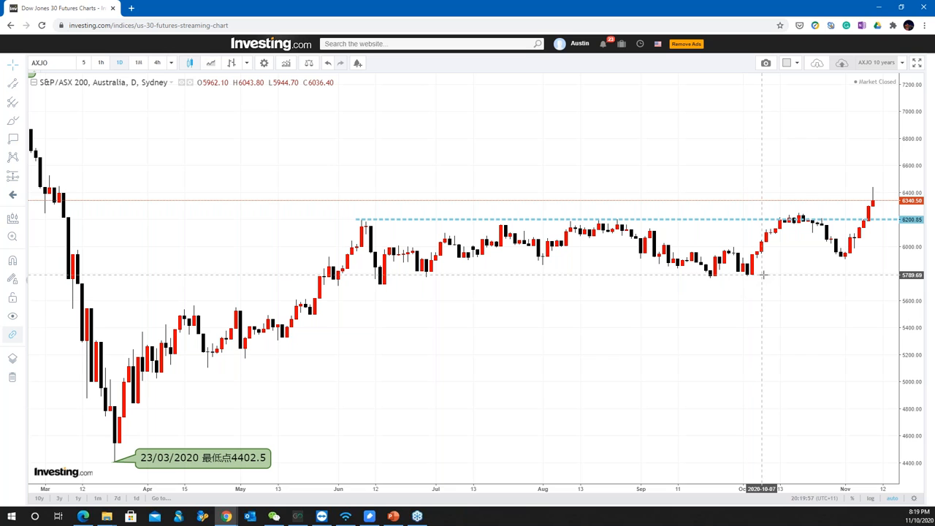
{"action": "mouse_move", "coordinate": [595, 336]}
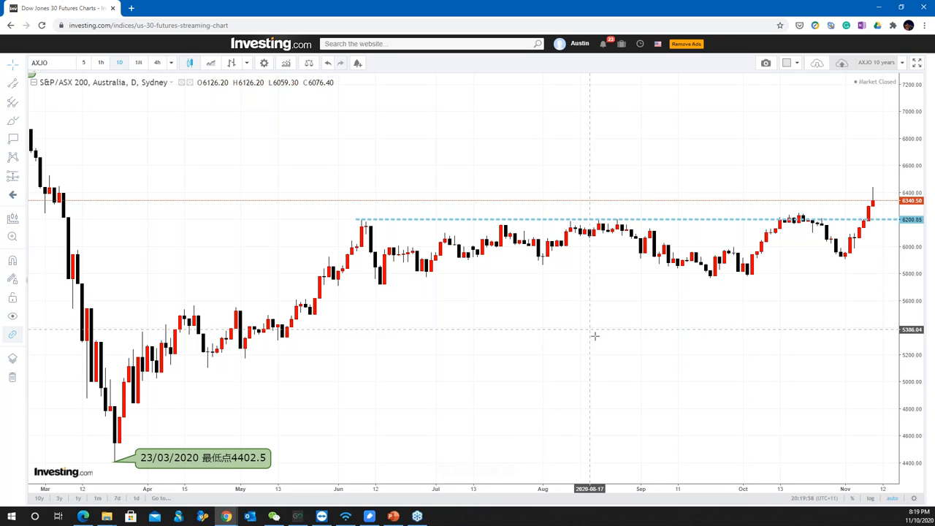
{"action": "mouse_move", "coordinate": [602, 322]}
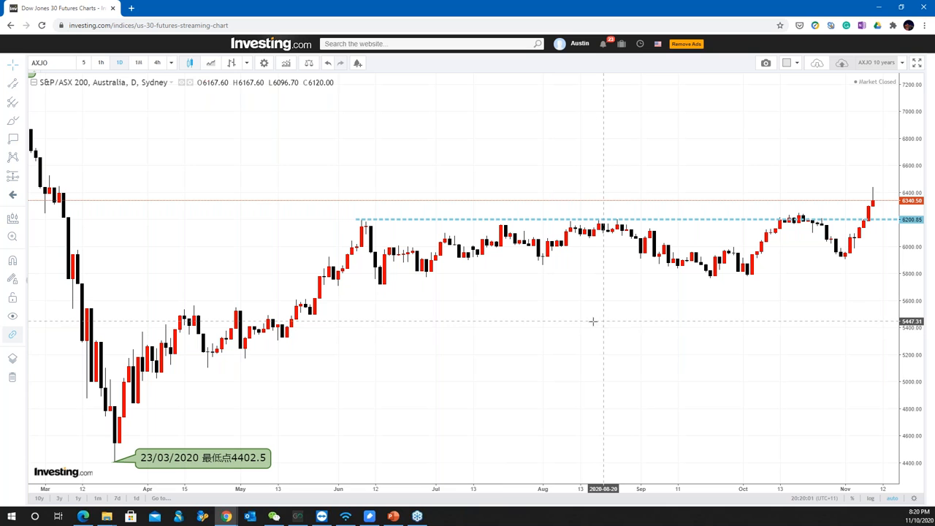
{"action": "mouse_move", "coordinate": [491, 345]}
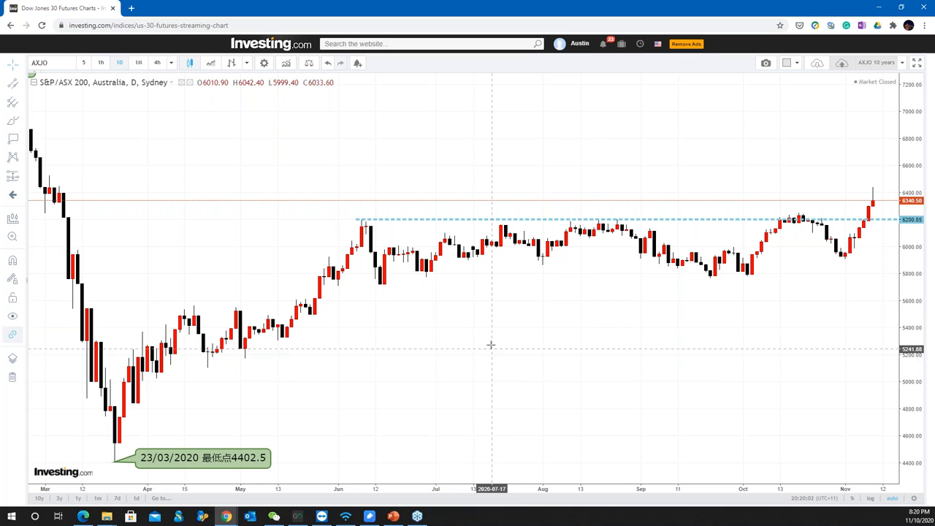
{"action": "mouse_move", "coordinate": [553, 275]}
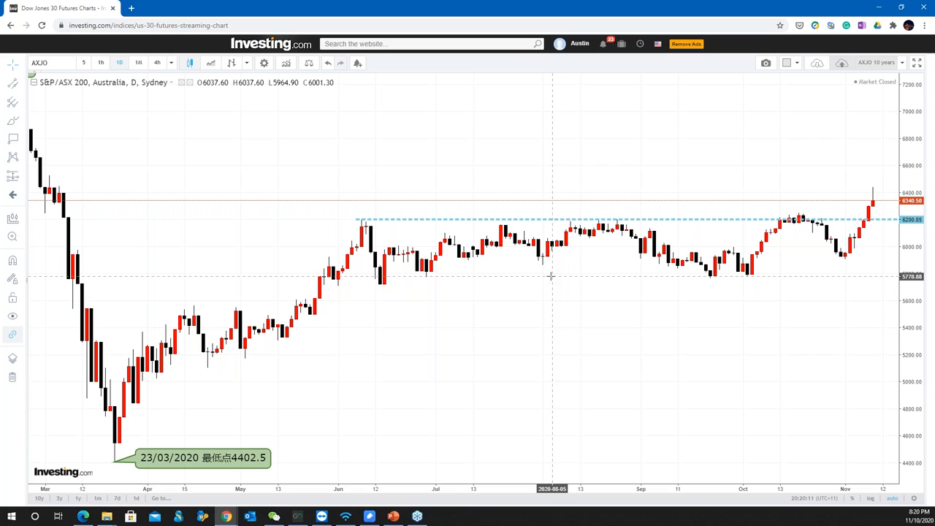
{"action": "mouse_move", "coordinate": [558, 275]}
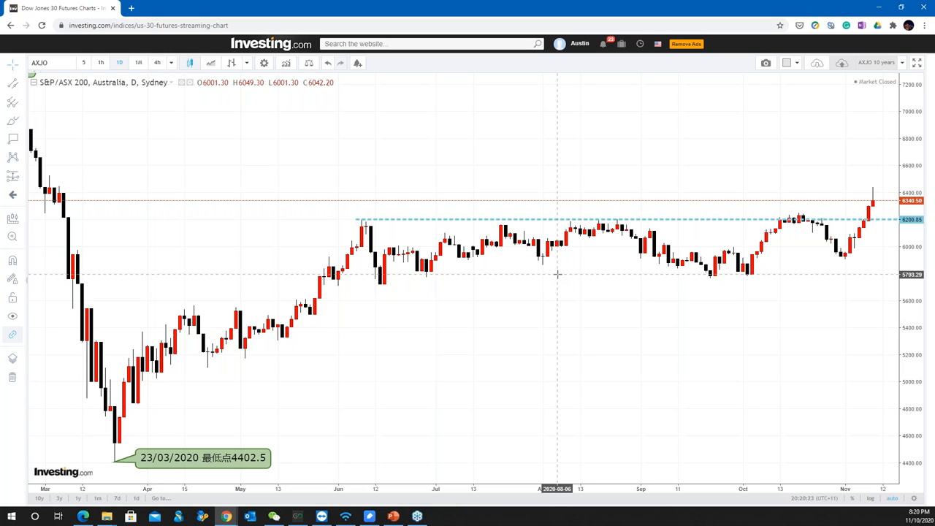
{"action": "mouse_move", "coordinate": [567, 270]}
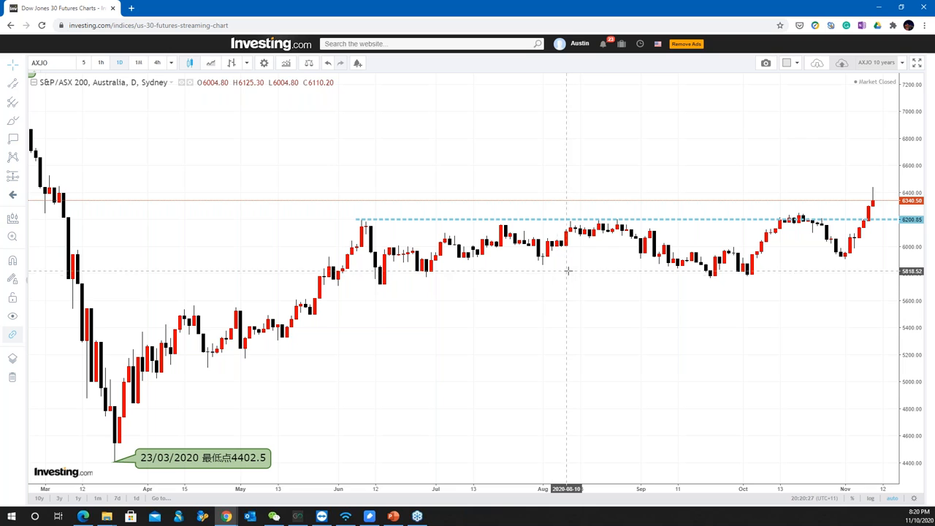
{"action": "mouse_move", "coordinate": [572, 275]}
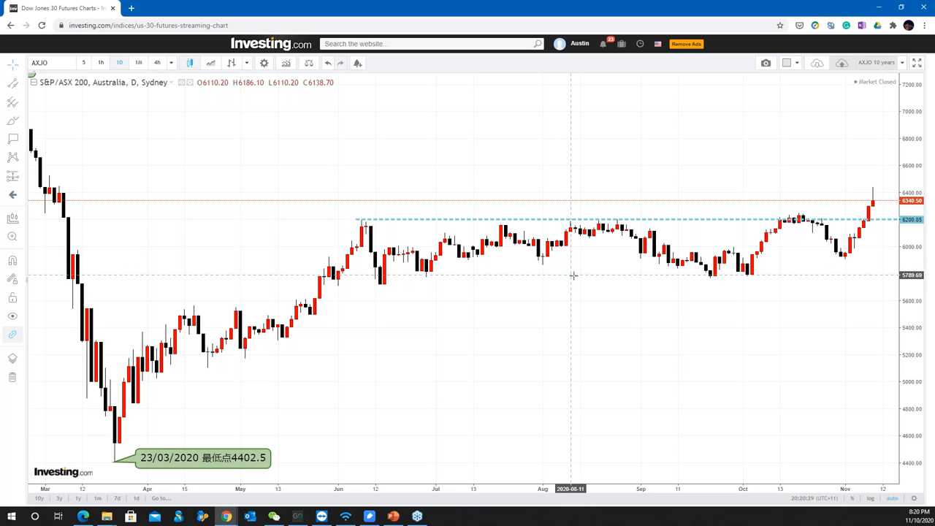
{"action": "mouse_move", "coordinate": [281, 276]}
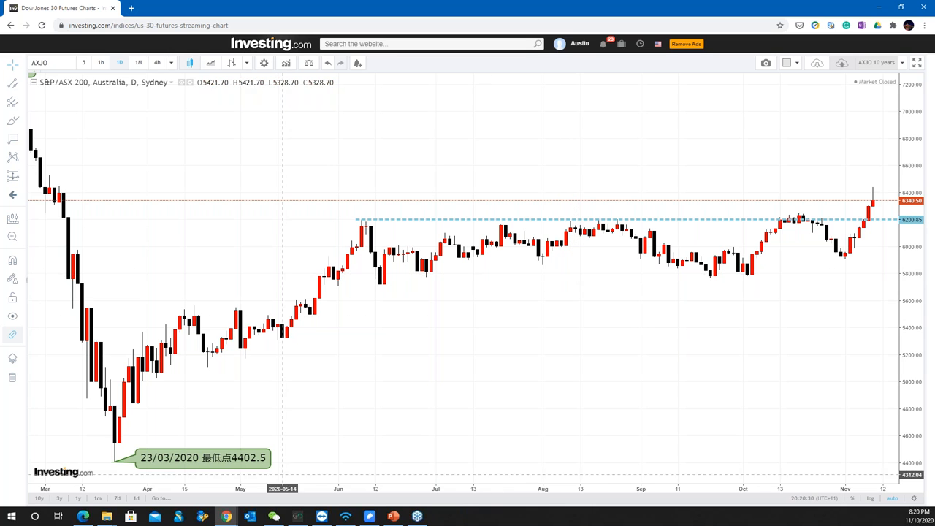
{"action": "mouse_move", "coordinate": [225, 517]}
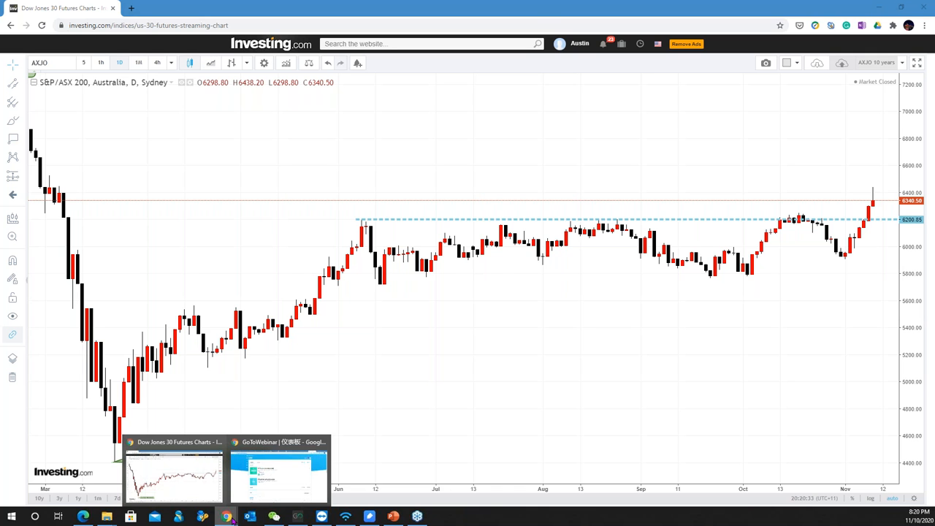
Bring PowerPoint to the front and start presenting the webinar slides
{"action": "left_click", "coordinate": [393, 517]}
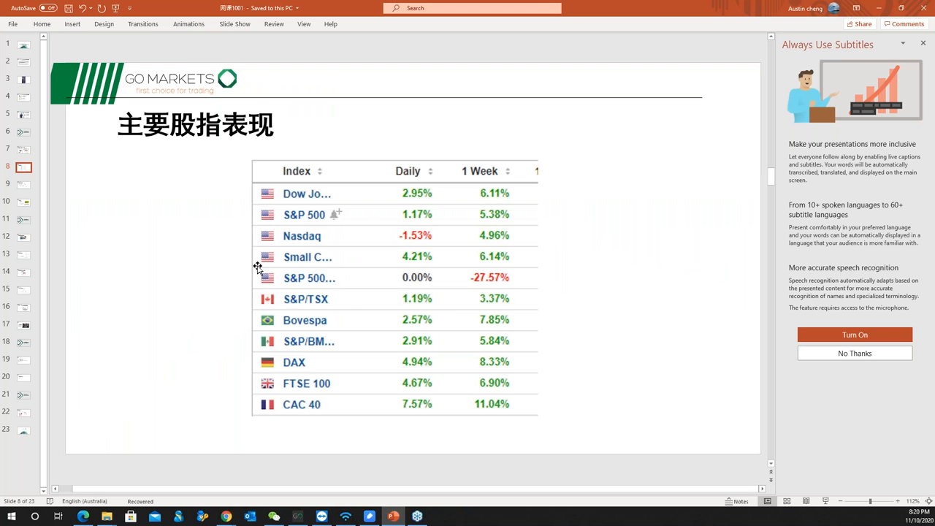
{"action": "left_click", "coordinate": [23, 184]}
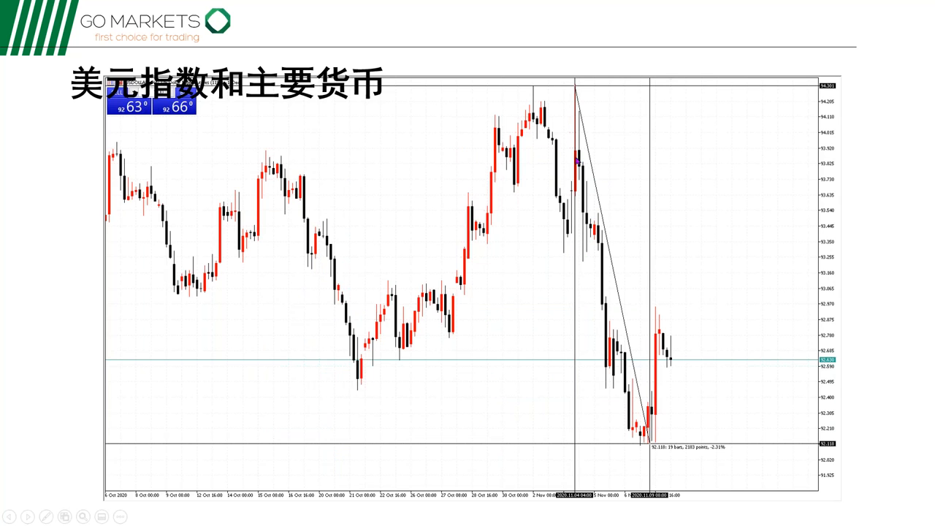
{"action": "mouse_move", "coordinate": [579, 91]}
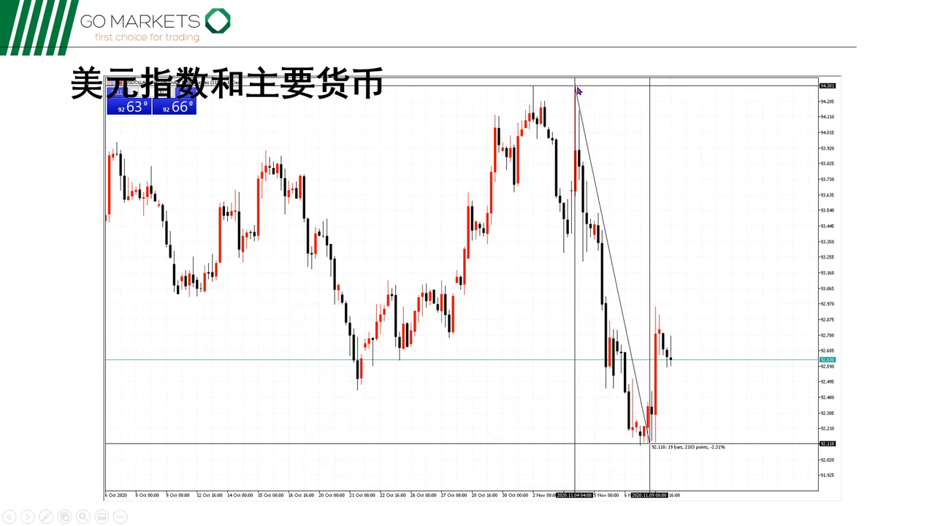
{"action": "mouse_move", "coordinate": [585, 305]}
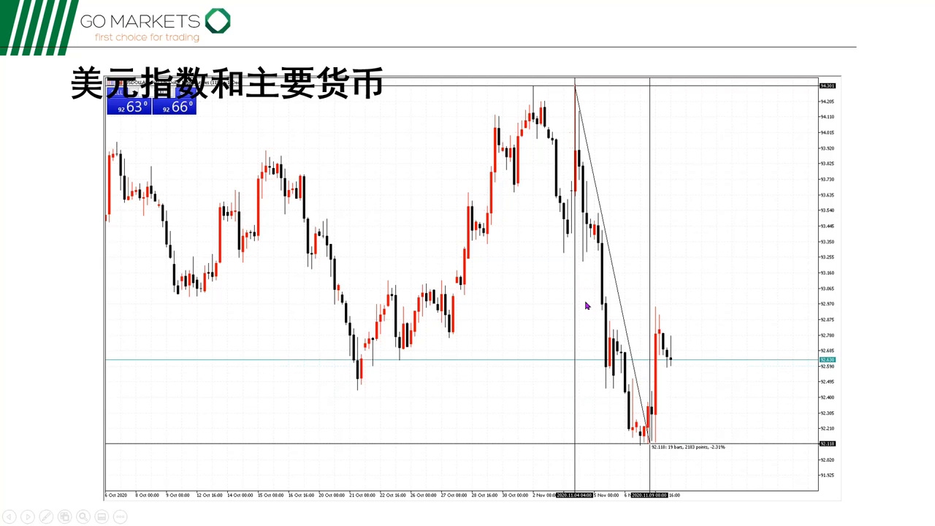
{"action": "mouse_move", "coordinate": [646, 446]}
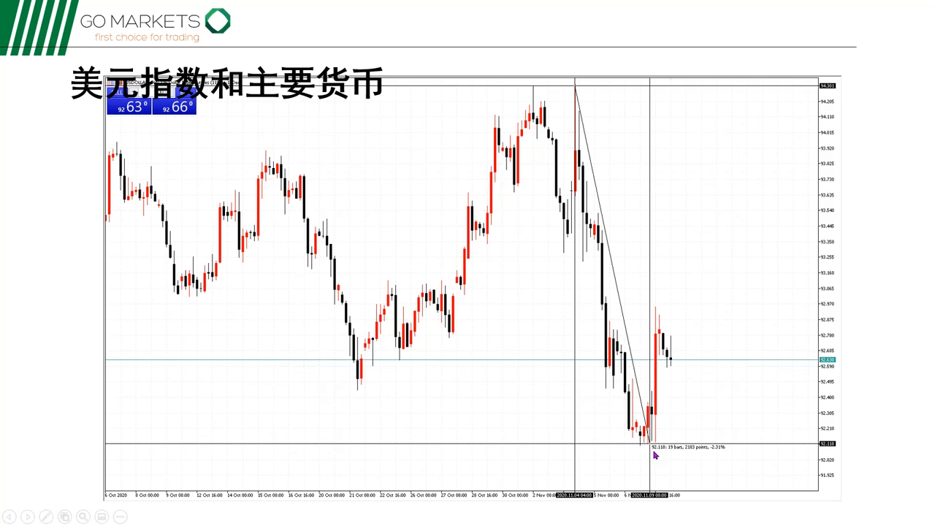
{"action": "mouse_move", "coordinate": [503, 260]}
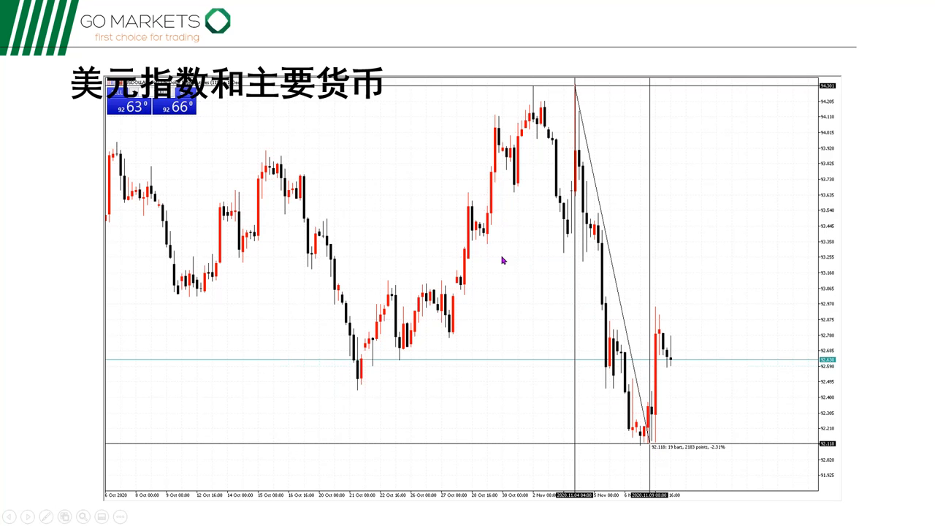
{"action": "mouse_move", "coordinate": [518, 268]}
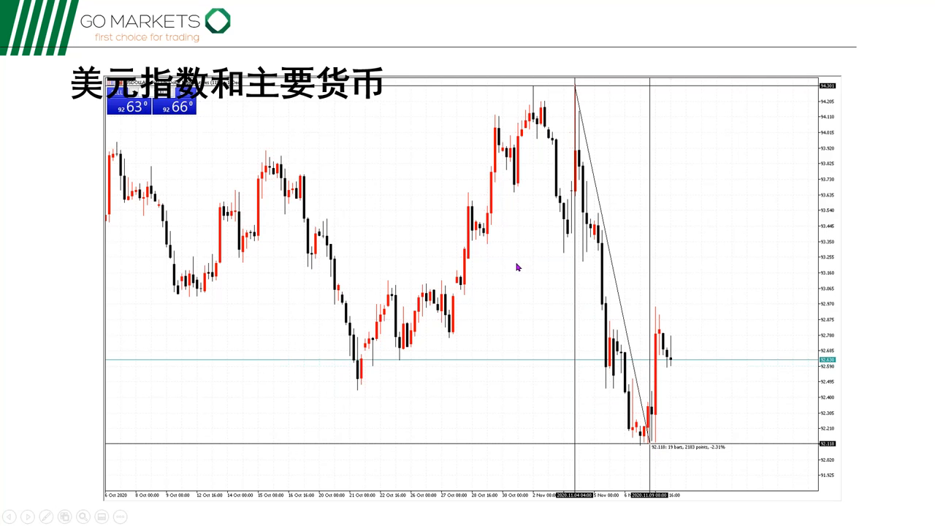
{"action": "mouse_move", "coordinate": [524, 260]}
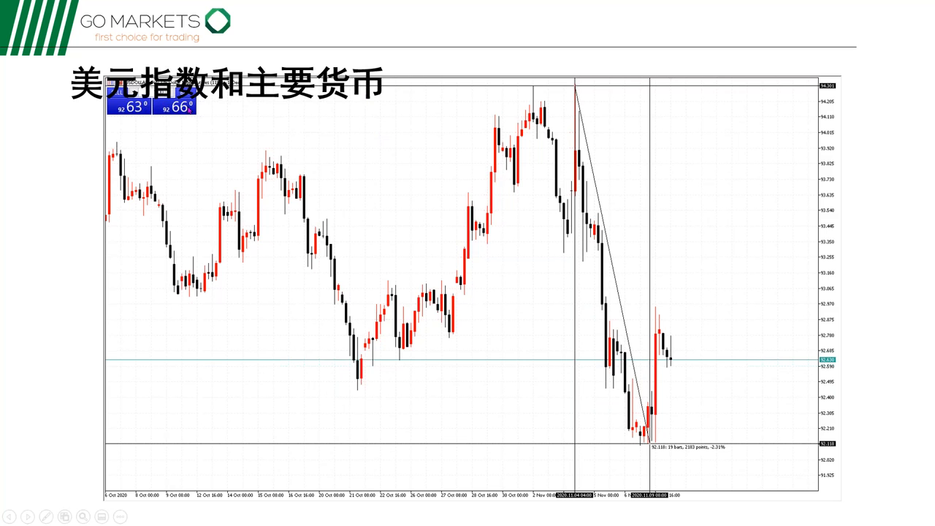
{"action": "mouse_move", "coordinate": [638, 232]}
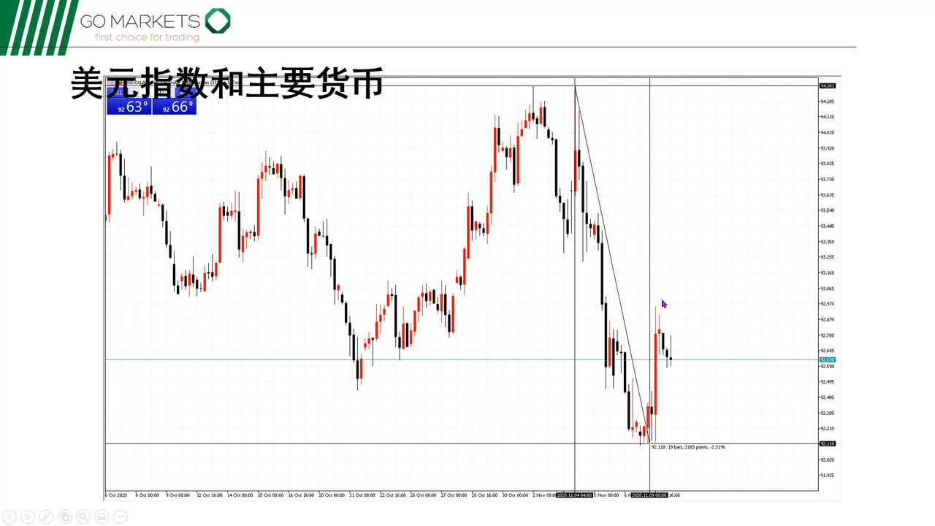
{"action": "mouse_move", "coordinate": [665, 328]}
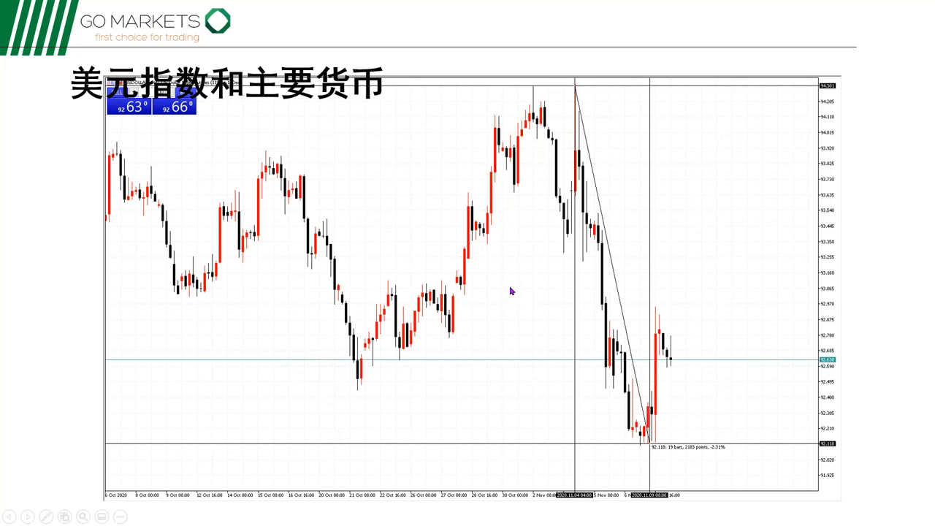
{"action": "mouse_move", "coordinate": [587, 312]}
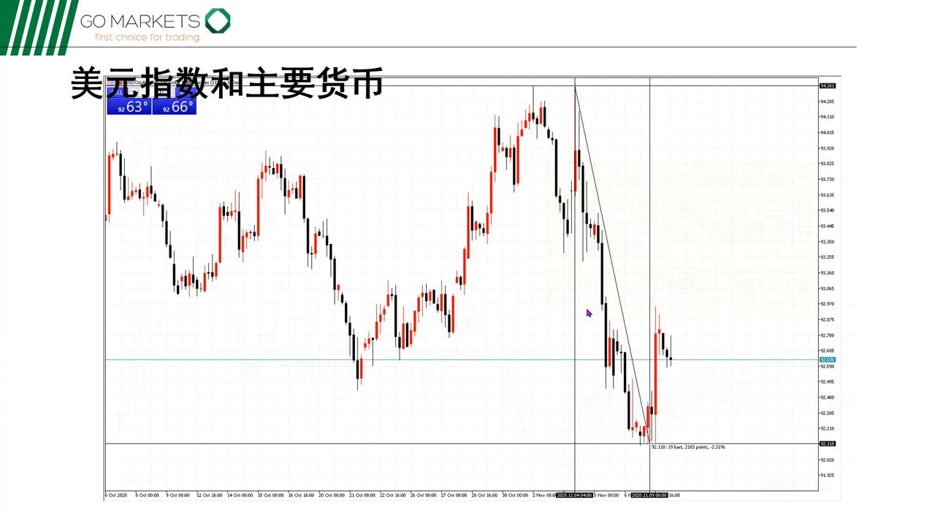
Advance to the gold and crude oil slide with the annotated XAU/USD chart
{"action": "key", "text": "Right"}
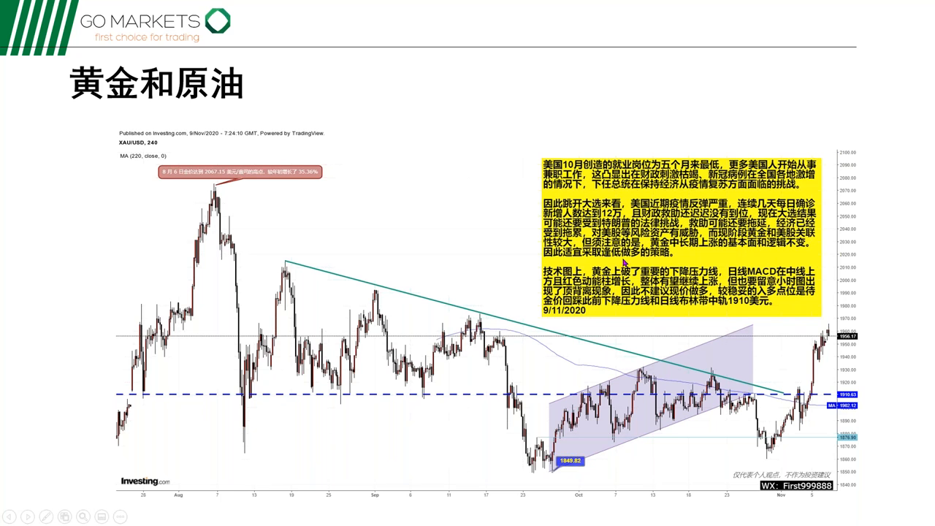
{"action": "mouse_move", "coordinate": [485, 123]}
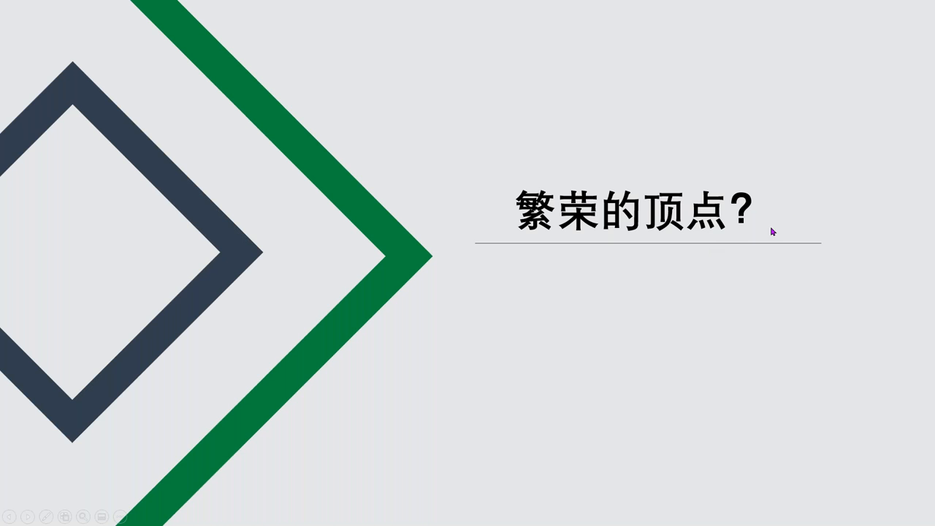
{"action": "mouse_move", "coordinate": [707, 99]}
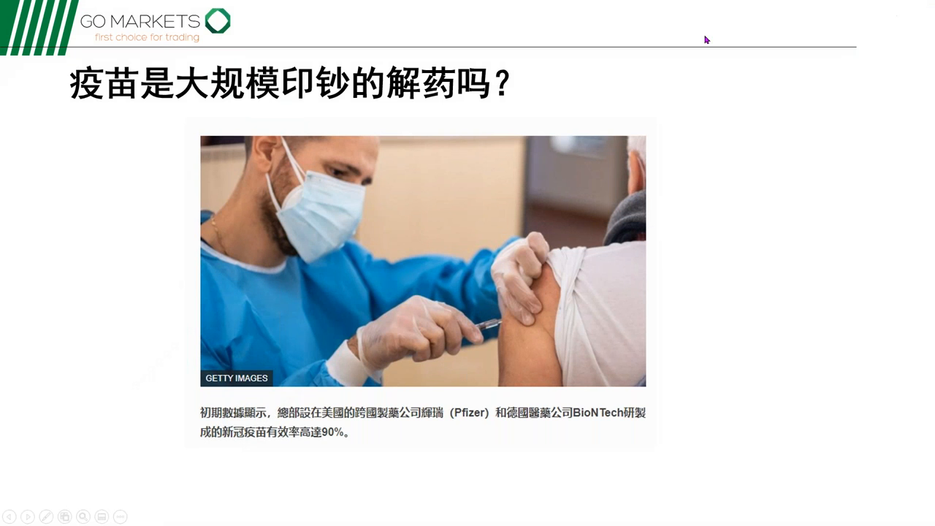
{"action": "mouse_move", "coordinate": [748, 95]}
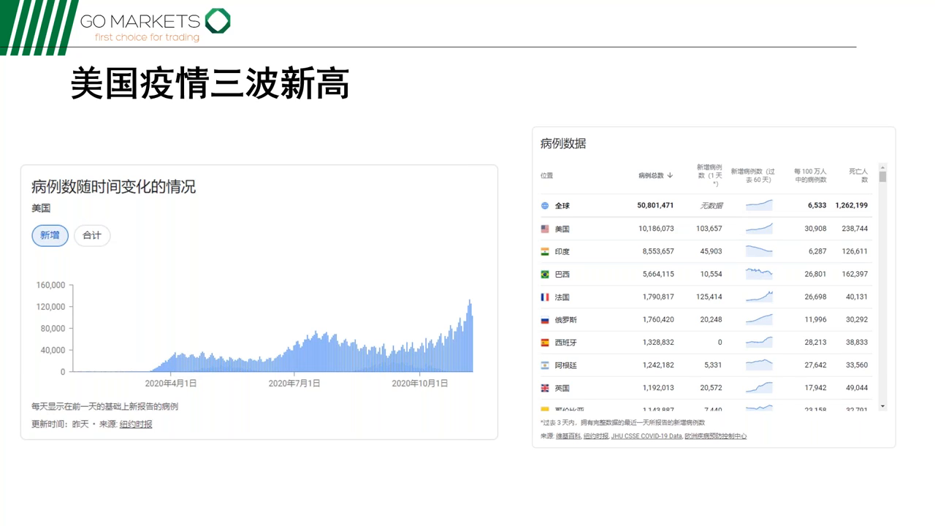
{"action": "mouse_move", "coordinate": [307, 141]}
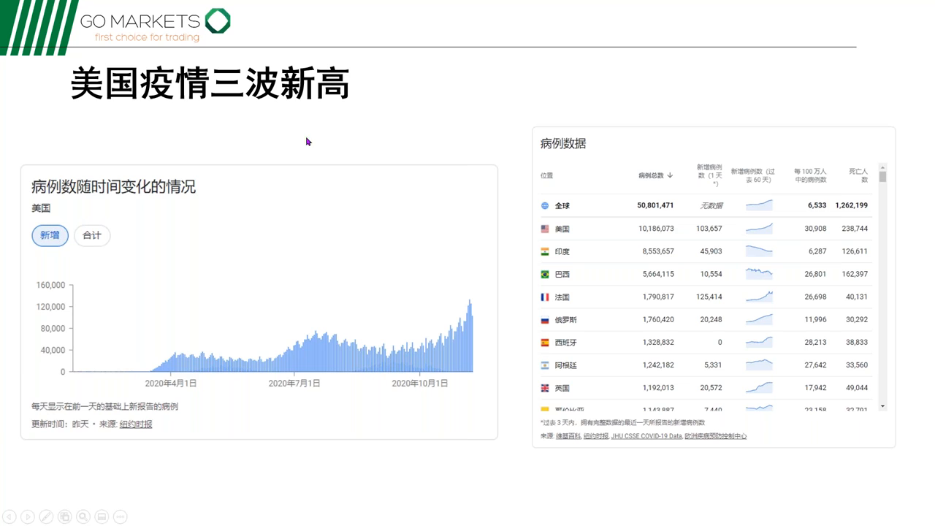
{"action": "mouse_move", "coordinate": [525, 111]}
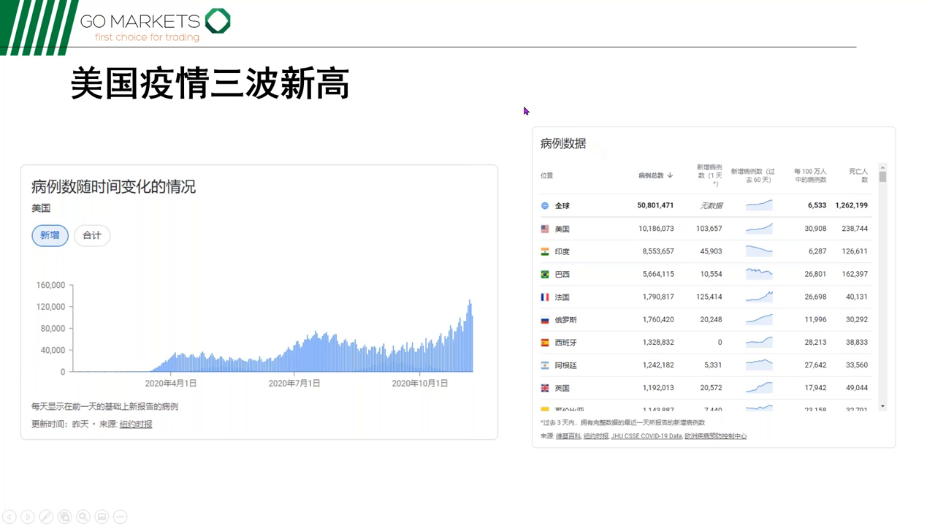
{"action": "mouse_move", "coordinate": [501, 159]}
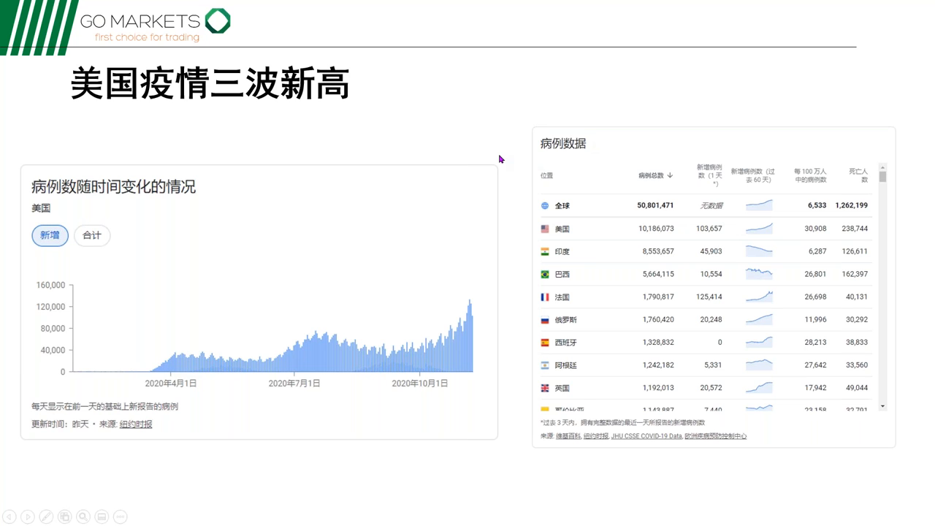
{"action": "mouse_move", "coordinate": [512, 158]}
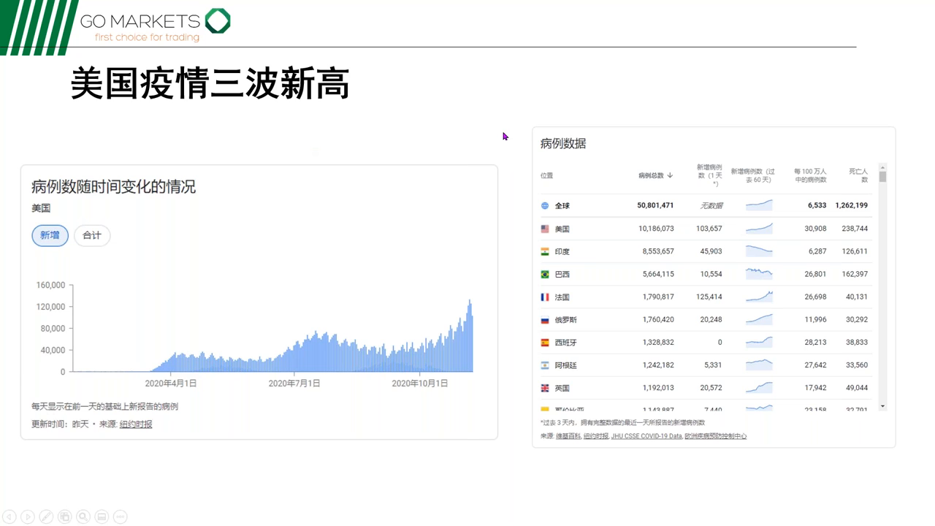
Advance to the 'Europe Back in Lockdown Mode' Statista map slide
{"action": "key", "text": "right"}
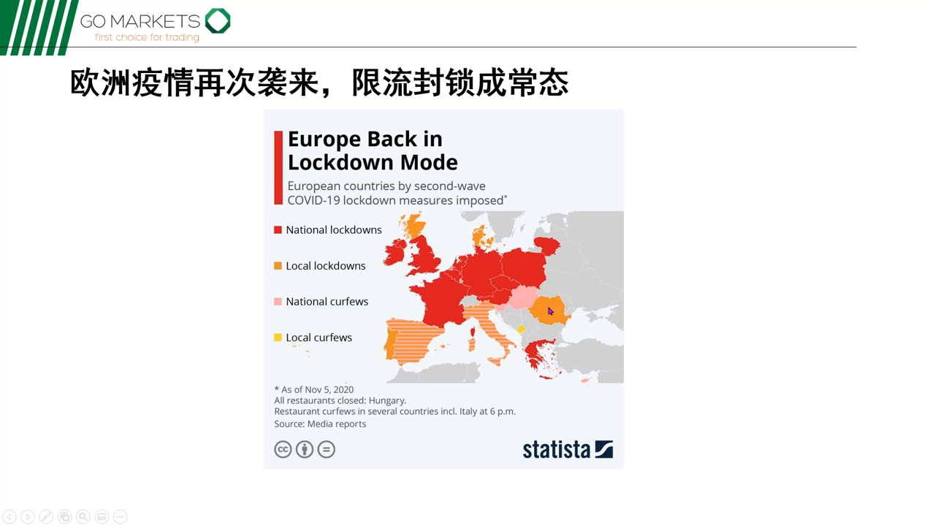
{"action": "mouse_move", "coordinate": [558, 266]}
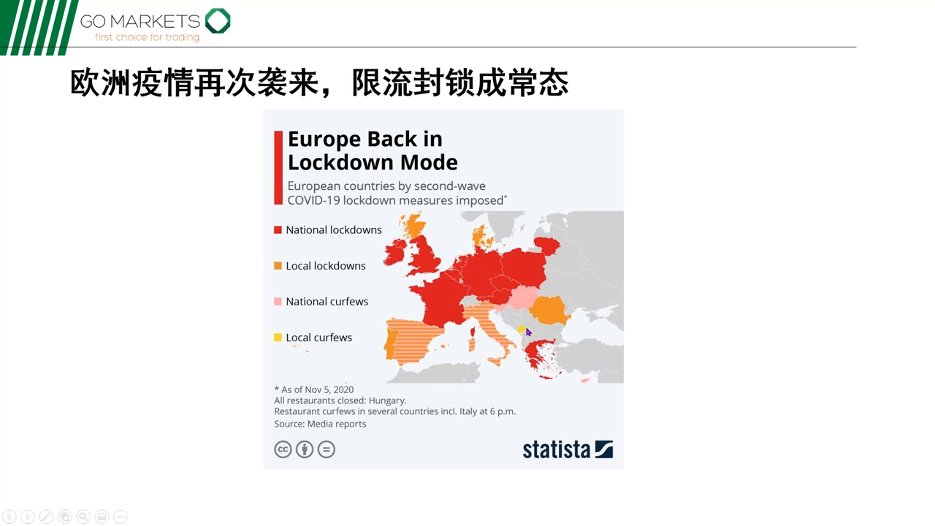
{"action": "mouse_move", "coordinate": [561, 295]}
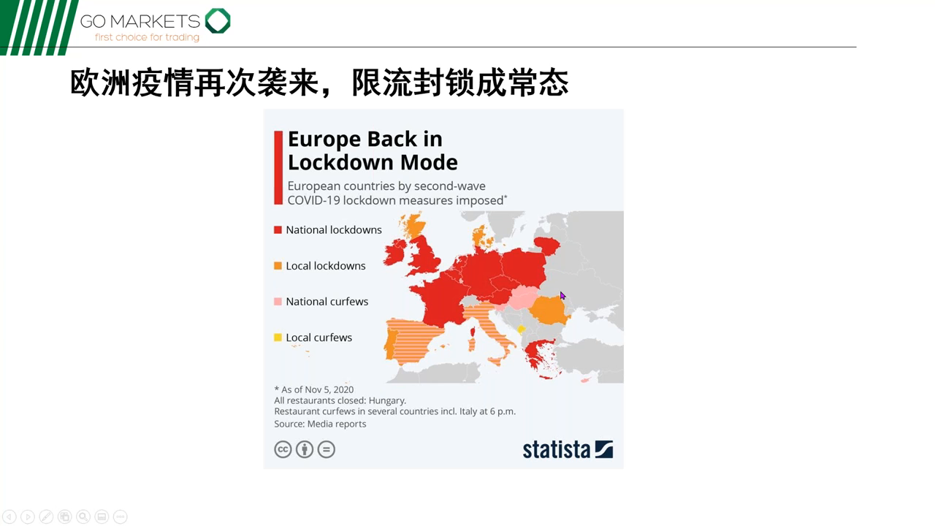
{"action": "mouse_move", "coordinate": [336, 398]}
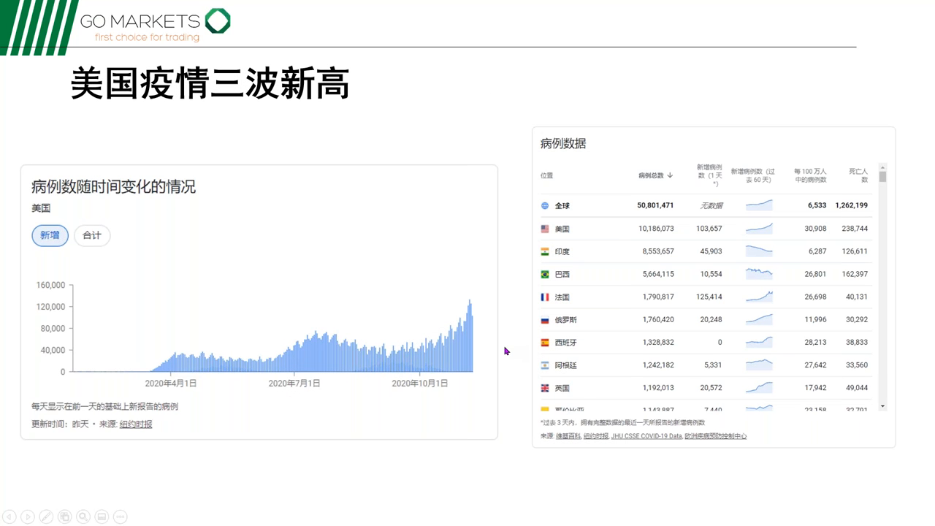
Advance to the Hedgeye Biden-Trump-Powell money-printing cartoon slide
{"action": "key", "text": "right"}
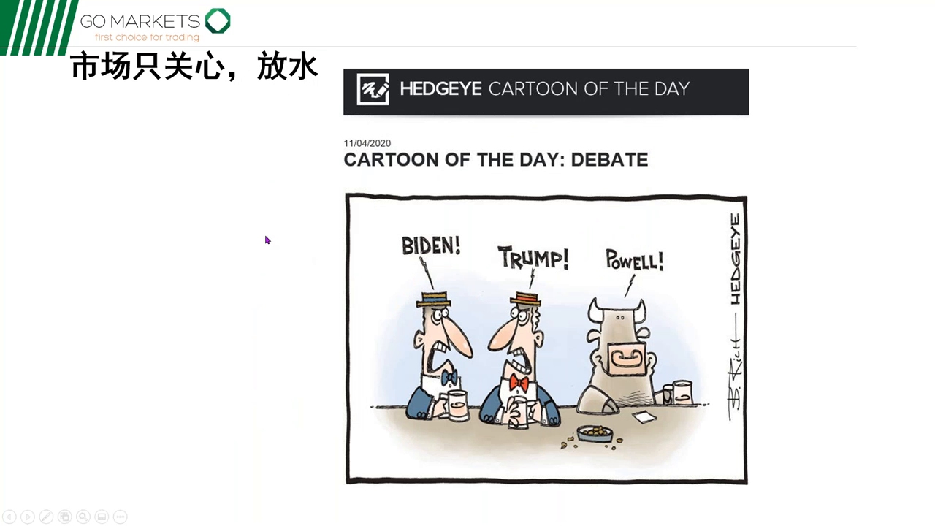
{"action": "mouse_move", "coordinate": [278, 260]}
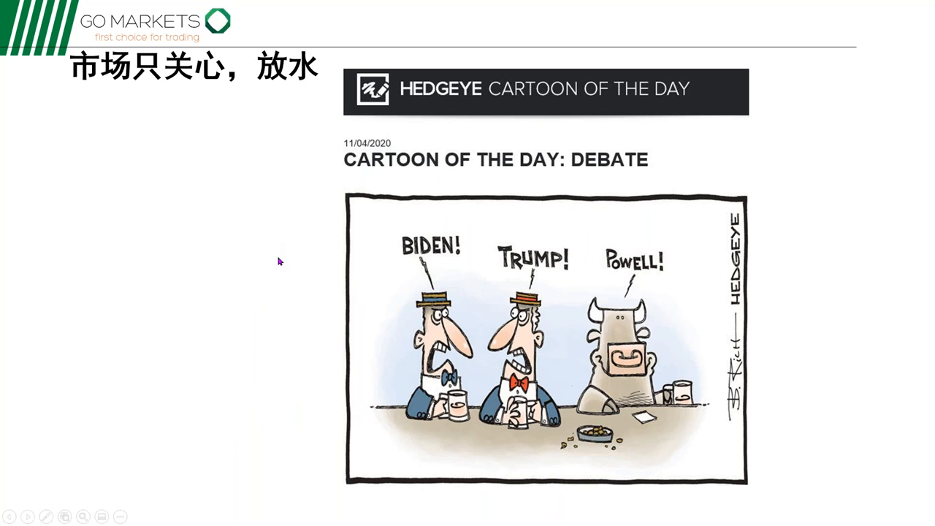
{"action": "mouse_move", "coordinate": [284, 264]}
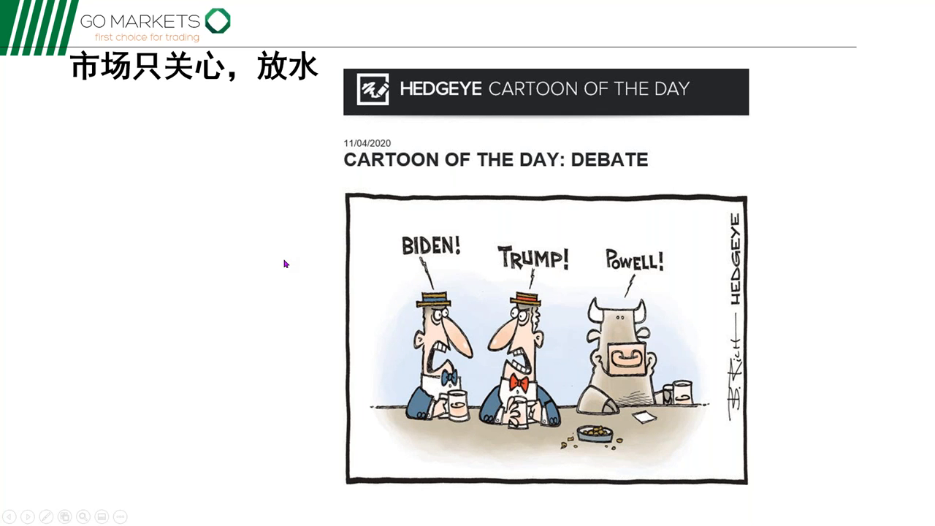
{"action": "mouse_move", "coordinate": [402, 307]}
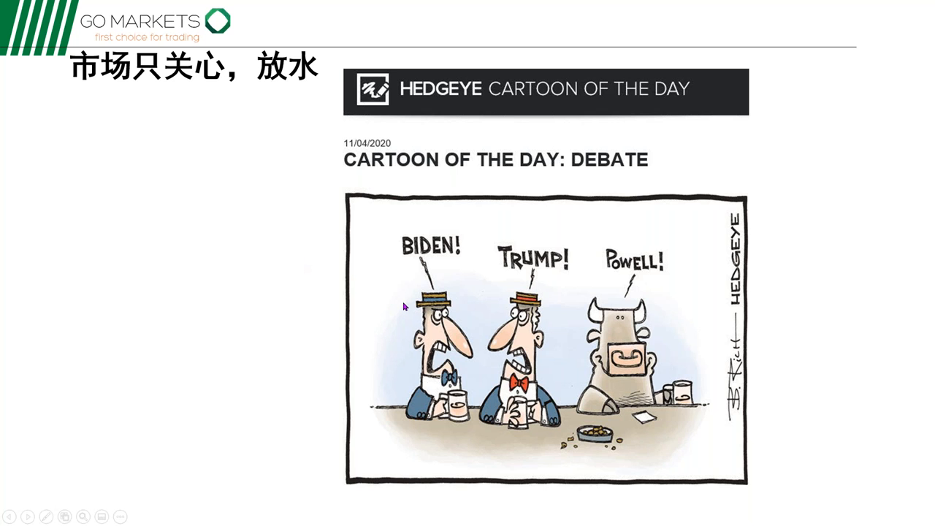
{"action": "mouse_move", "coordinate": [371, 282]}
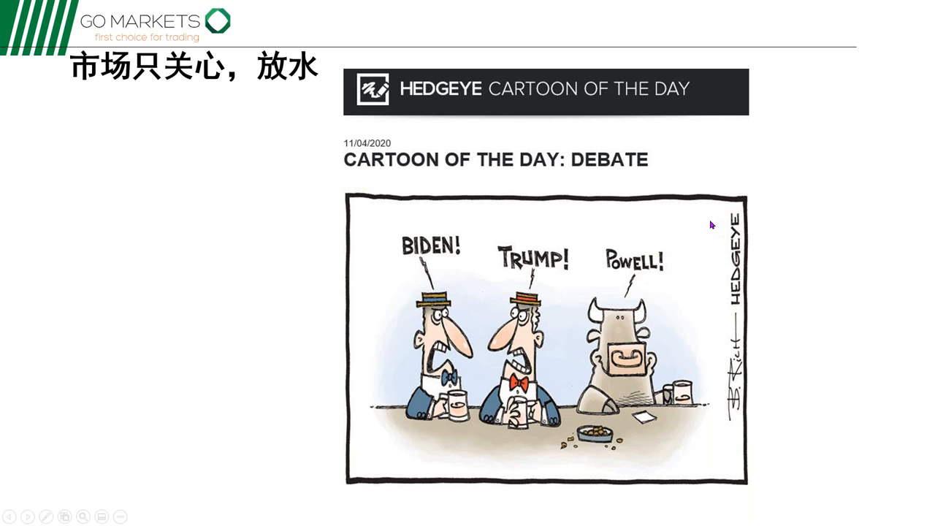
{"action": "mouse_move", "coordinate": [637, 251]}
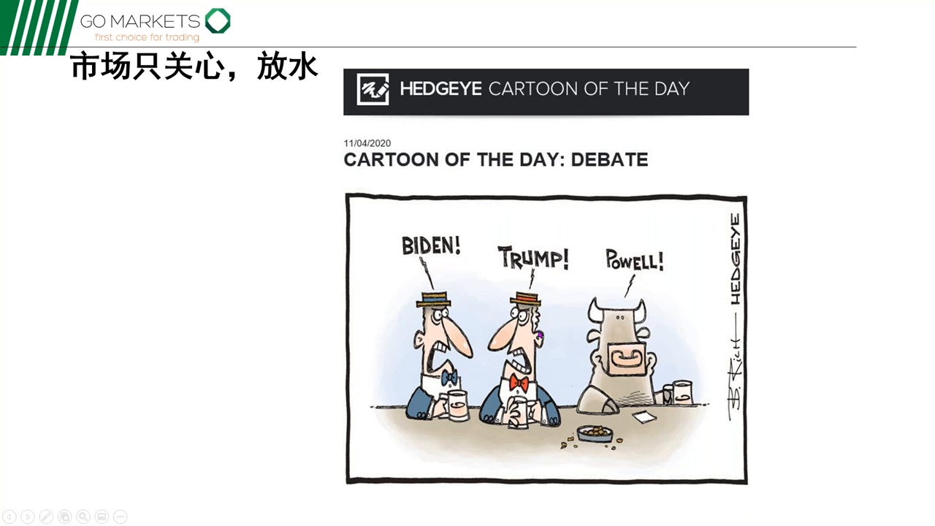
{"action": "mouse_move", "coordinate": [608, 294]}
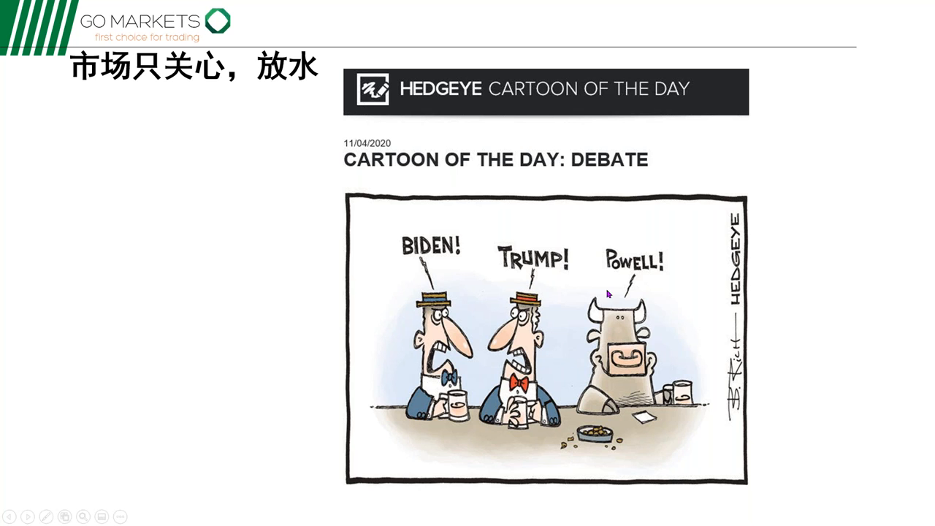
{"action": "mouse_move", "coordinate": [684, 351]}
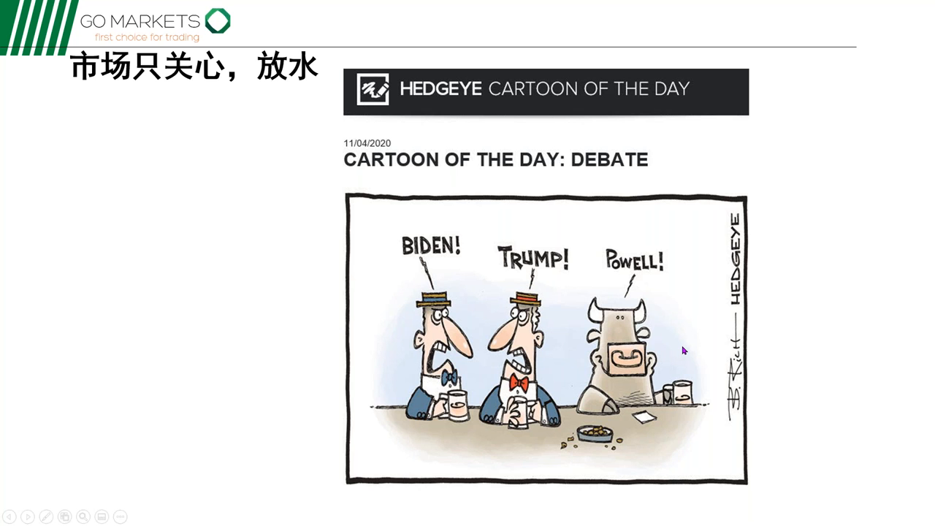
{"action": "mouse_move", "coordinate": [675, 336]}
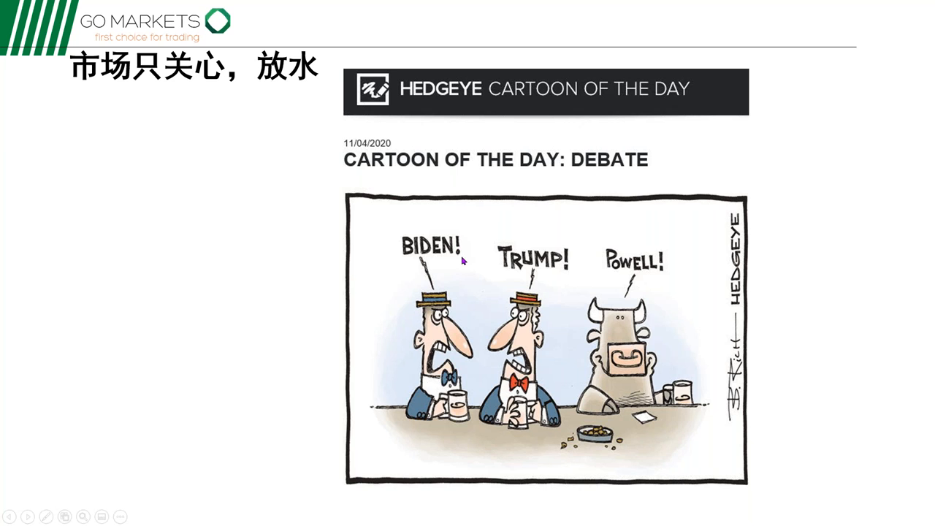
{"action": "mouse_move", "coordinate": [510, 289]}
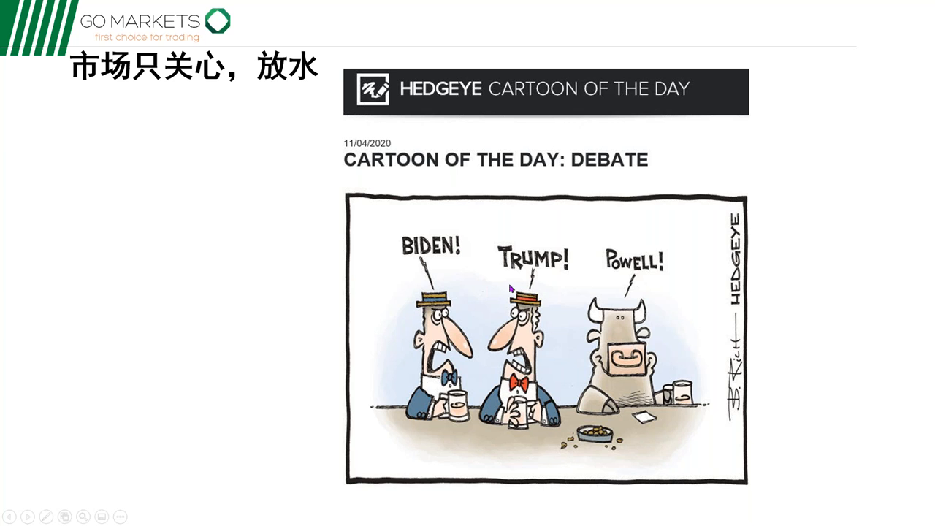
{"action": "mouse_move", "coordinate": [803, 286]}
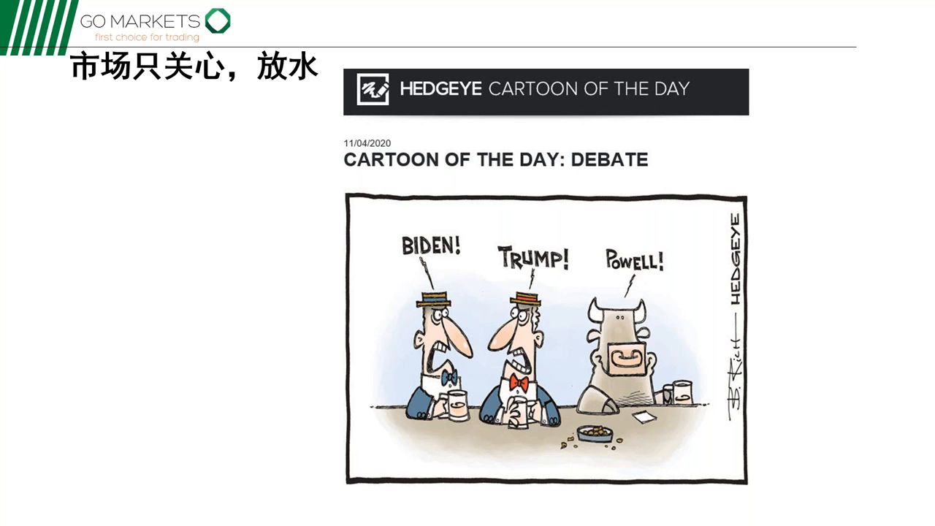
Advance to the 'market disconnected from reality' slide with the masked crowd photo
{"action": "key", "text": "Right"}
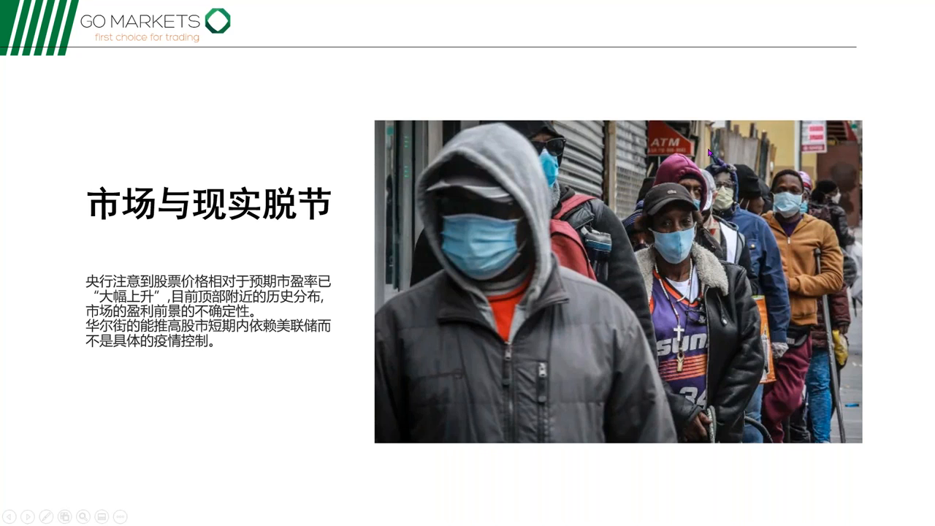
{"action": "mouse_move", "coordinate": [839, 145]}
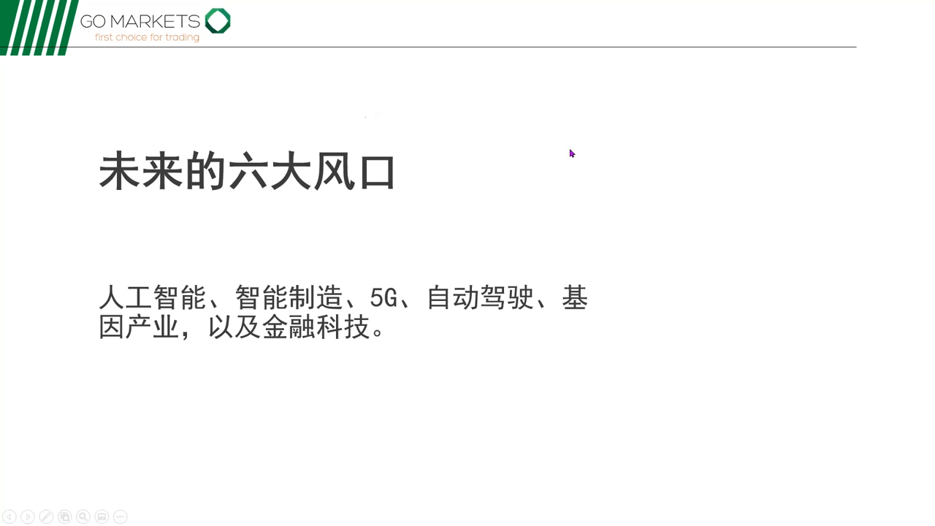
{"action": "mouse_move", "coordinate": [670, 281]}
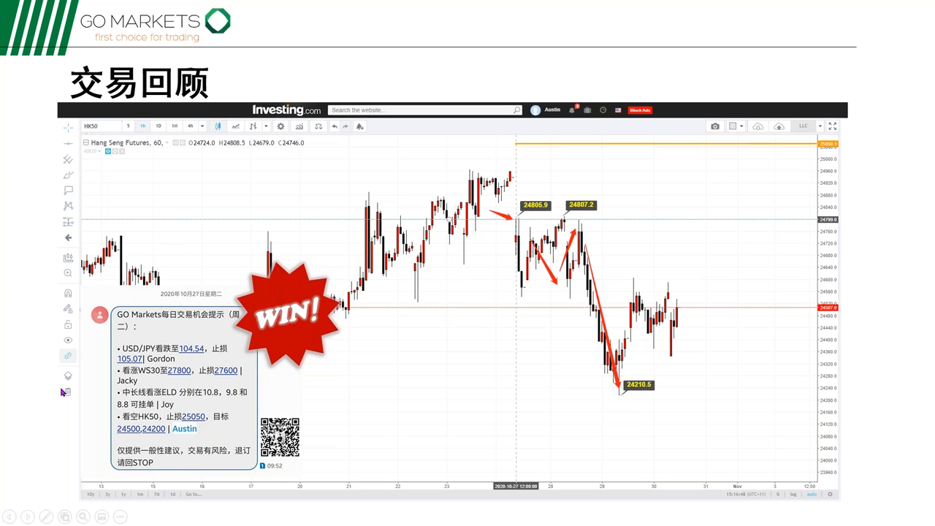
{"action": "mouse_move", "coordinate": [407, 249]}
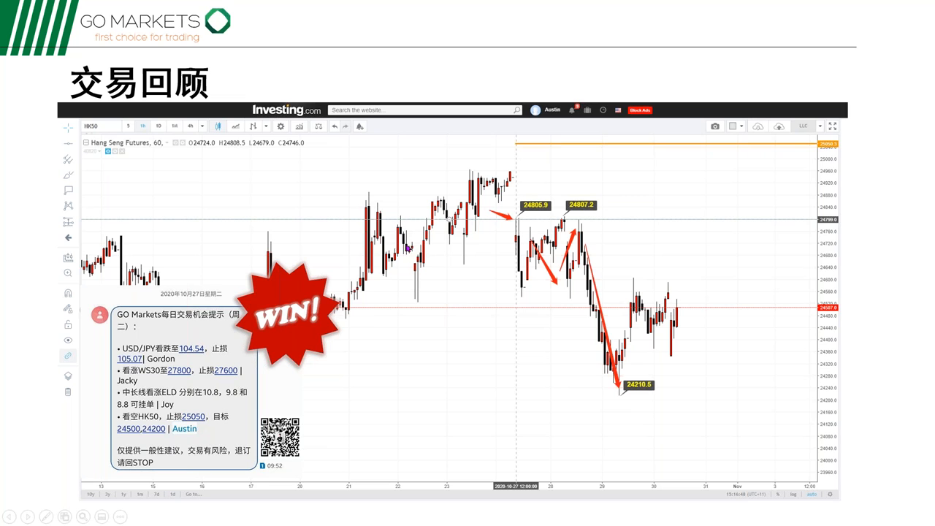
{"action": "mouse_move", "coordinate": [374, 314]}
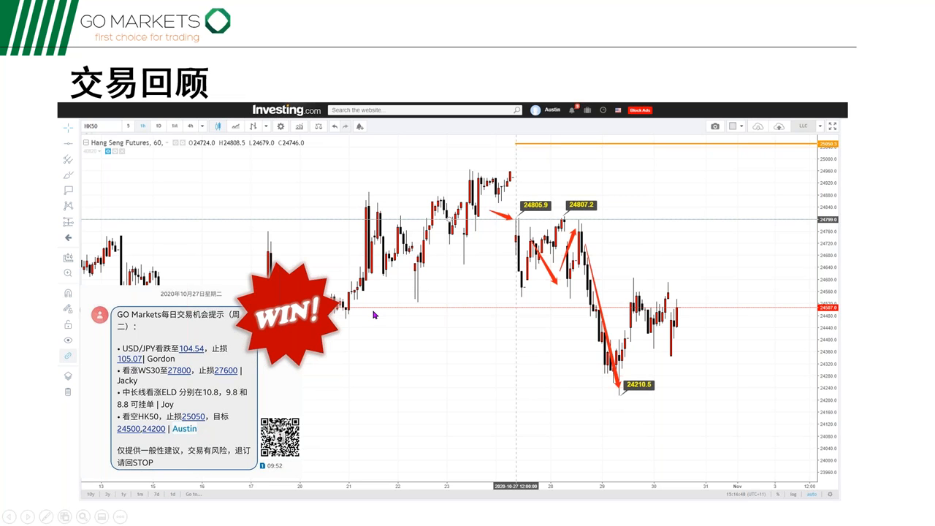
{"action": "mouse_move", "coordinate": [204, 300]}
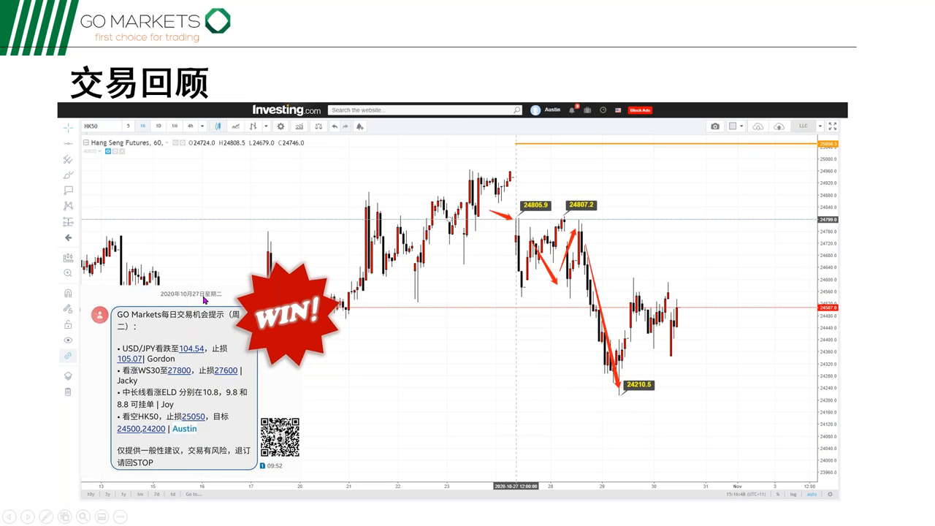
{"action": "mouse_move", "coordinate": [202, 299]}
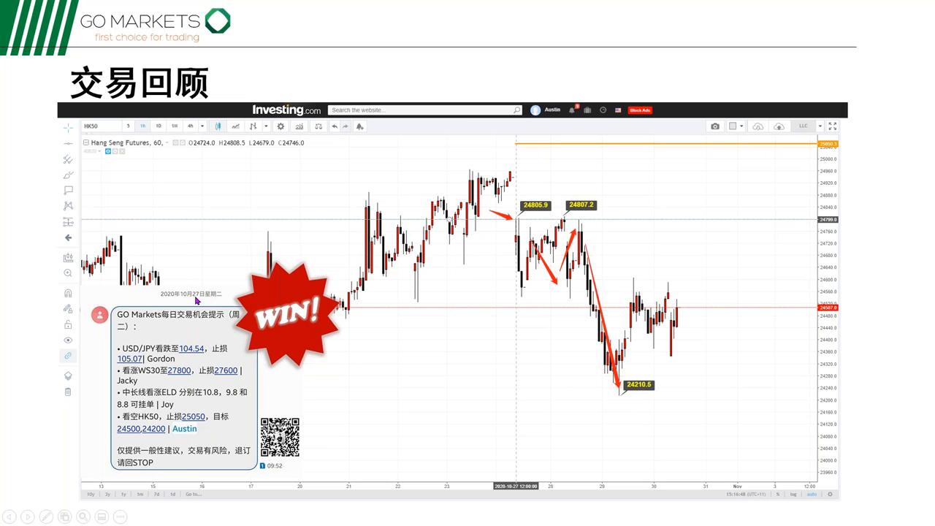
{"action": "mouse_move", "coordinate": [160, 299]}
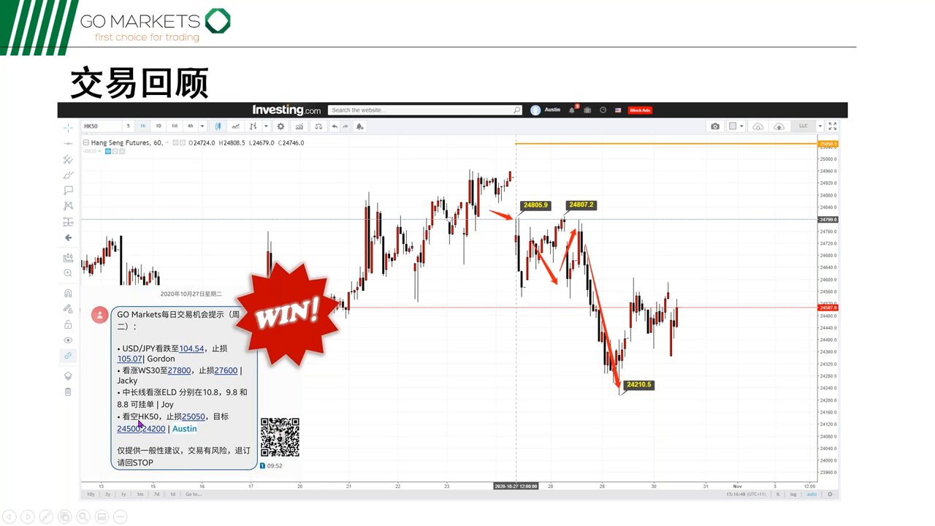
{"action": "mouse_move", "coordinate": [216, 430]}
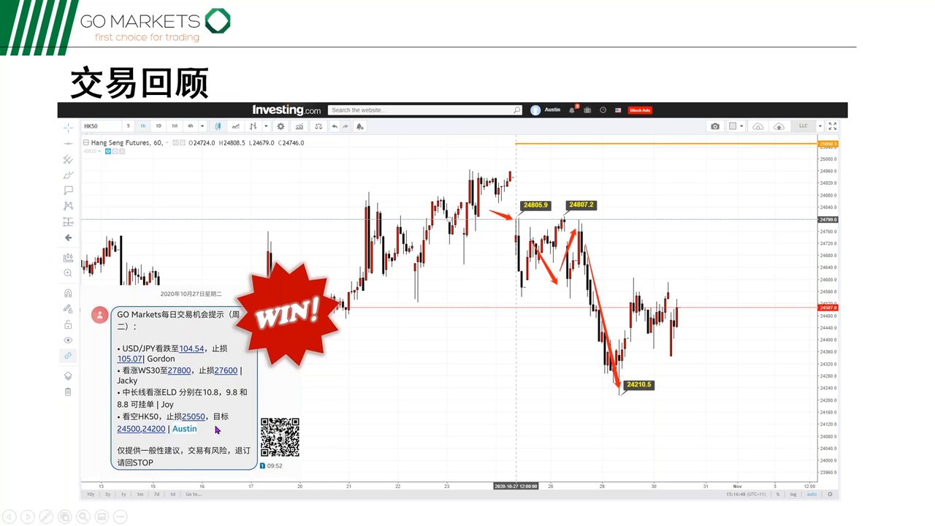
{"action": "mouse_move", "coordinate": [545, 276]}
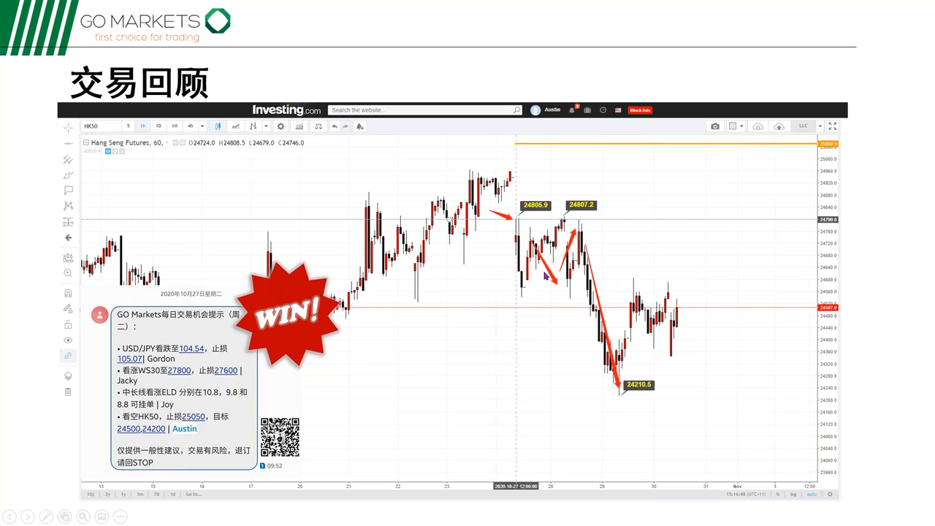
{"action": "mouse_move", "coordinate": [545, 271]}
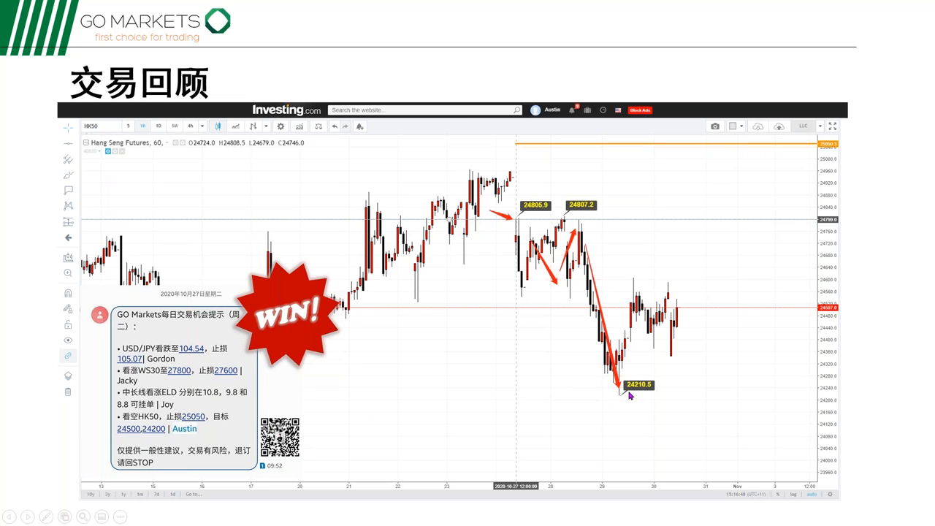
{"action": "mouse_move", "coordinate": [596, 284]}
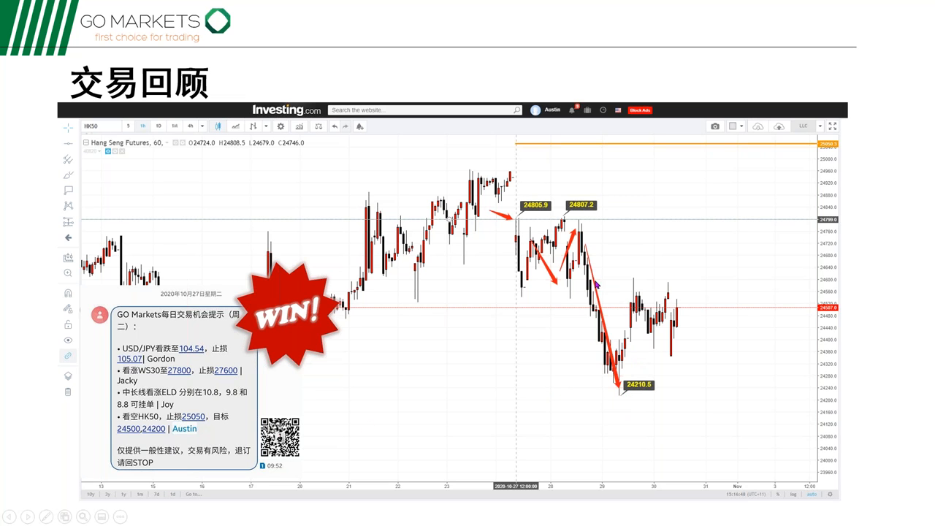
{"action": "mouse_move", "coordinate": [511, 178]}
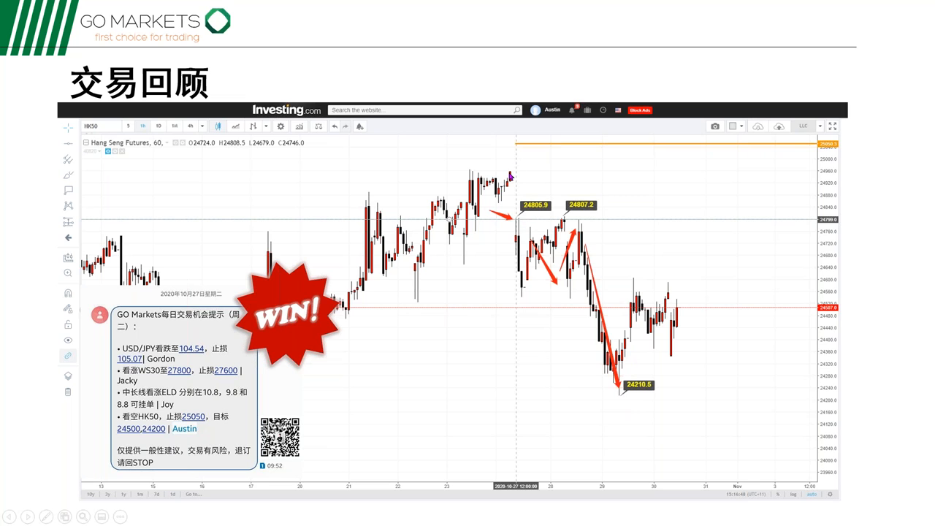
{"action": "mouse_move", "coordinate": [514, 183]}
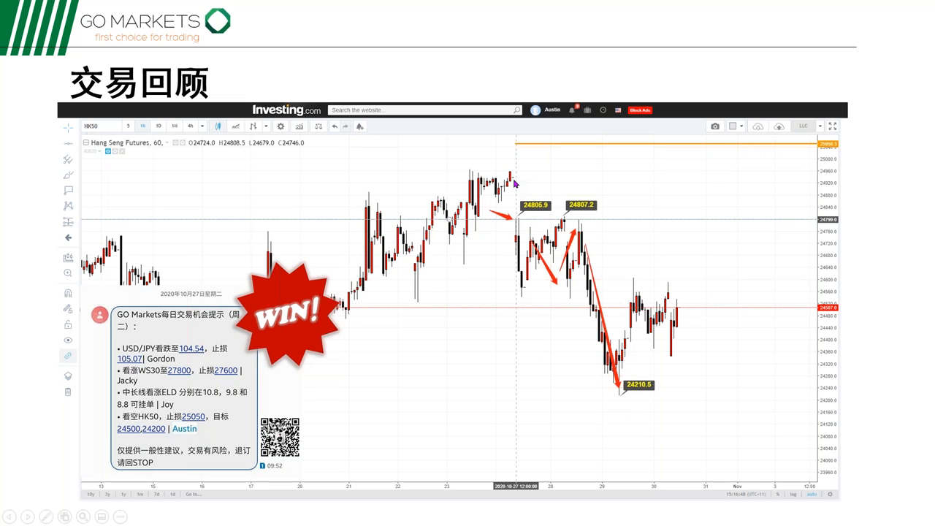
{"action": "mouse_move", "coordinate": [514, 181]}
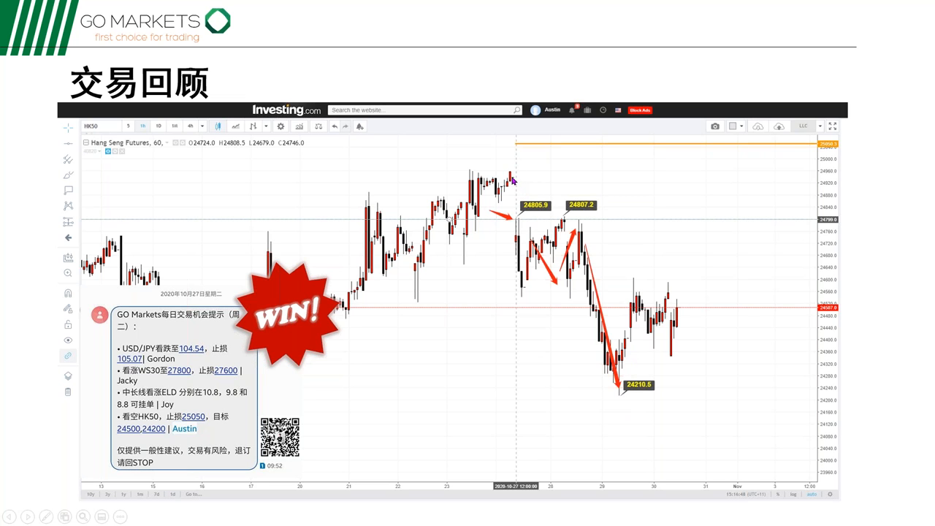
{"action": "mouse_move", "coordinate": [513, 184]}
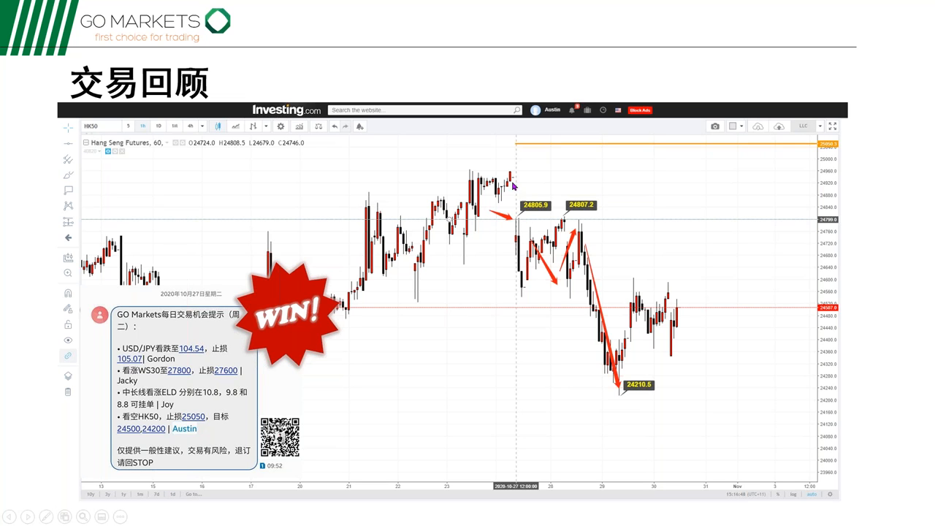
{"action": "mouse_move", "coordinate": [519, 223]}
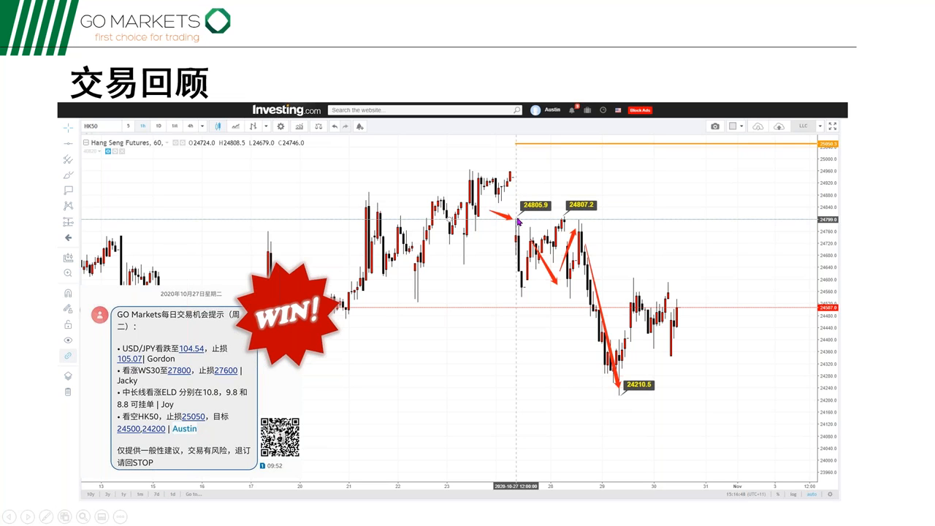
{"action": "mouse_move", "coordinate": [523, 252]}
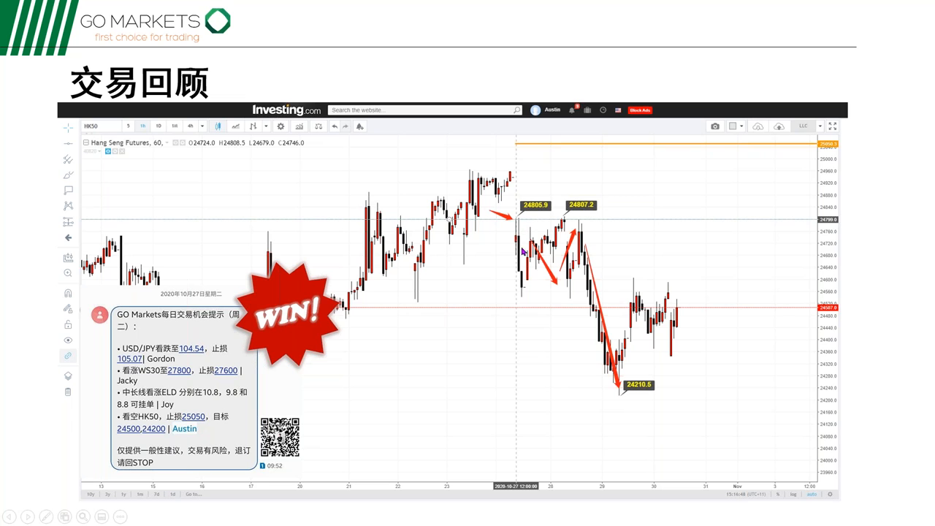
{"action": "mouse_move", "coordinate": [521, 149]}
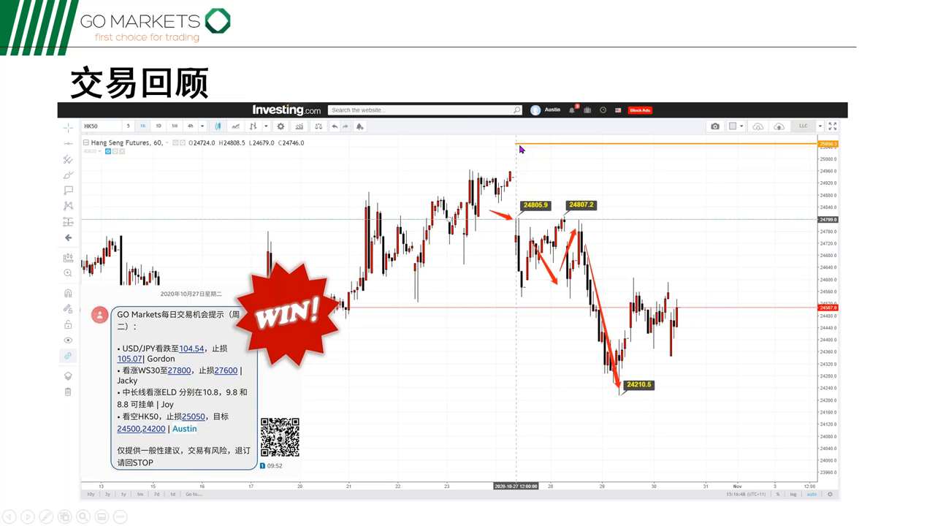
{"action": "mouse_move", "coordinate": [611, 387]}
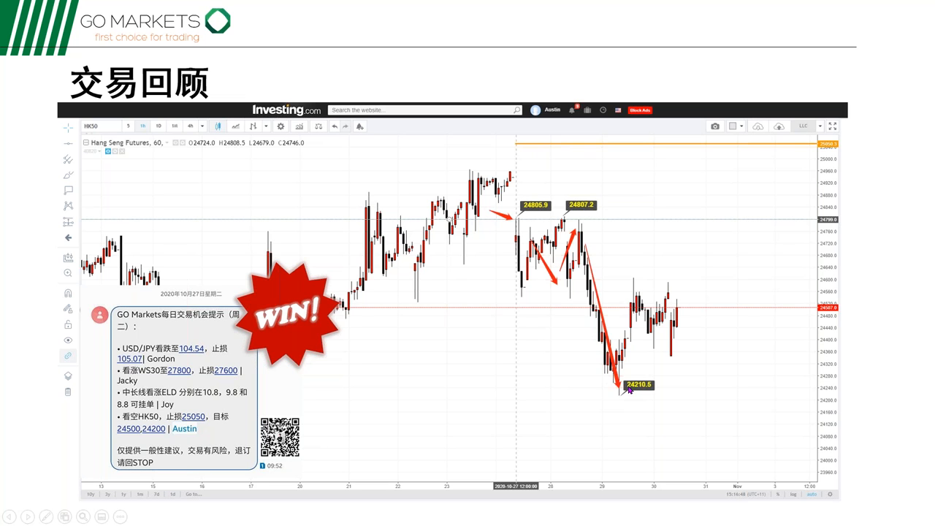
{"action": "mouse_move", "coordinate": [634, 359]}
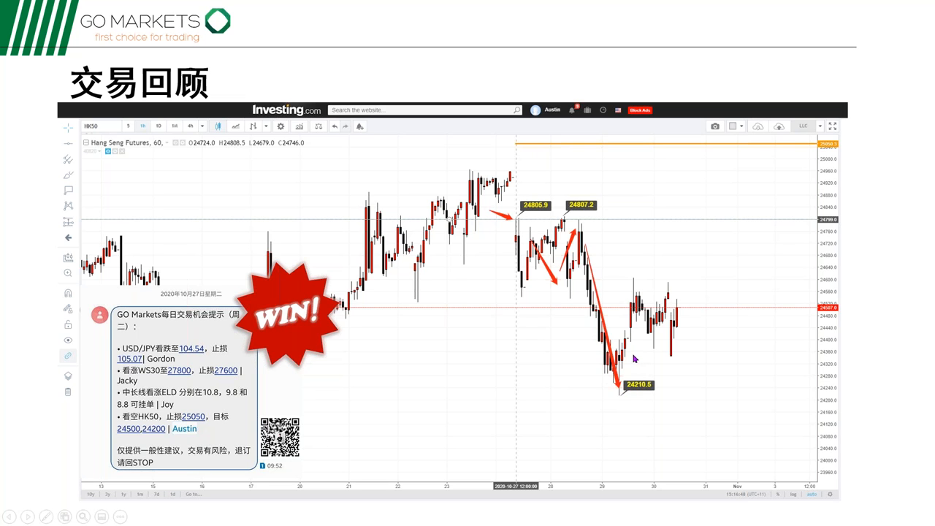
{"action": "mouse_move", "coordinate": [555, 278]}
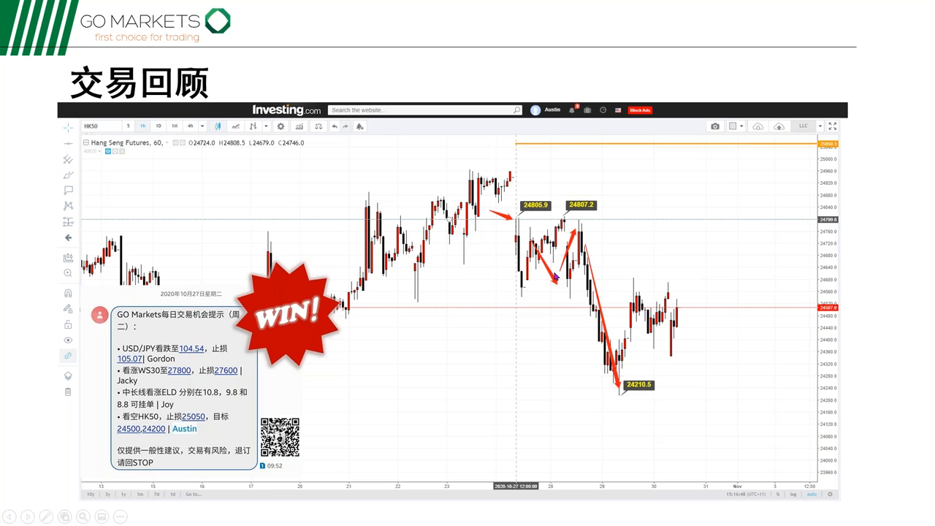
{"action": "mouse_move", "coordinate": [583, 283]}
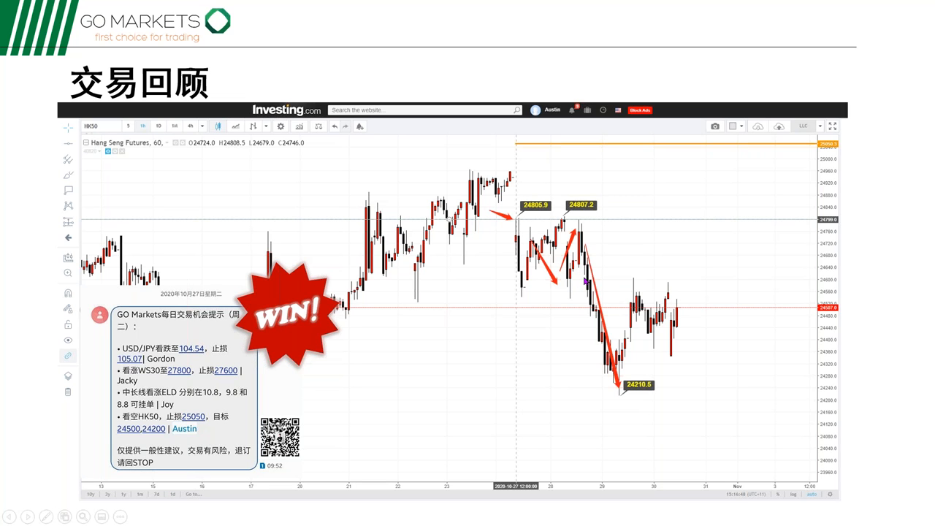
{"action": "mouse_move", "coordinate": [506, 174]}
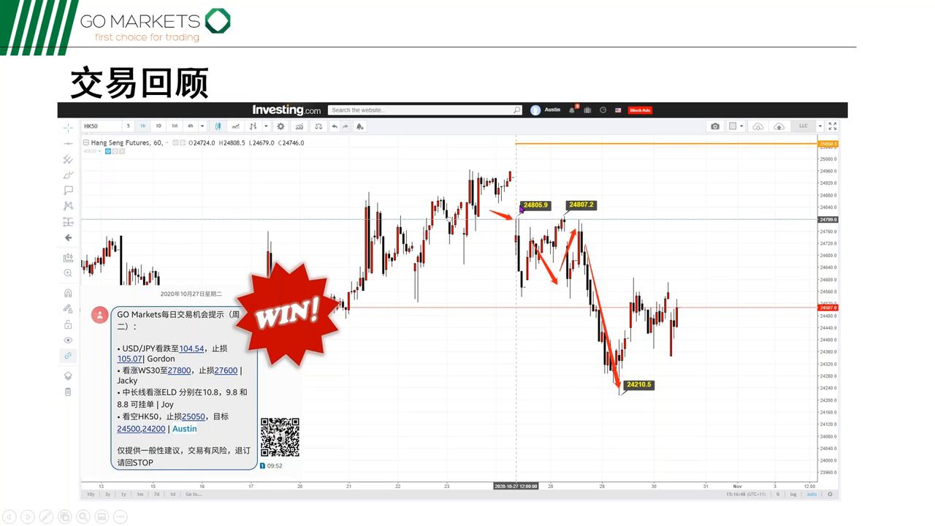
{"action": "mouse_move", "coordinate": [543, 260]}
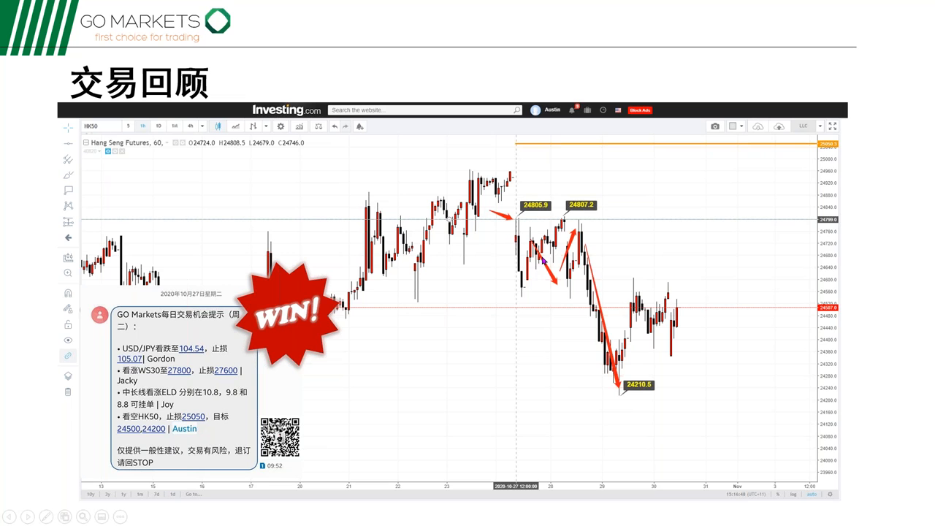
{"action": "mouse_move", "coordinate": [614, 296]}
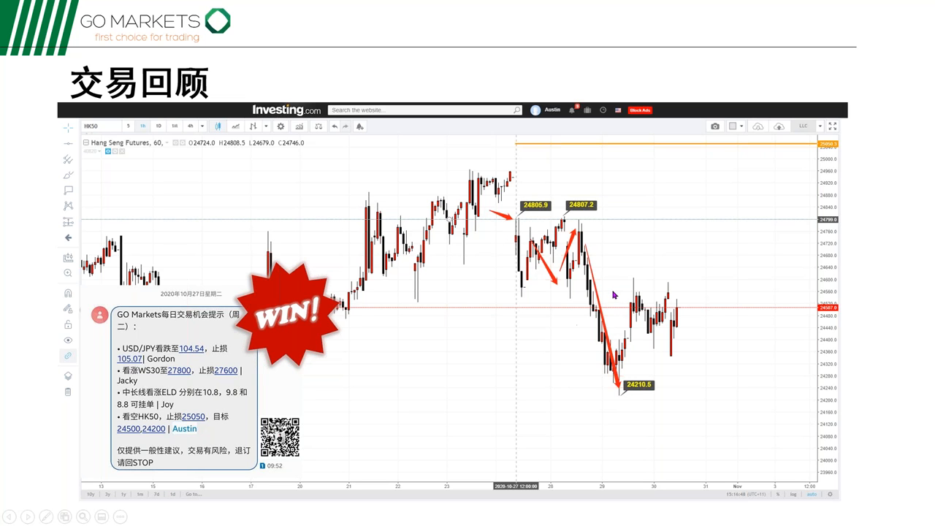
{"action": "mouse_move", "coordinate": [596, 272]}
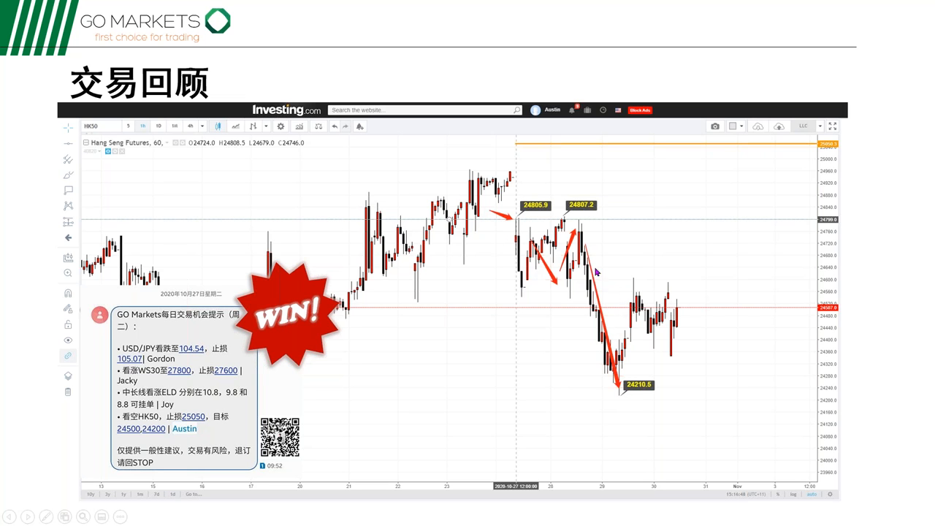
{"action": "mouse_move", "coordinate": [367, 389]}
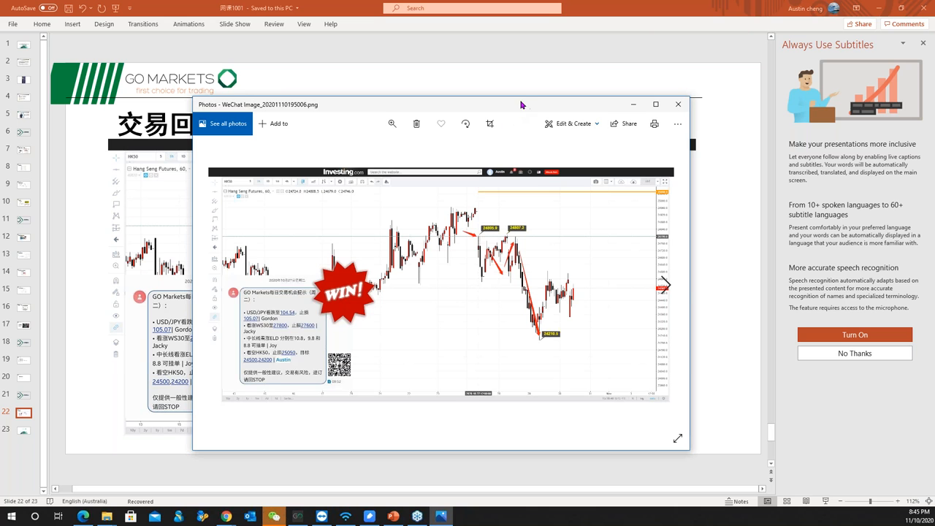
Maximize the annotated Hang Seng trade review chart image in Photos to full screen
{"action": "left_click", "coordinate": [655, 103]}
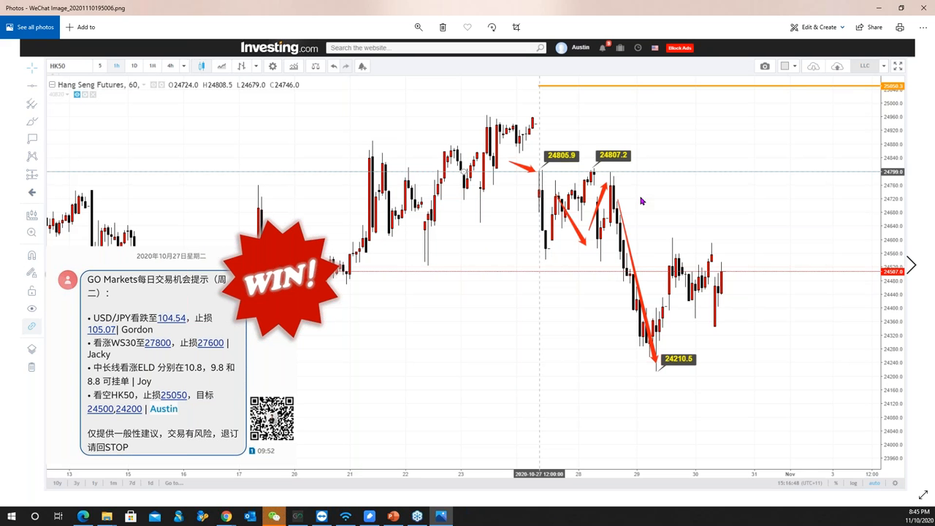
{"action": "mouse_move", "coordinate": [897, 265]}
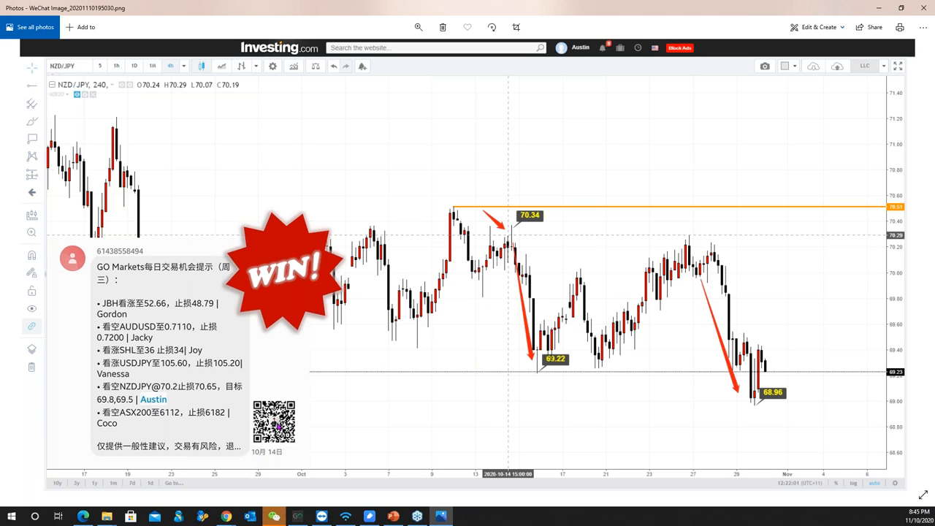
{"action": "mouse_move", "coordinate": [161, 368]}
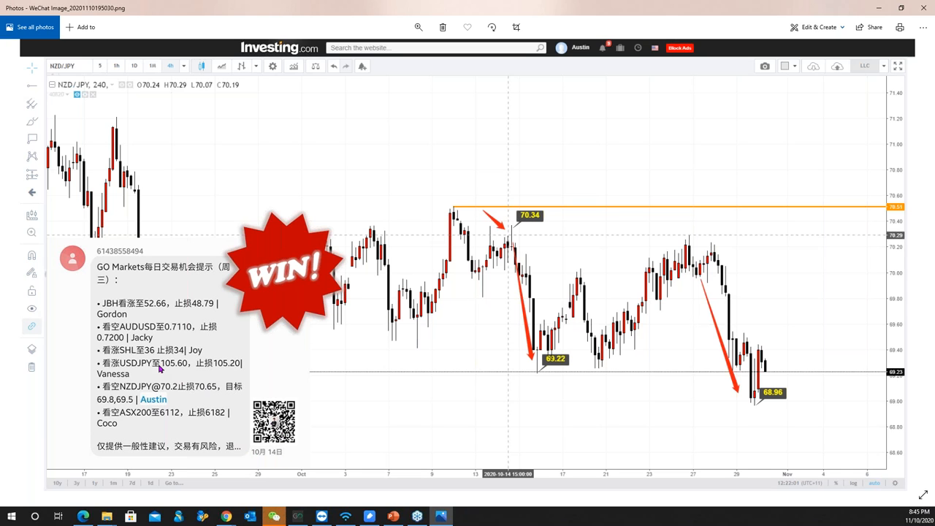
{"action": "mouse_move", "coordinate": [141, 395]}
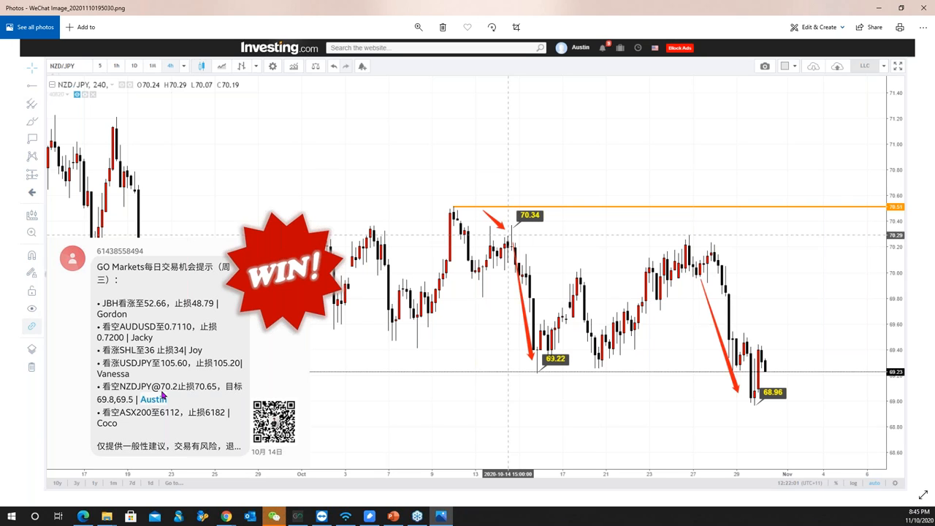
{"action": "mouse_move", "coordinate": [497, 217]}
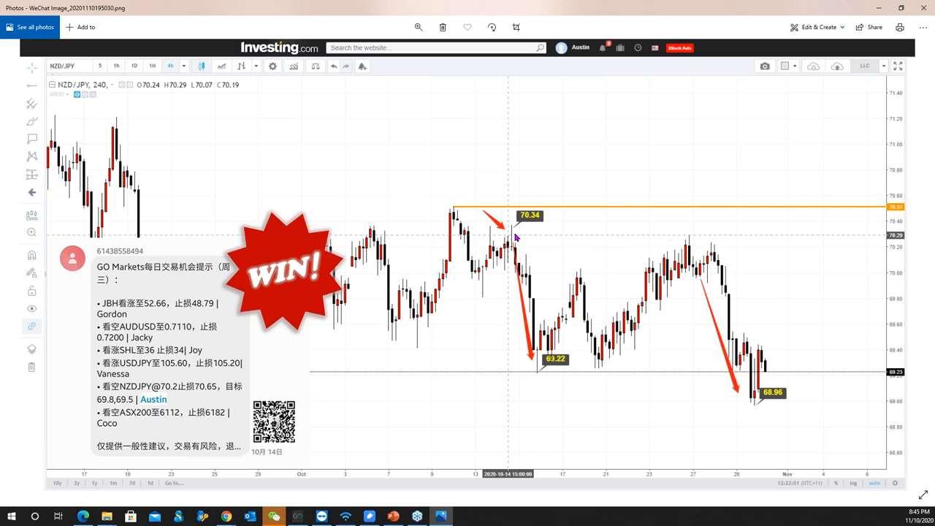
{"action": "mouse_move", "coordinate": [523, 228]}
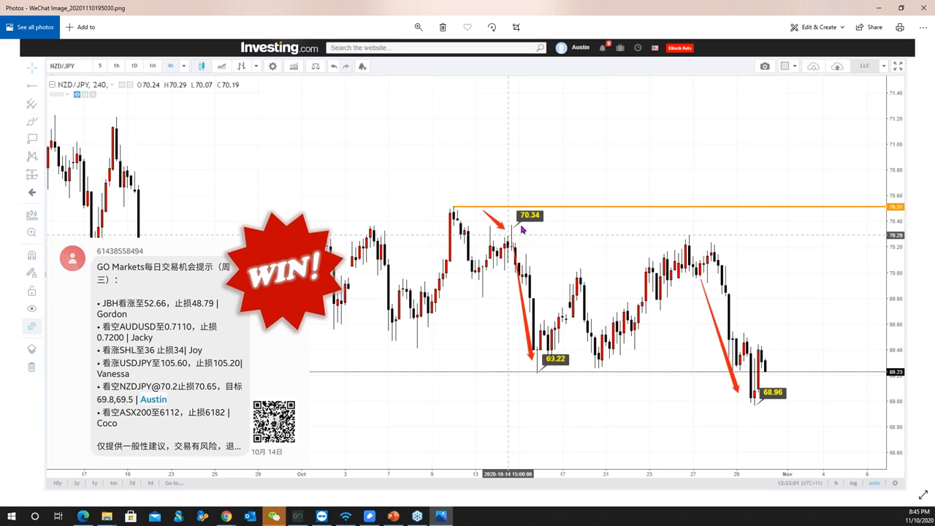
{"action": "mouse_move", "coordinate": [197, 402]}
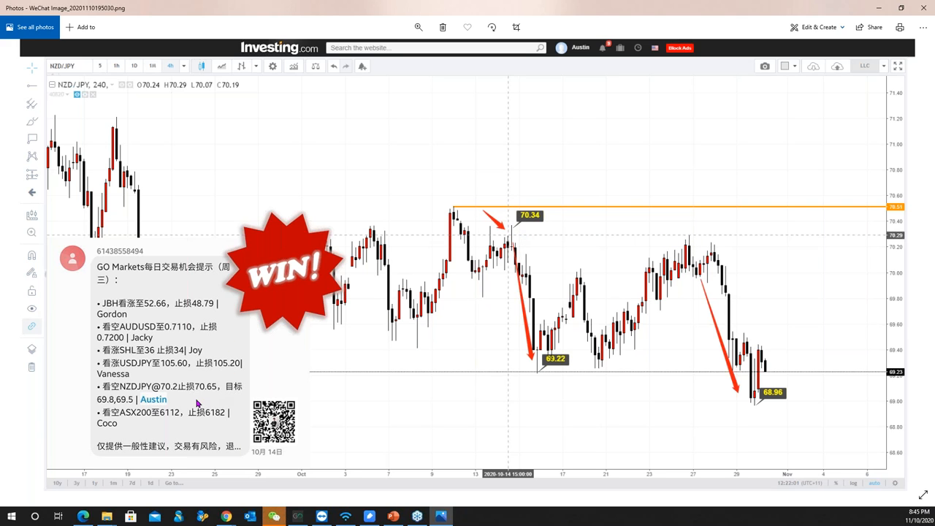
{"action": "mouse_move", "coordinate": [778, 207]}
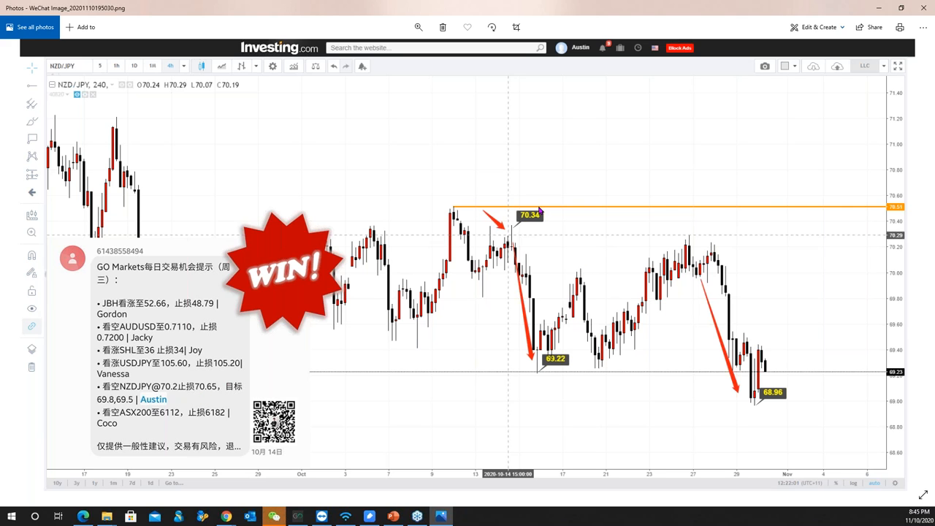
{"action": "mouse_move", "coordinate": [743, 232]}
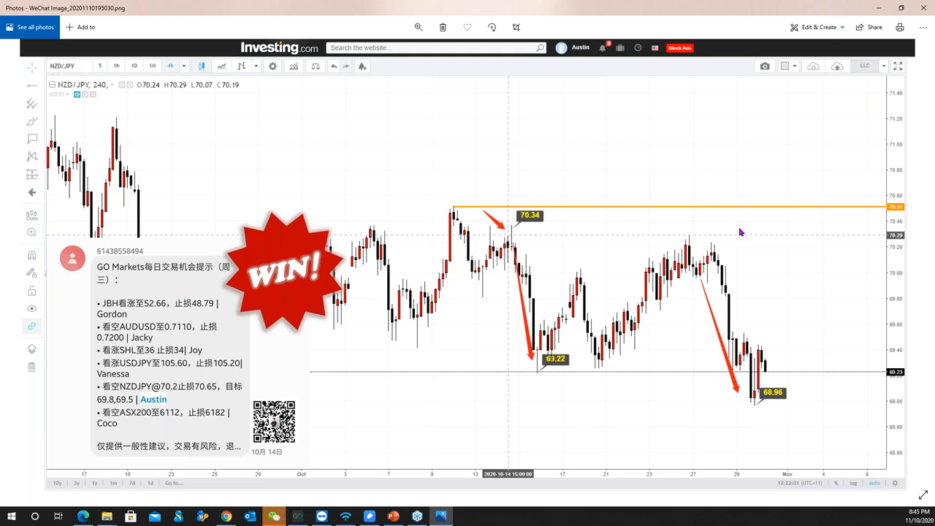
{"action": "mouse_move", "coordinate": [114, 405]}
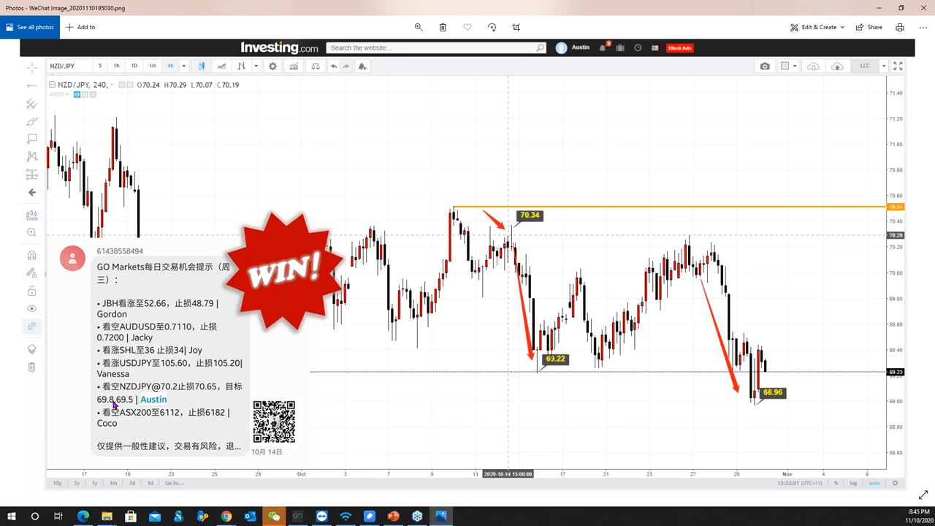
{"action": "mouse_move", "coordinate": [552, 368]}
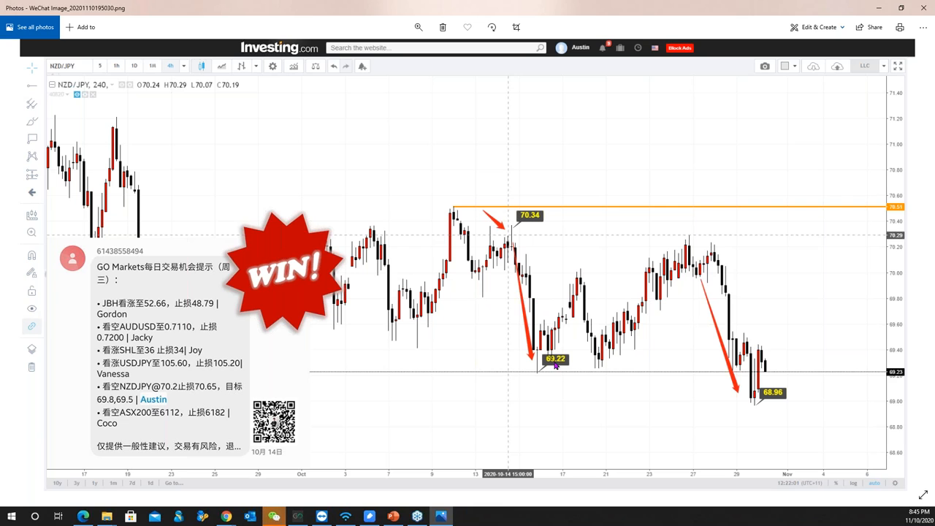
{"action": "mouse_move", "coordinate": [767, 411]}
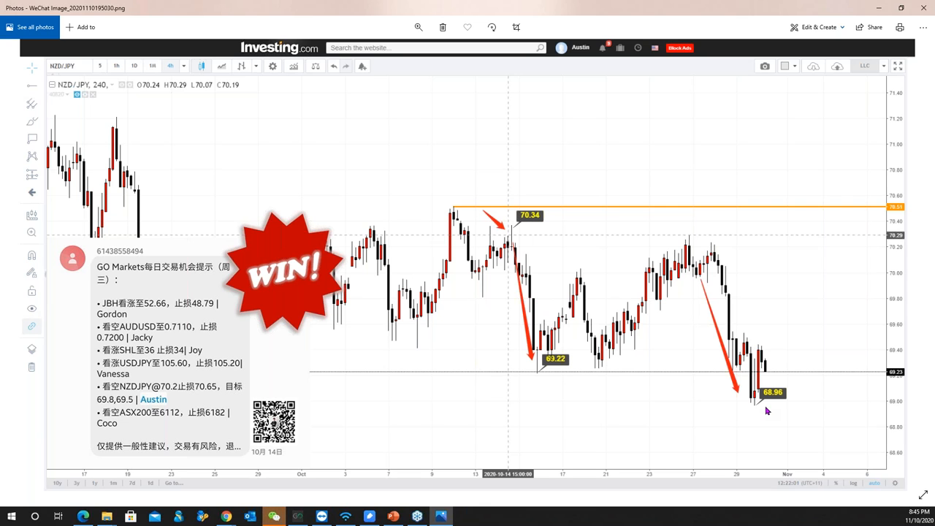
{"action": "mouse_move", "coordinate": [482, 285]}
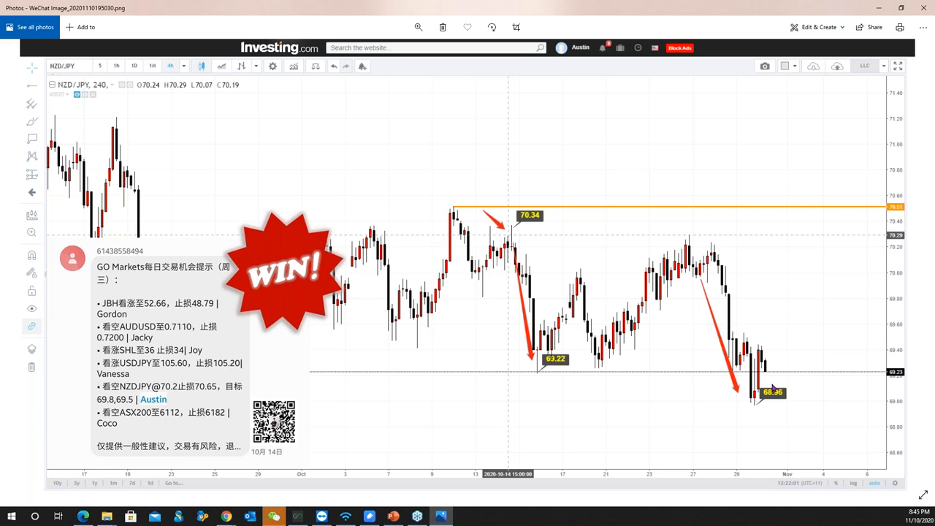
{"action": "mouse_move", "coordinate": [460, 367]}
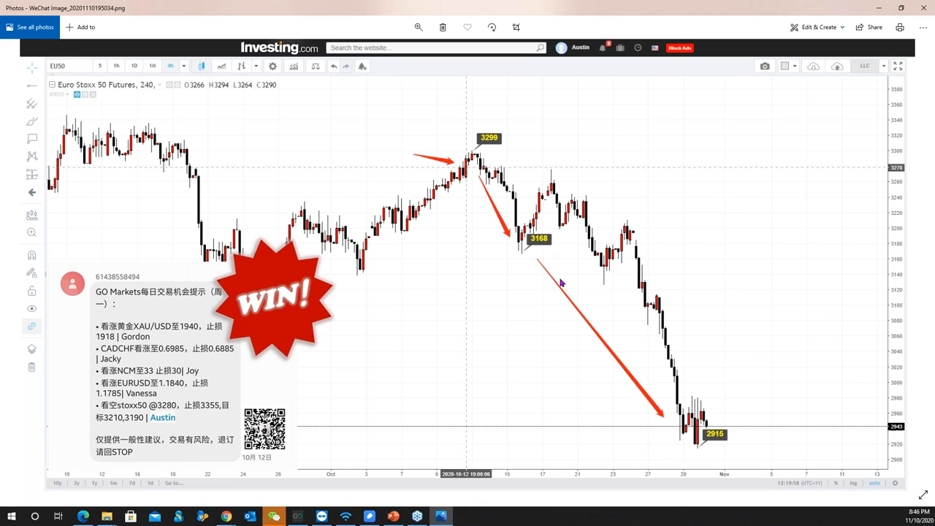
{"action": "mouse_move", "coordinate": [623, 373]}
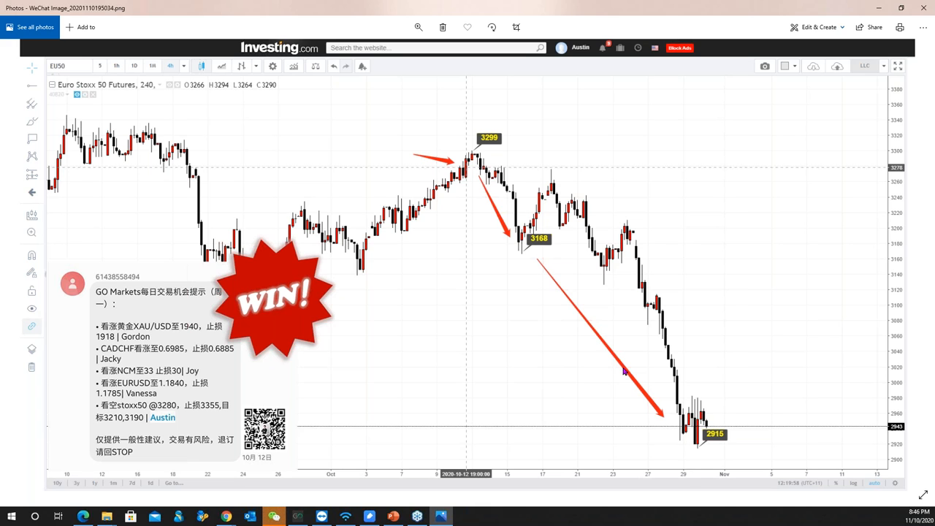
{"action": "mouse_move", "coordinate": [523, 288]}
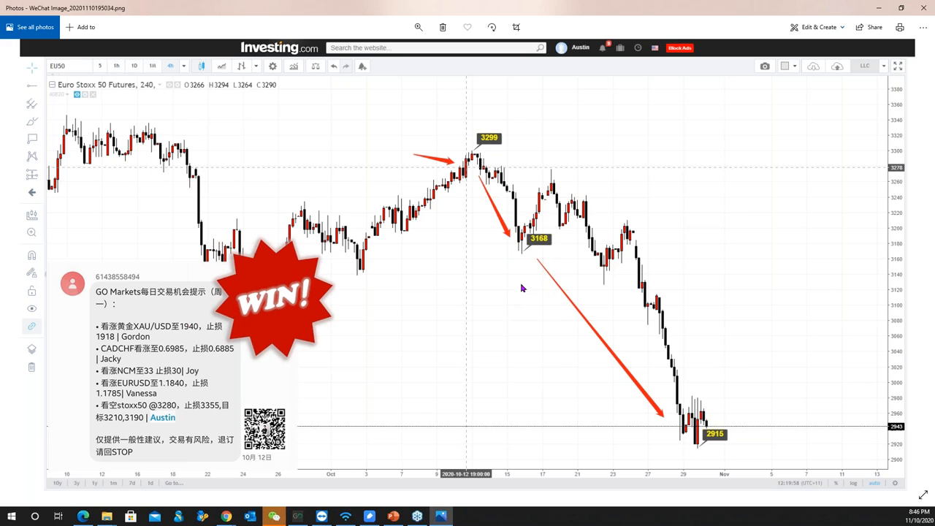
{"action": "mouse_move", "coordinate": [635, 397]}
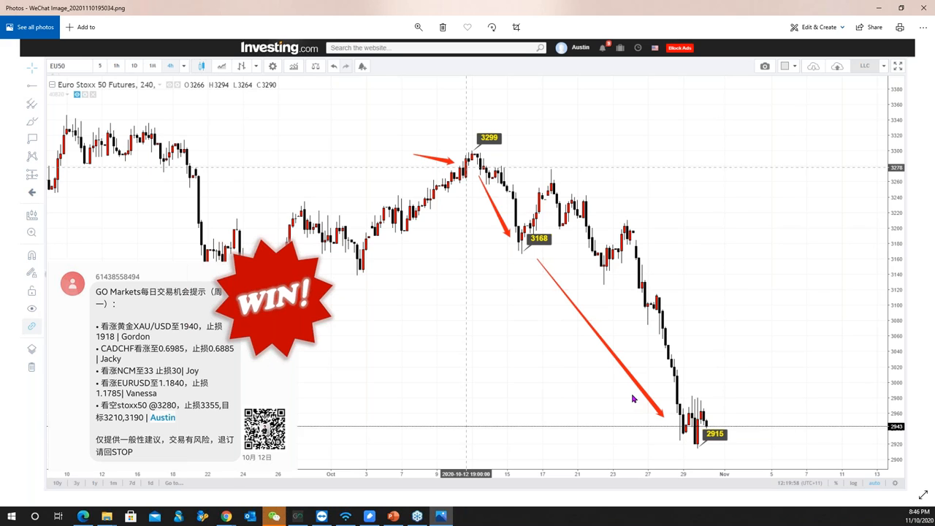
{"action": "mouse_move", "coordinate": [482, 167]}
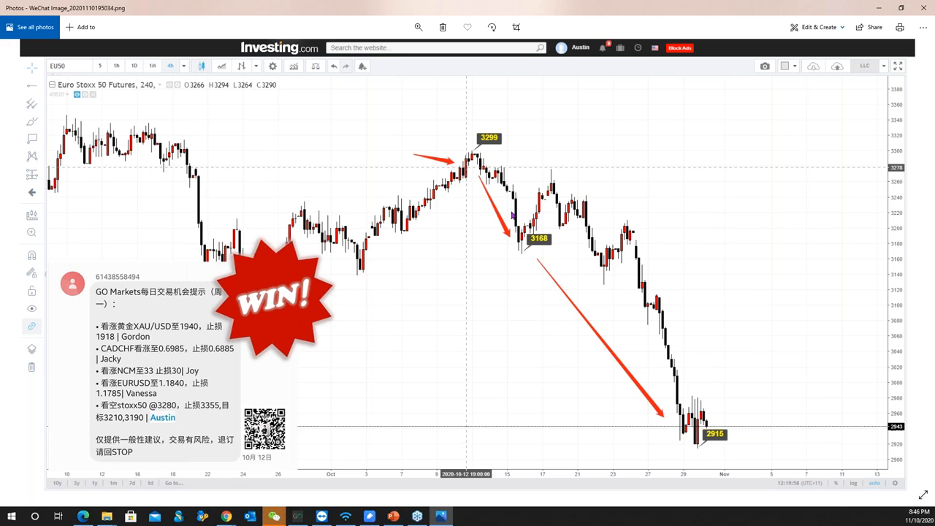
{"action": "mouse_move", "coordinate": [526, 246]}
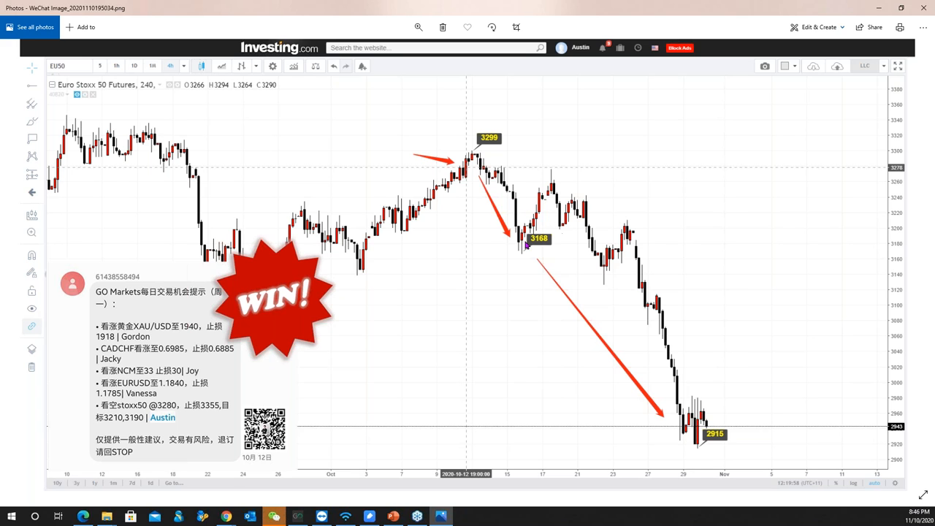
{"action": "mouse_move", "coordinate": [474, 213]}
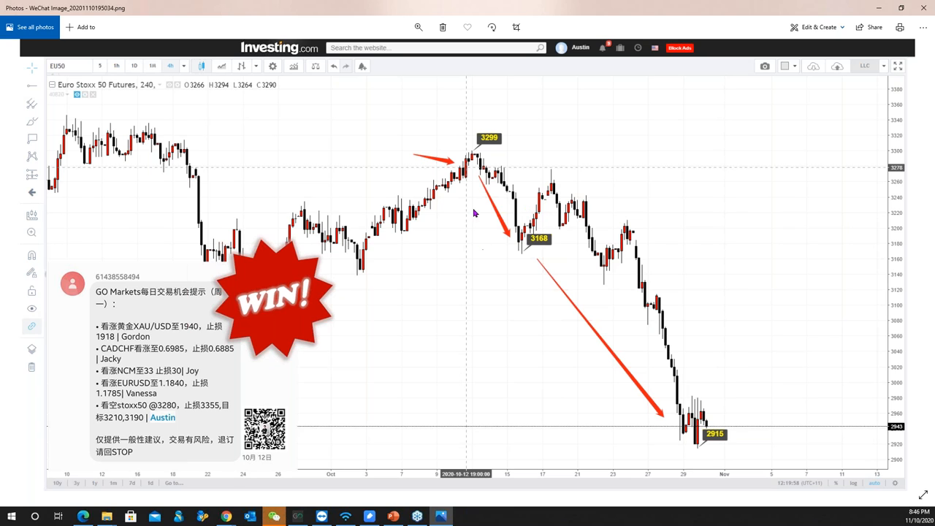
{"action": "mouse_move", "coordinate": [490, 199]}
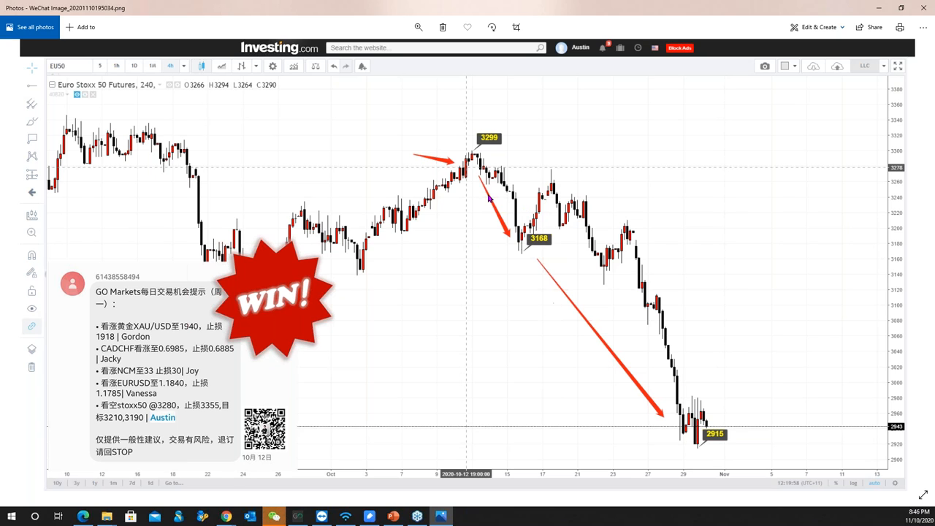
{"action": "mouse_move", "coordinate": [430, 158]}
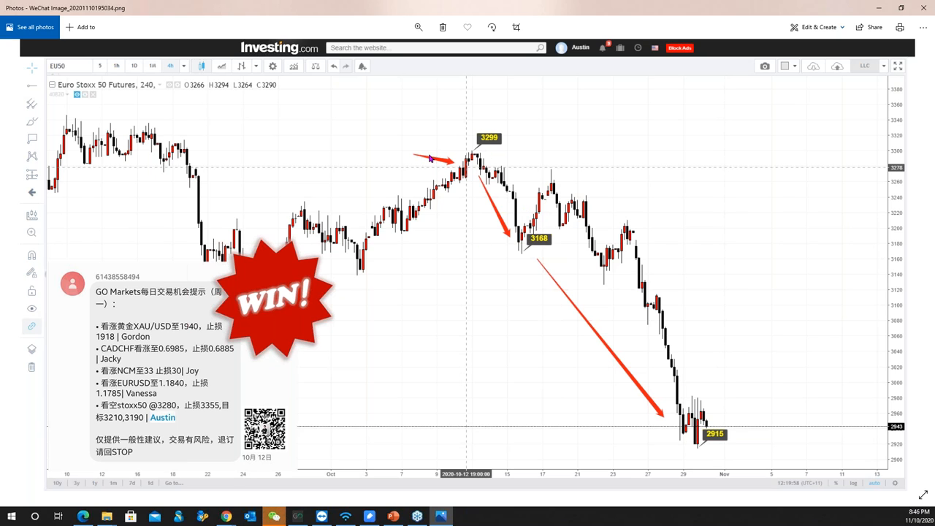
{"action": "mouse_move", "coordinate": [473, 158]}
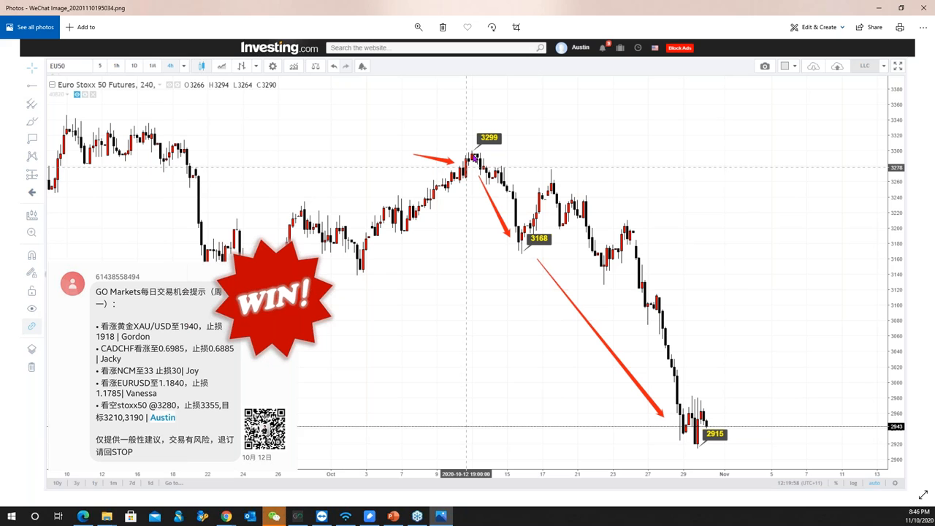
{"action": "mouse_move", "coordinate": [707, 284]}
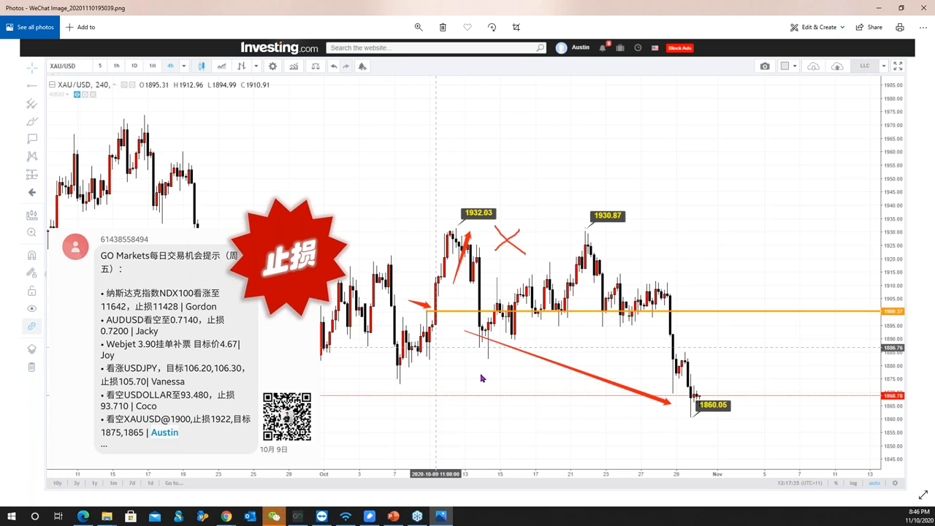
{"action": "mouse_move", "coordinate": [471, 325]}
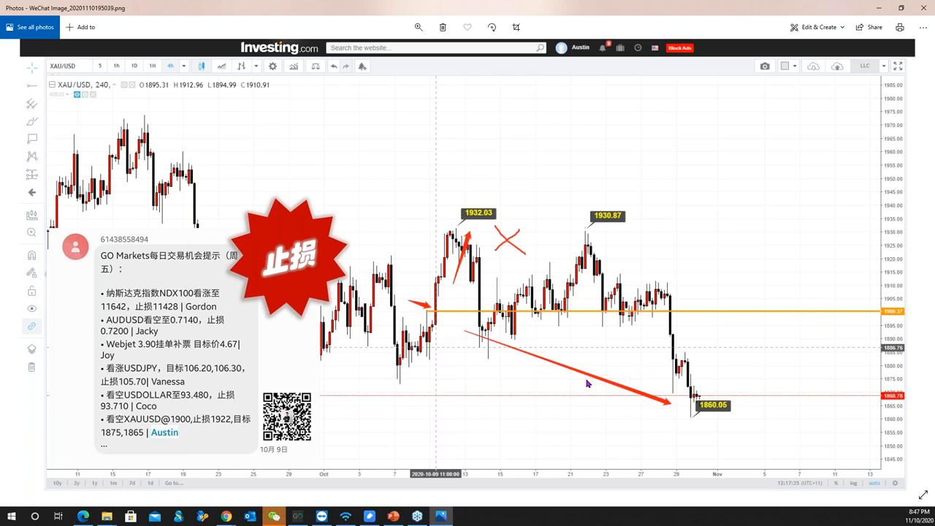
{"action": "mouse_move", "coordinate": [222, 429]}
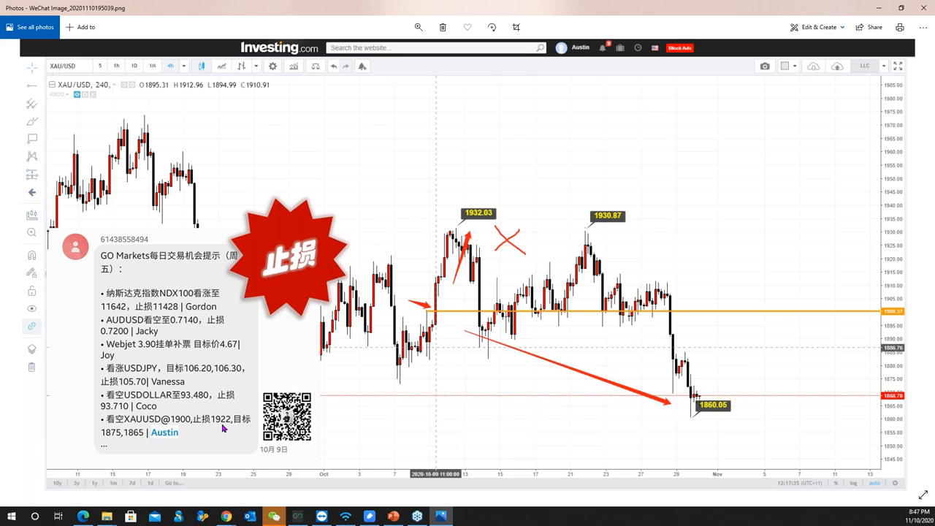
{"action": "mouse_move", "coordinate": [634, 402]}
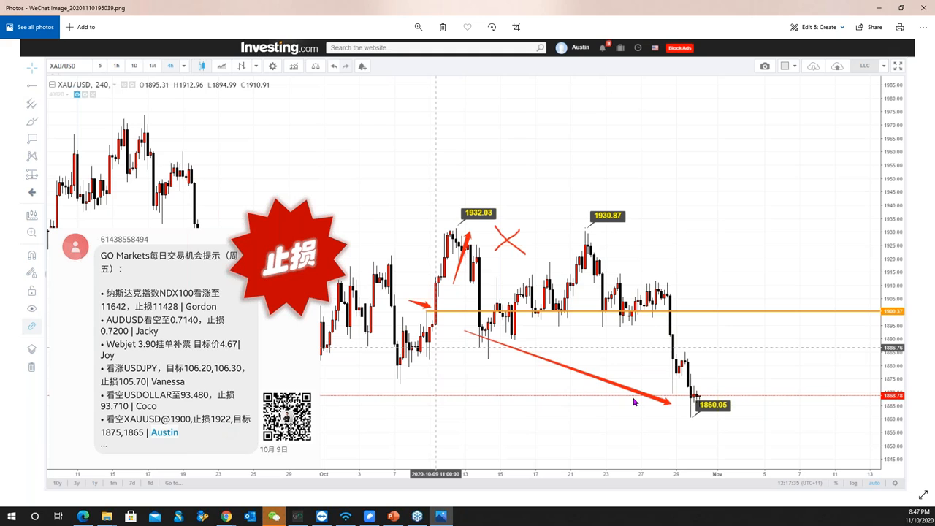
{"action": "mouse_move", "coordinate": [291, 395]}
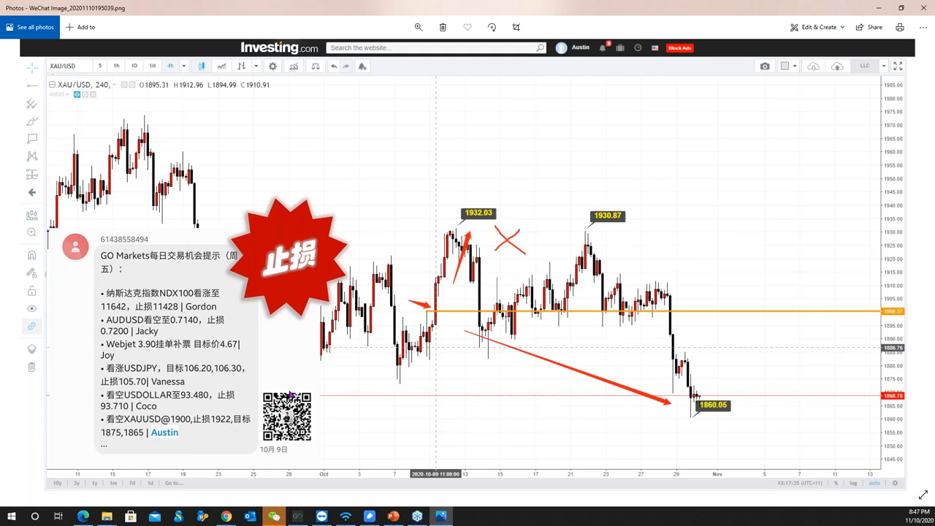
{"action": "mouse_move", "coordinate": [137, 441]}
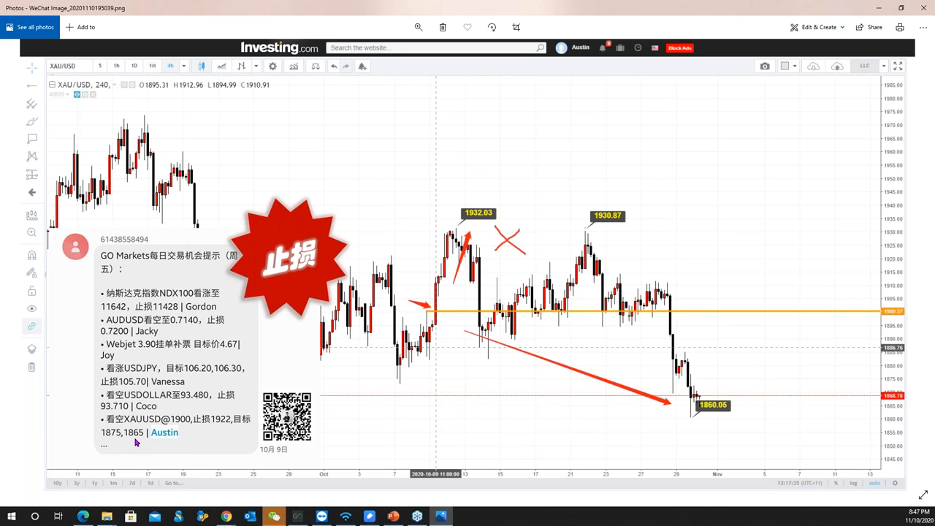
{"action": "mouse_move", "coordinate": [459, 253]}
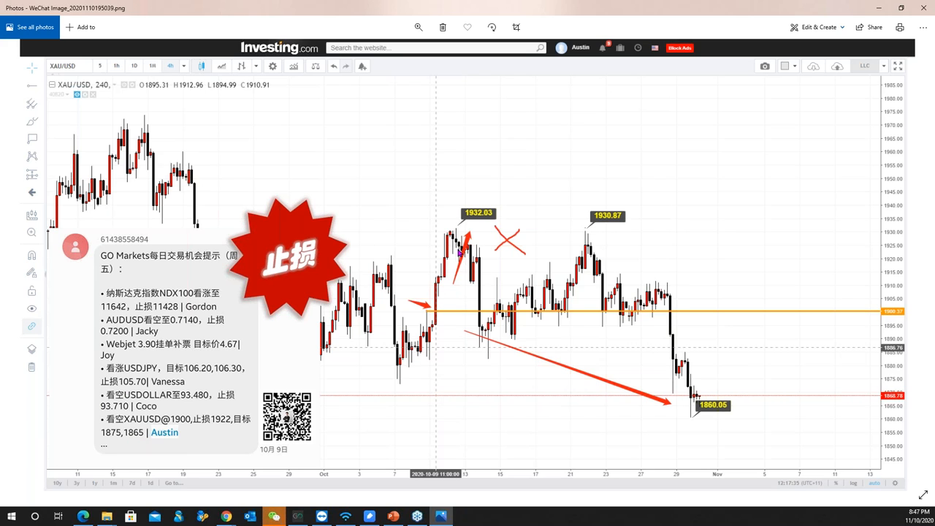
{"action": "mouse_move", "coordinate": [458, 225]}
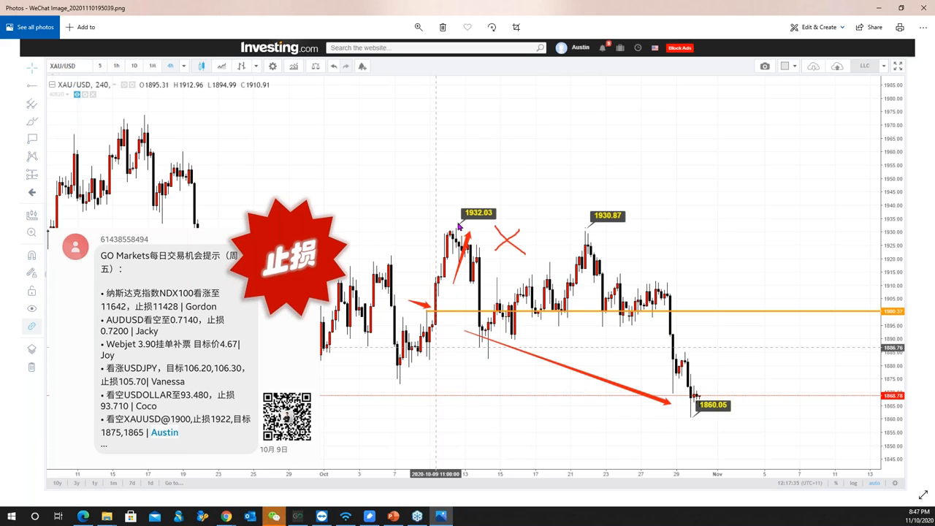
{"action": "mouse_move", "coordinate": [517, 338]}
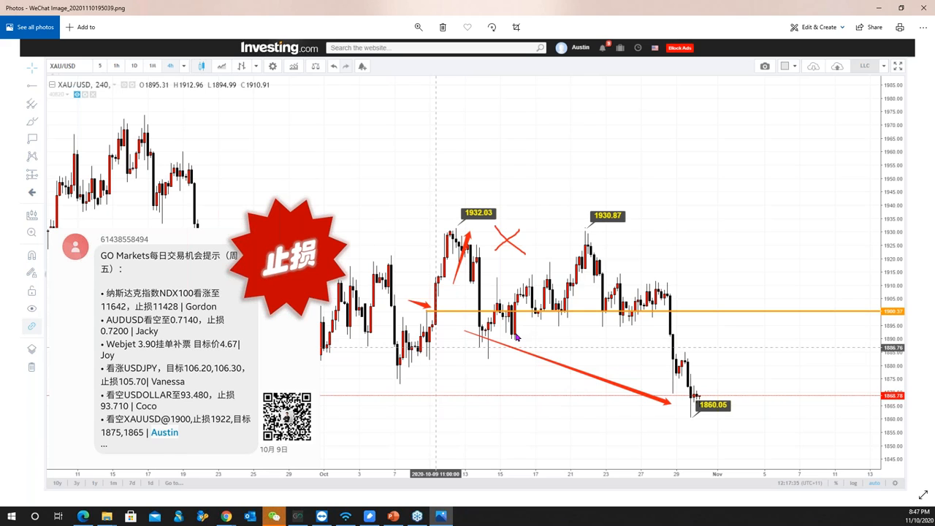
{"action": "mouse_move", "coordinate": [696, 423]}
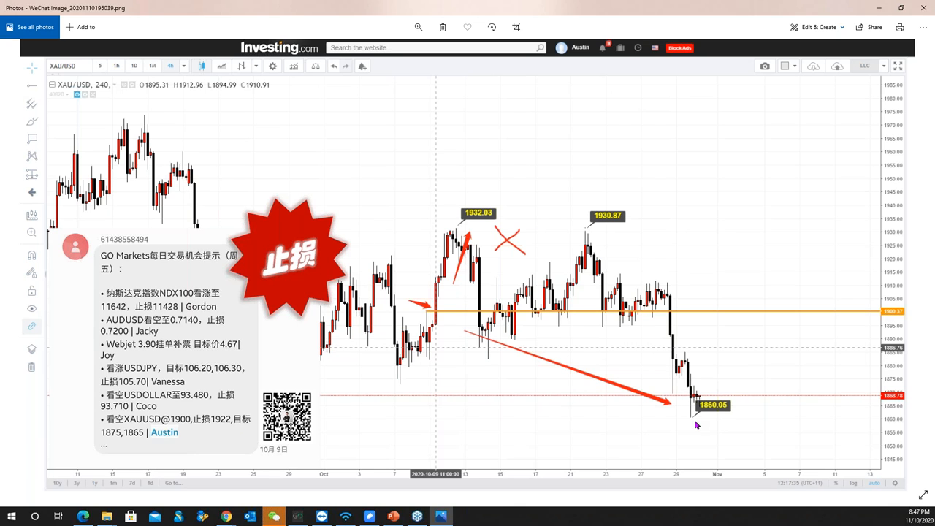
{"action": "mouse_move", "coordinate": [452, 266]}
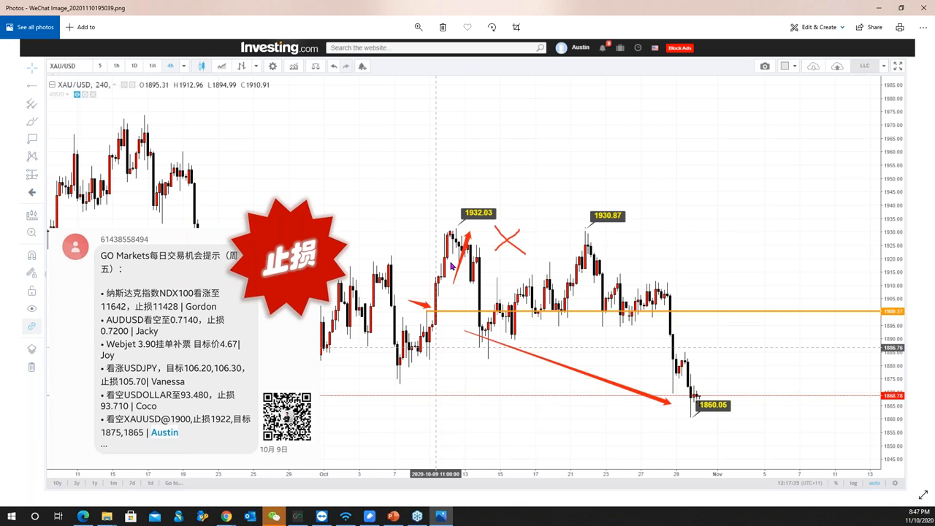
{"action": "mouse_move", "coordinate": [612, 257]}
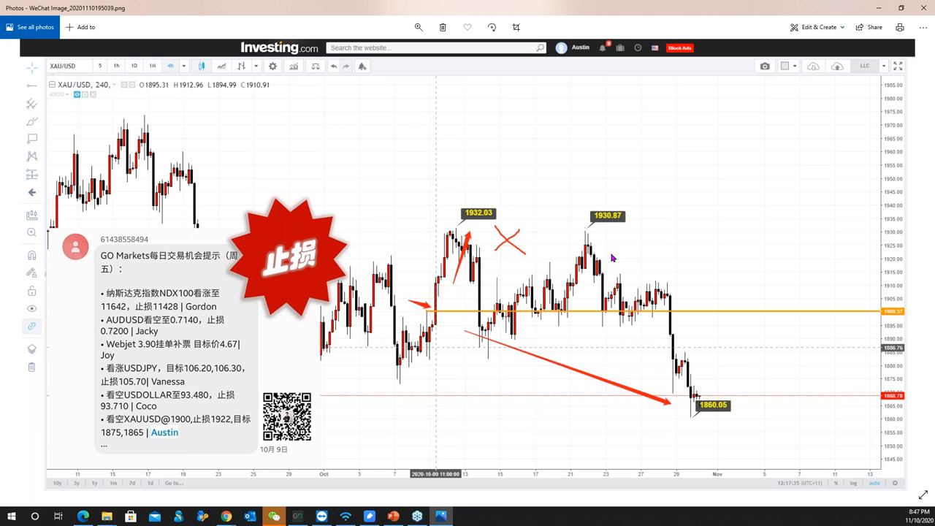
{"action": "mouse_move", "coordinate": [529, 310]}
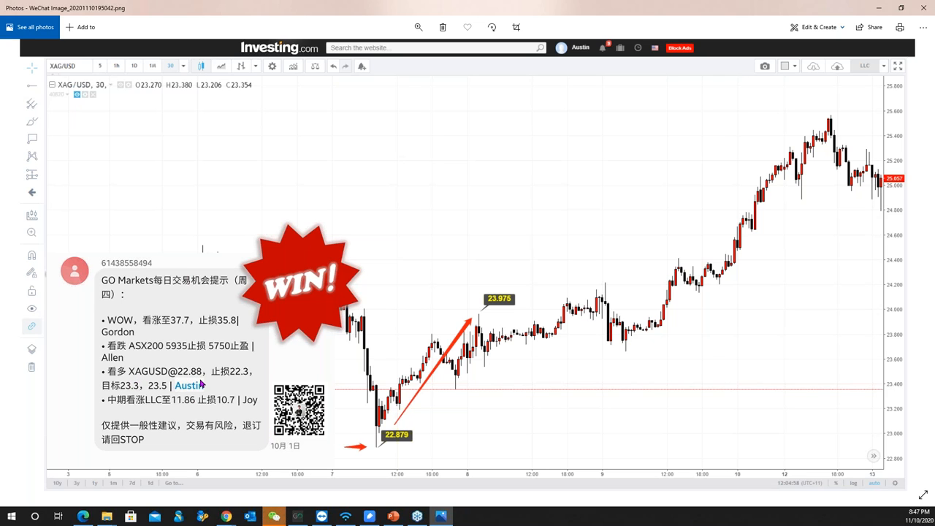
{"action": "mouse_move", "coordinate": [409, 402]}
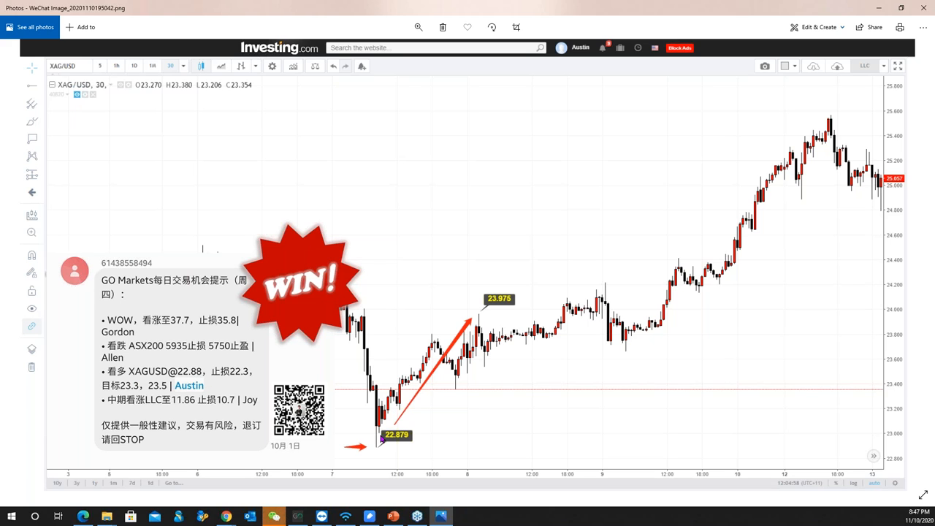
{"action": "mouse_move", "coordinate": [491, 337]}
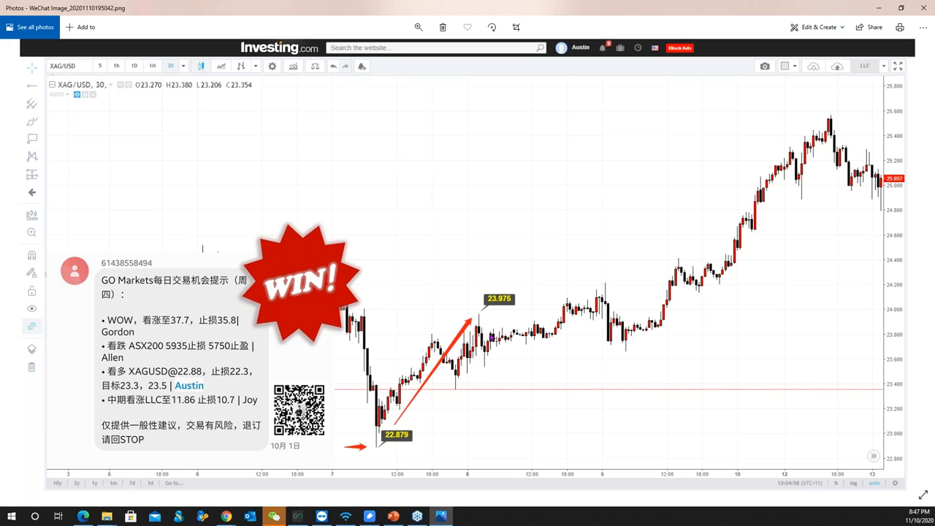
{"action": "mouse_move", "coordinate": [401, 416]}
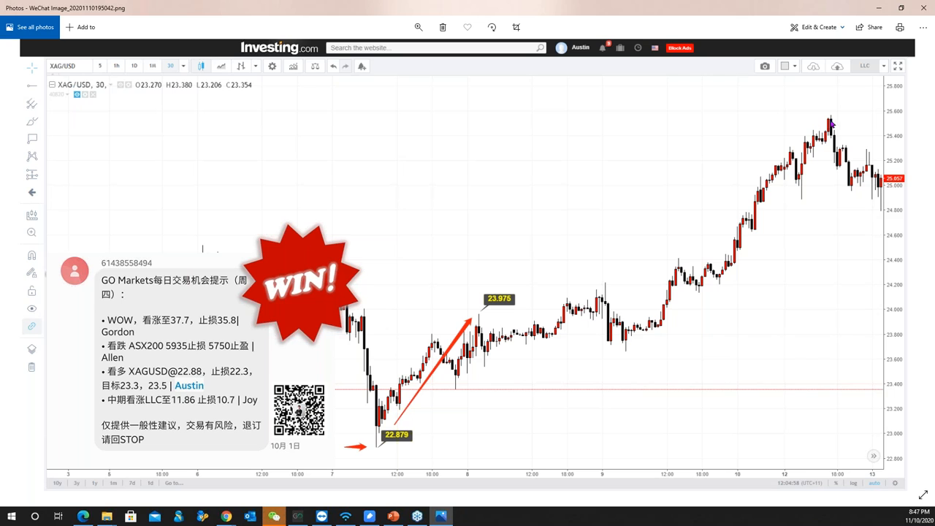
{"action": "mouse_move", "coordinate": [368, 402]}
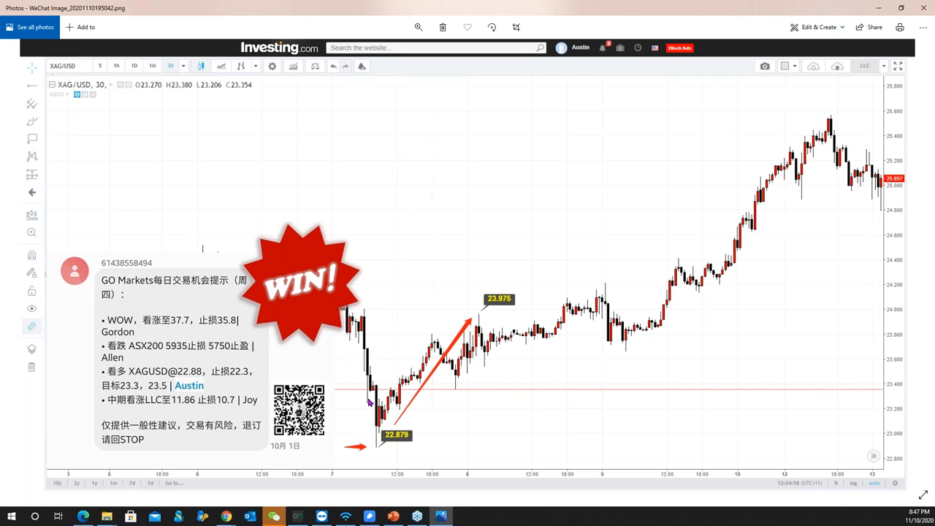
{"action": "mouse_move", "coordinate": [590, 289]}
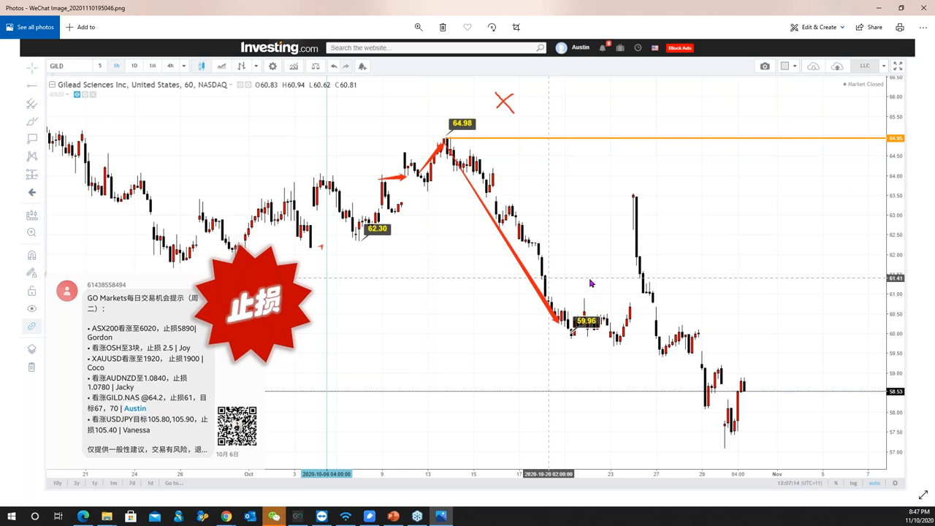
{"action": "mouse_move", "coordinate": [216, 380]}
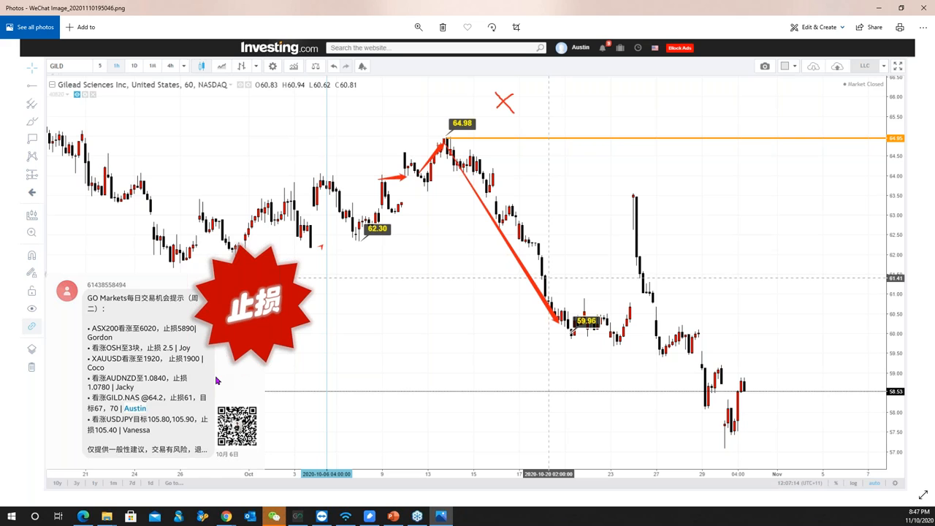
{"action": "mouse_move", "coordinate": [412, 371]}
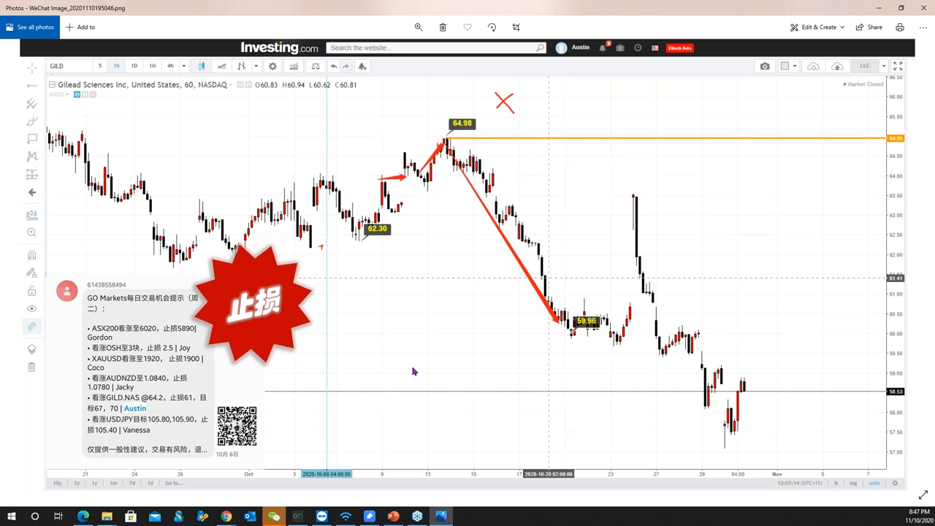
{"action": "mouse_move", "coordinate": [400, 333]}
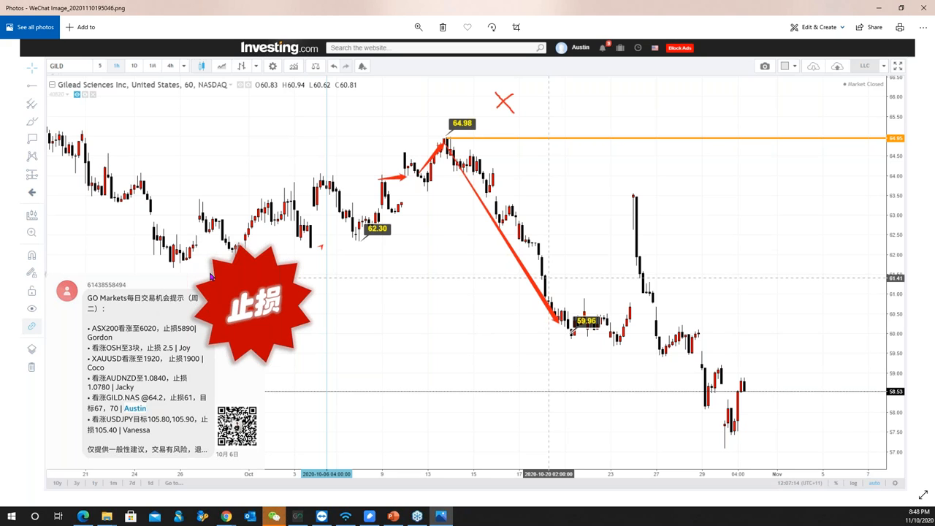
{"action": "mouse_move", "coordinate": [247, 300]}
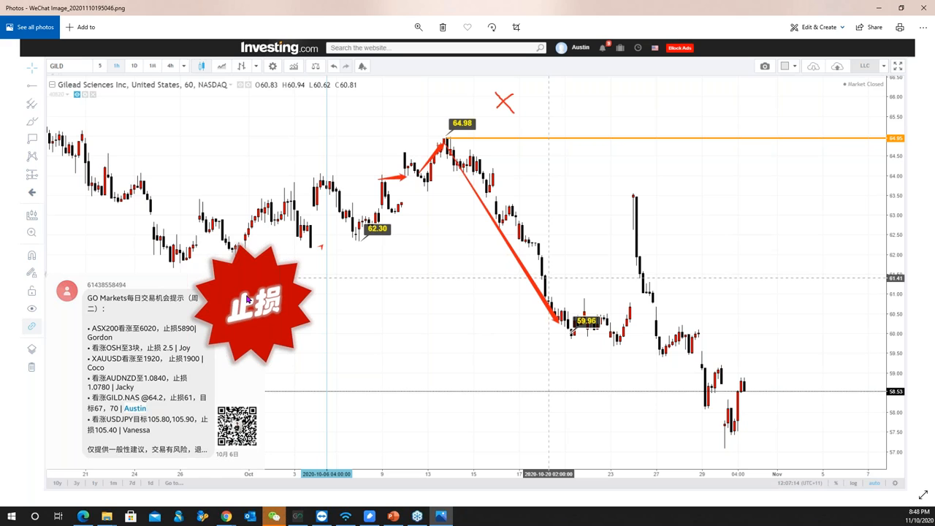
{"action": "mouse_move", "coordinate": [126, 424]}
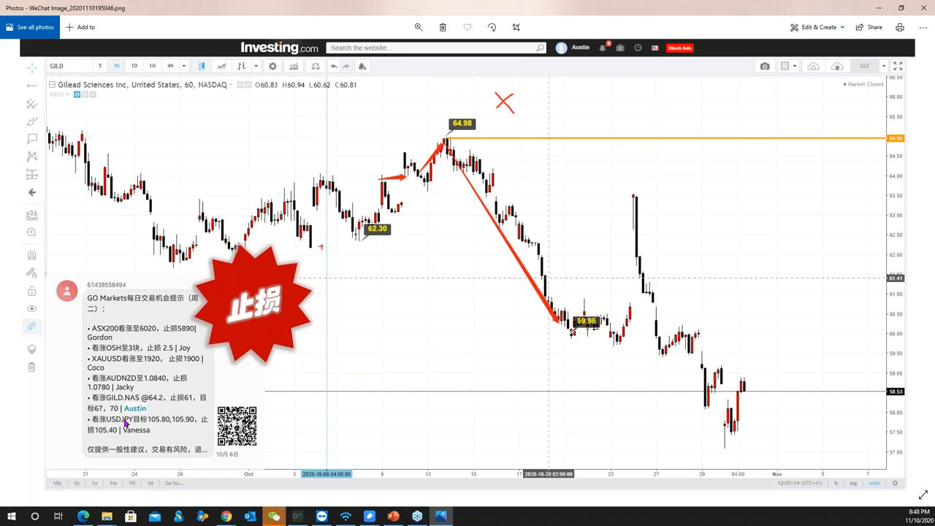
{"action": "mouse_move", "coordinate": [173, 385]}
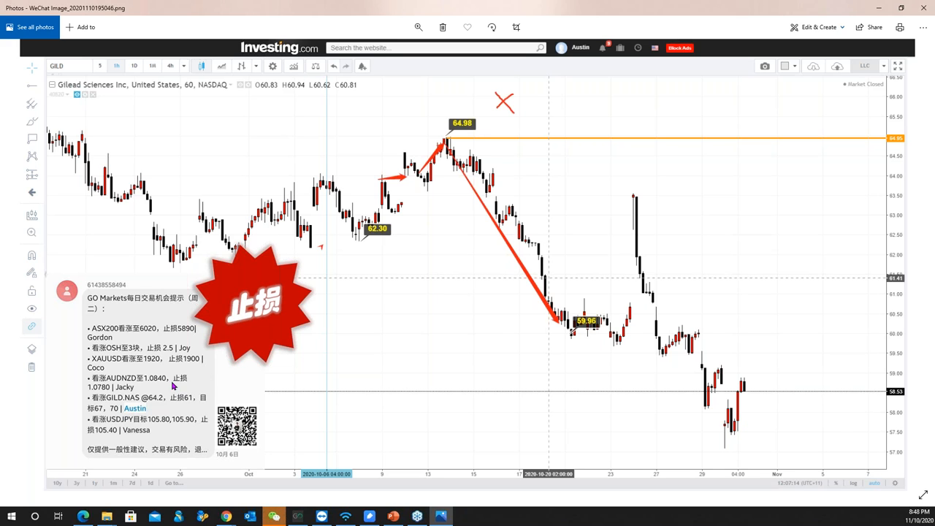
{"action": "mouse_move", "coordinate": [417, 327]}
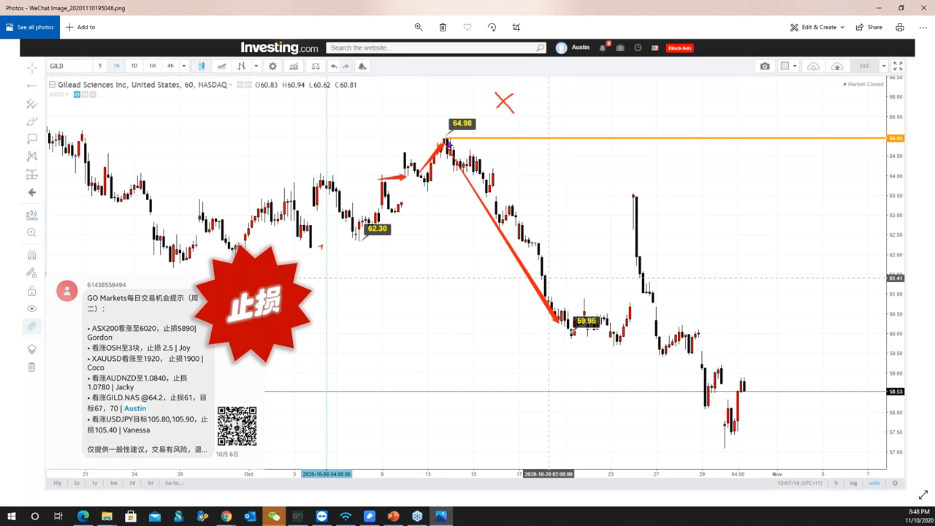
{"action": "mouse_move", "coordinate": [499, 301]}
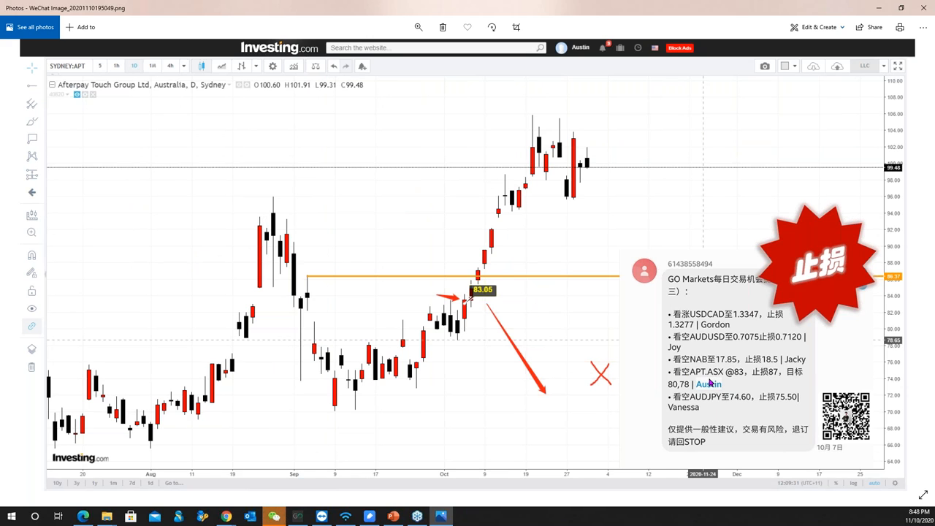
{"action": "mouse_move", "coordinate": [704, 406]}
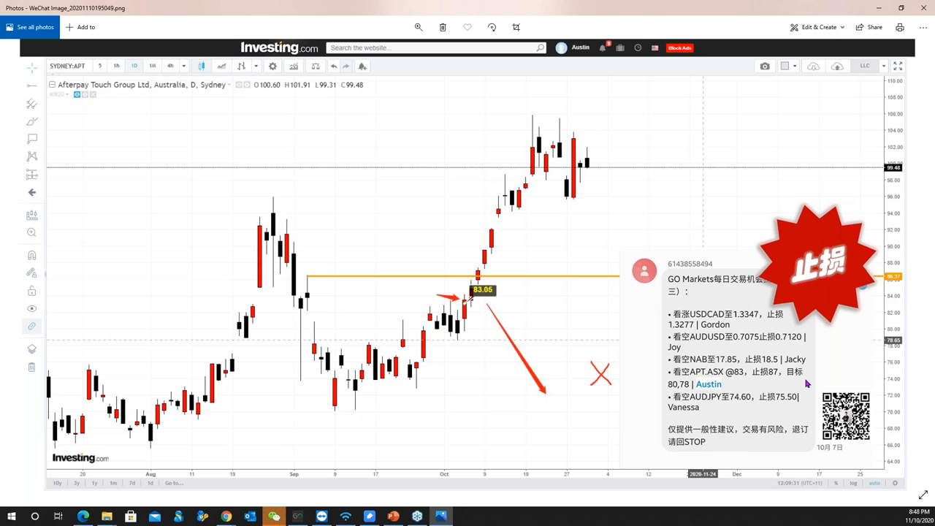
{"action": "mouse_move", "coordinate": [739, 371]}
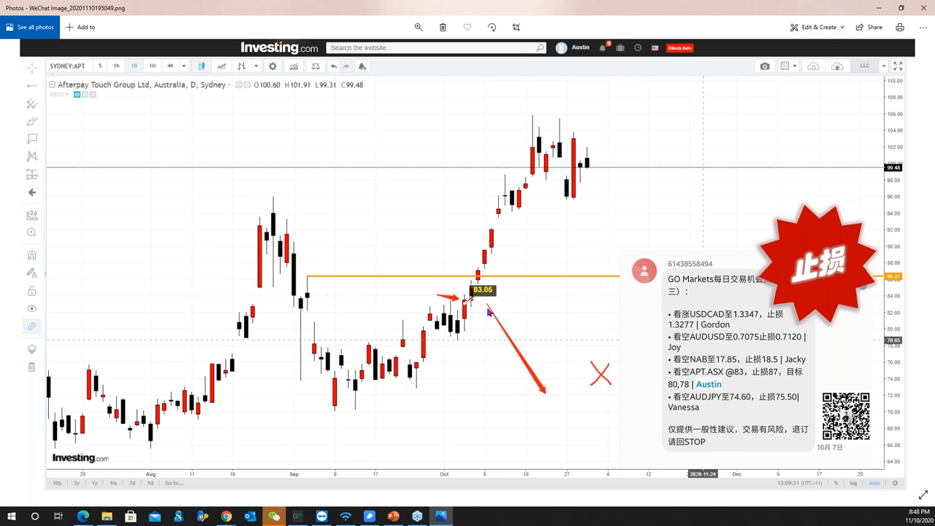
{"action": "mouse_move", "coordinate": [491, 279]}
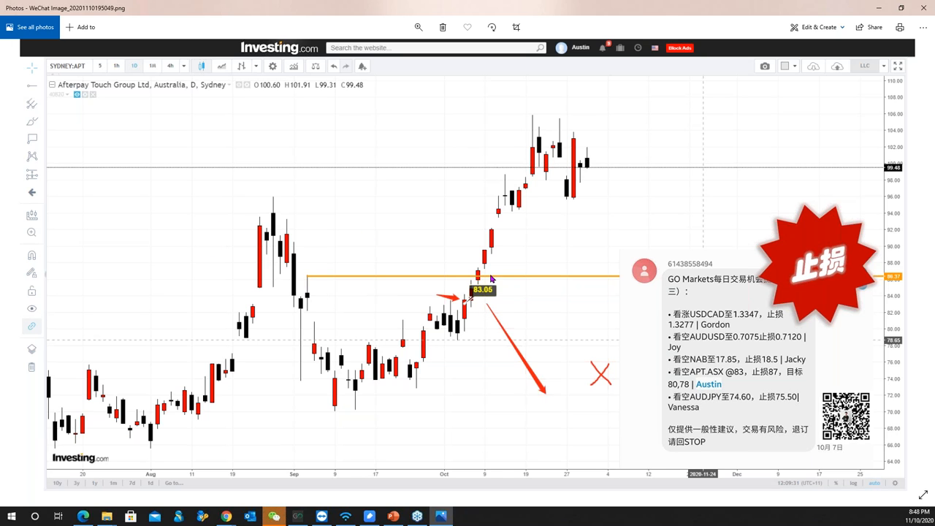
{"action": "mouse_move", "coordinate": [745, 342]}
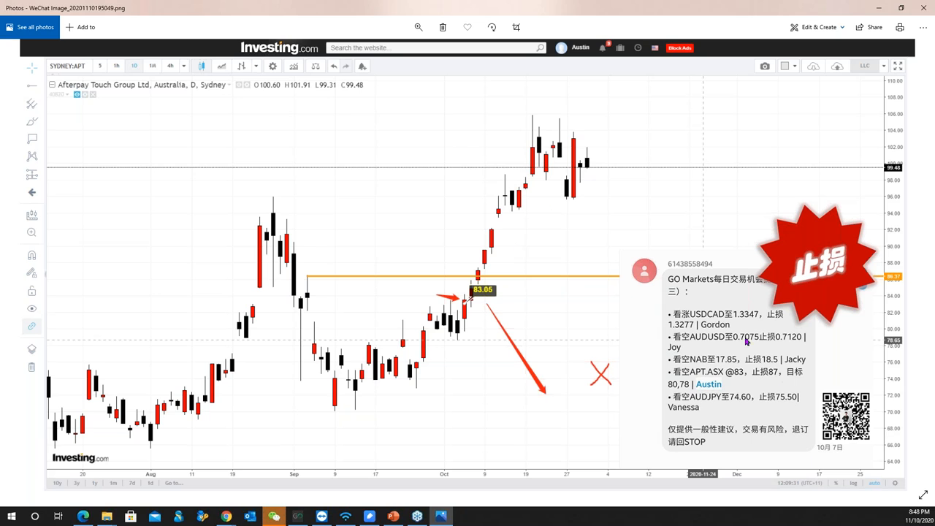
{"action": "mouse_move", "coordinate": [823, 392]}
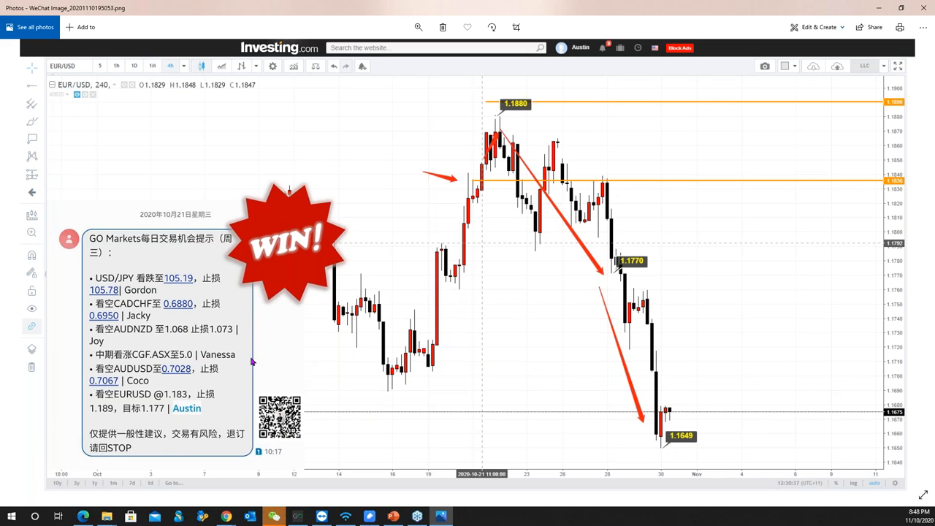
{"action": "mouse_move", "coordinate": [222, 380]}
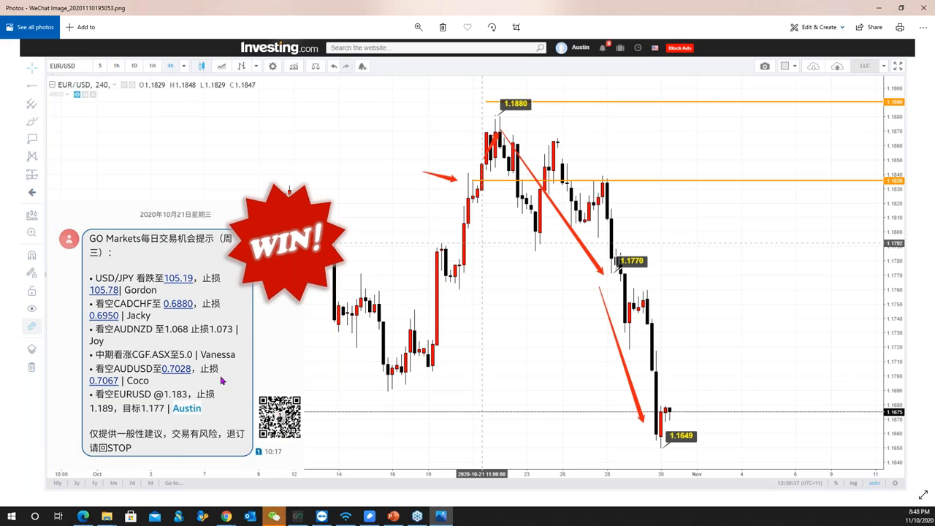
{"action": "mouse_move", "coordinate": [147, 220]}
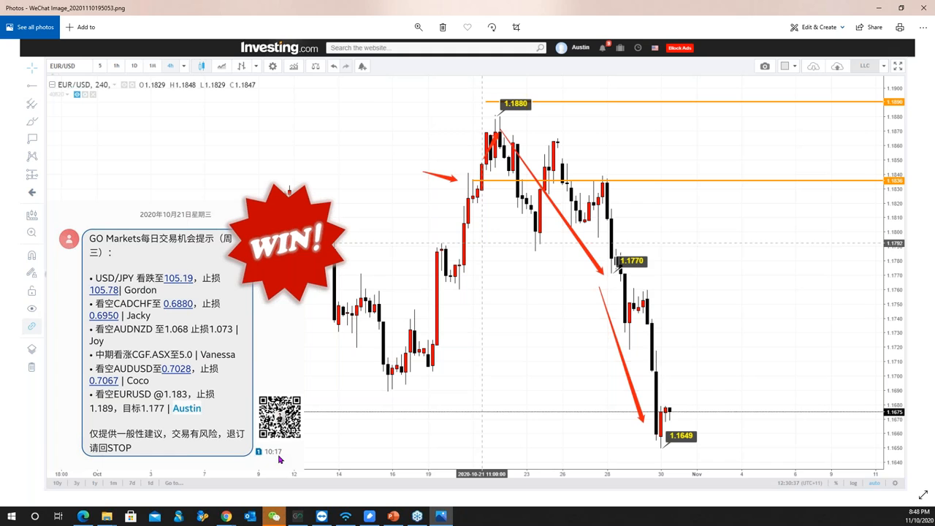
{"action": "mouse_move", "coordinate": [122, 406]}
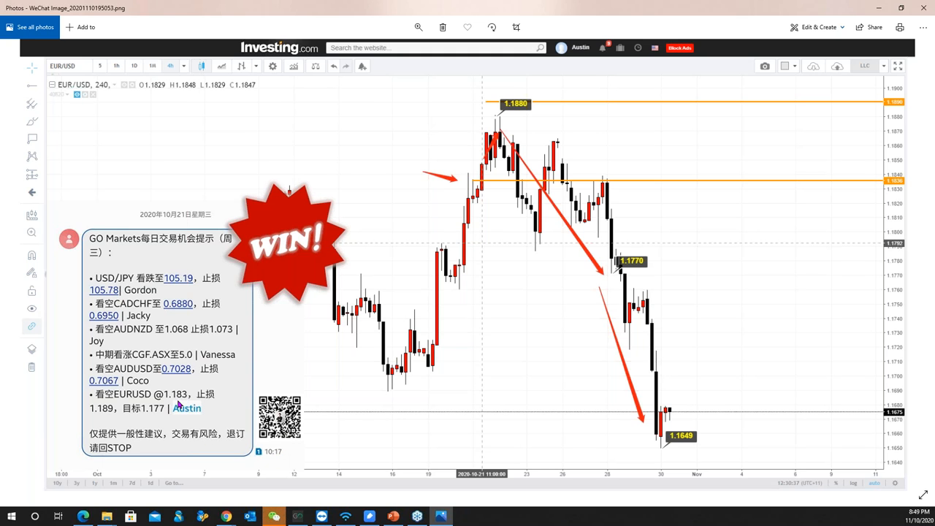
{"action": "mouse_move", "coordinate": [494, 177]}
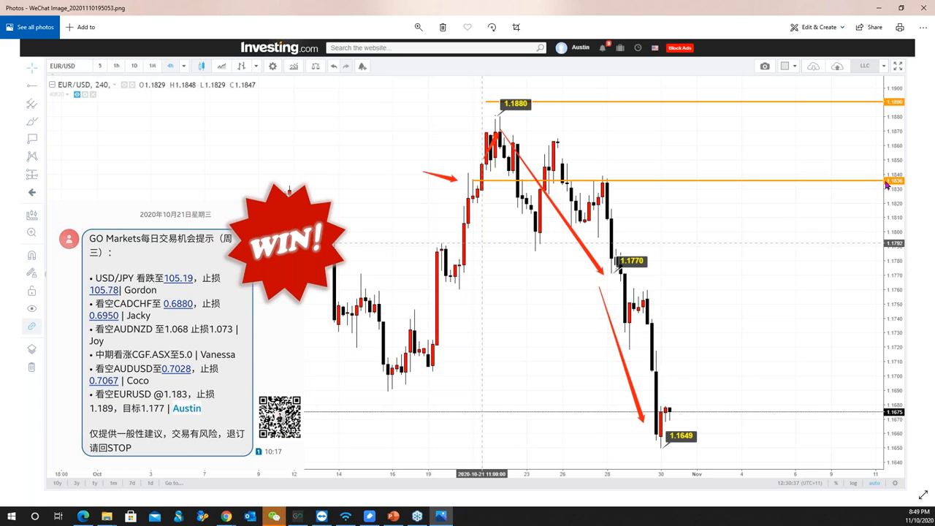
{"action": "mouse_move", "coordinate": [497, 120]}
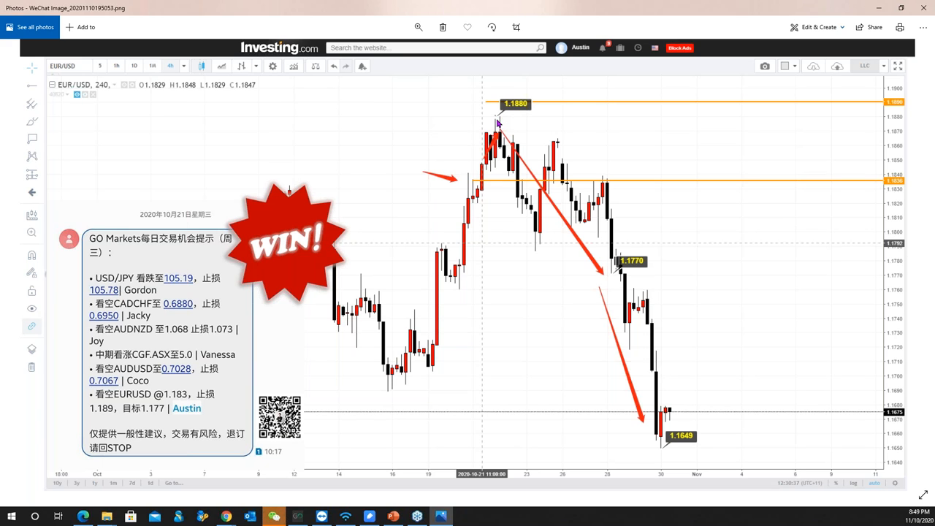
{"action": "mouse_move", "coordinate": [497, 105]}
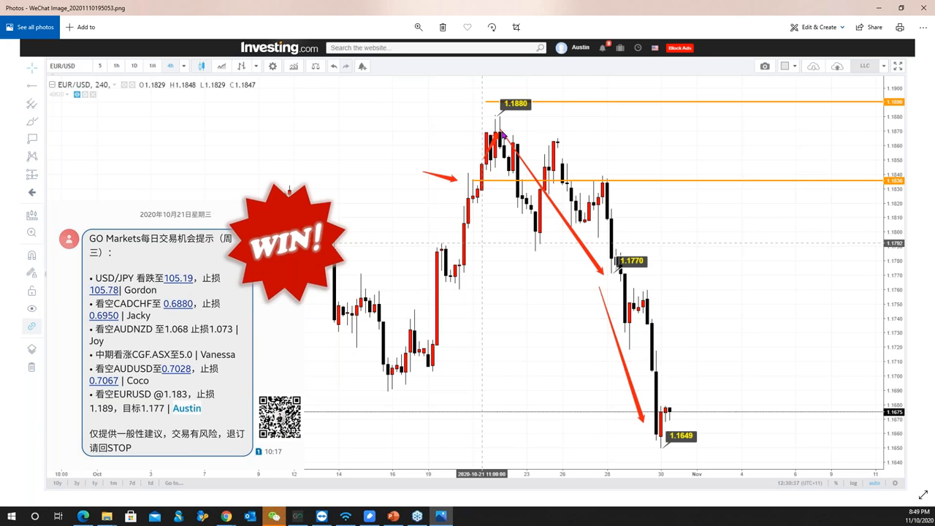
{"action": "mouse_move", "coordinate": [619, 294]}
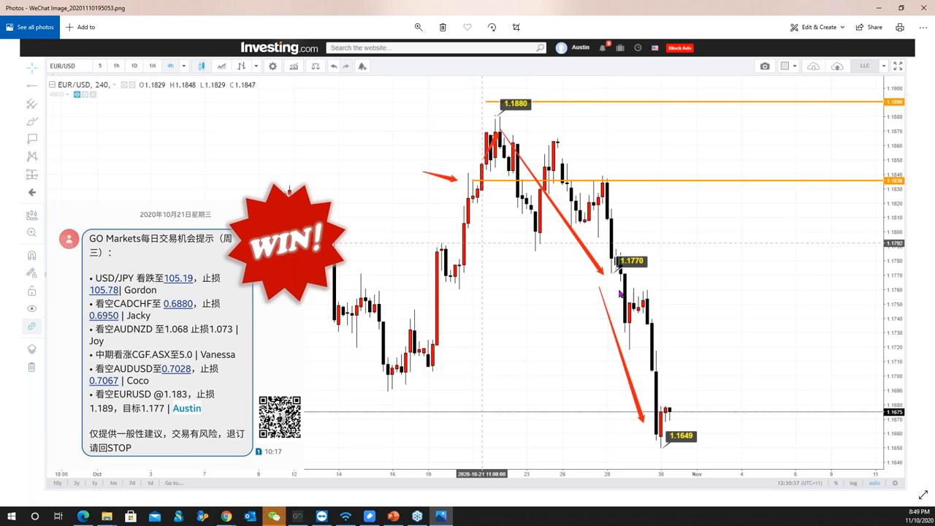
{"action": "mouse_move", "coordinate": [634, 418]}
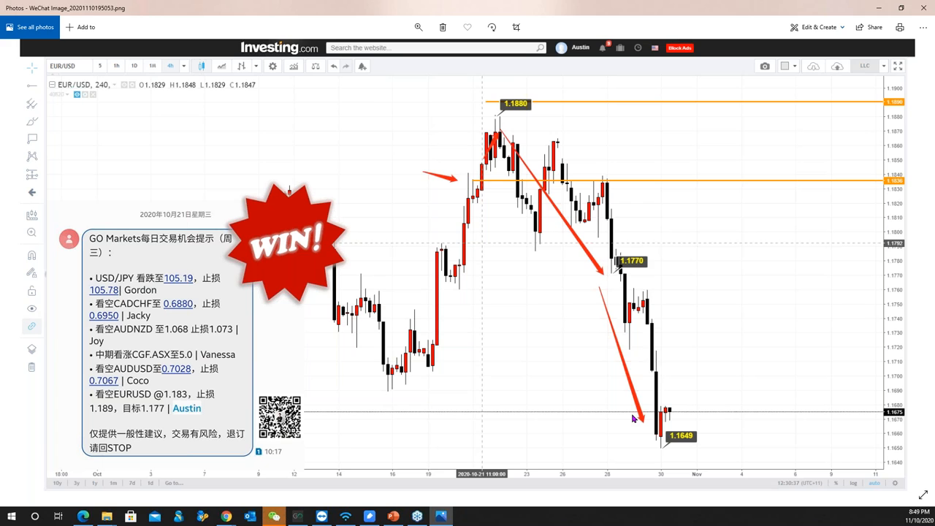
{"action": "mouse_move", "coordinate": [529, 219]}
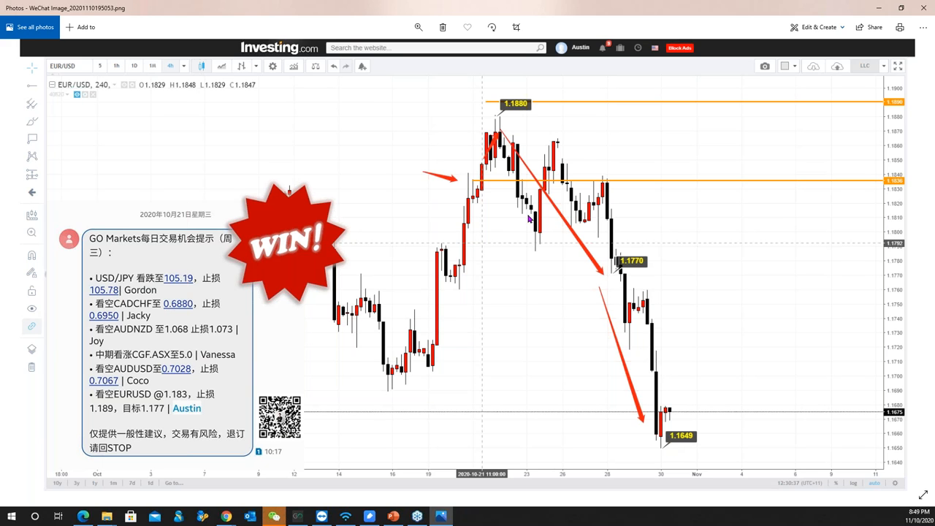
{"action": "mouse_move", "coordinate": [553, 325]}
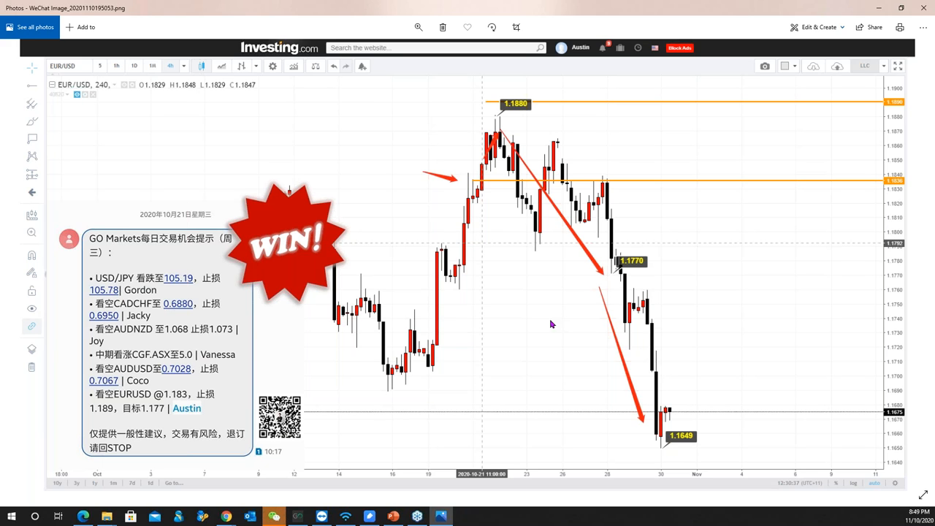
{"action": "mouse_move", "coordinate": [652, 446]}
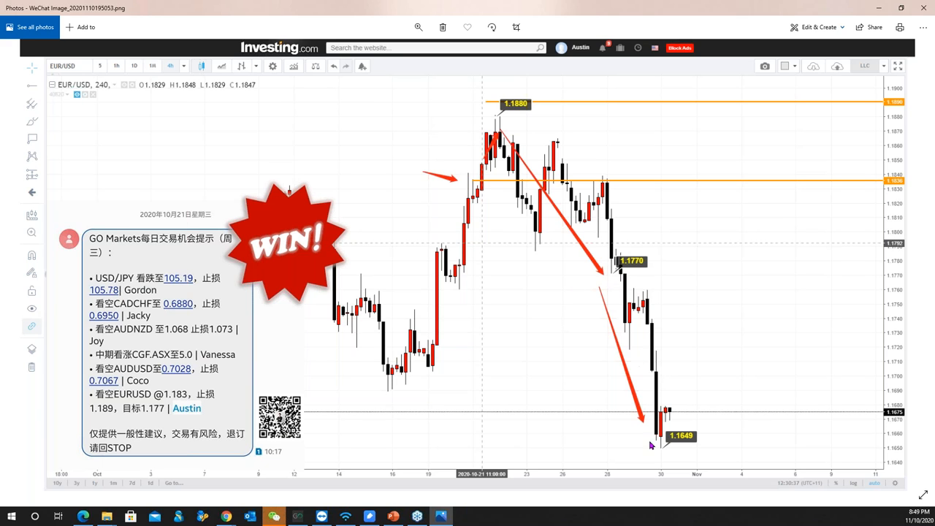
{"action": "mouse_move", "coordinate": [626, 275]}
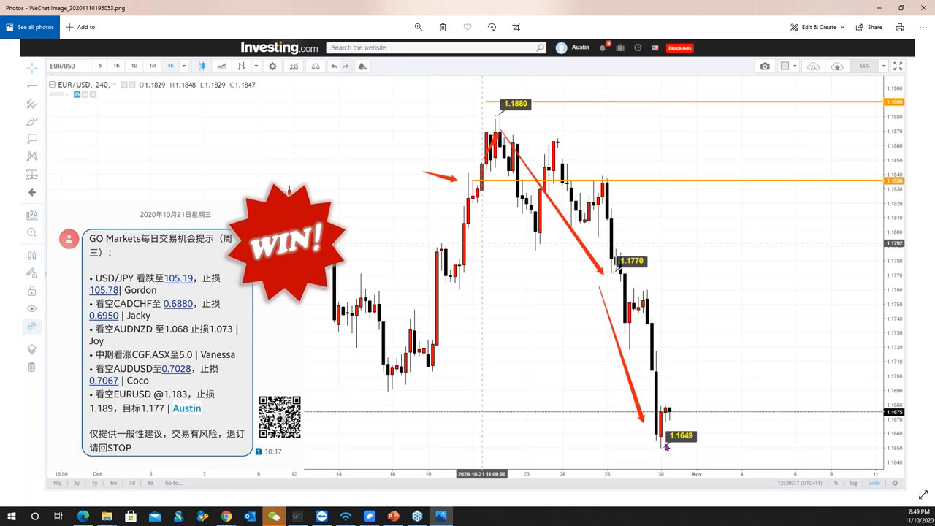
{"action": "mouse_move", "coordinate": [576, 306]}
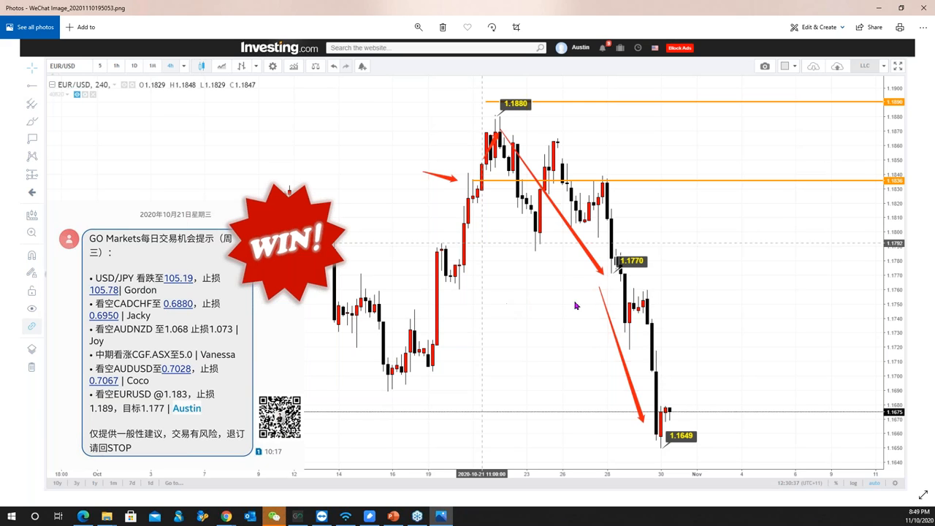
{"action": "mouse_move", "coordinate": [554, 330]}
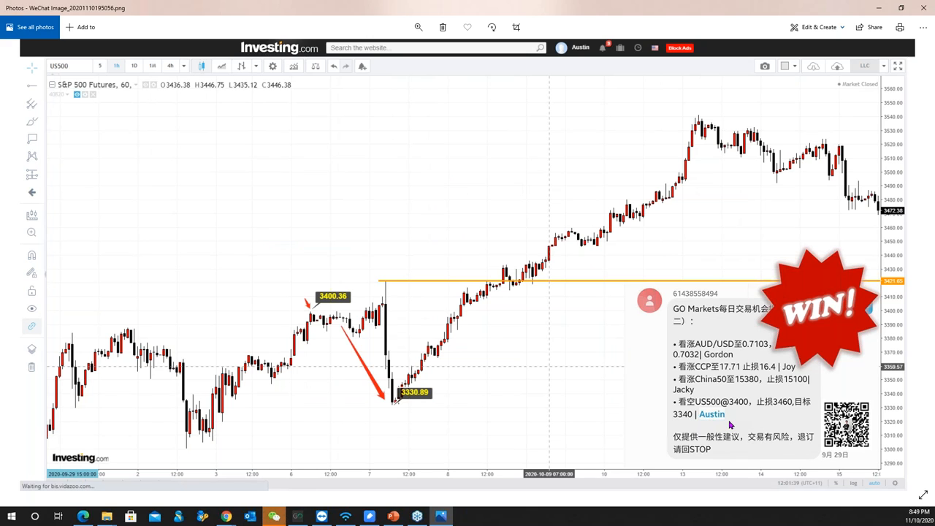
{"action": "mouse_move", "coordinate": [362, 345]}
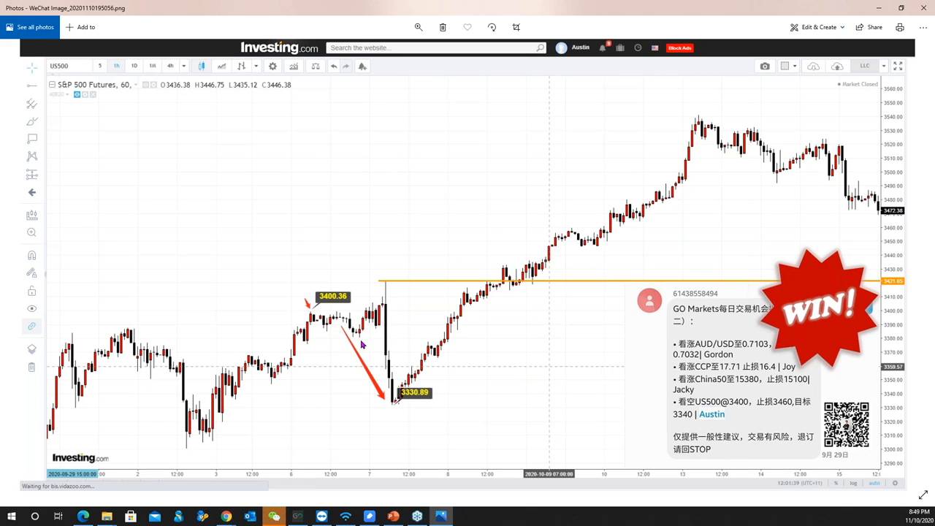
{"action": "mouse_move", "coordinate": [592, 383]}
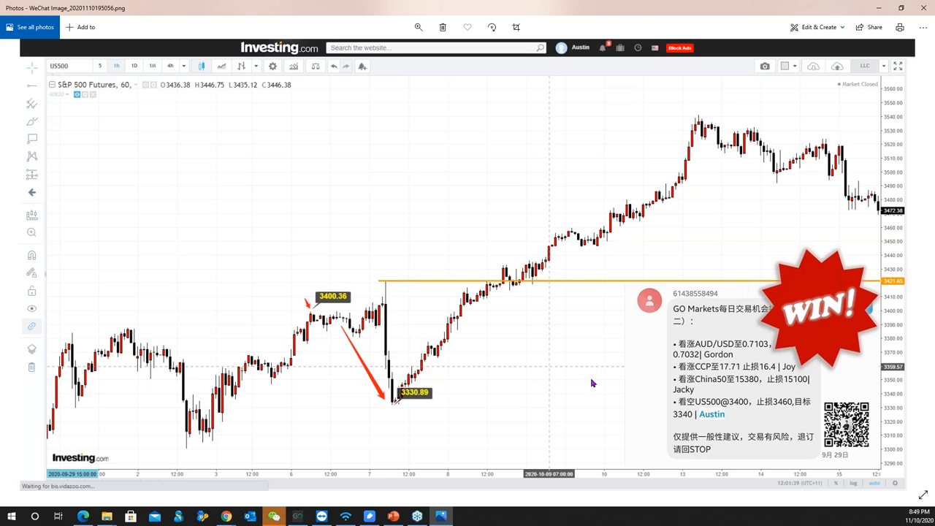
{"action": "mouse_move", "coordinate": [289, 304]}
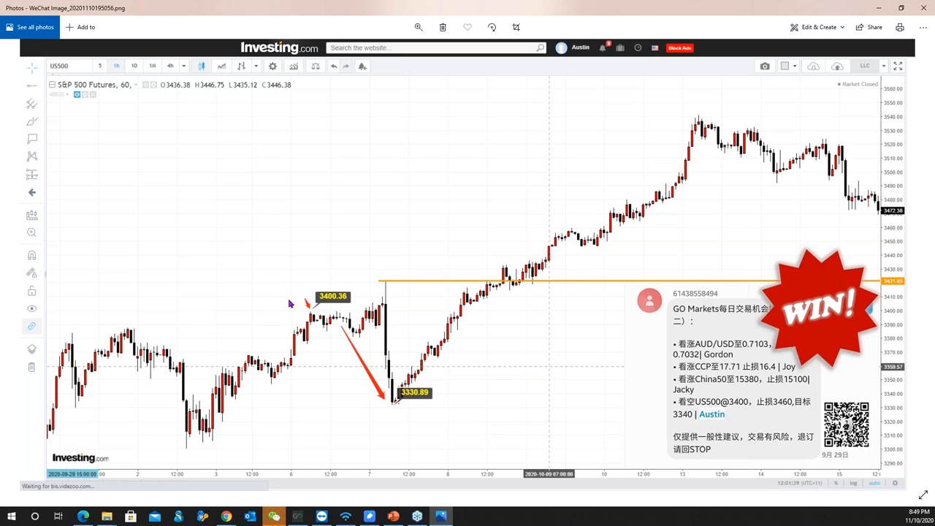
{"action": "mouse_move", "coordinate": [339, 316]}
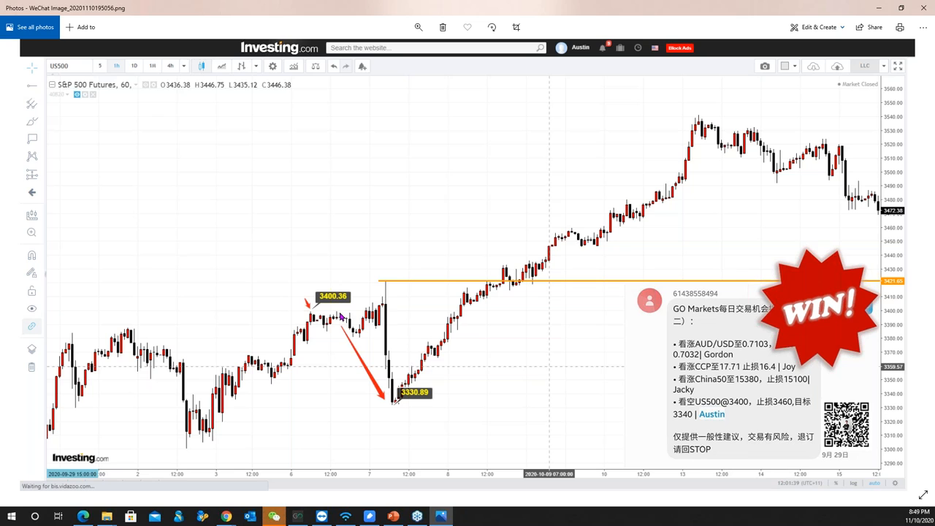
{"action": "mouse_move", "coordinate": [422, 318]}
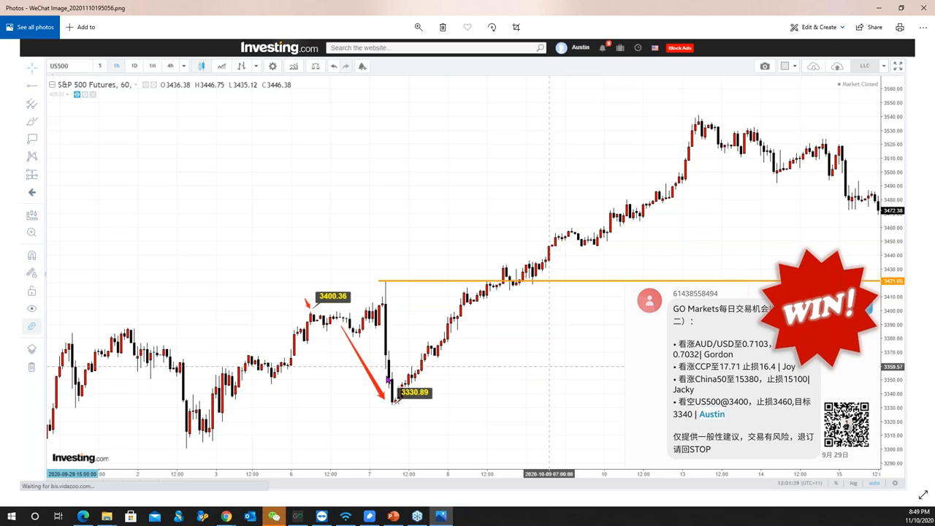
{"action": "mouse_move", "coordinate": [611, 382]}
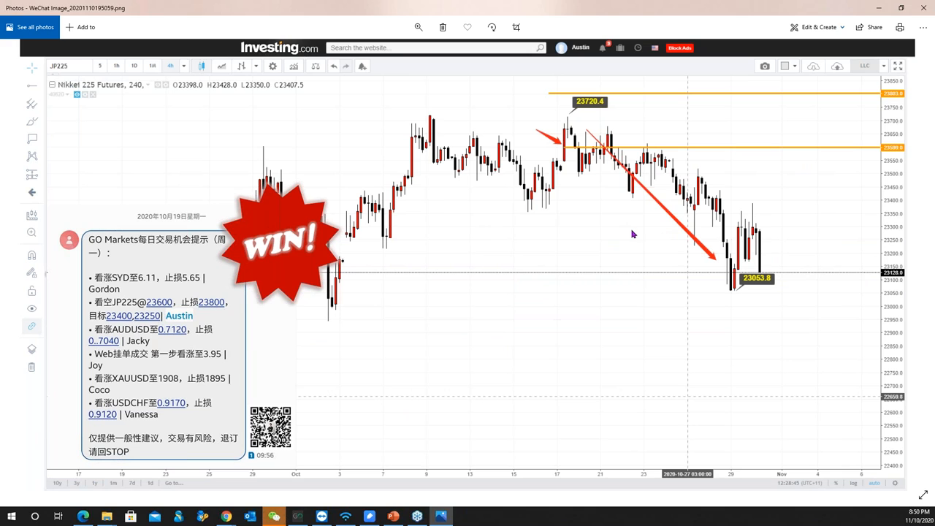
{"action": "mouse_move", "coordinate": [655, 223]}
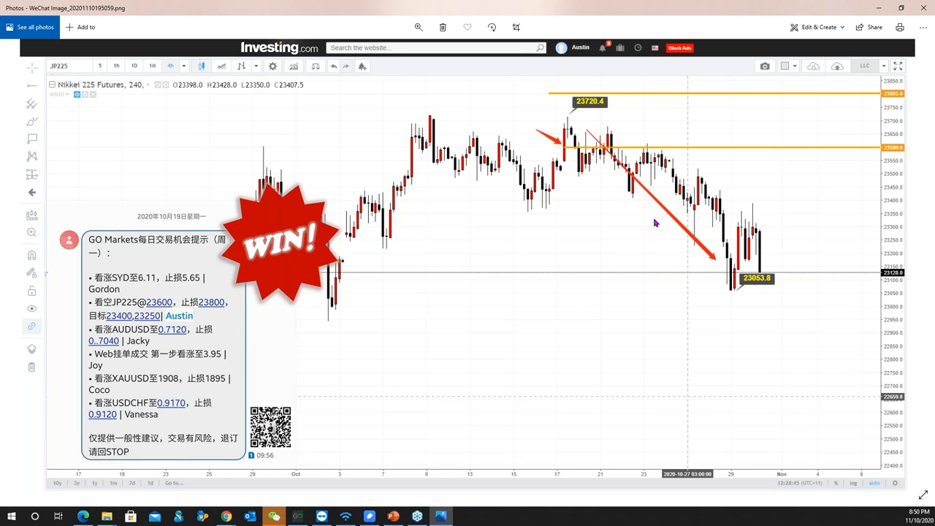
{"action": "mouse_move", "coordinate": [114, 348]}
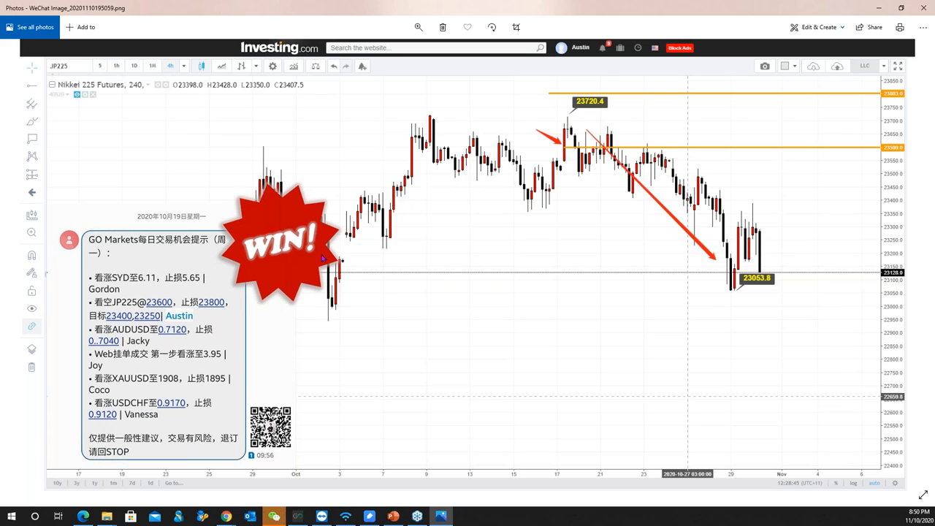
{"action": "mouse_move", "coordinate": [235, 309]}
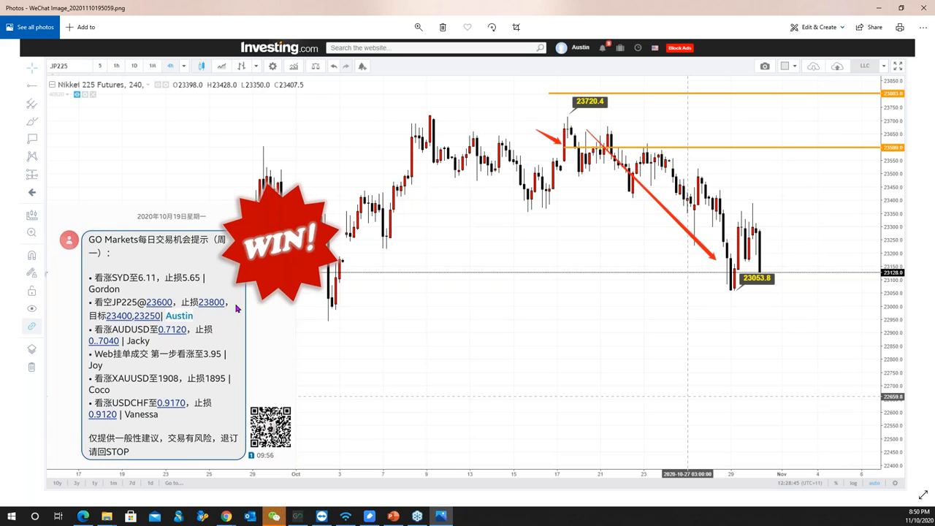
{"action": "mouse_move", "coordinate": [573, 122]}
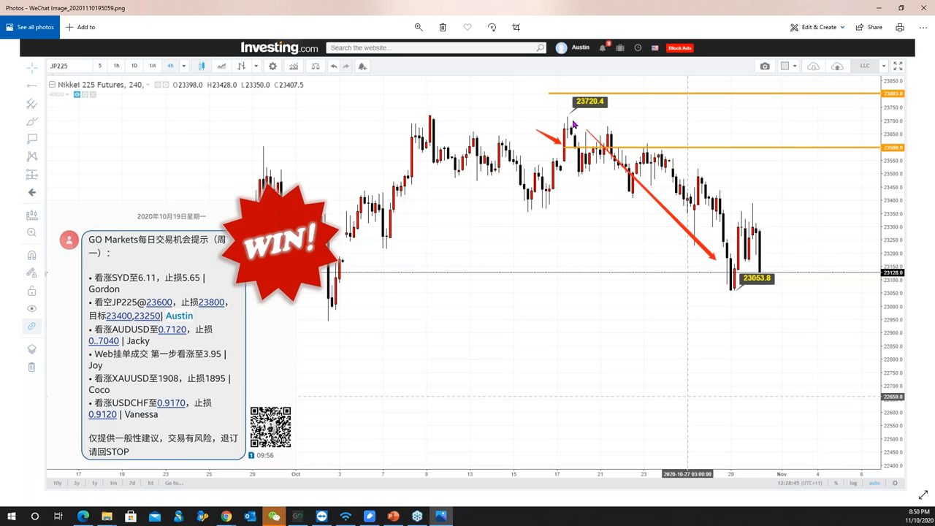
{"action": "mouse_move", "coordinate": [601, 150]}
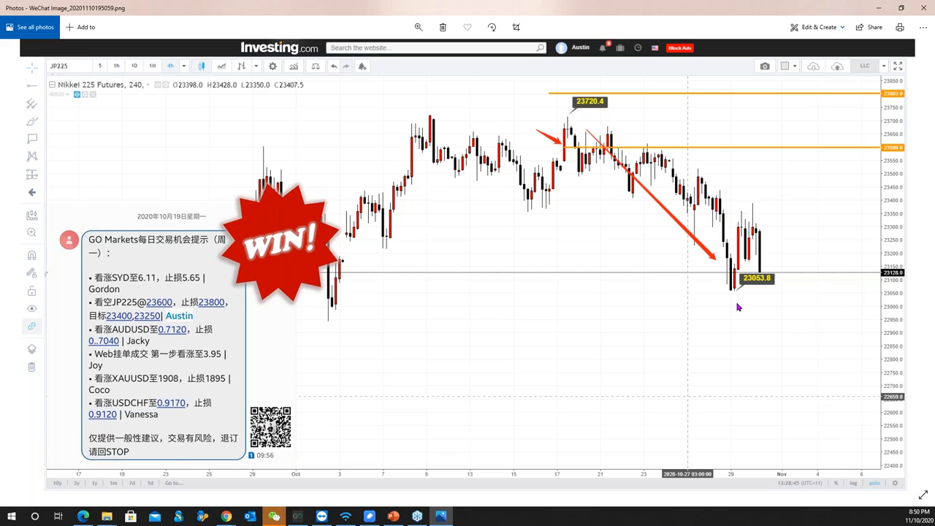
{"action": "mouse_move", "coordinate": [732, 257]}
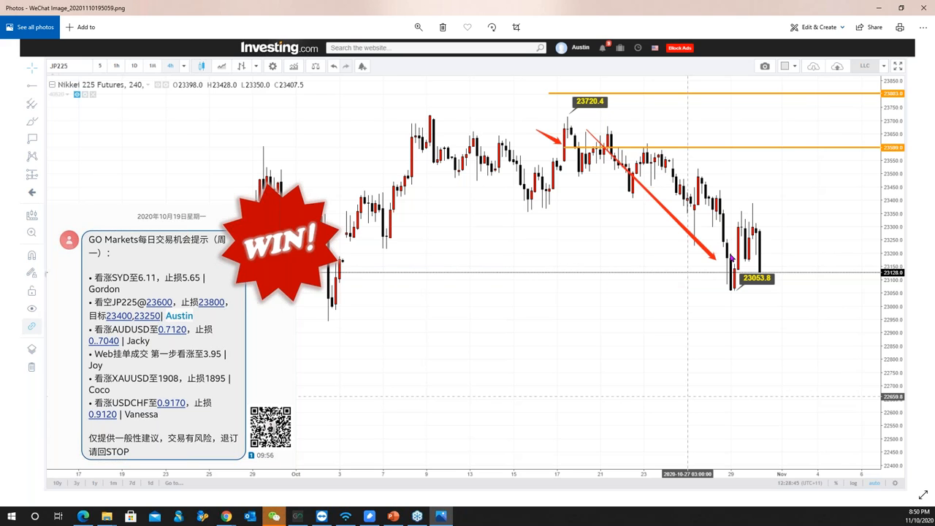
{"action": "mouse_move", "coordinate": [740, 291]}
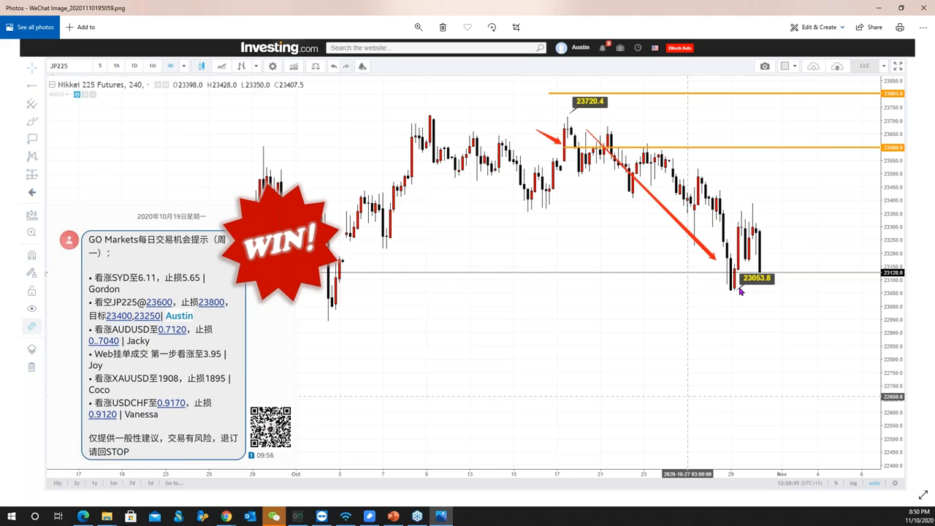
{"action": "mouse_move", "coordinate": [680, 232]}
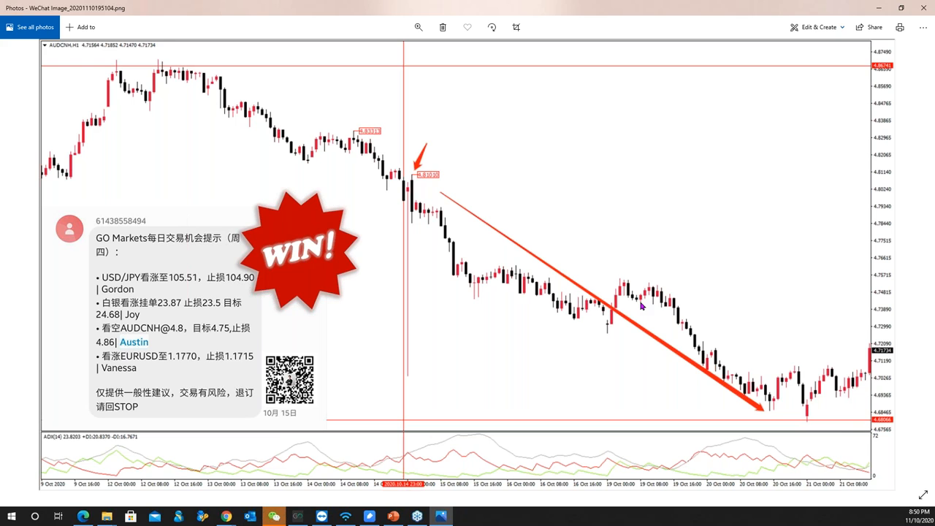
{"action": "mouse_move", "coordinate": [576, 302]}
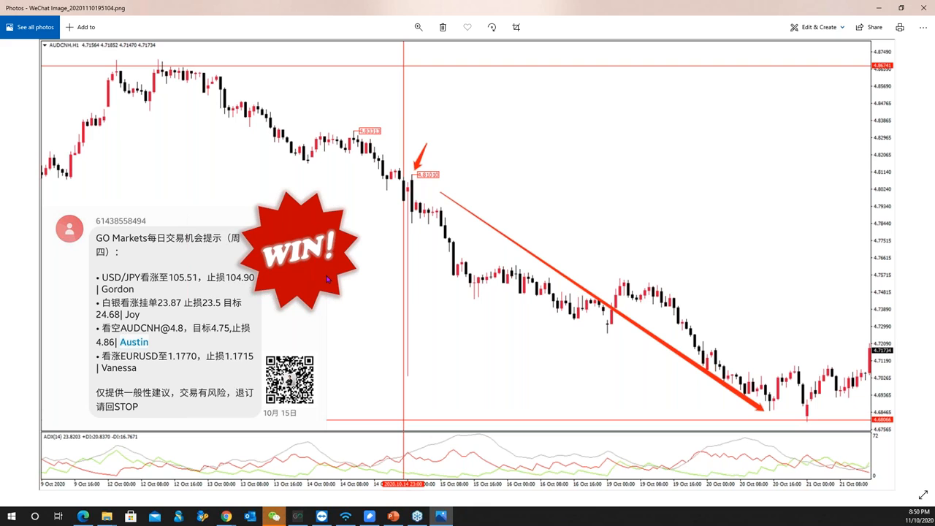
{"action": "mouse_move", "coordinate": [185, 266]}
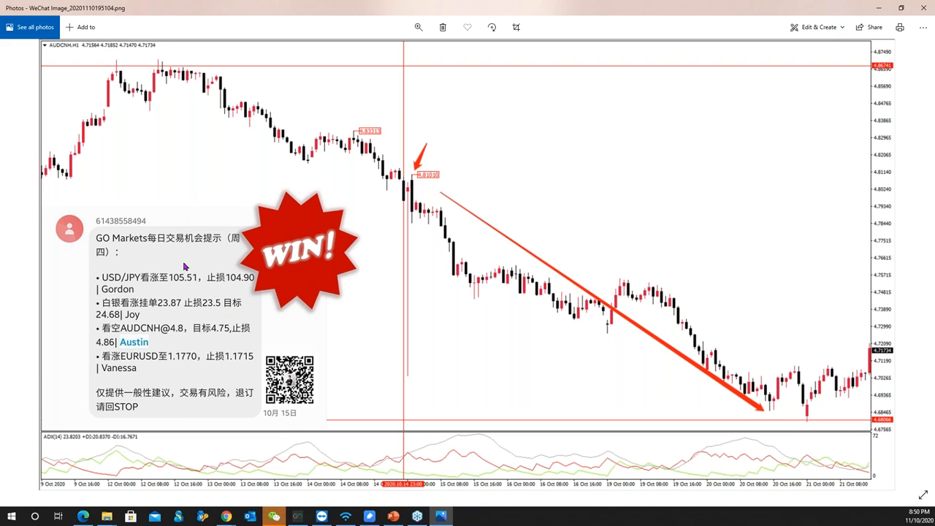
{"action": "mouse_move", "coordinate": [524, 268]}
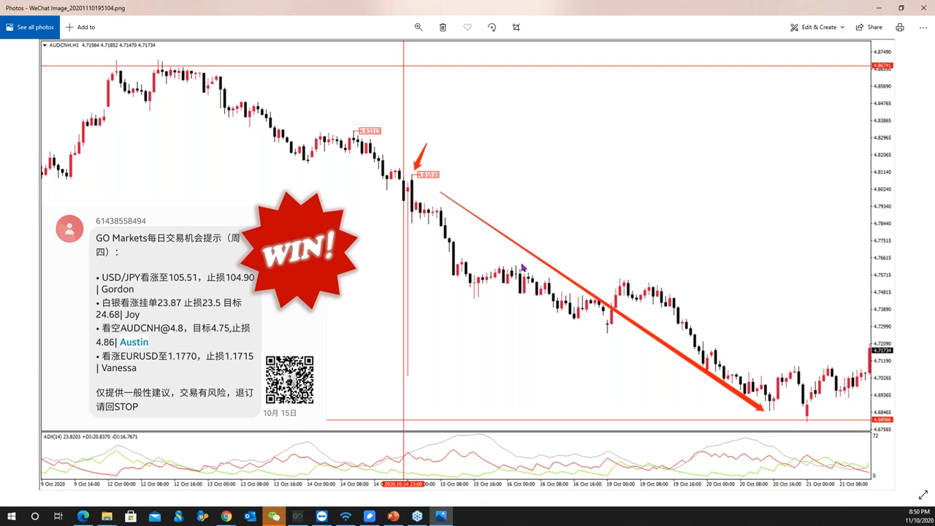
{"action": "mouse_move", "coordinate": [392, 222]}
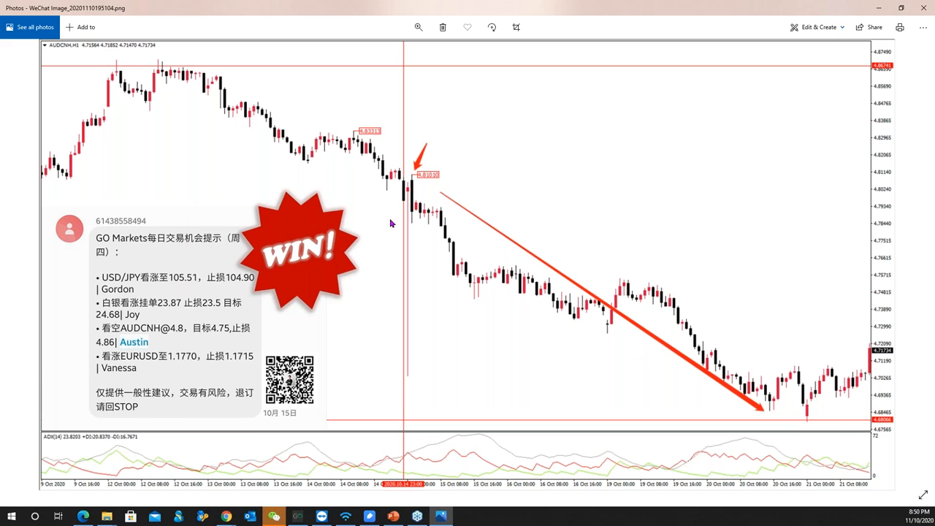
{"action": "mouse_move", "coordinate": [431, 196]}
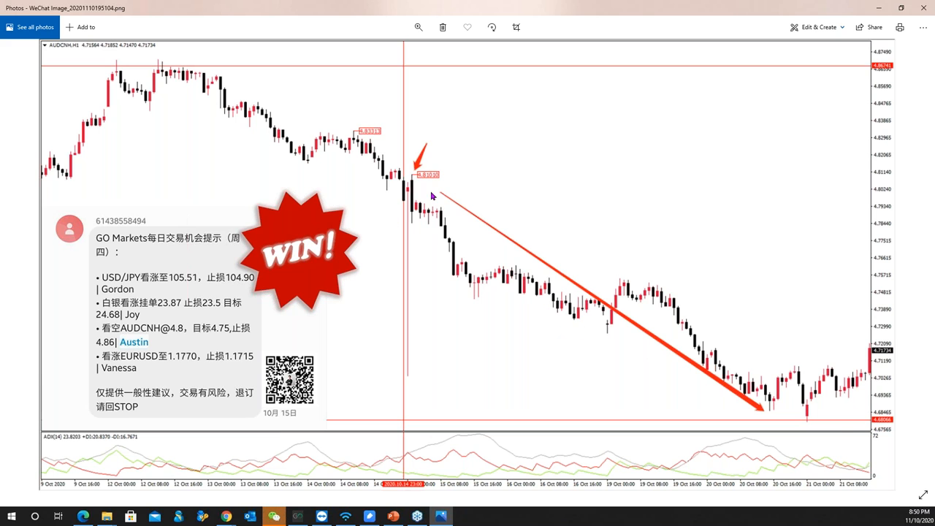
{"action": "mouse_move", "coordinate": [441, 198]}
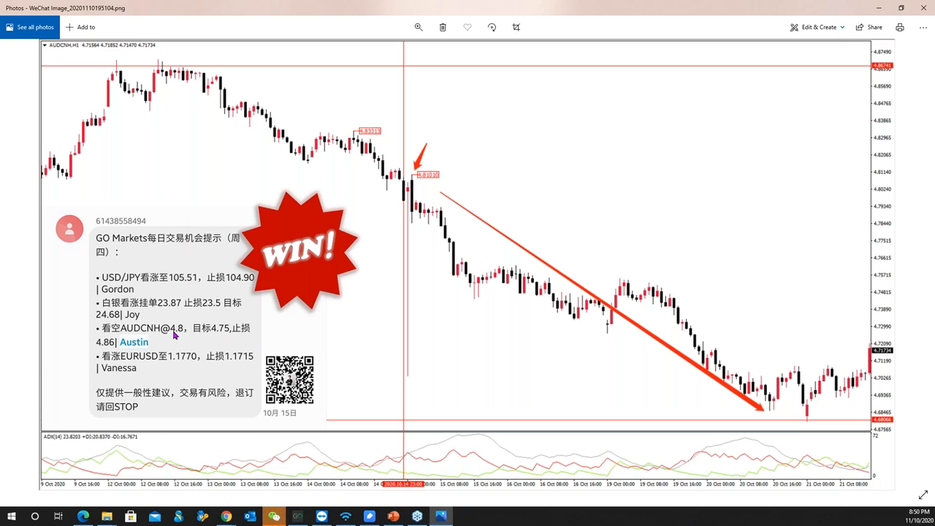
{"action": "mouse_move", "coordinate": [481, 225]}
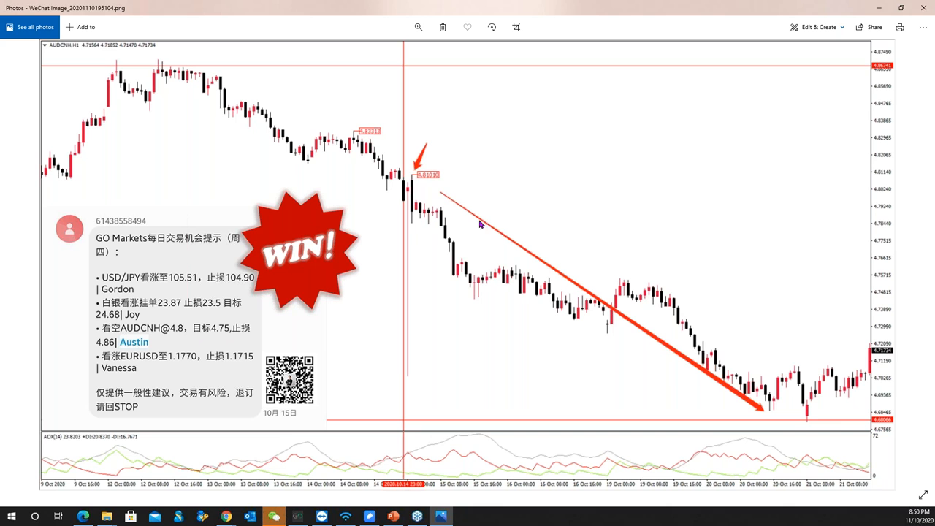
{"action": "mouse_move", "coordinate": [564, 282]}
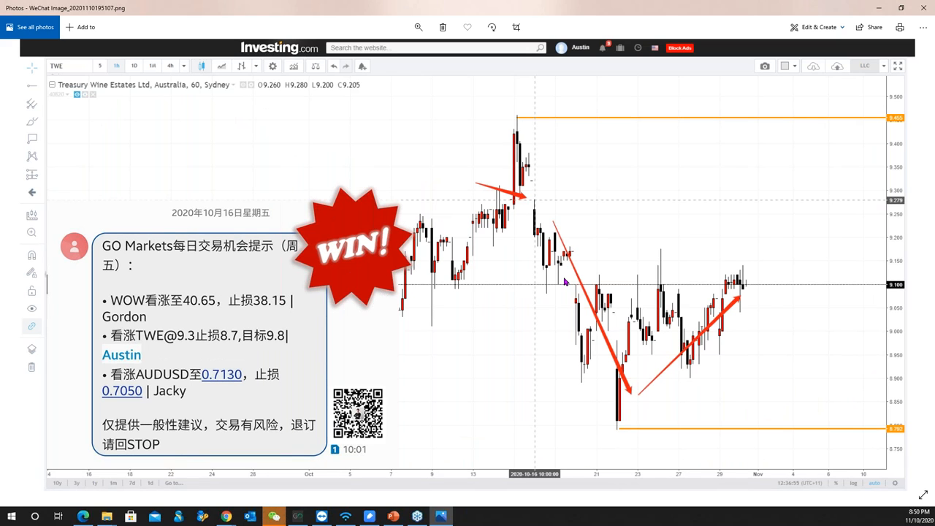
{"action": "mouse_move", "coordinate": [426, 316]}
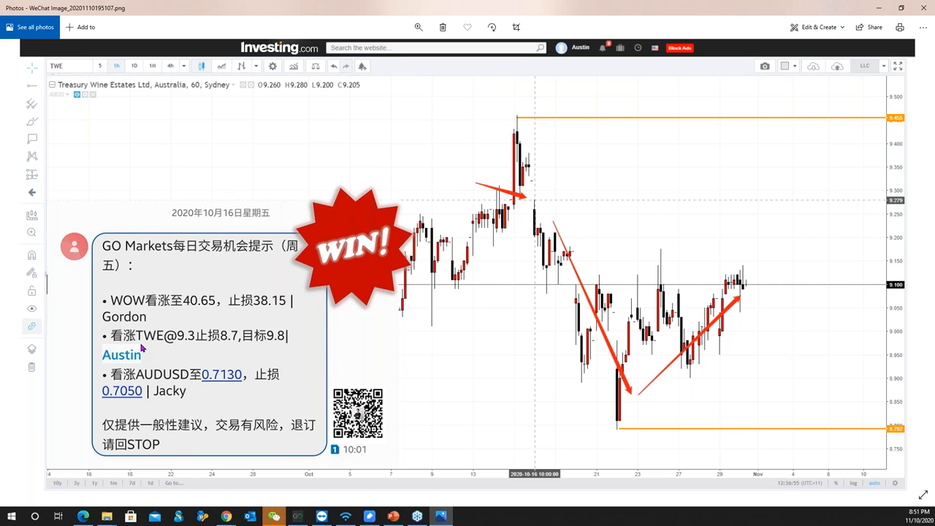
{"action": "mouse_move", "coordinate": [231, 347]}
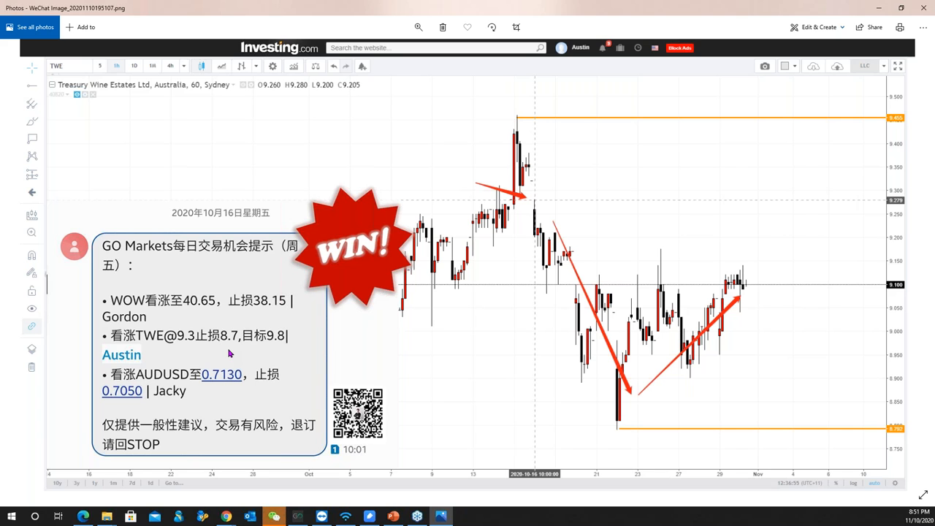
{"action": "mouse_move", "coordinate": [261, 383]}
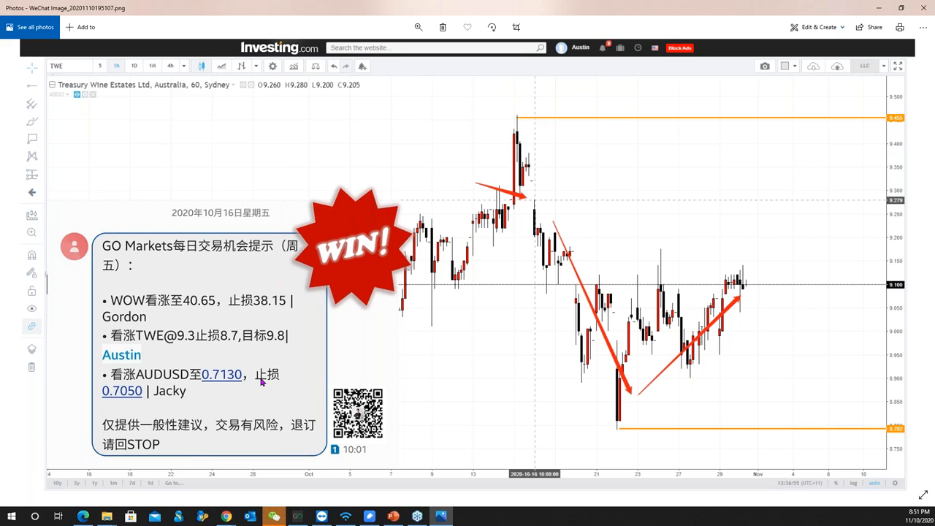
{"action": "mouse_move", "coordinate": [316, 345]}
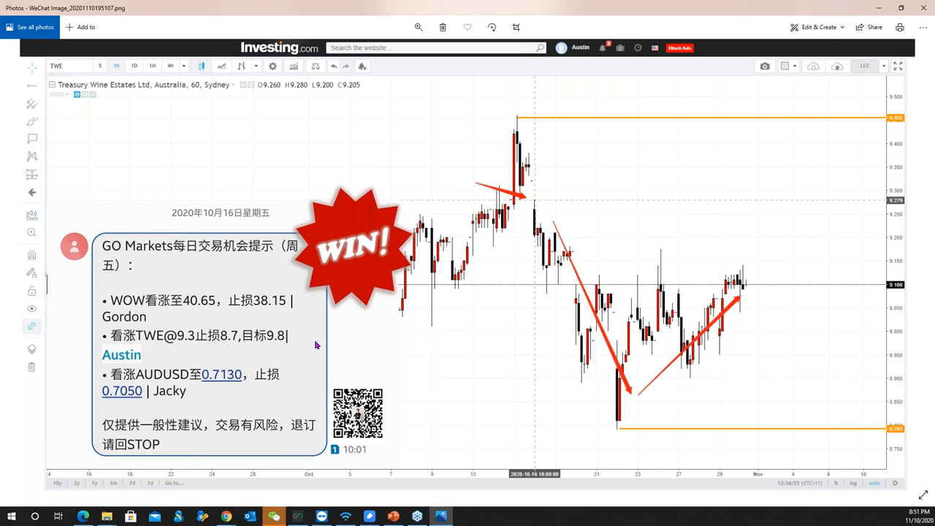
{"action": "mouse_move", "coordinate": [670, 407]}
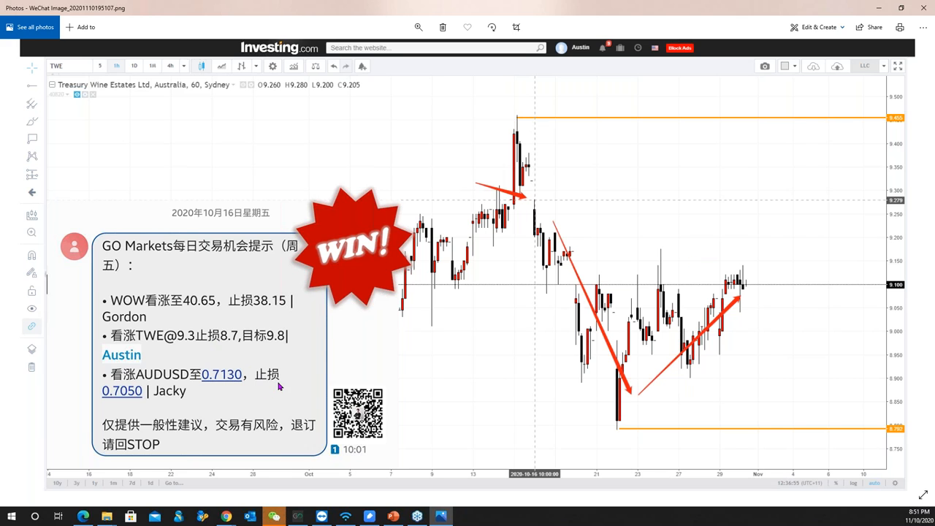
{"action": "mouse_move", "coordinate": [384, 347]}
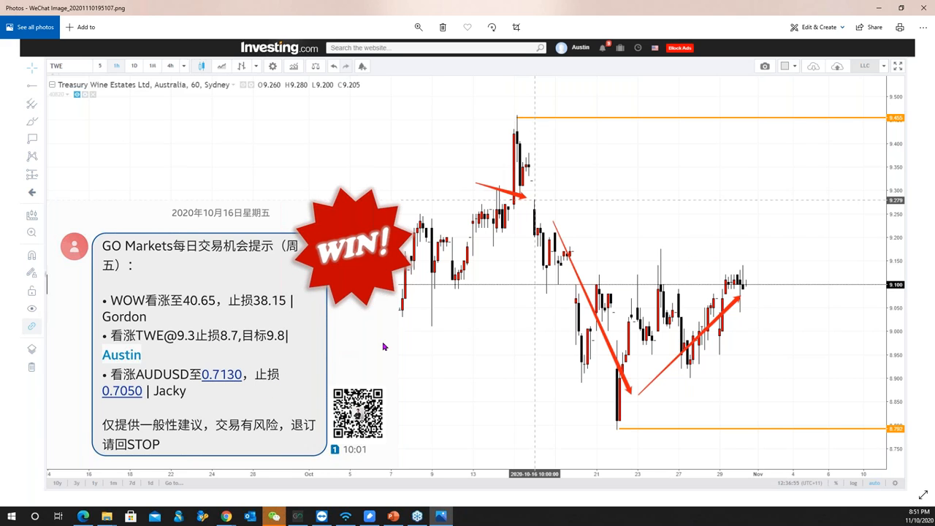
{"action": "mouse_move", "coordinate": [647, 358]}
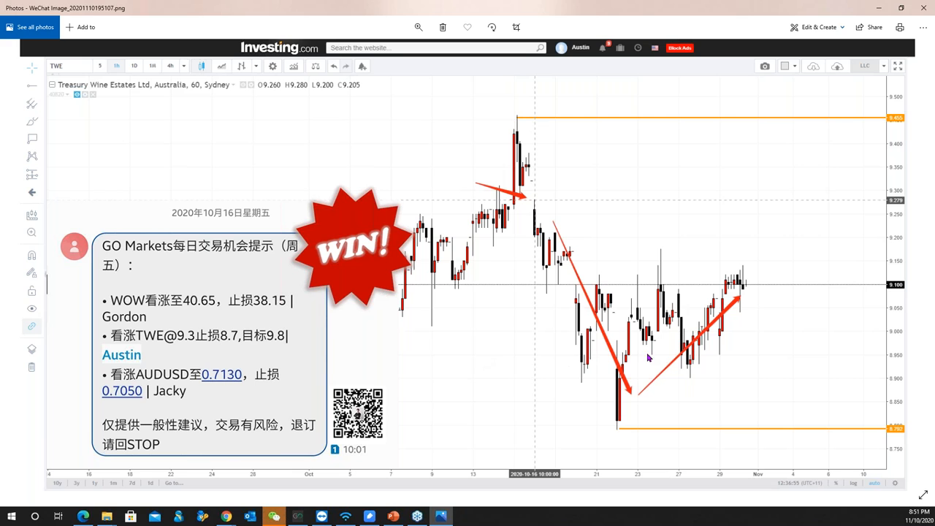
{"action": "mouse_move", "coordinate": [617, 355]}
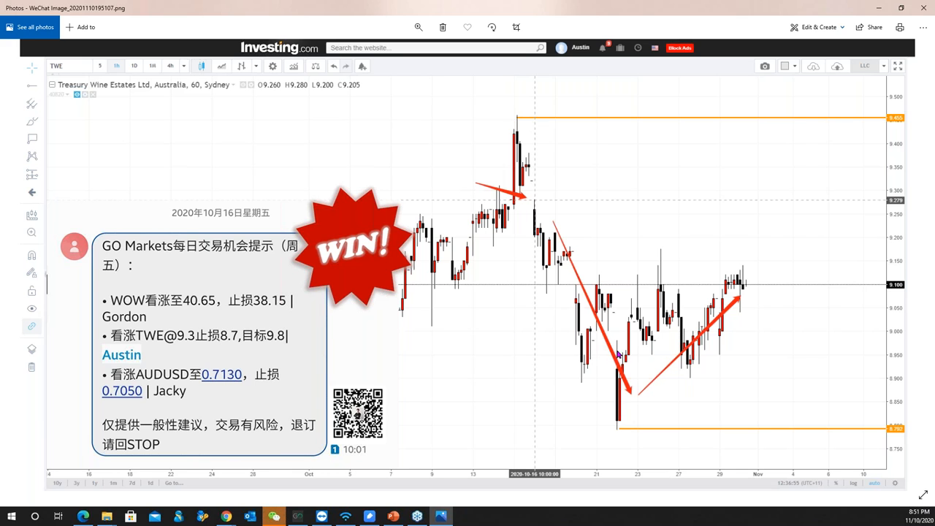
{"action": "mouse_move", "coordinate": [456, 336]}
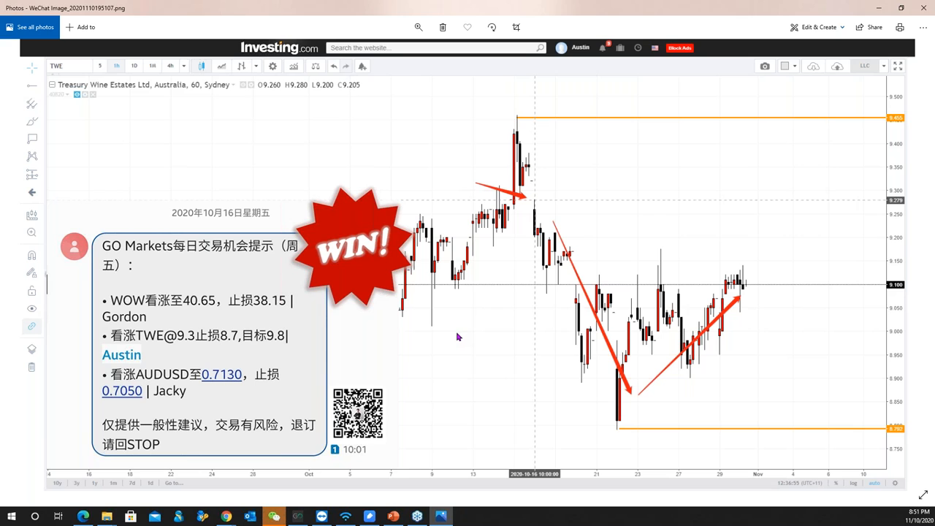
{"action": "mouse_move", "coordinate": [503, 343]}
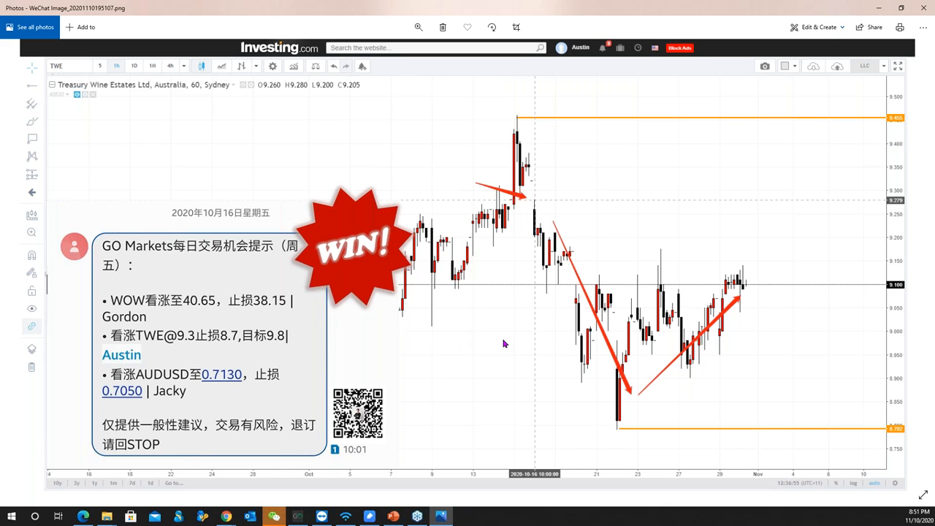
{"action": "mouse_move", "coordinate": [202, 261]}
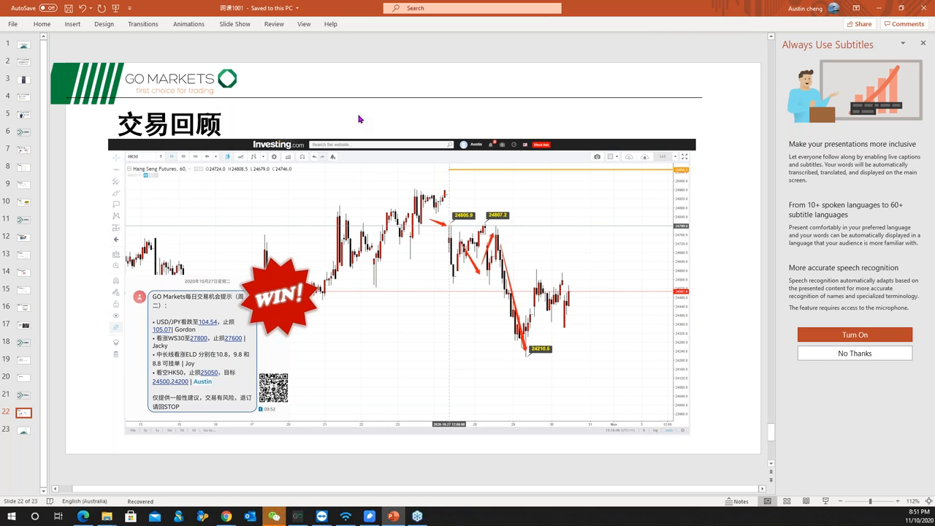
{"action": "mouse_move", "coordinate": [366, 118]}
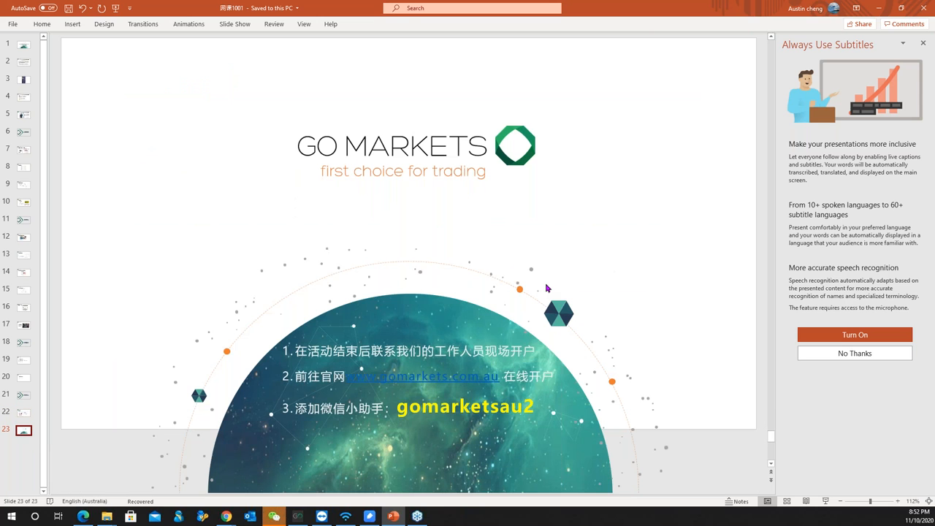
{"action": "mouse_move", "coordinate": [603, 263]}
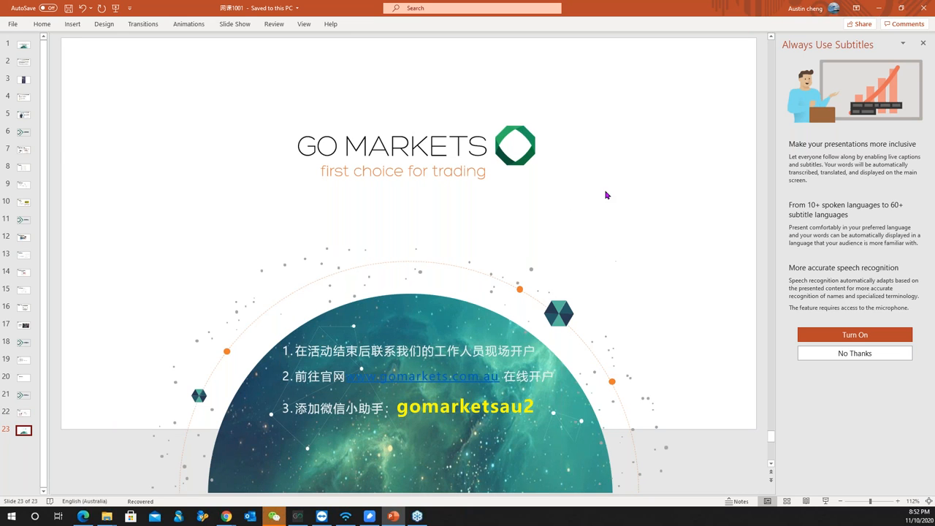
{"action": "mouse_move", "coordinate": [675, 276]}
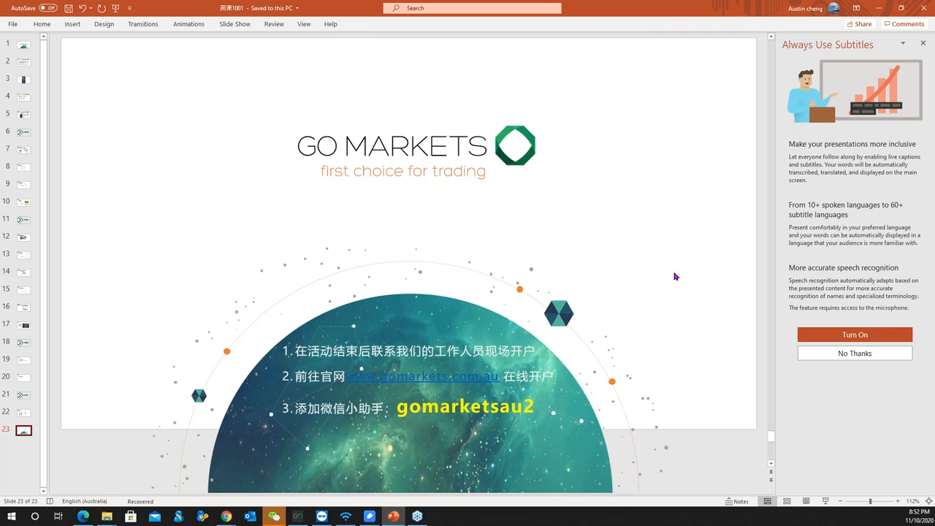
{"action": "mouse_move", "coordinate": [643, 232]}
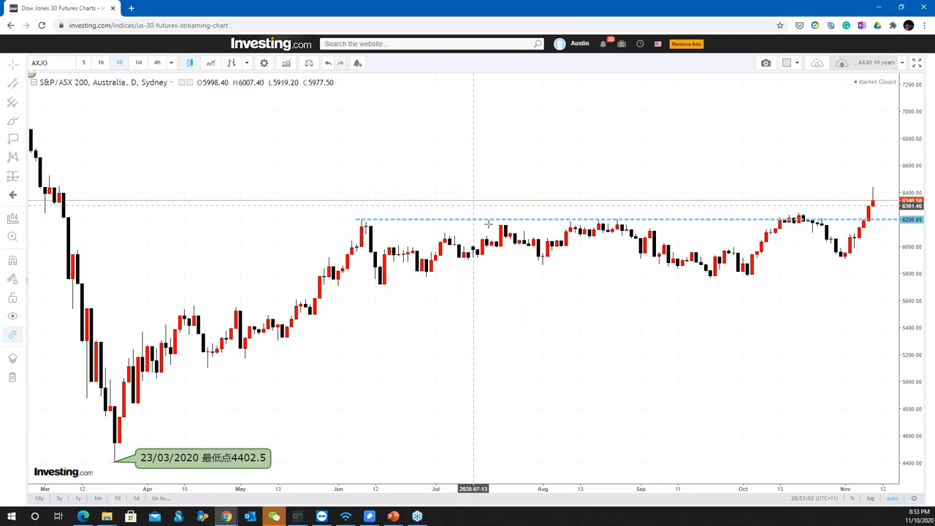
{"action": "mouse_move", "coordinate": [73, 90]}
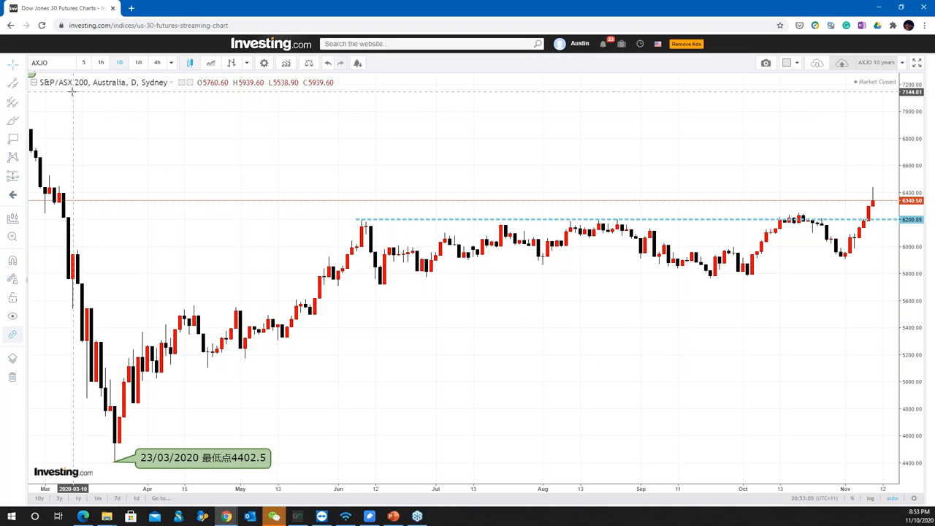
{"action": "mouse_move", "coordinate": [817, 63]}
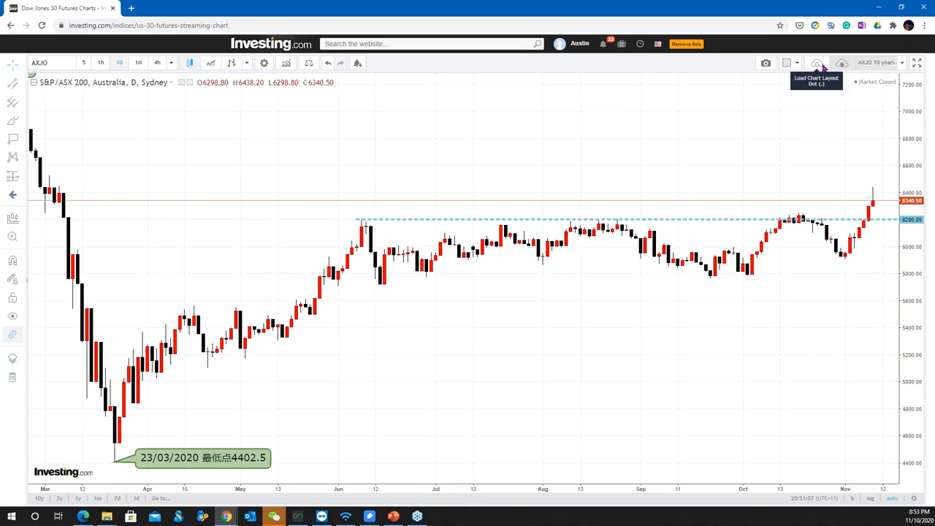
Load the saved 'XAUUSD copy' gold 4-hour layout with its descending trendline and rising channel
{"action": "left_click", "coordinate": [817, 63]}
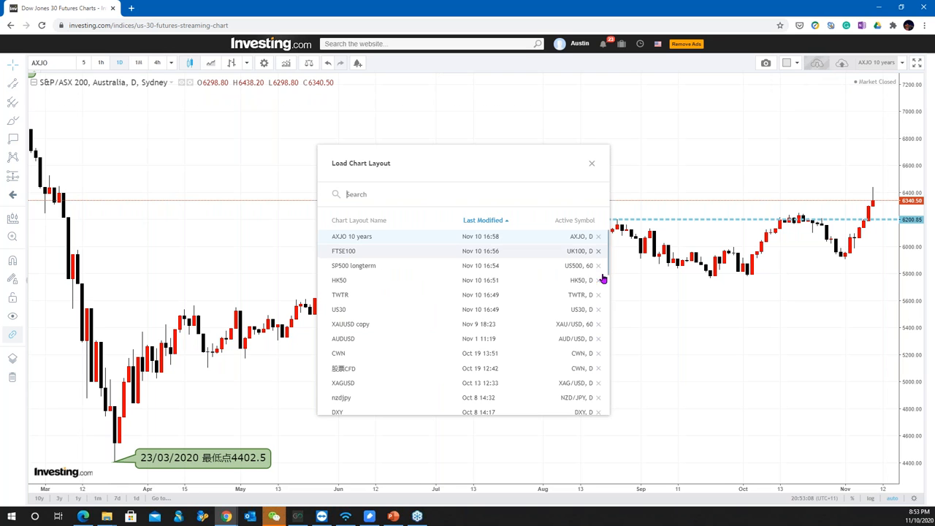
{"action": "left_click", "coordinate": [350, 324]}
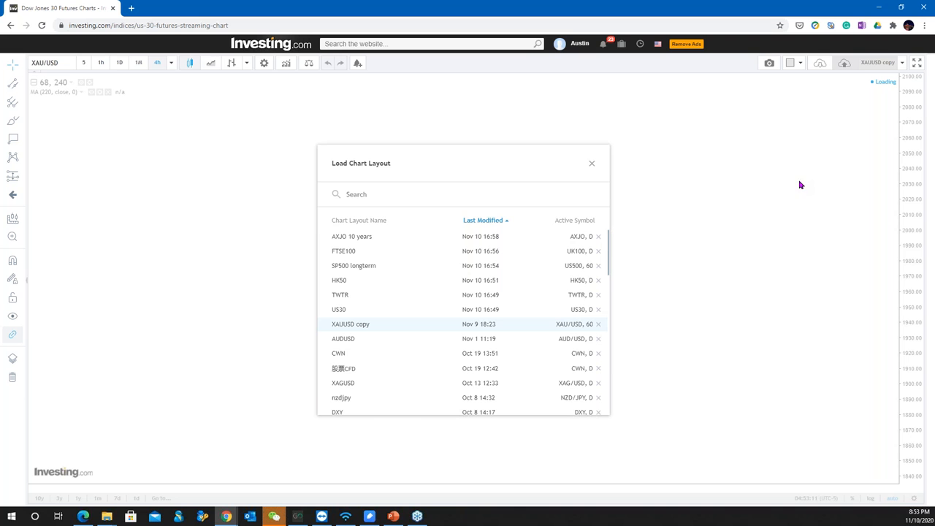
{"action": "left_click", "coordinate": [351, 324]}
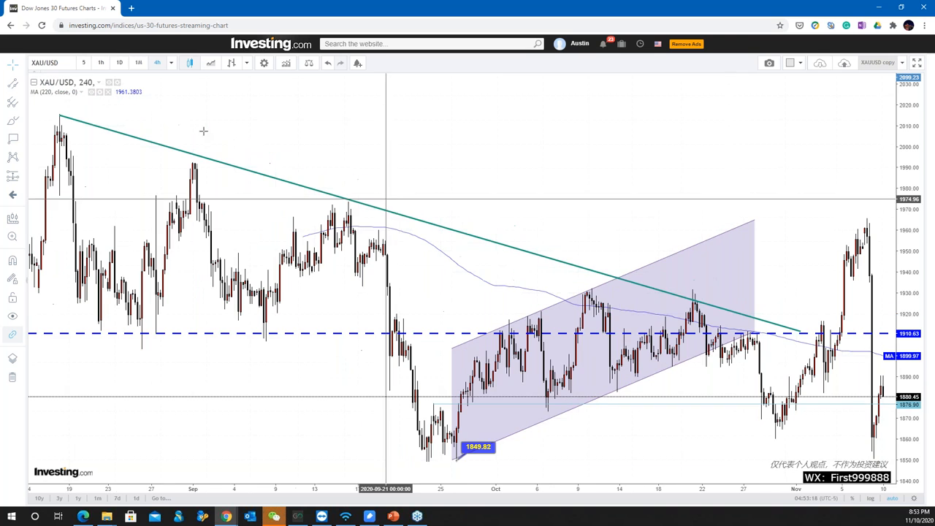
Switch the gold chart to daily candles and dismiss the trendline style dialog
{"action": "left_click", "coordinate": [120, 61]}
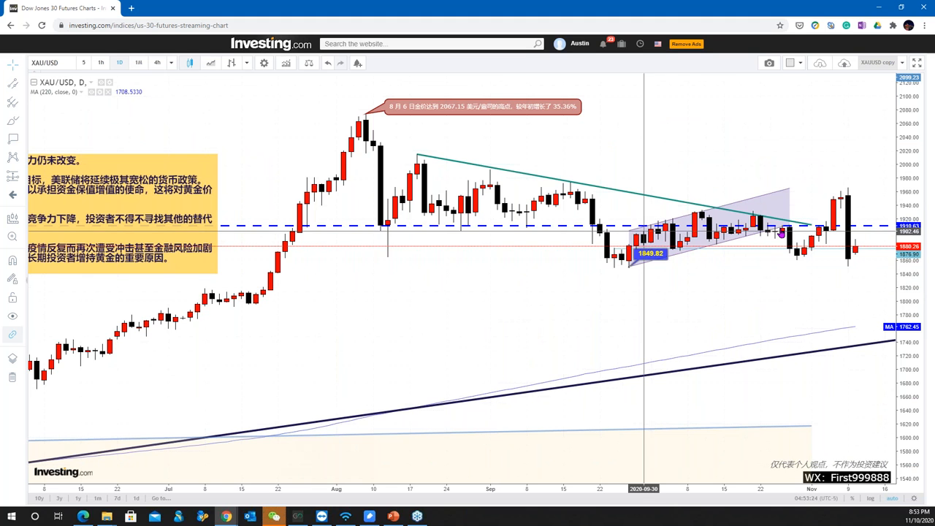
{"action": "mouse_move", "coordinate": [860, 252]}
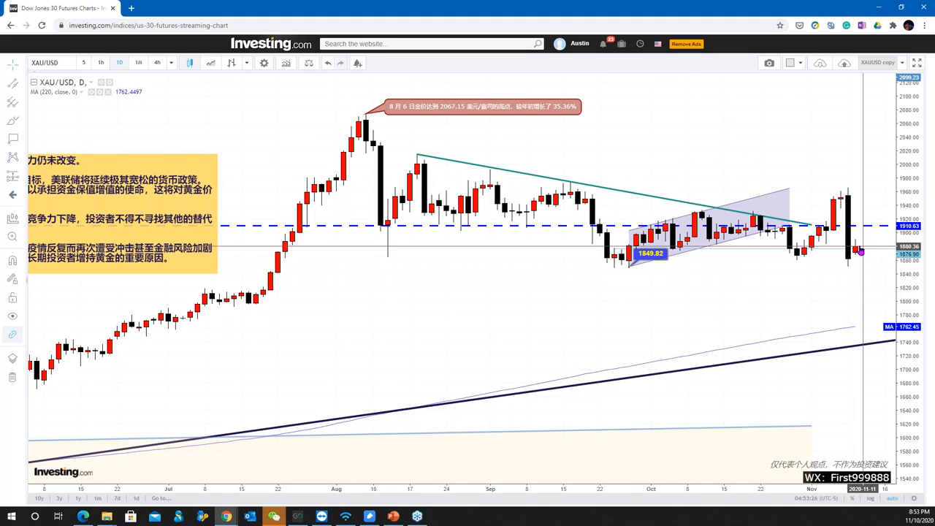
{"action": "mouse_move", "coordinate": [850, 213]}
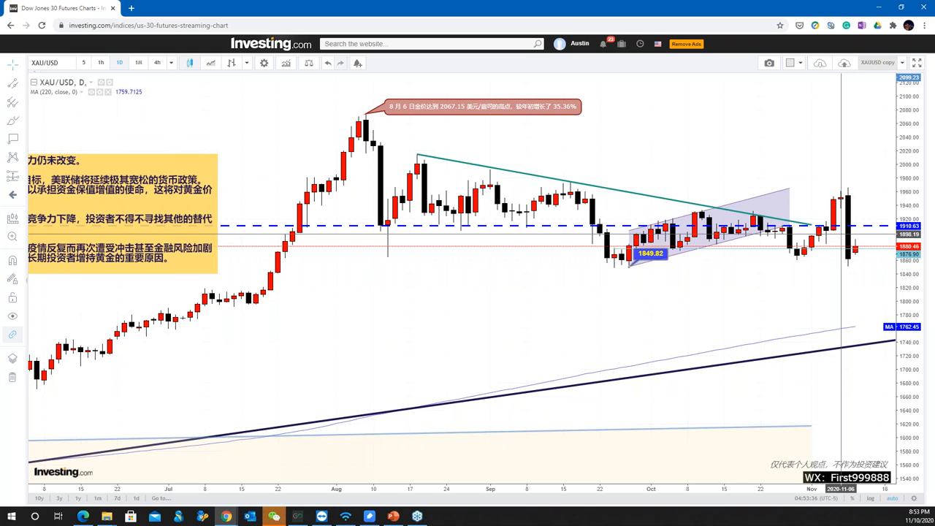
{"action": "mouse_move", "coordinate": [836, 254]}
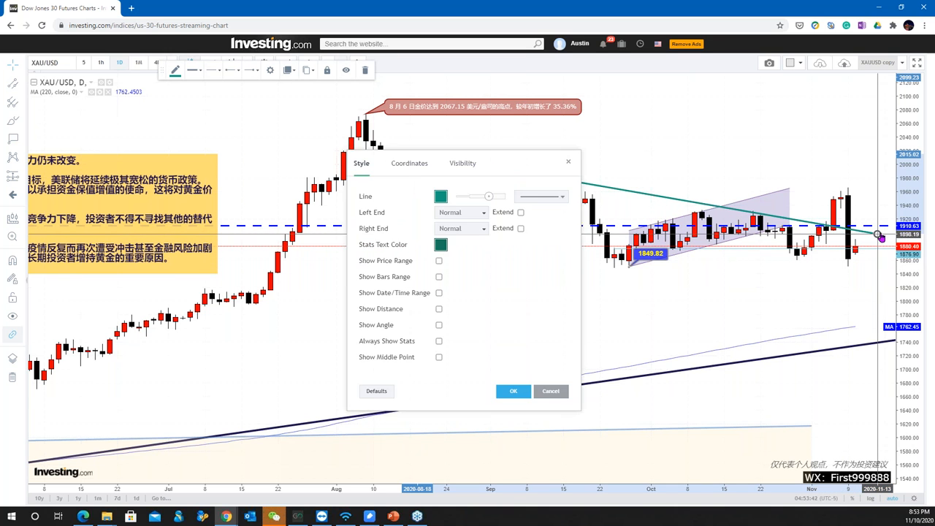
{"action": "left_click", "coordinate": [512, 392]}
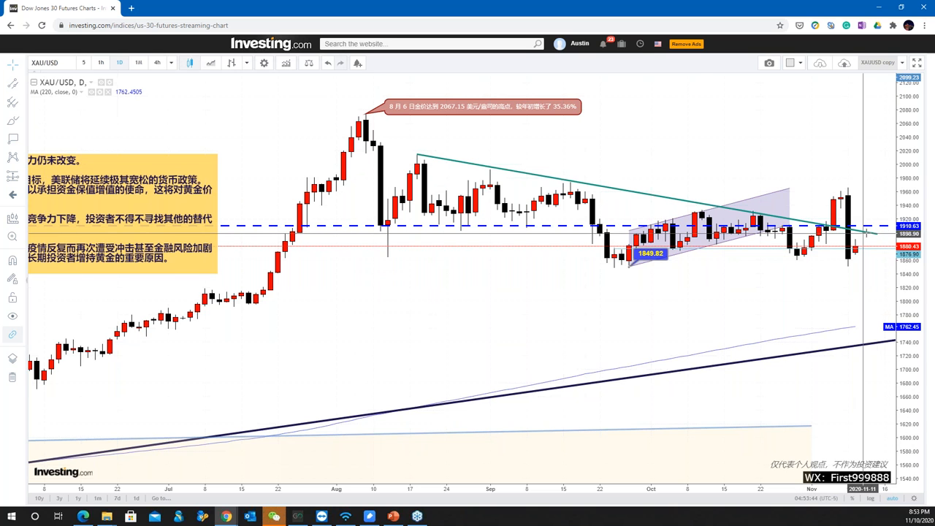
{"action": "mouse_move", "coordinate": [871, 274]}
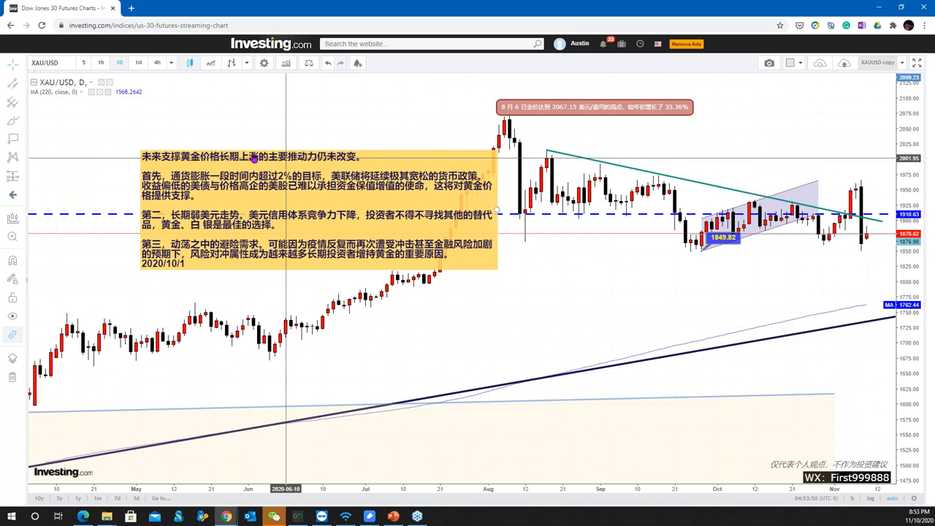
{"action": "mouse_move", "coordinate": [380, 202]}
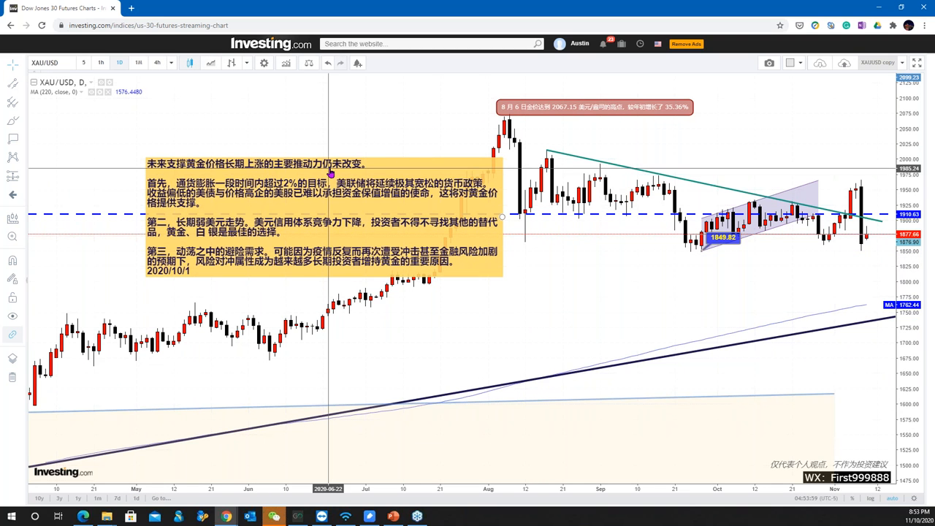
{"action": "mouse_move", "coordinate": [365, 239]}
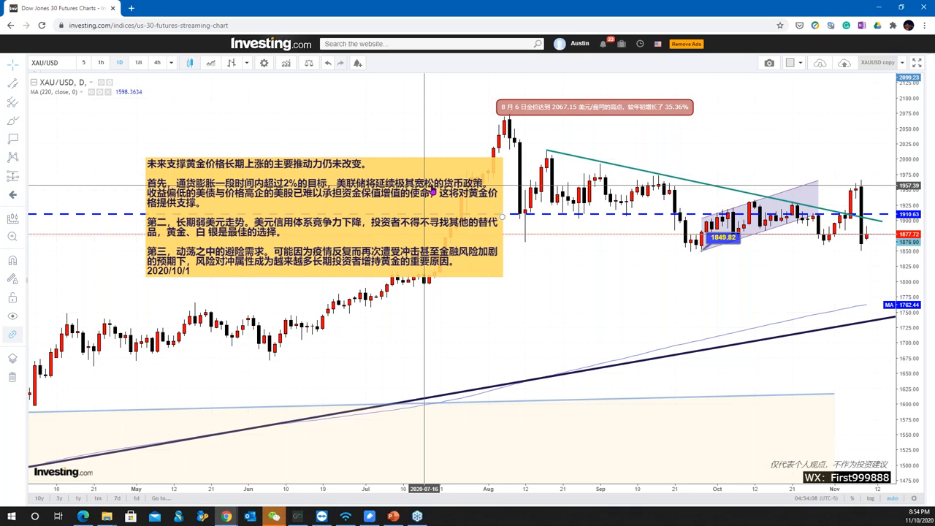
{"action": "mouse_move", "coordinate": [152, 213]}
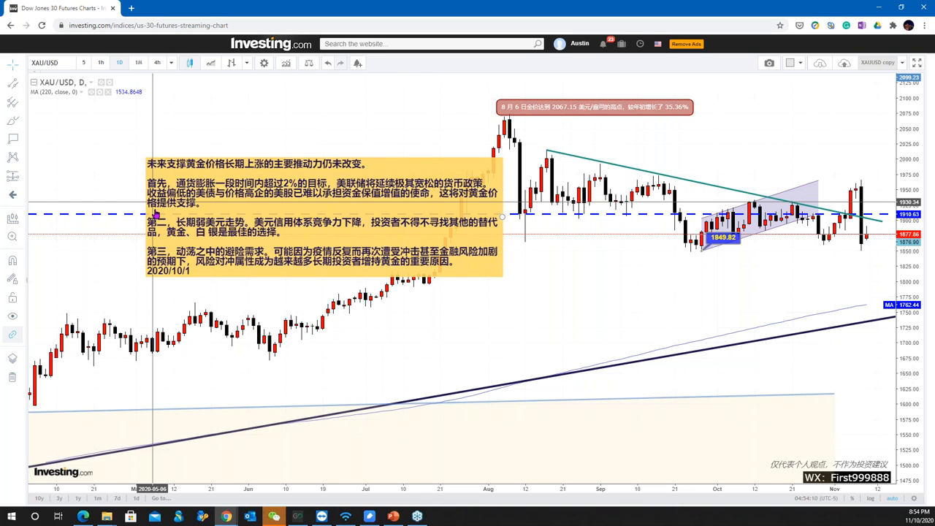
{"action": "mouse_move", "coordinate": [543, 289]}
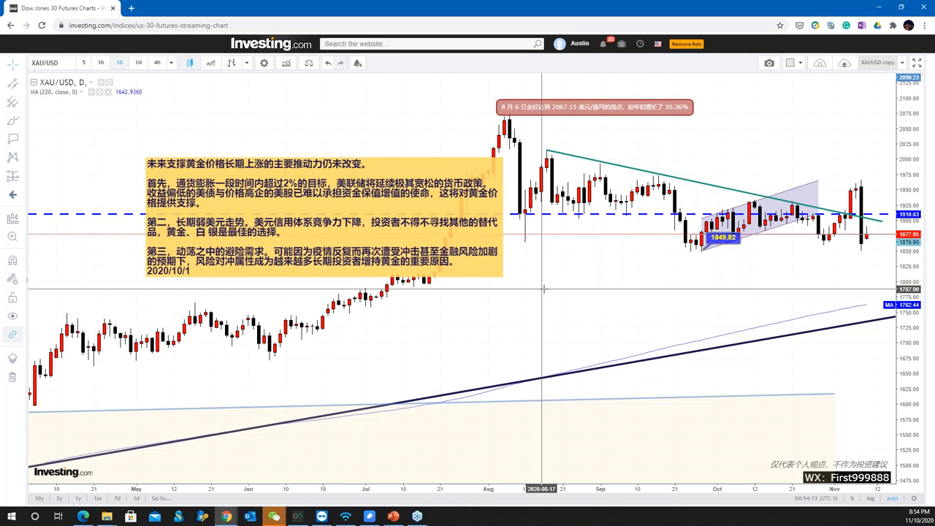
{"action": "mouse_move", "coordinate": [503, 285]}
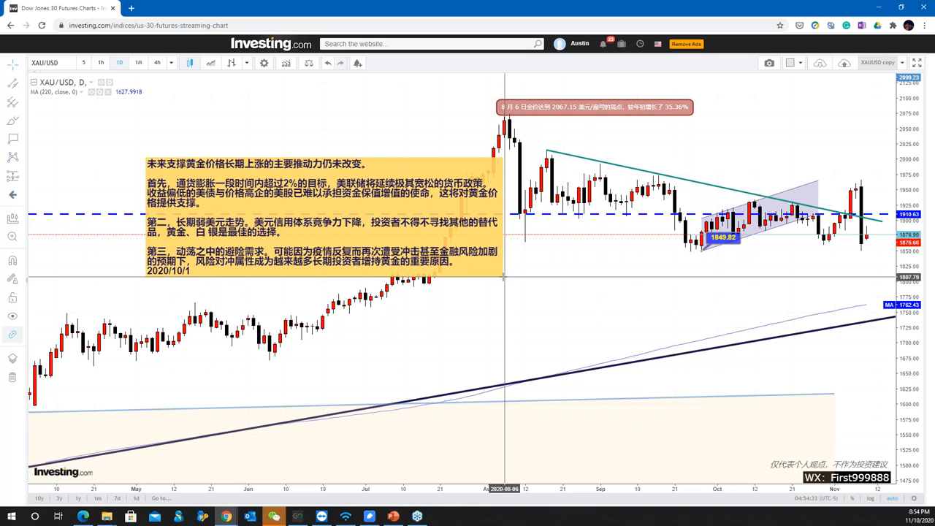
{"action": "mouse_move", "coordinate": [584, 274]}
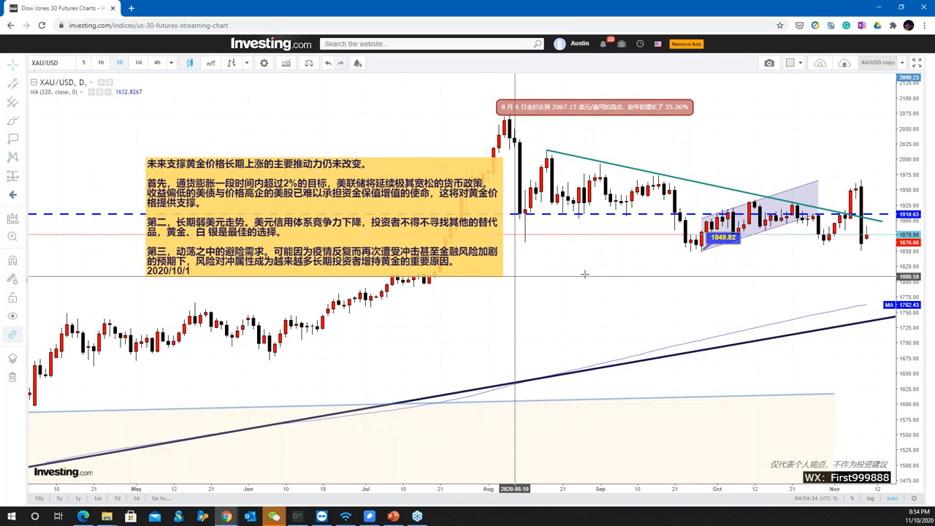
{"action": "mouse_move", "coordinate": [734, 251]}
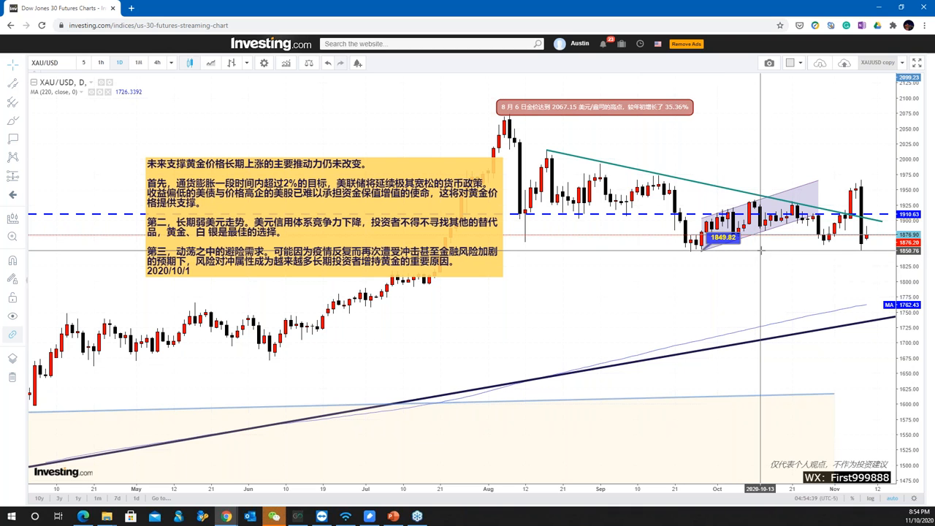
{"action": "mouse_move", "coordinate": [760, 251]}
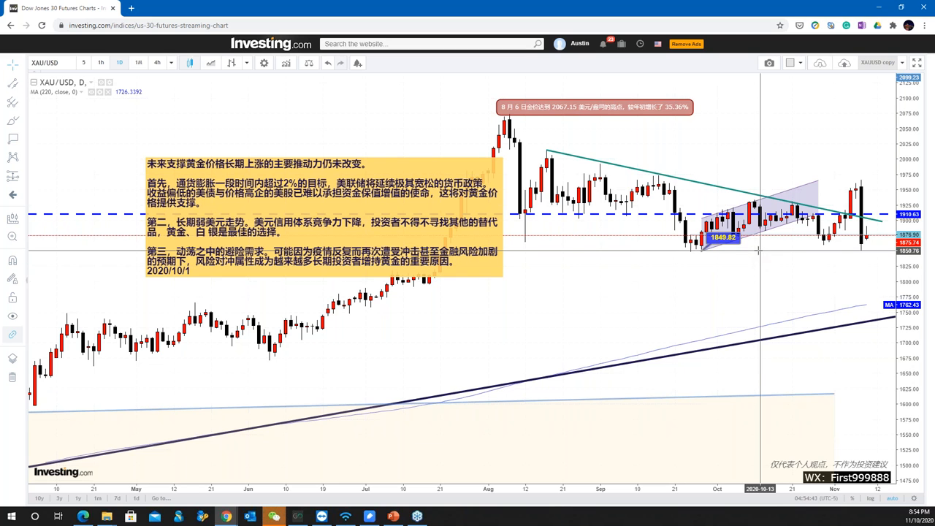
{"action": "mouse_move", "coordinate": [418, 295]}
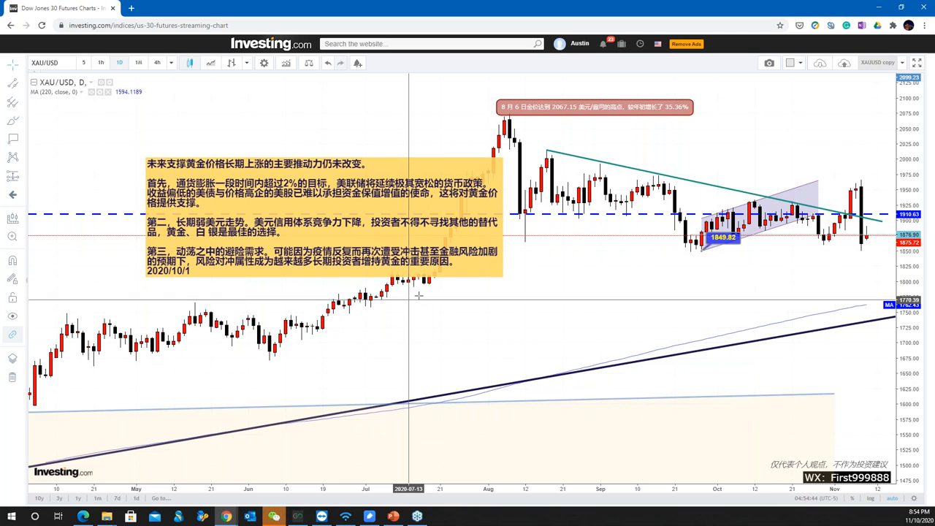
{"action": "mouse_move", "coordinate": [500, 284]}
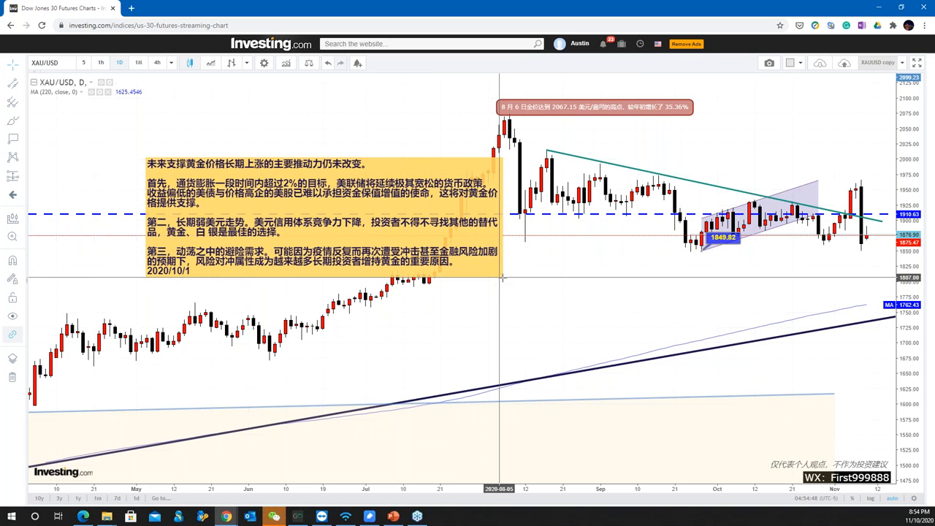
{"action": "mouse_move", "coordinate": [502, 278]}
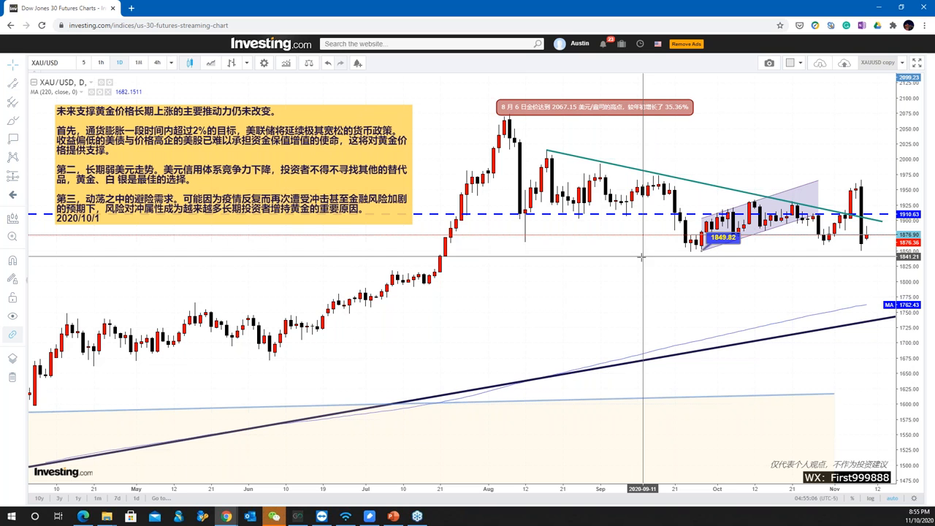
{"action": "mouse_move", "coordinate": [850, 255]}
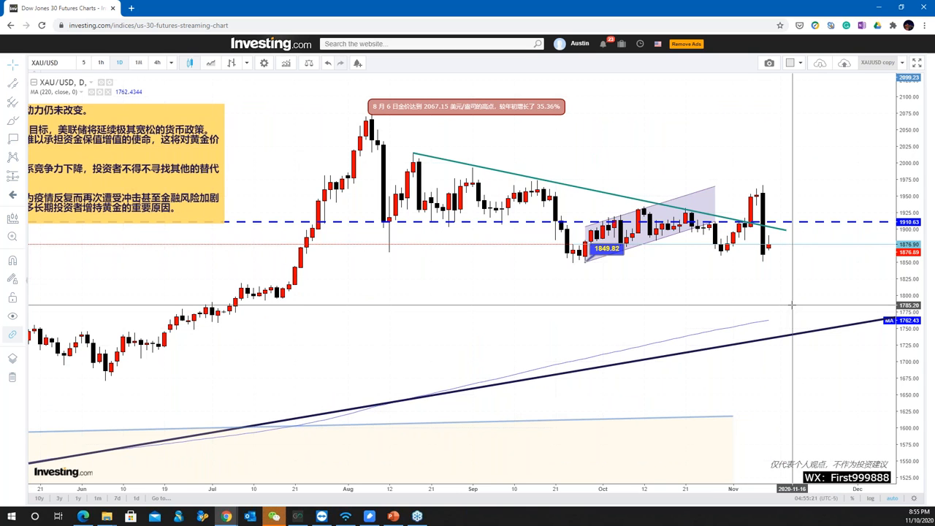
{"action": "mouse_move", "coordinate": [794, 299]}
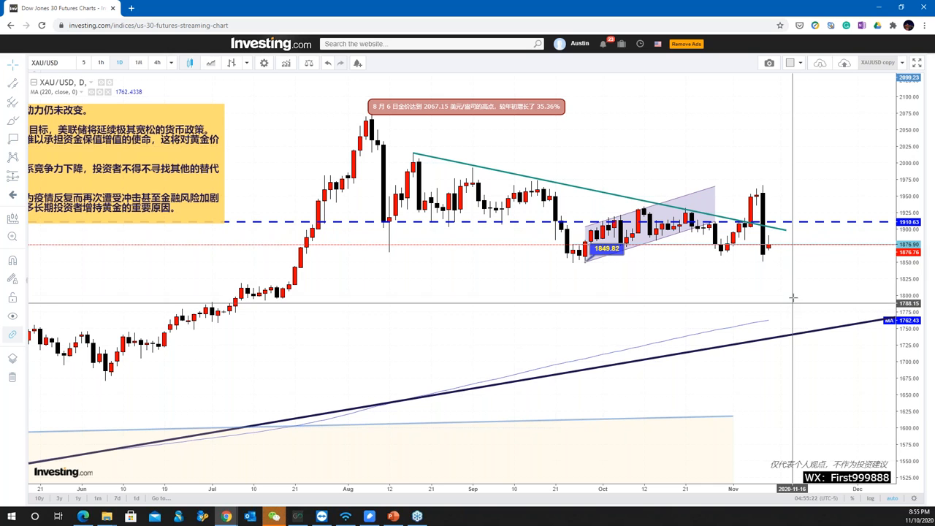
{"action": "mouse_move", "coordinate": [797, 263]}
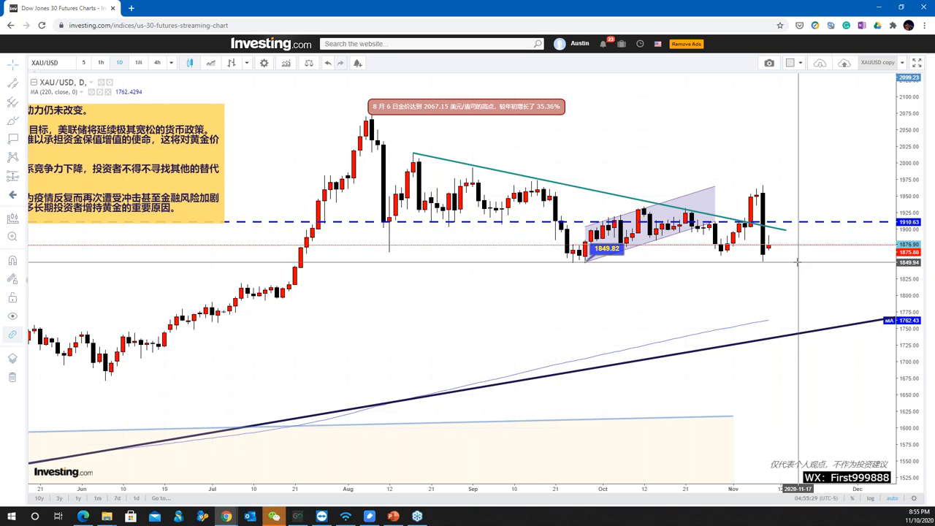
{"action": "mouse_move", "coordinate": [789, 263]}
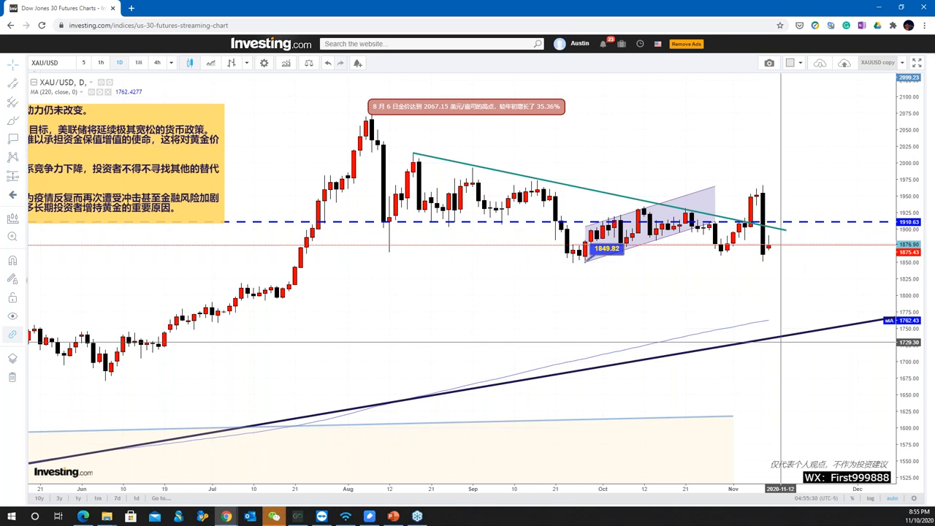
Zoom the annotated XAU/USD daily chart to view the latest November candles
{"action": "scroll", "scroll_direction": "down", "scroll_amount": 3}
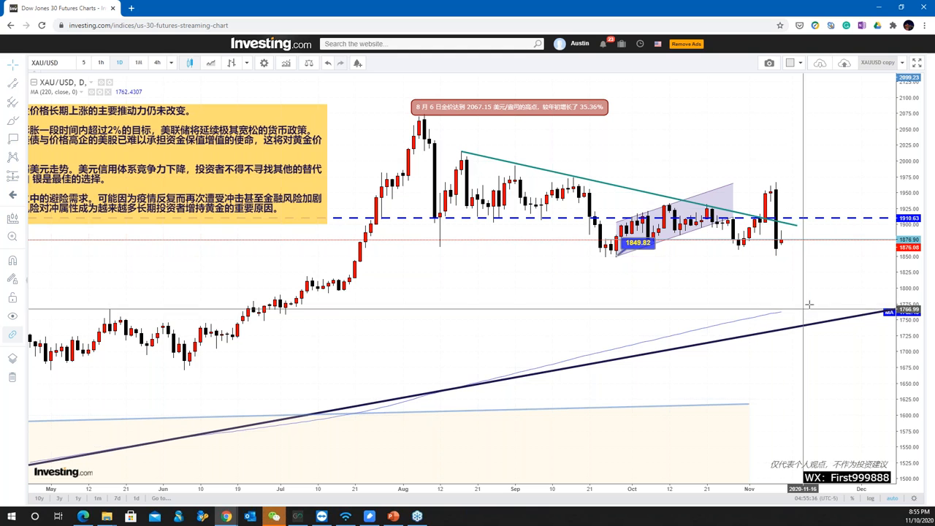
{"action": "mouse_move", "coordinate": [529, 310]}
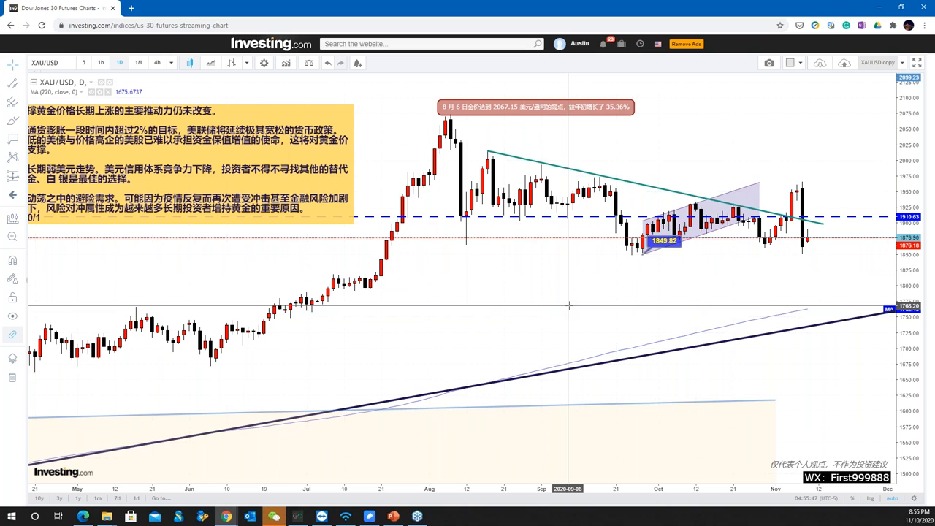
{"action": "mouse_move", "coordinate": [553, 310]}
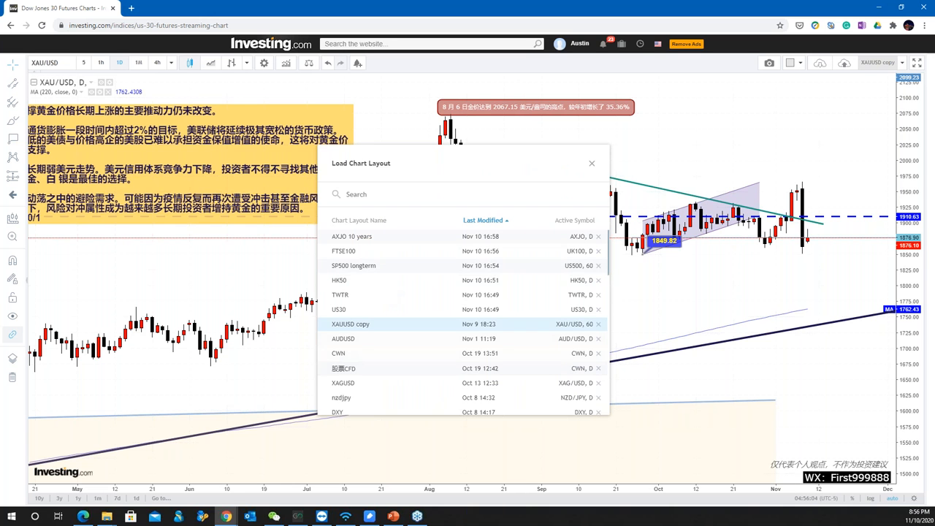
Load a saved layout and switch the symbol to AMP Ltd (Stock - Sydney) daily candles
{"action": "left_click", "coordinate": [339, 352]}
{"action": "type", "text": "AMP"}
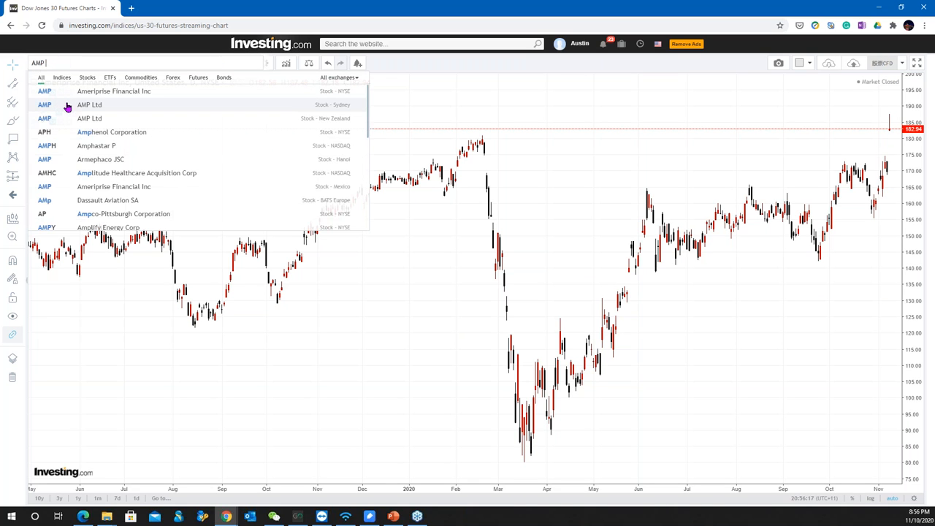
{"action": "left_click", "coordinate": [89, 105]}
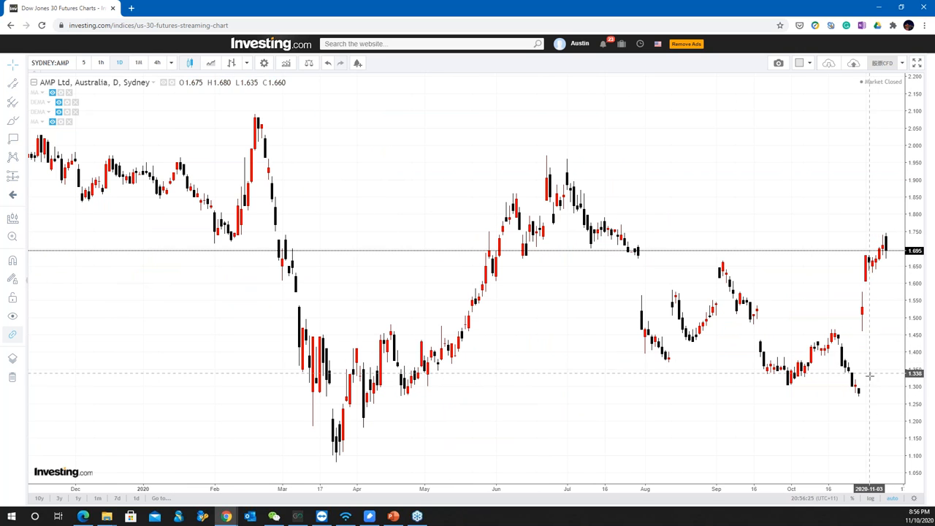
{"action": "mouse_move", "coordinate": [861, 226]}
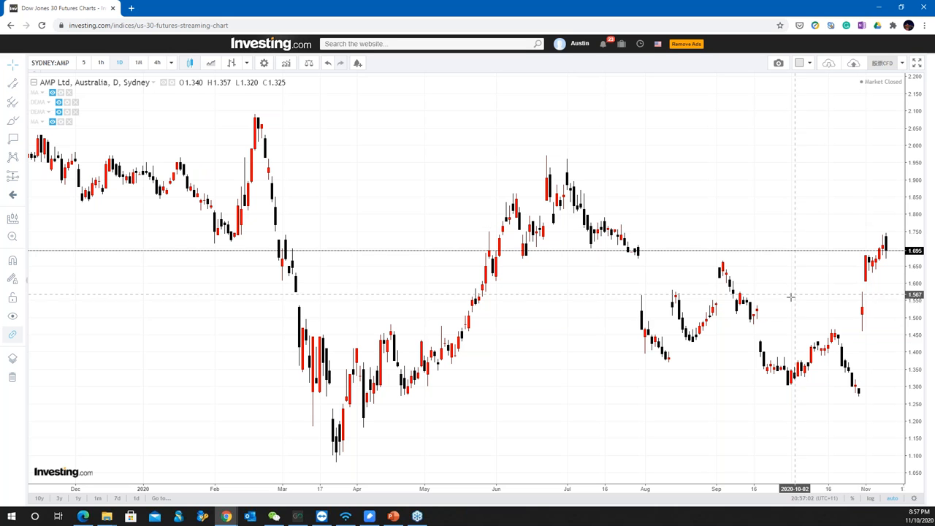
{"action": "mouse_move", "coordinate": [778, 374]}
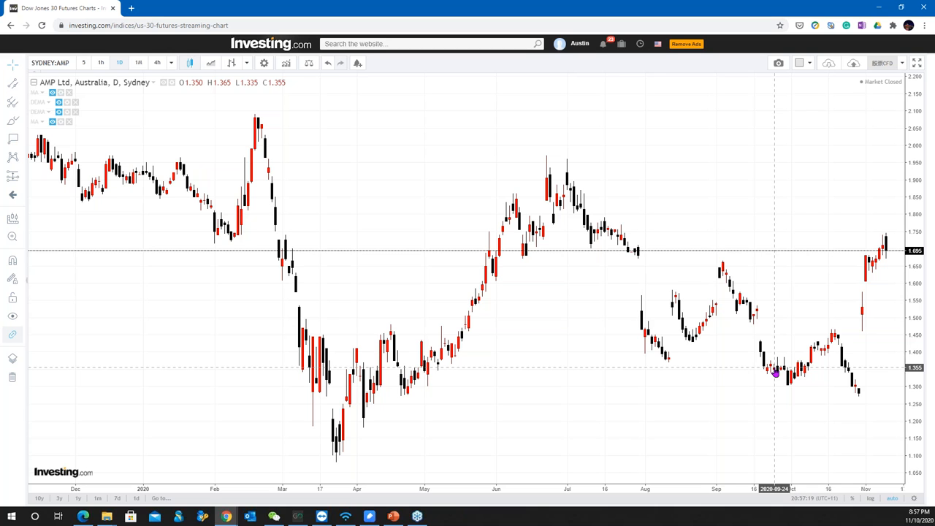
{"action": "mouse_move", "coordinate": [786, 260]}
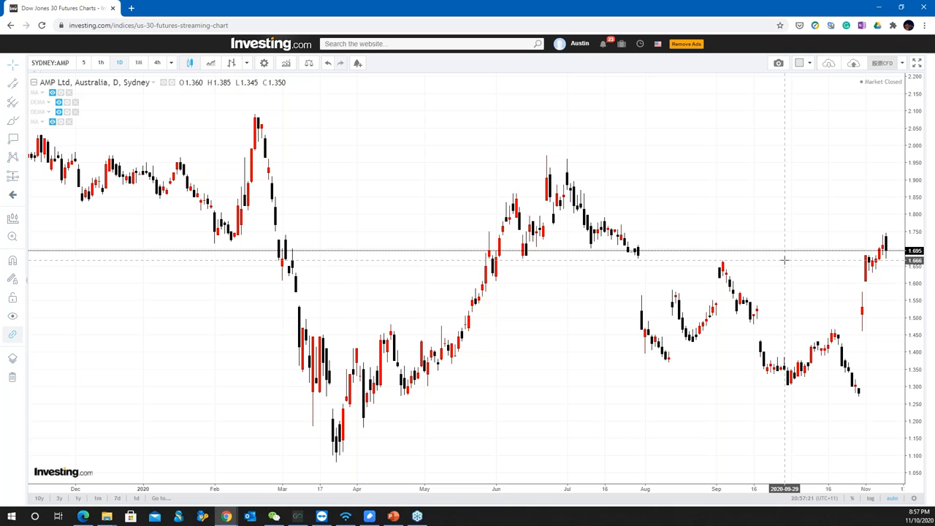
{"action": "mouse_move", "coordinate": [757, 260]}
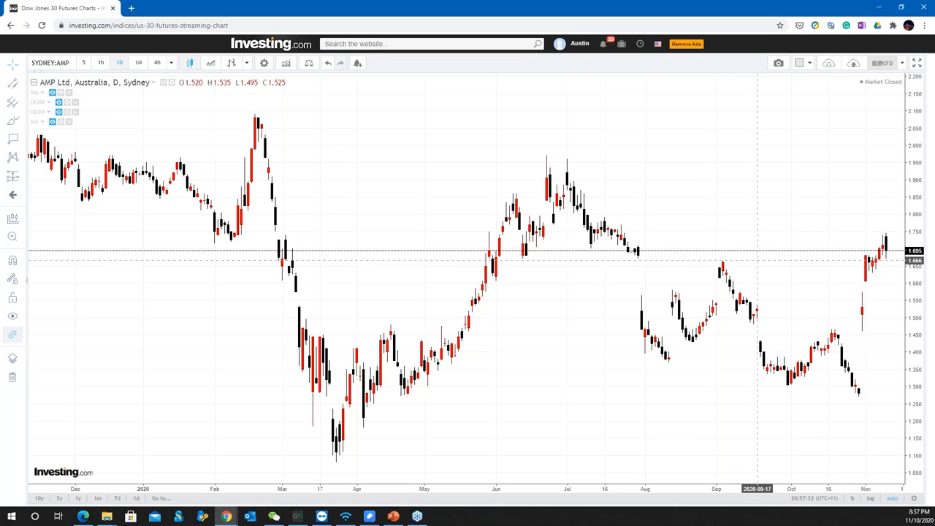
{"action": "left_click", "coordinate": [11, 120]}
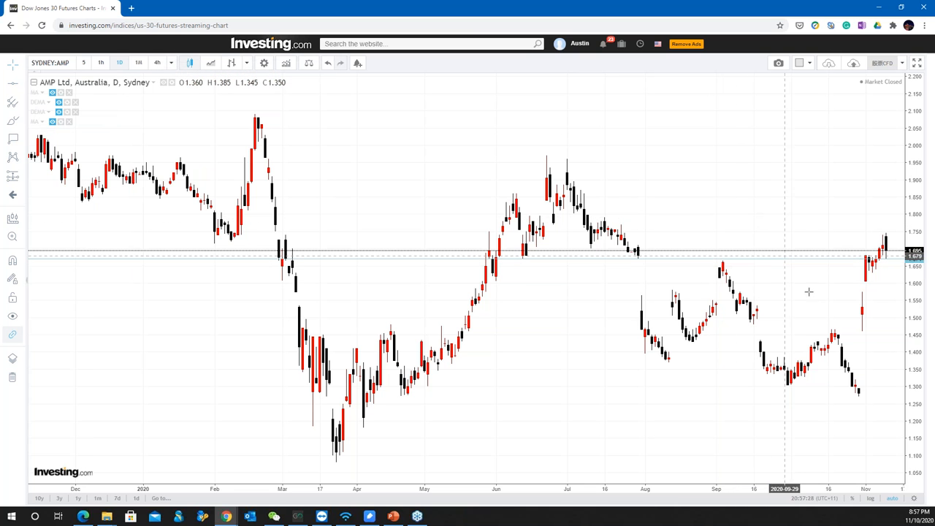
{"action": "mouse_move", "coordinate": [862, 350]}
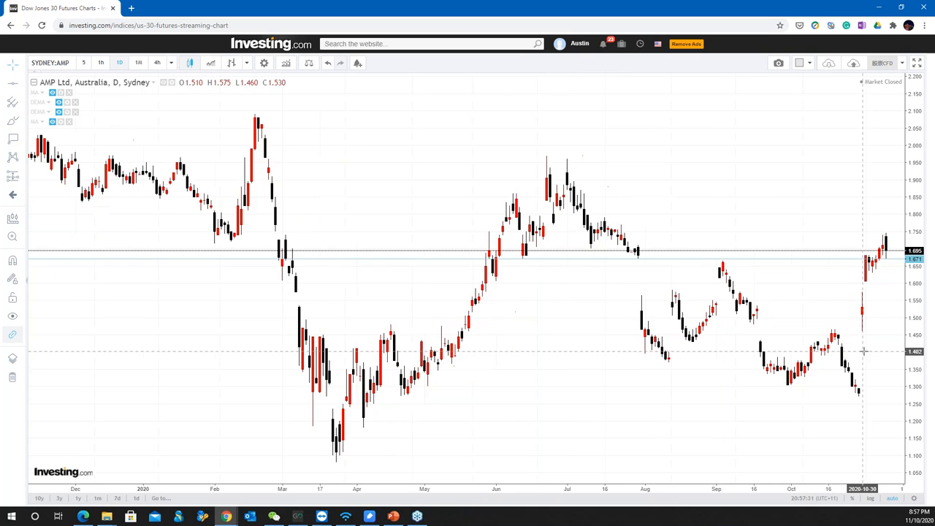
{"action": "mouse_move", "coordinate": [865, 276]}
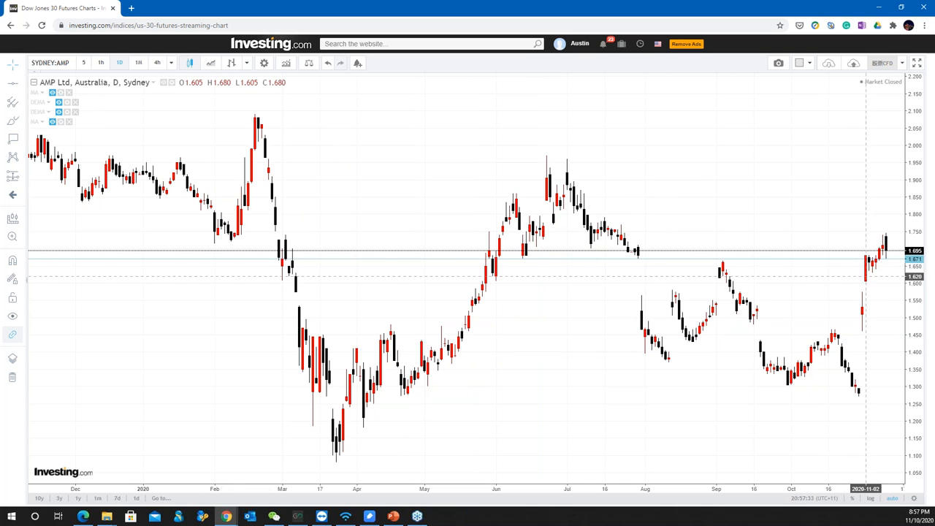
{"action": "mouse_move", "coordinate": [811, 273]}
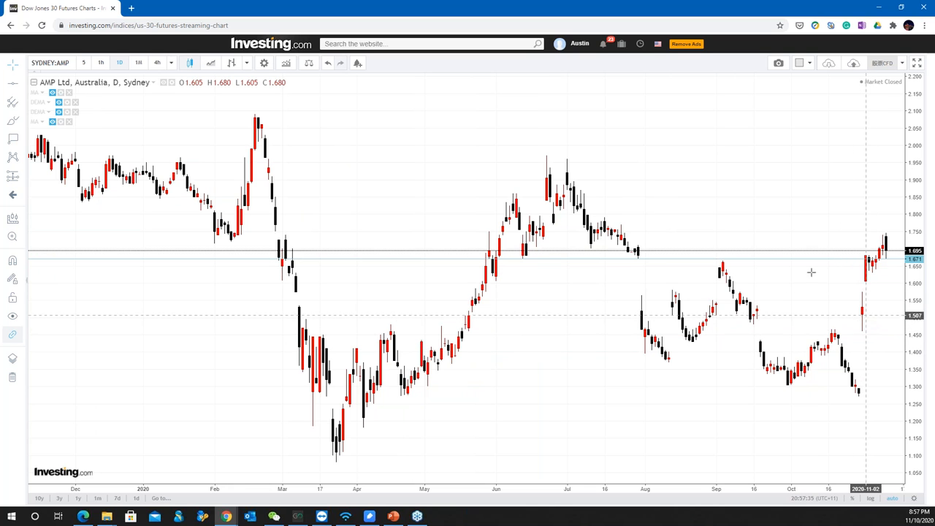
{"action": "mouse_move", "coordinate": [724, 175]}
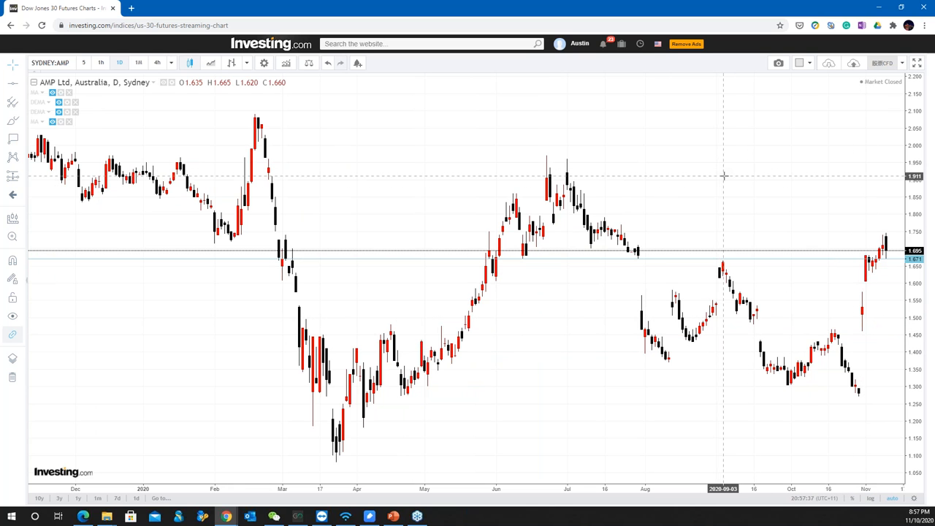
{"action": "mouse_move", "coordinate": [854, 392]}
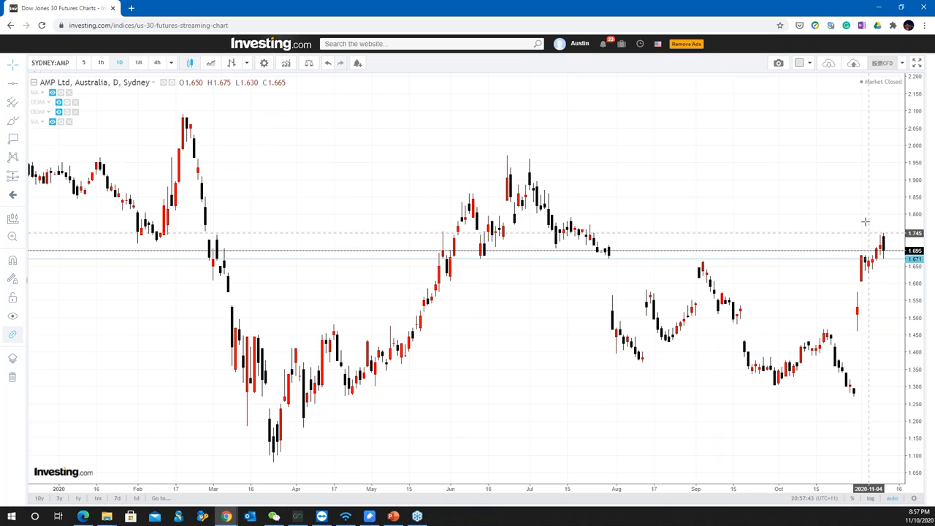
{"action": "mouse_move", "coordinate": [859, 162]}
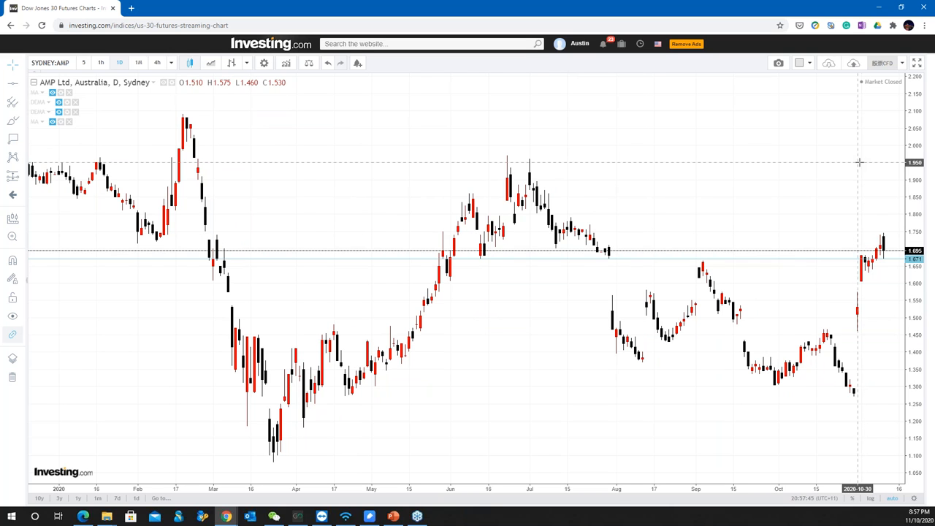
{"action": "mouse_move", "coordinate": [862, 173]}
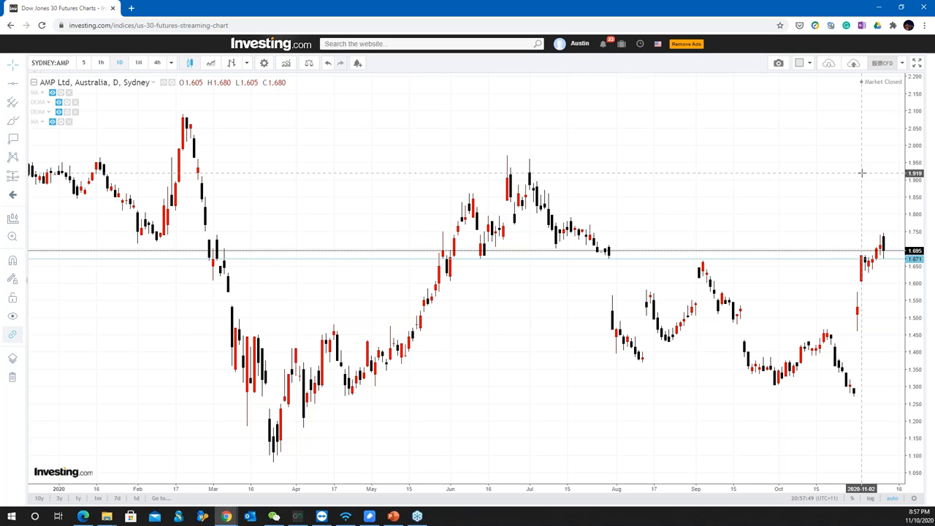
{"action": "mouse_move", "coordinate": [885, 178]}
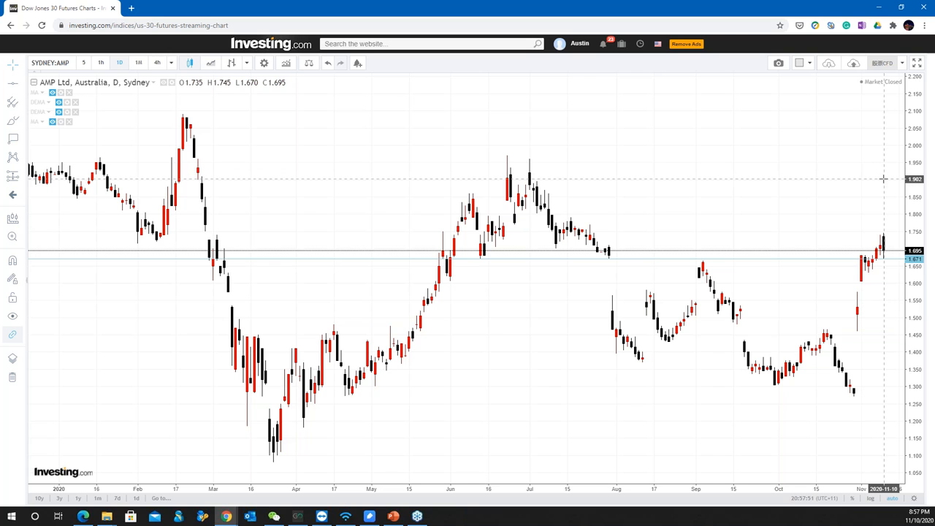
{"action": "mouse_move", "coordinate": [879, 173]}
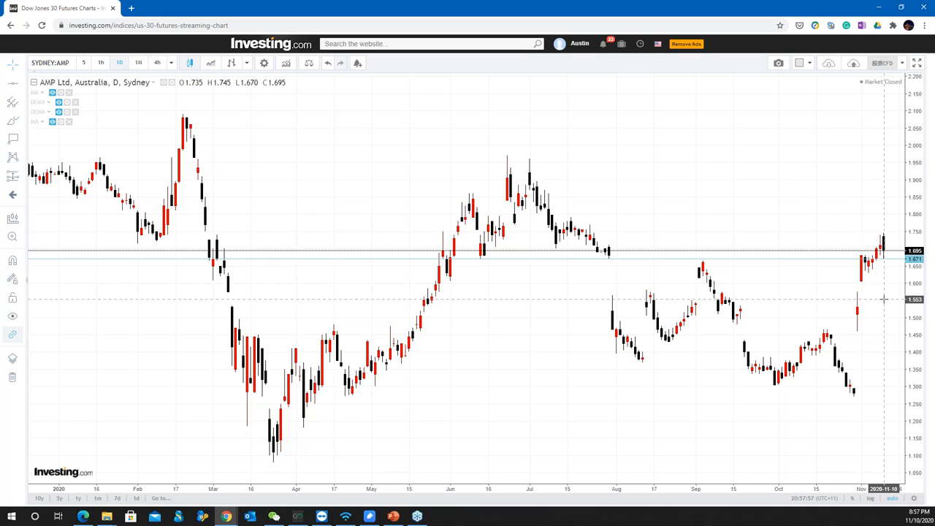
{"action": "mouse_move", "coordinate": [803, 138]}
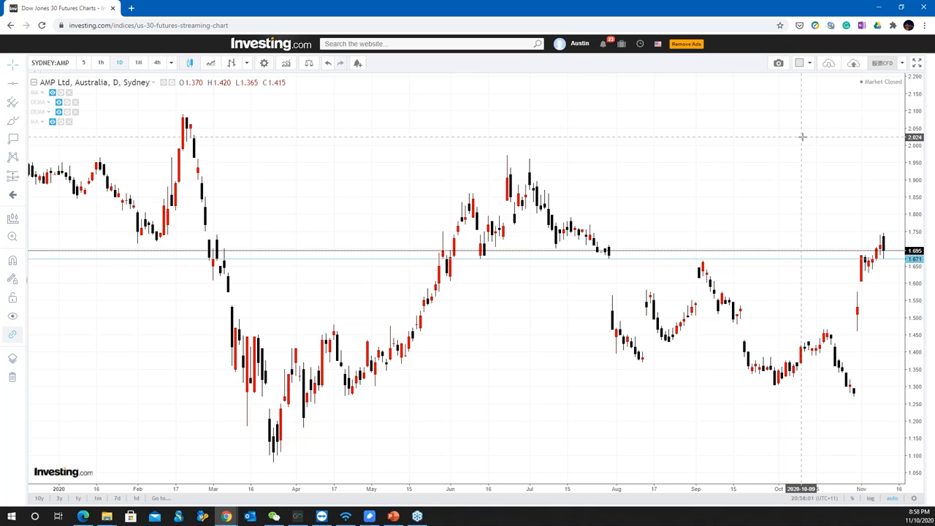
{"action": "mouse_move", "coordinate": [796, 336]}
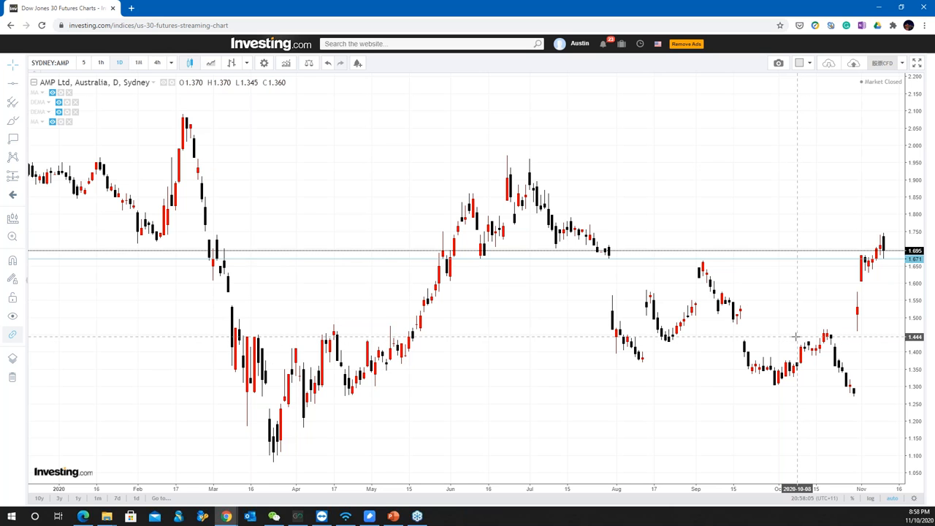
{"action": "mouse_move", "coordinate": [686, 347]}
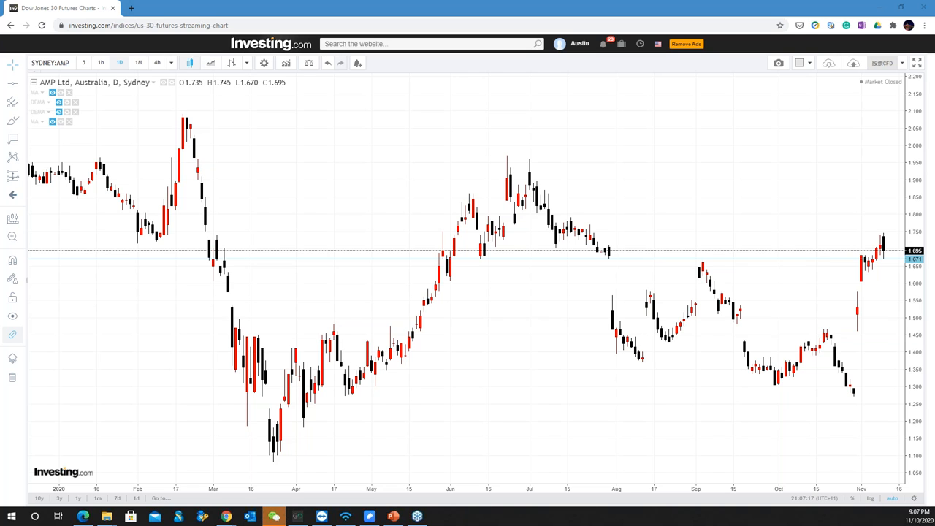
{"action": "mouse_move", "coordinate": [836, 241]}
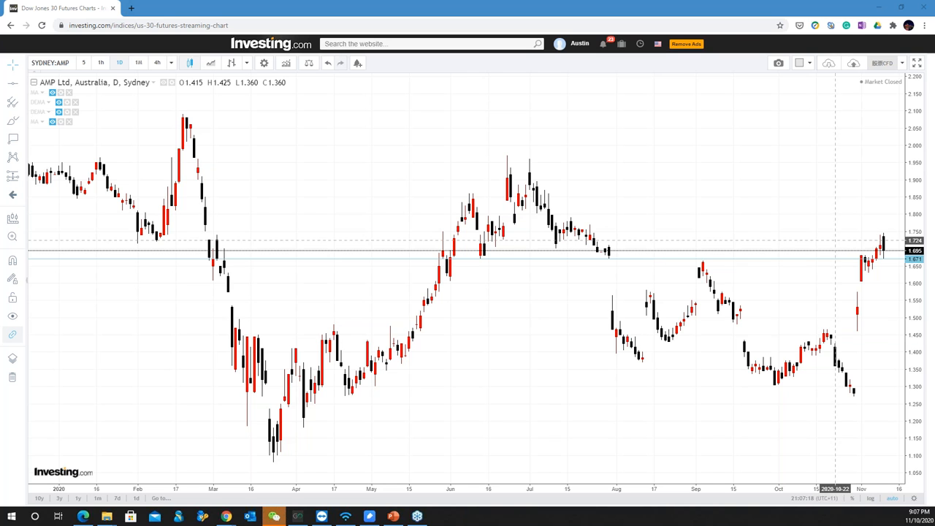